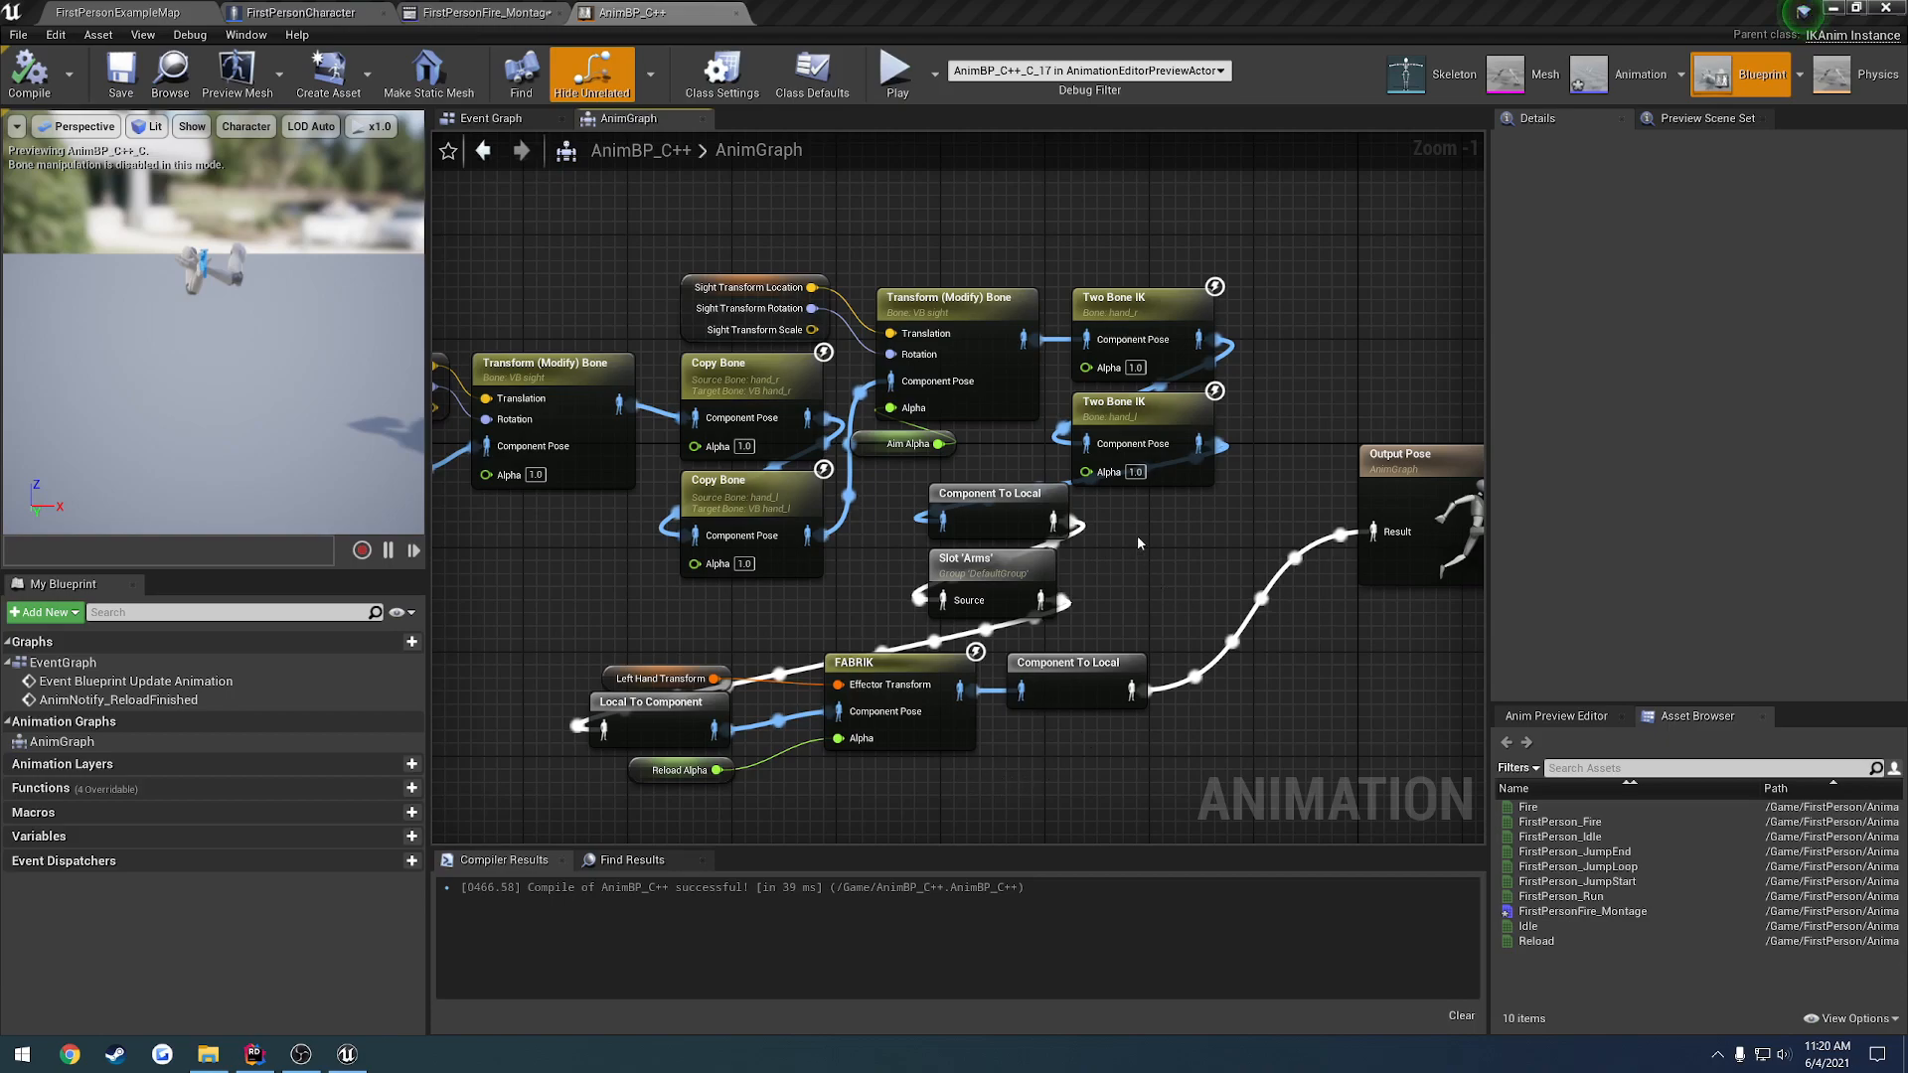
{"action": "mouse_move", "coordinate": [1115, 562]}
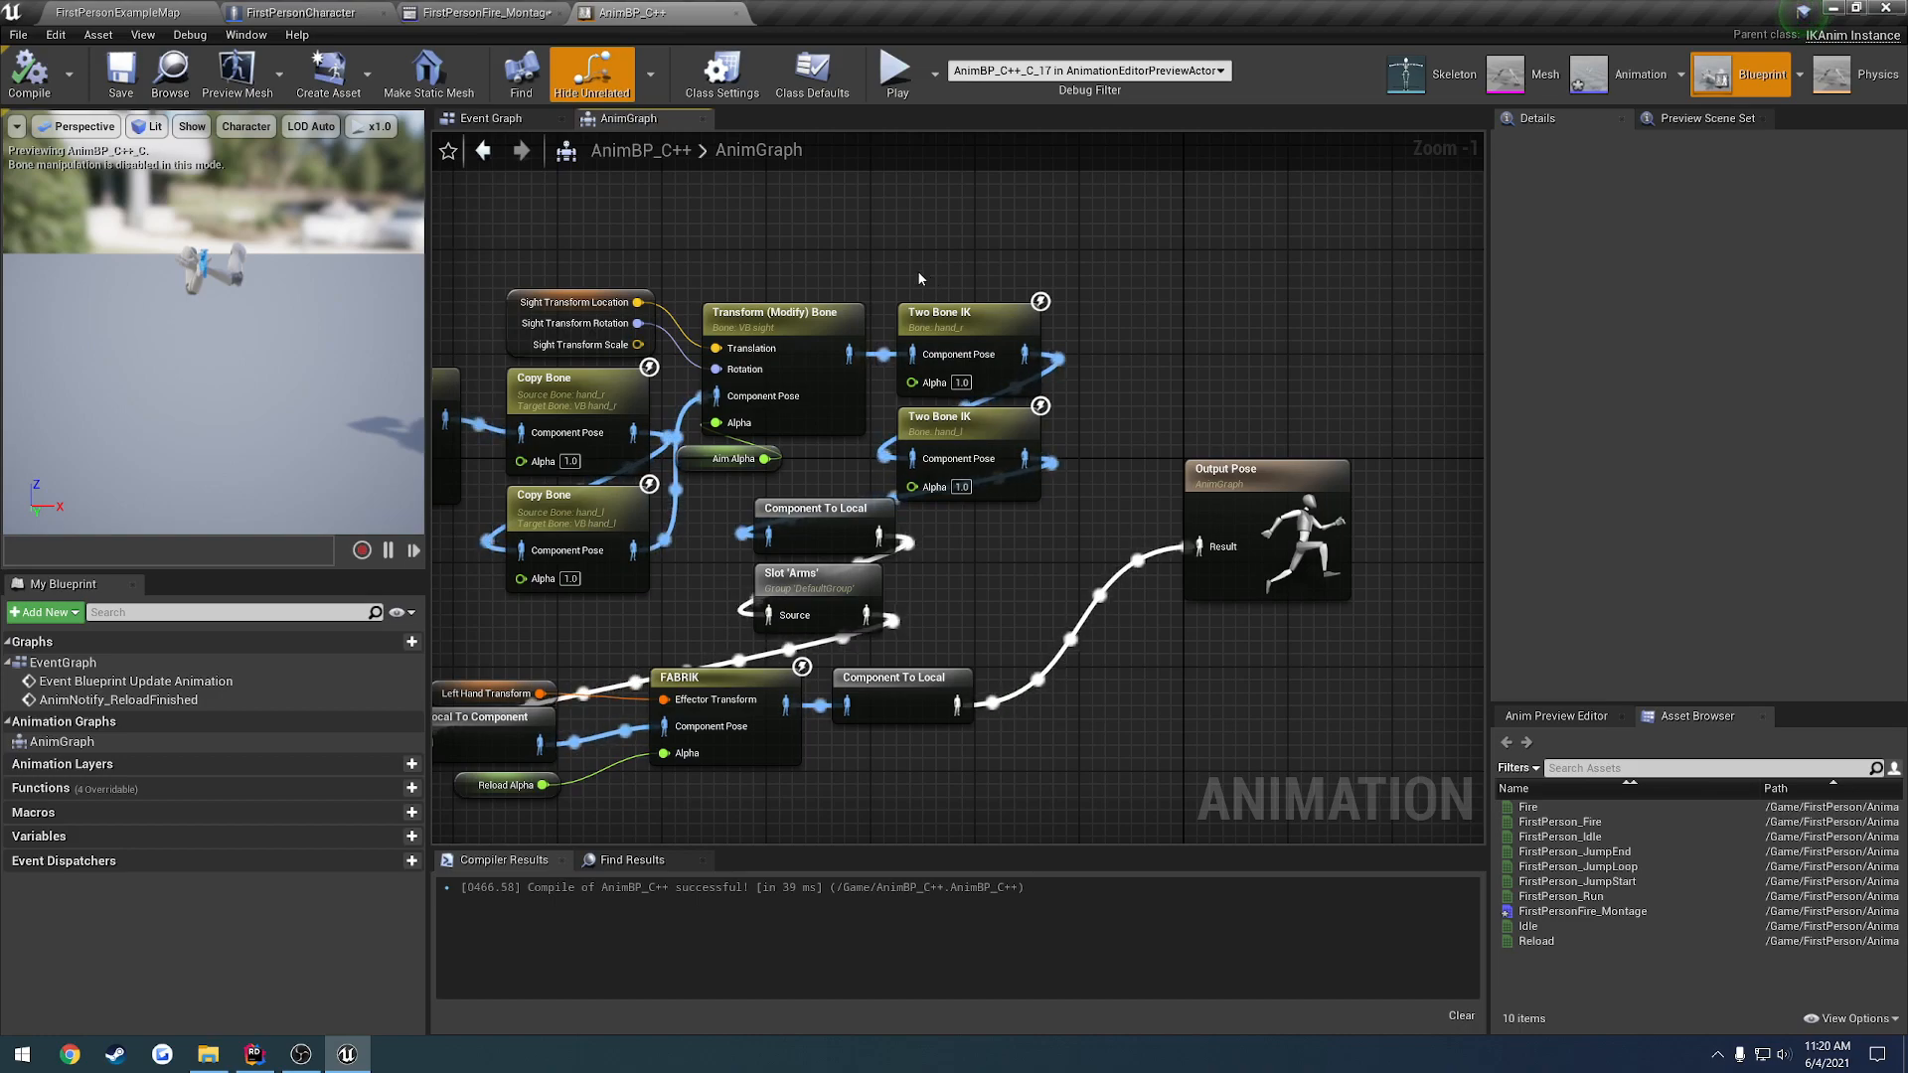
Inspect the Transform Bone and FABRIK settings, then untick Copy Translation on the right-hand Copy Bone
{"action": "left_click", "coordinate": [783, 312]}
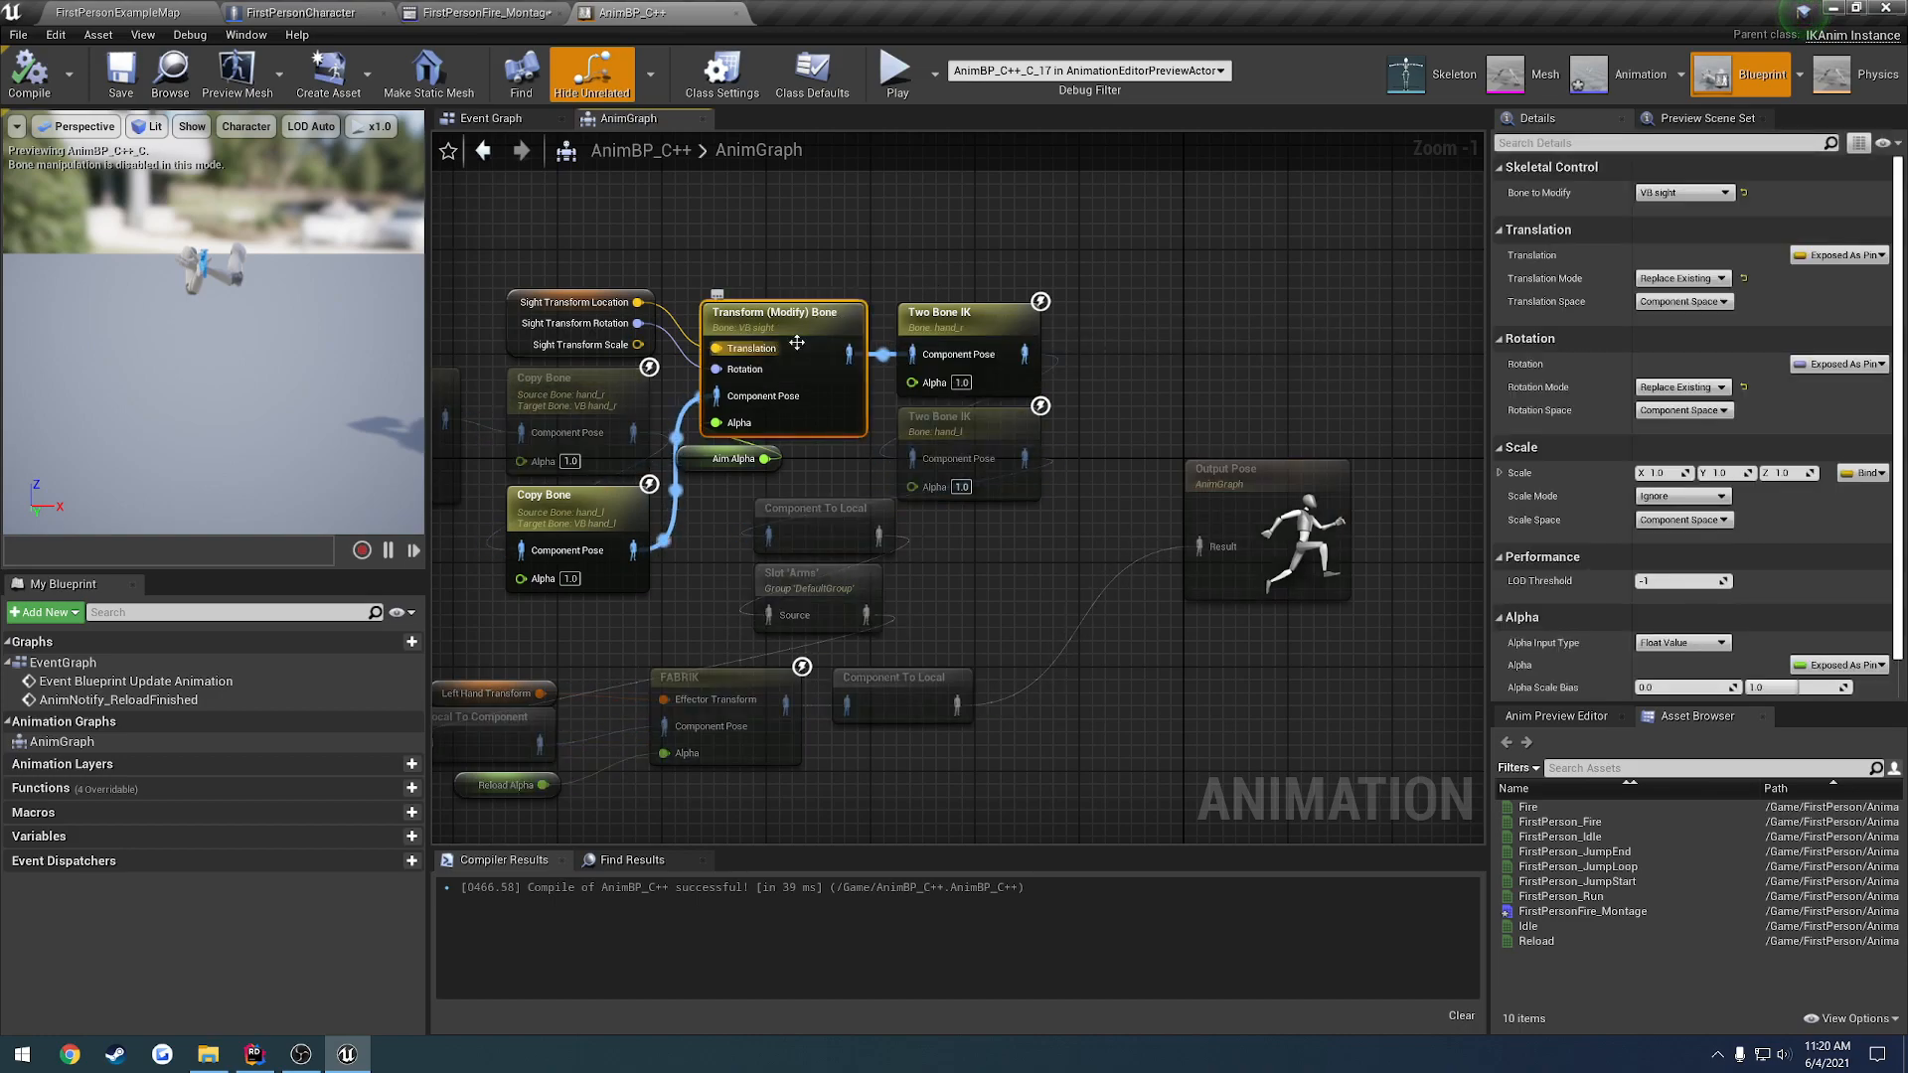
{"action": "mouse_move", "coordinate": [890, 328]}
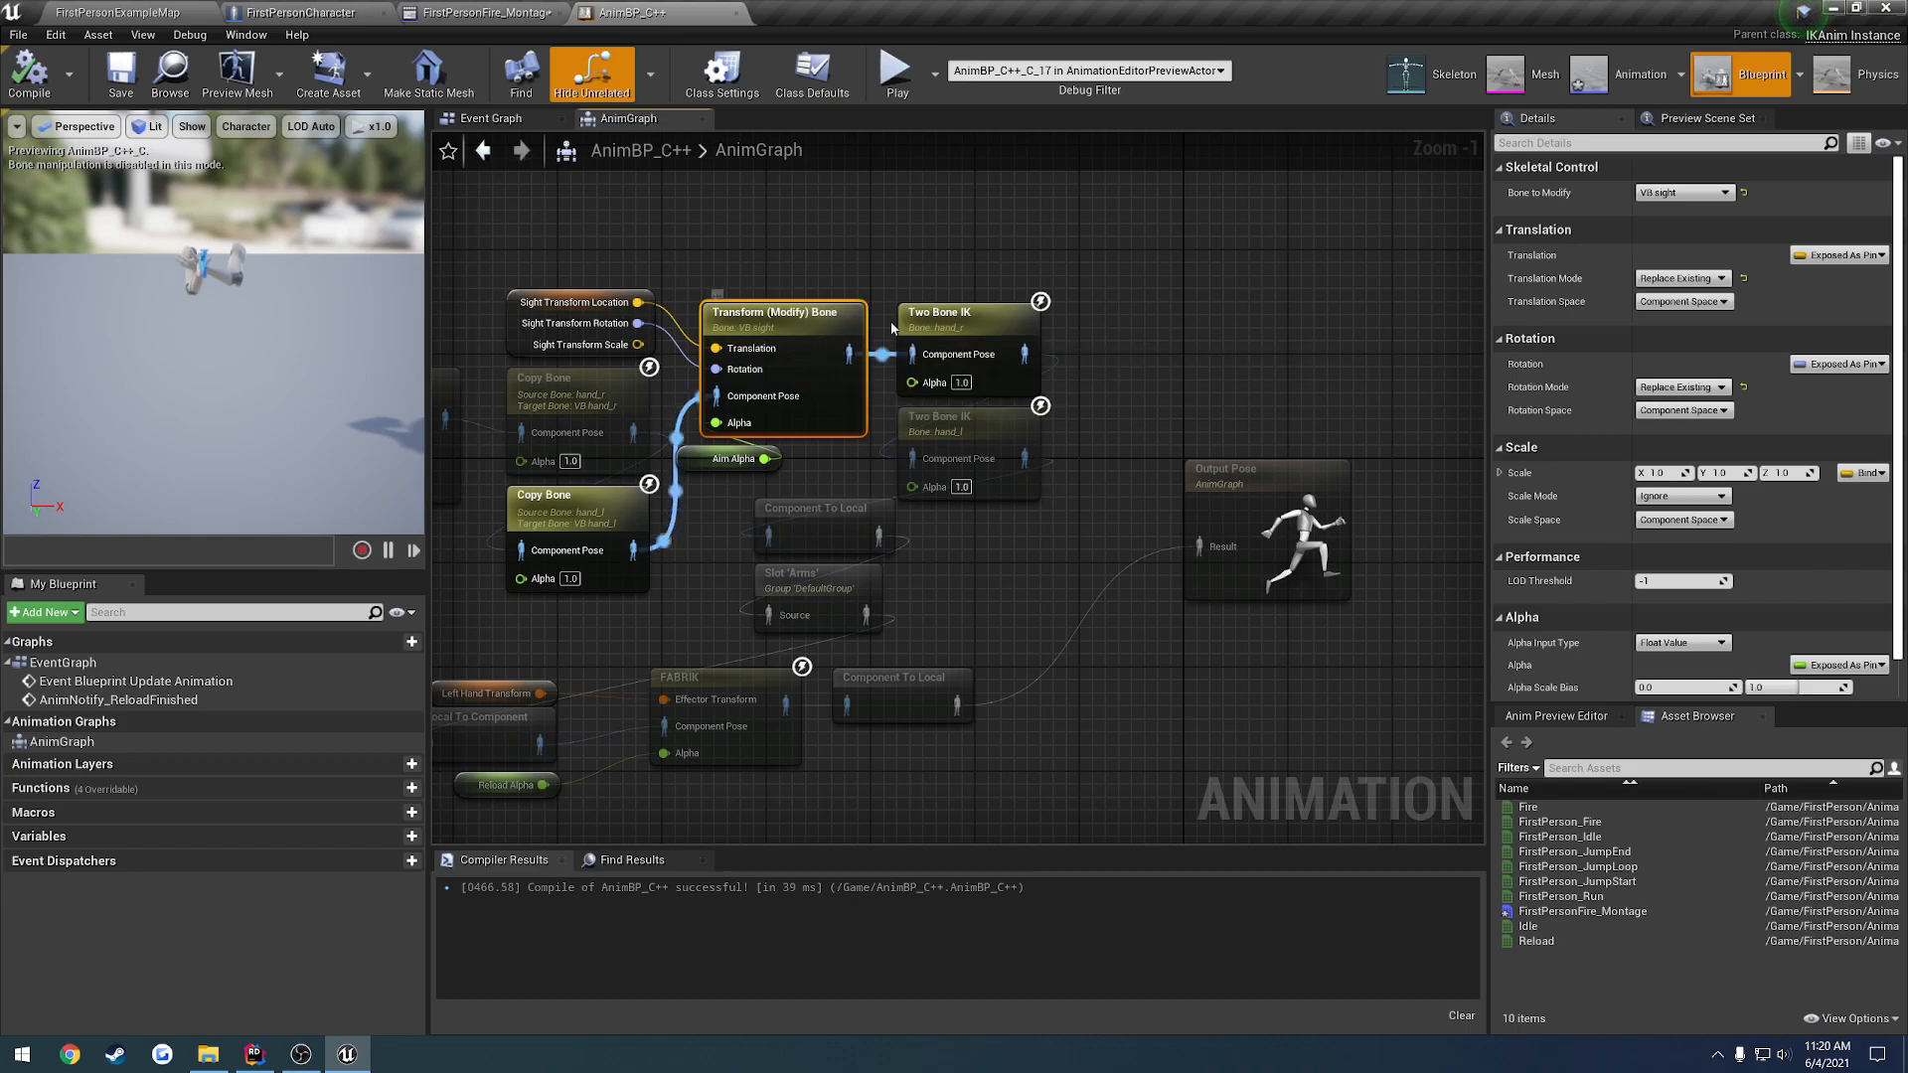
{"action": "mouse_move", "coordinate": [845, 394]}
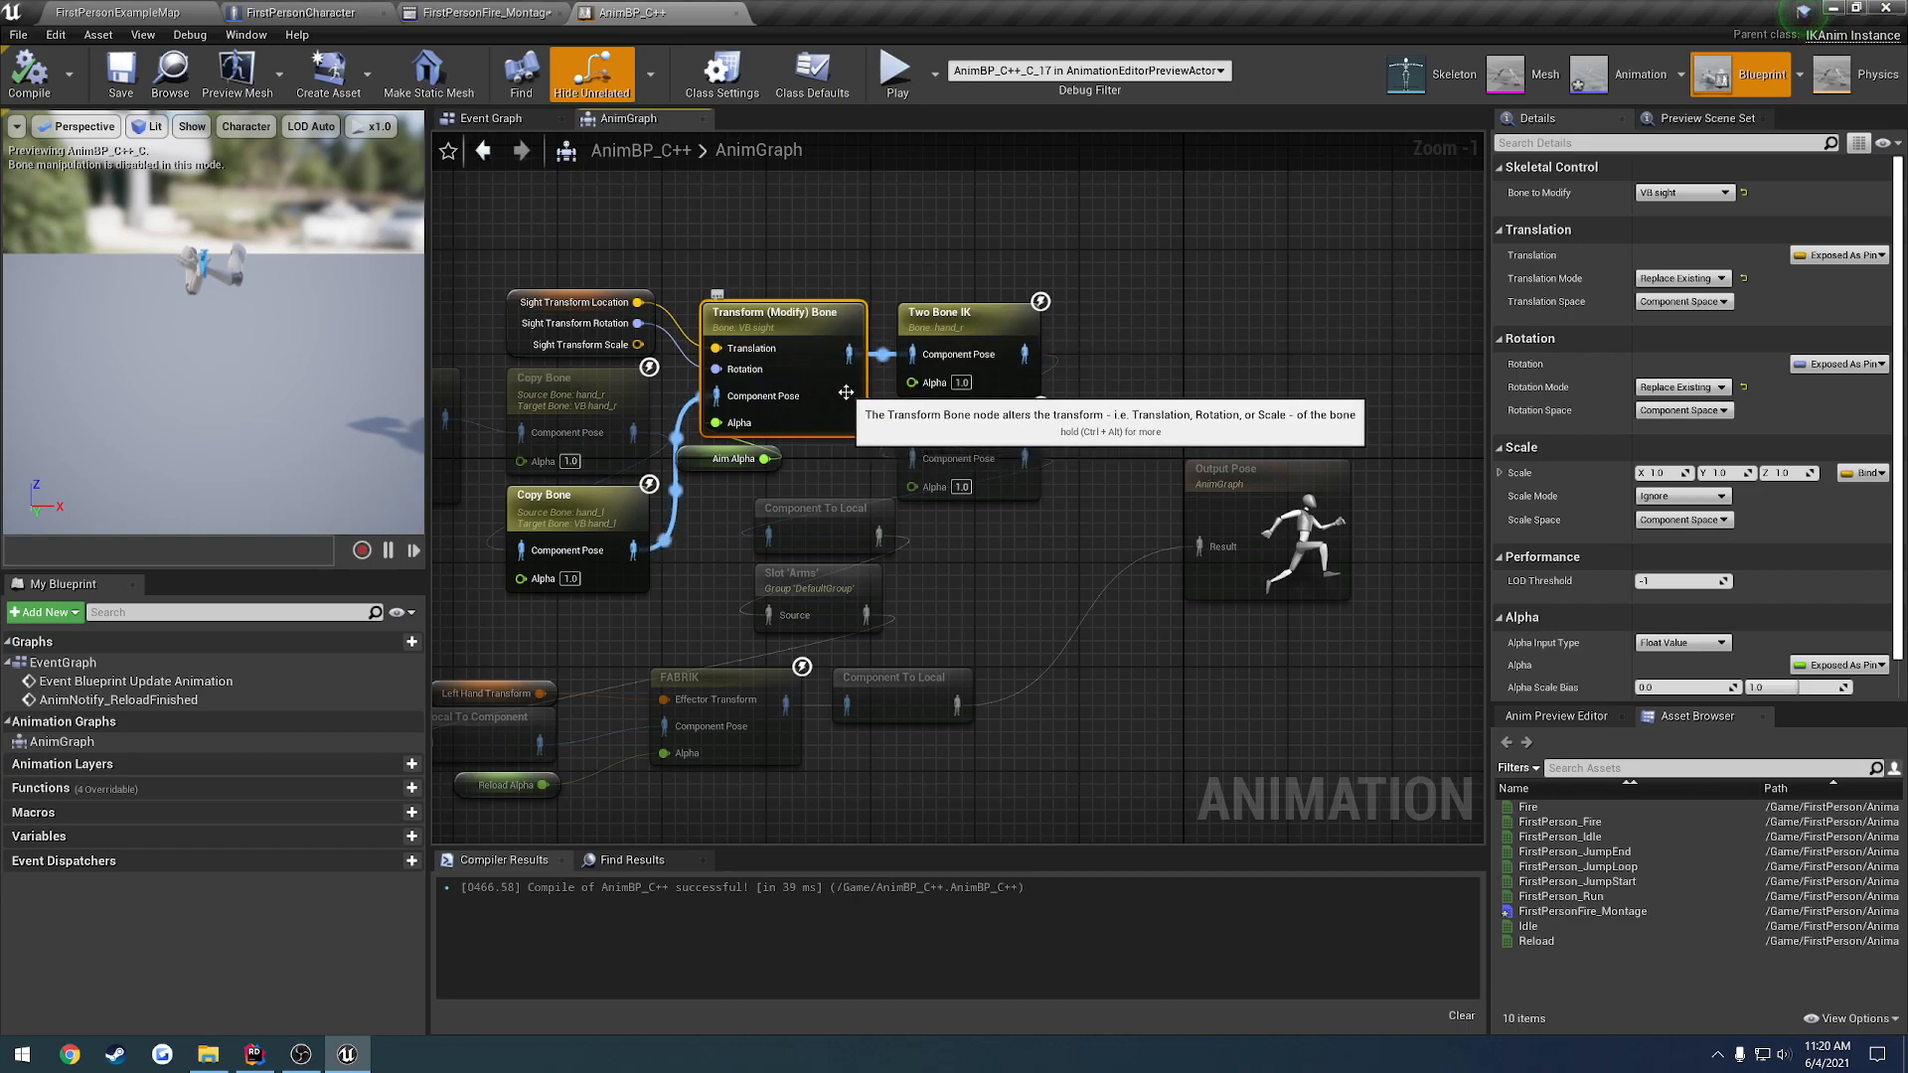
{"action": "mouse_move", "coordinate": [764, 608]}
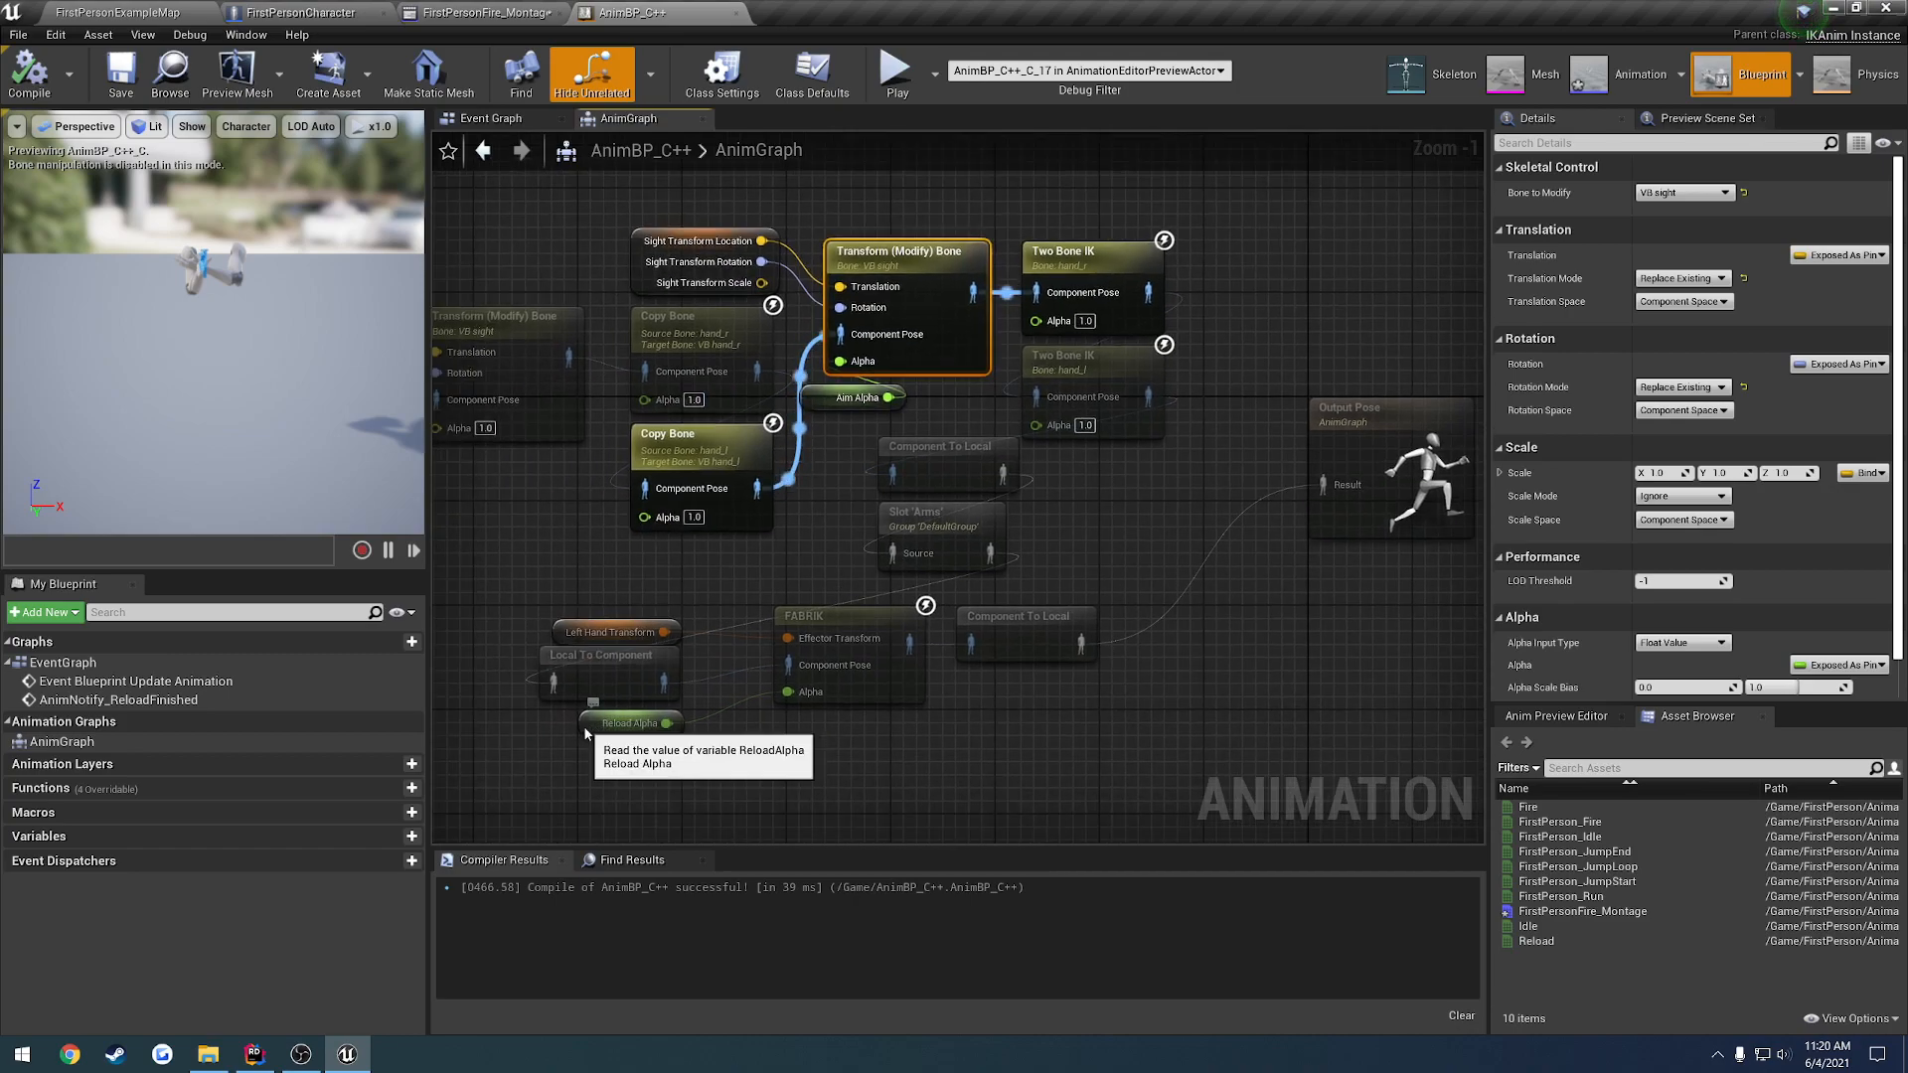
{"action": "left_click", "coordinate": [823, 616]}
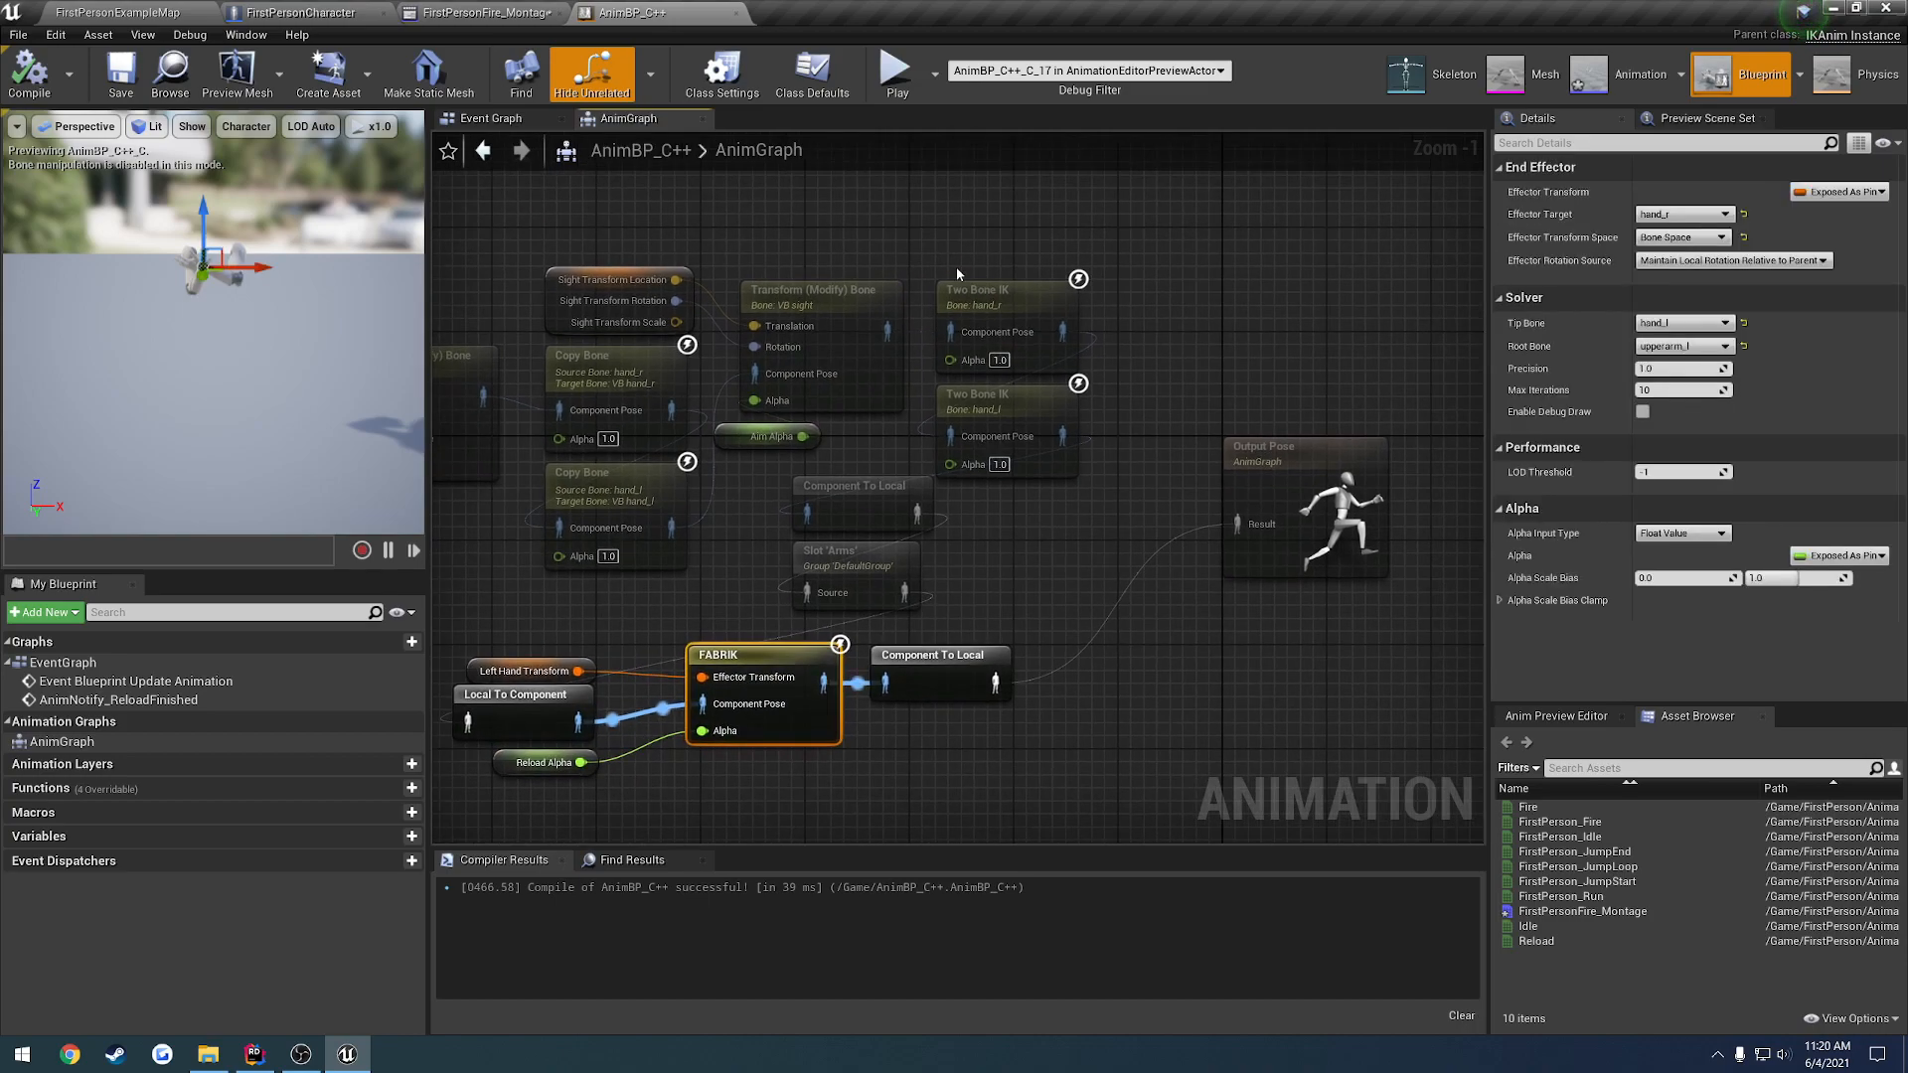
{"action": "mouse_move", "coordinate": [966, 234]}
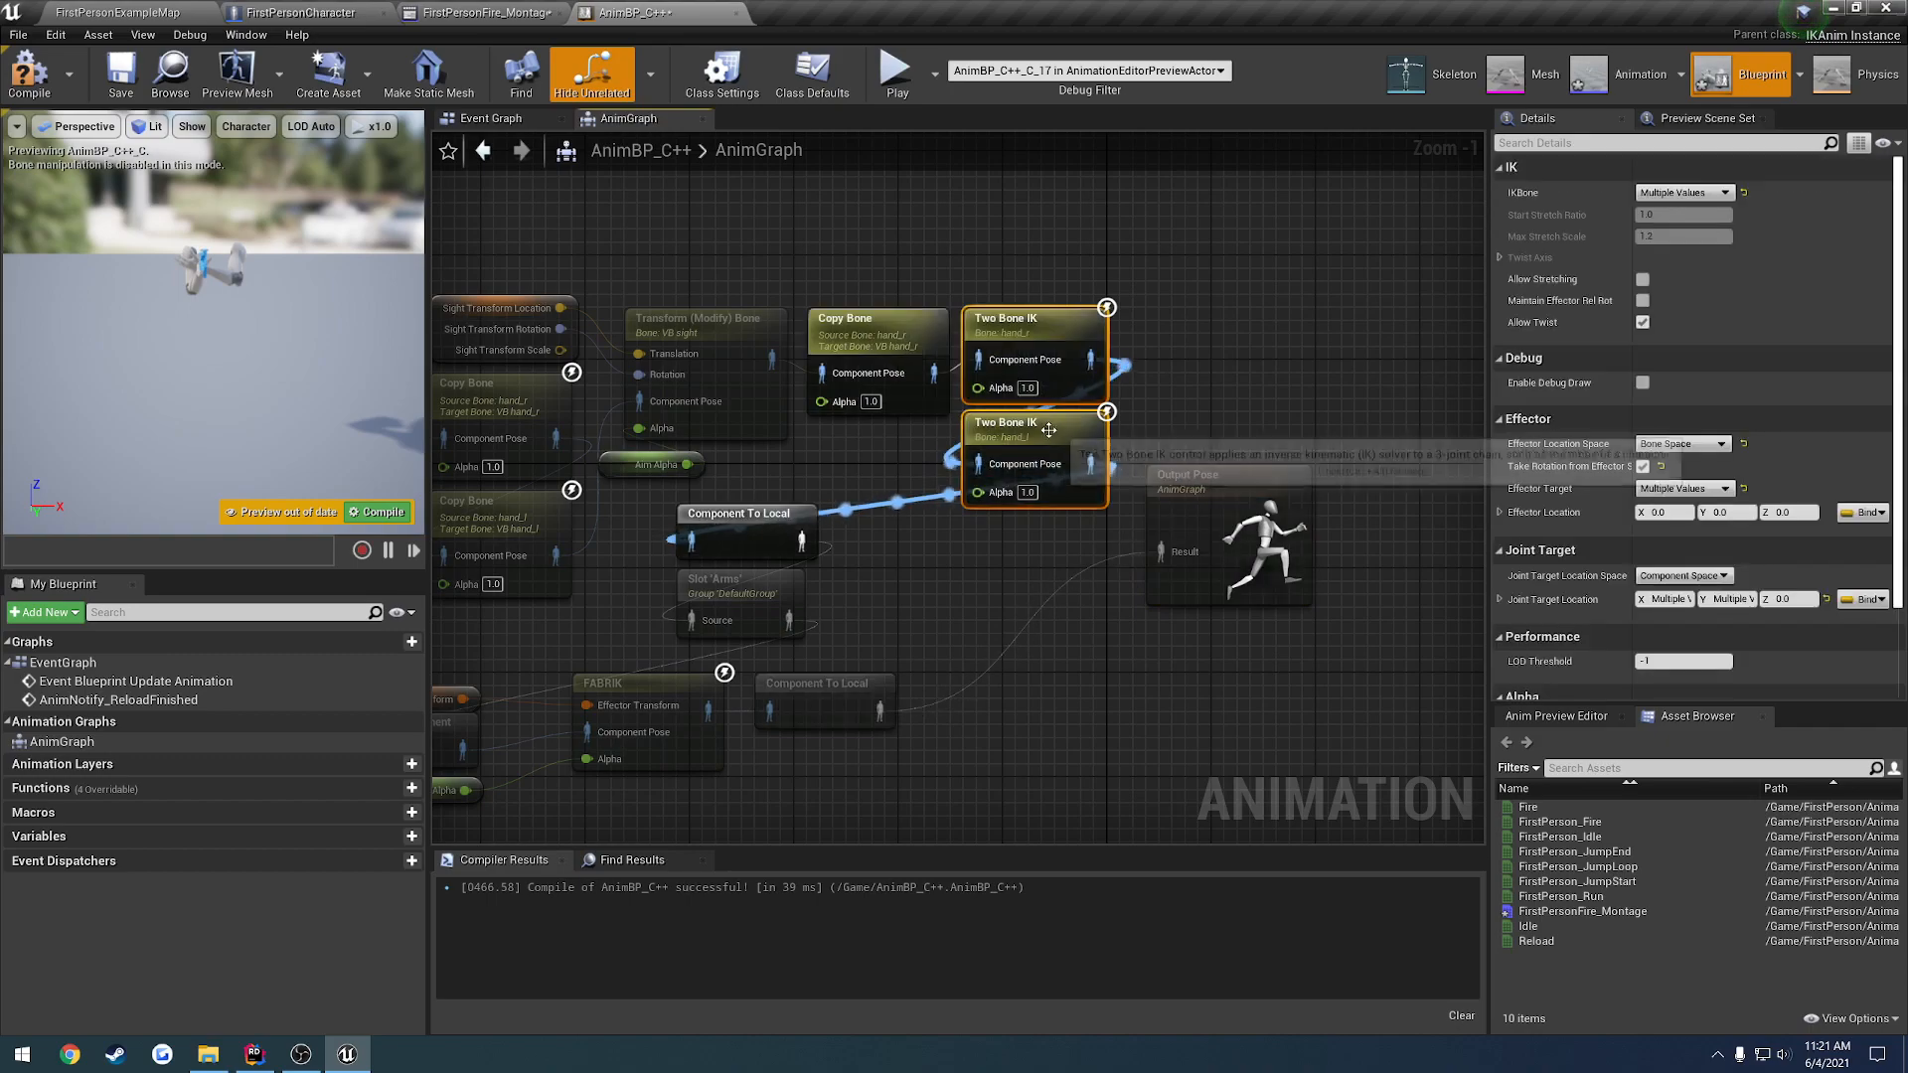
{"action": "left_click", "coordinate": [877, 318]}
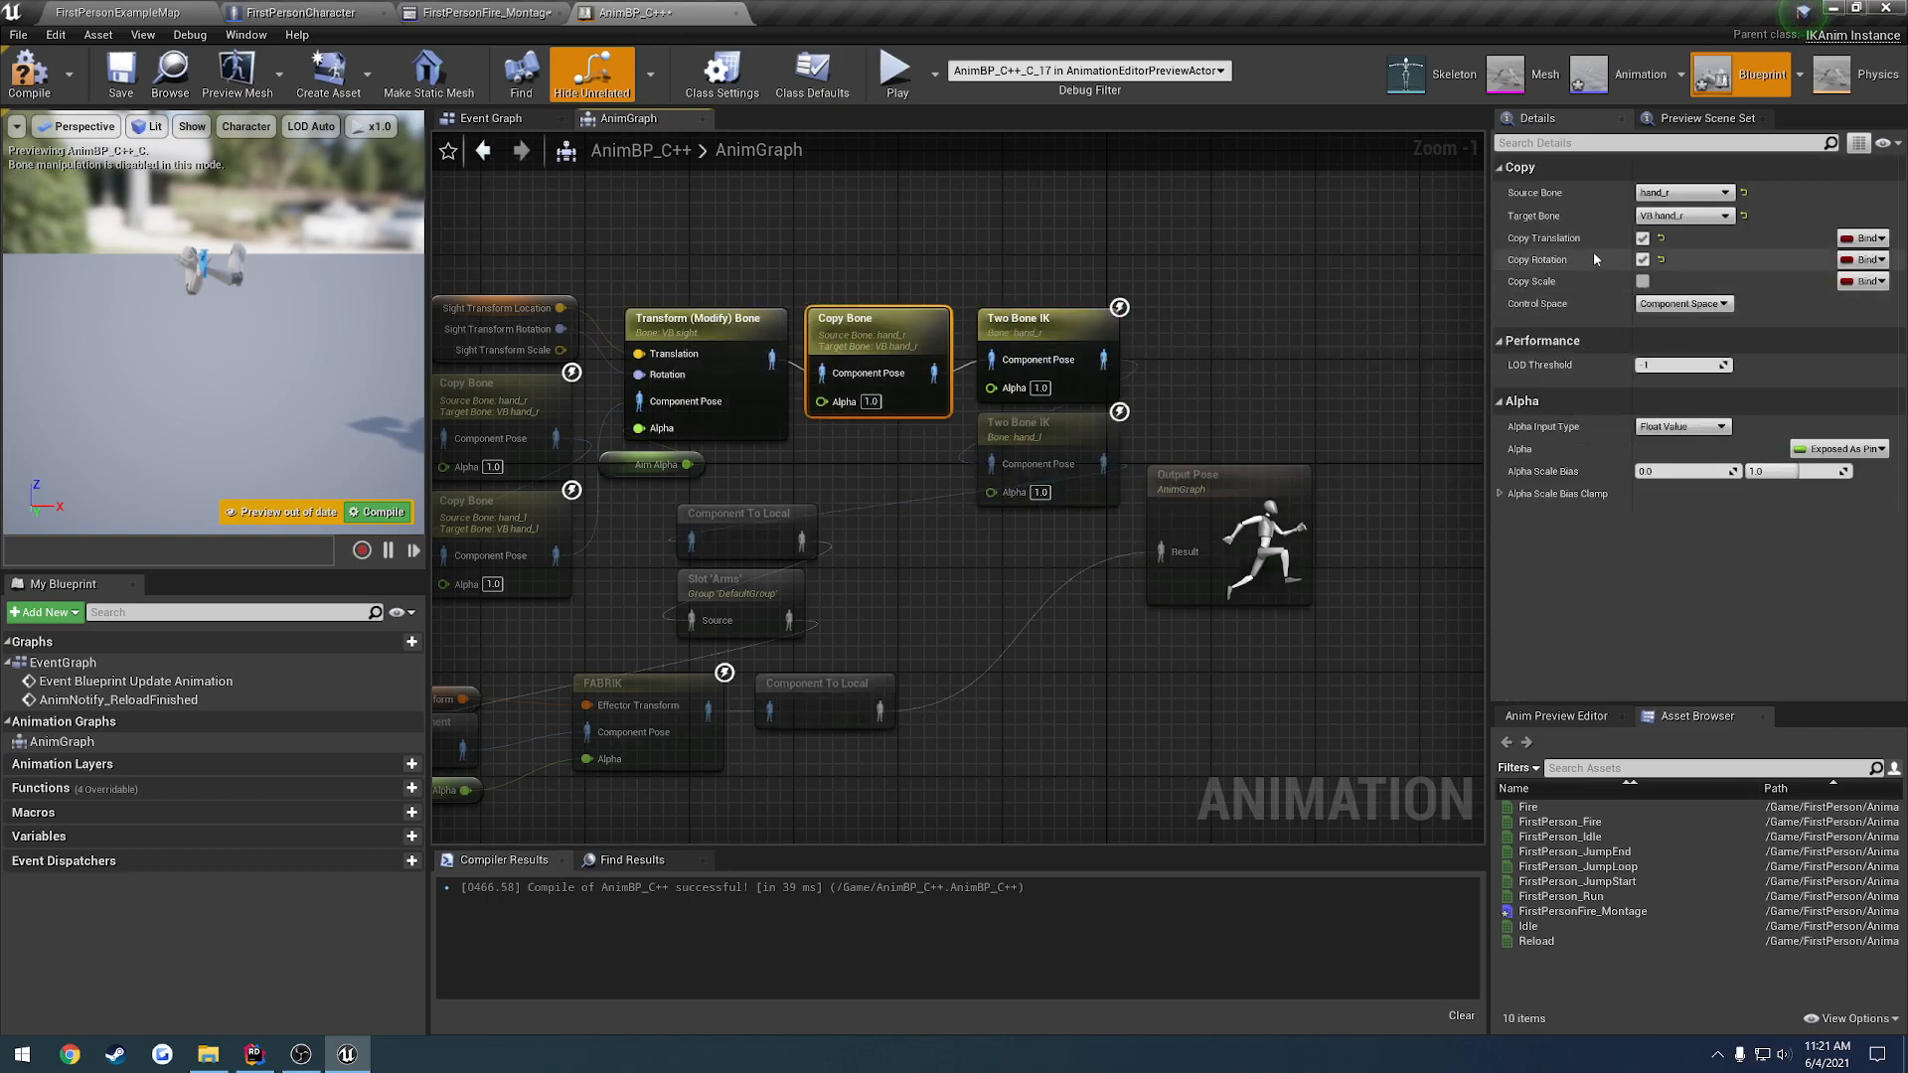
{"action": "left_click", "coordinate": [1643, 236]}
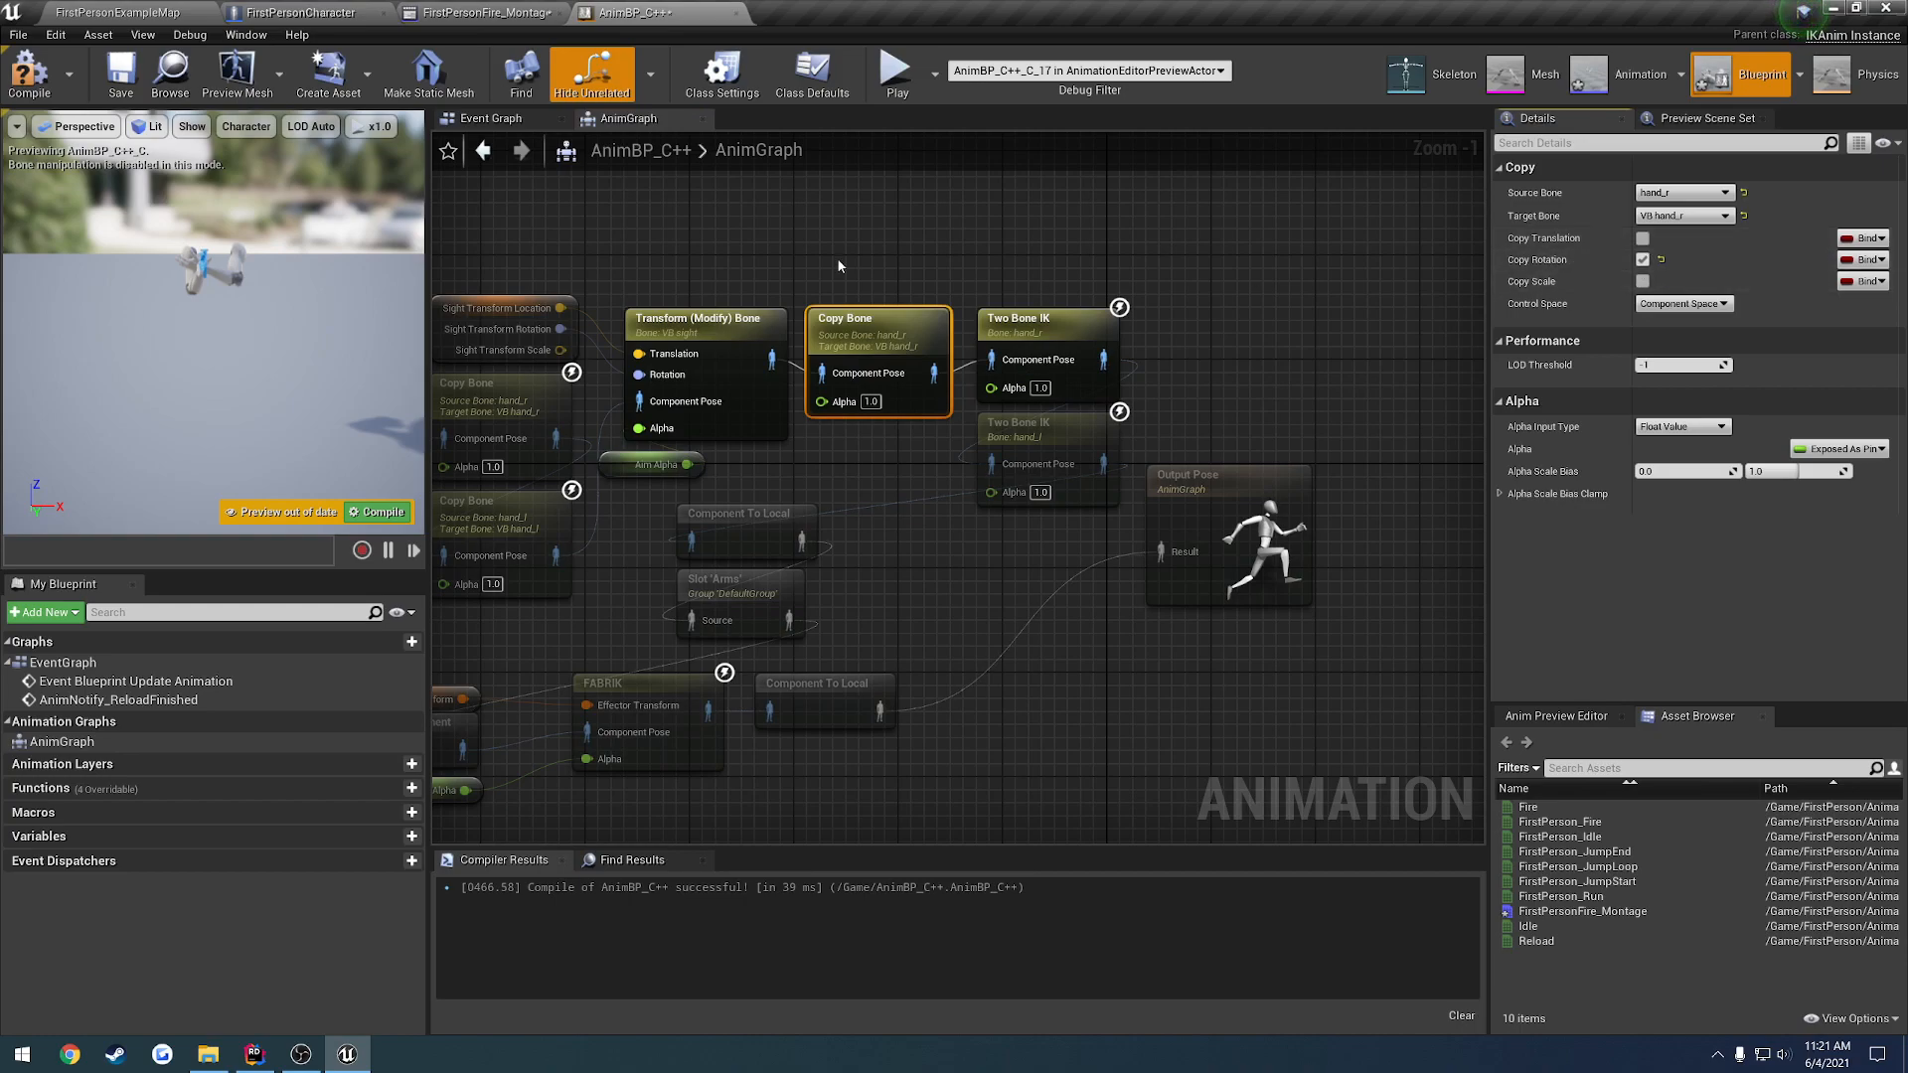
Compile the AnimBP and play-test the aim-down-sights view in the level
{"action": "left_click", "coordinate": [119, 73]}
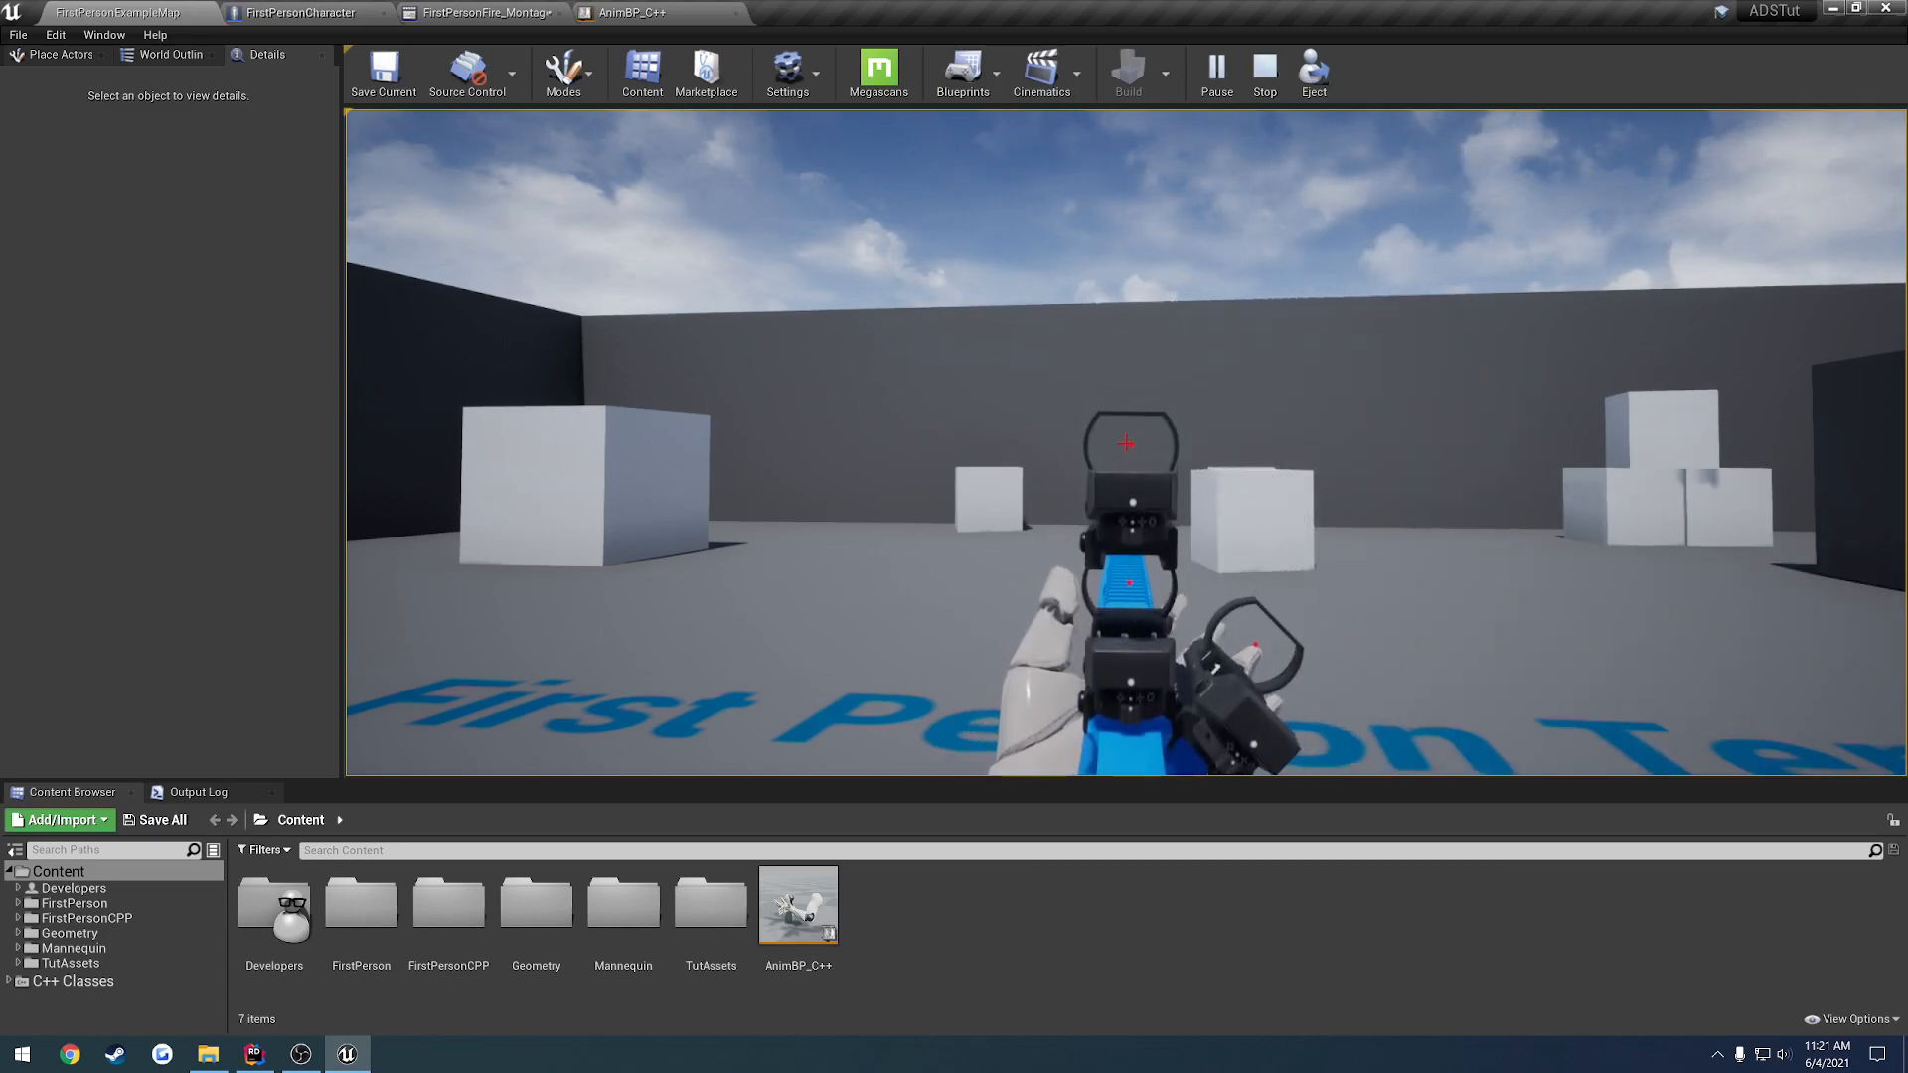
{"action": "mouse_move", "coordinate": [1125, 441]}
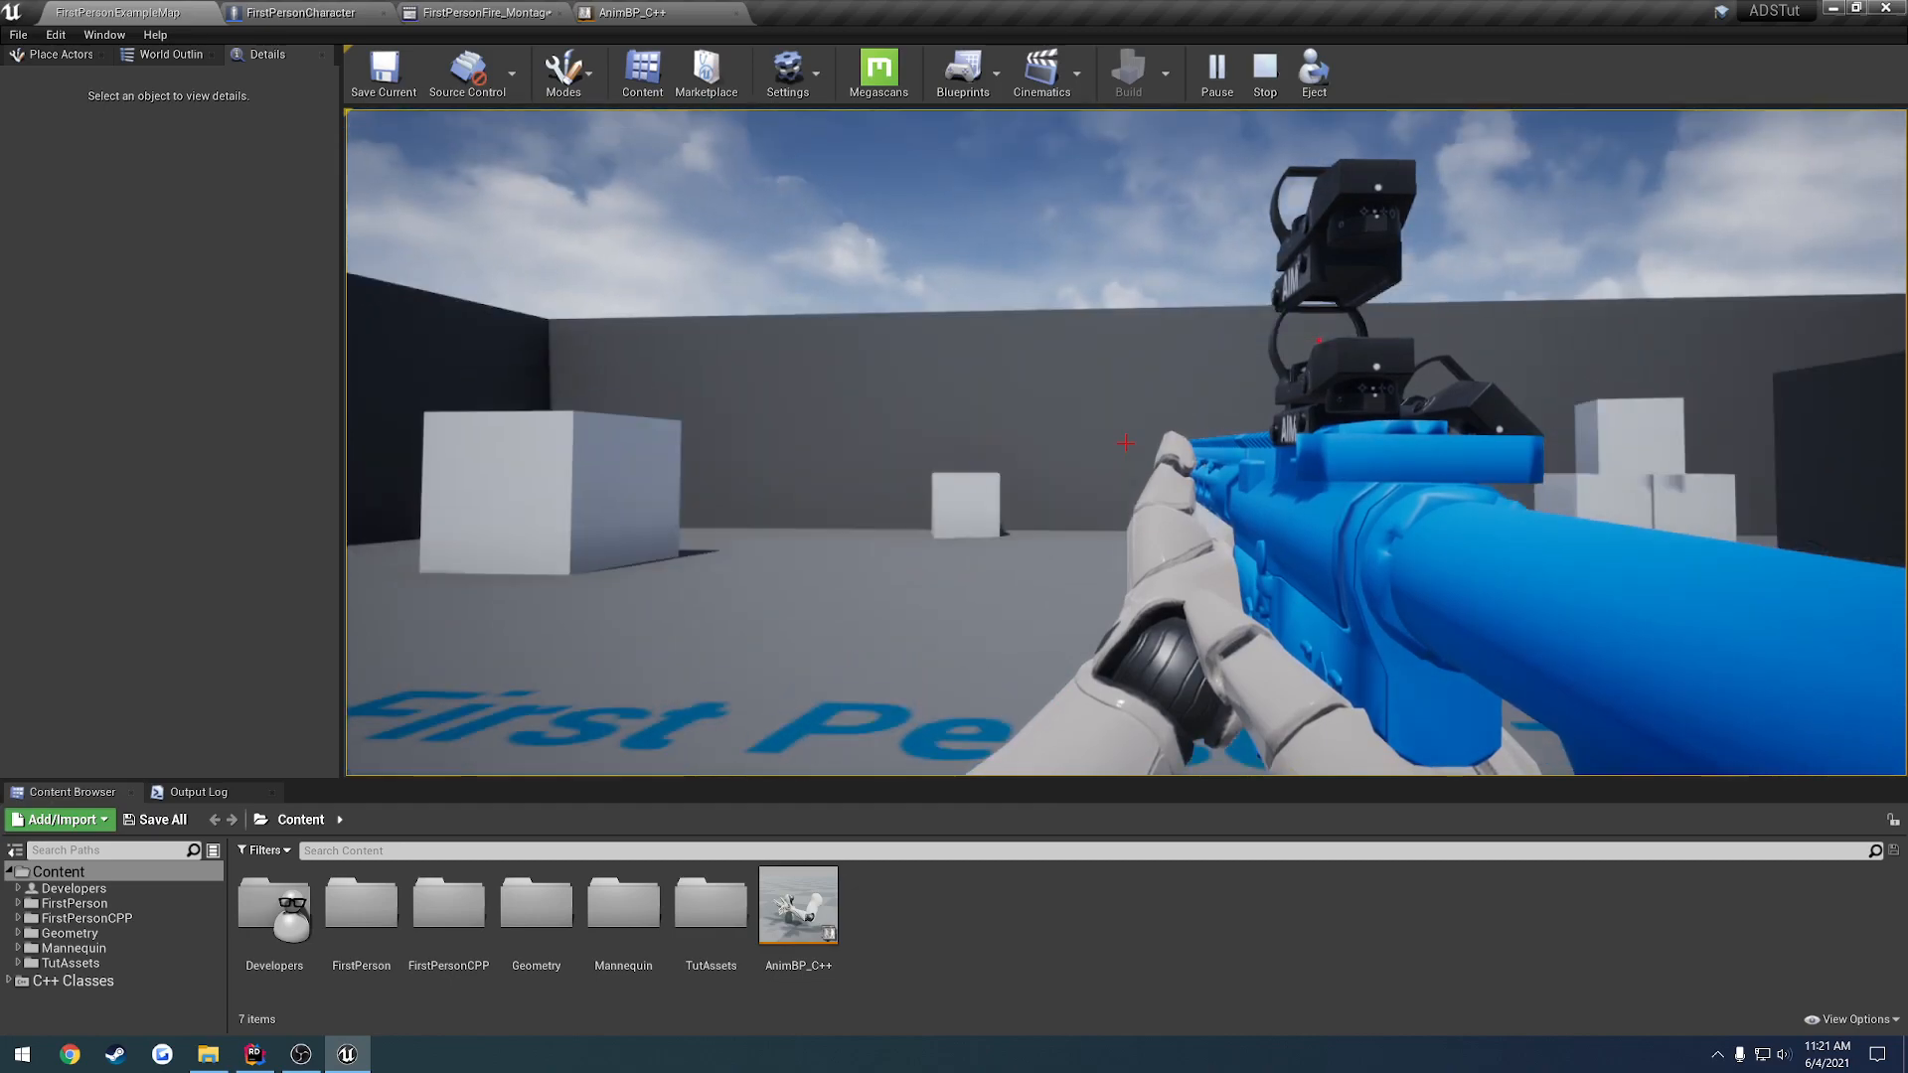
{"action": "left_click", "coordinate": [1264, 76]}
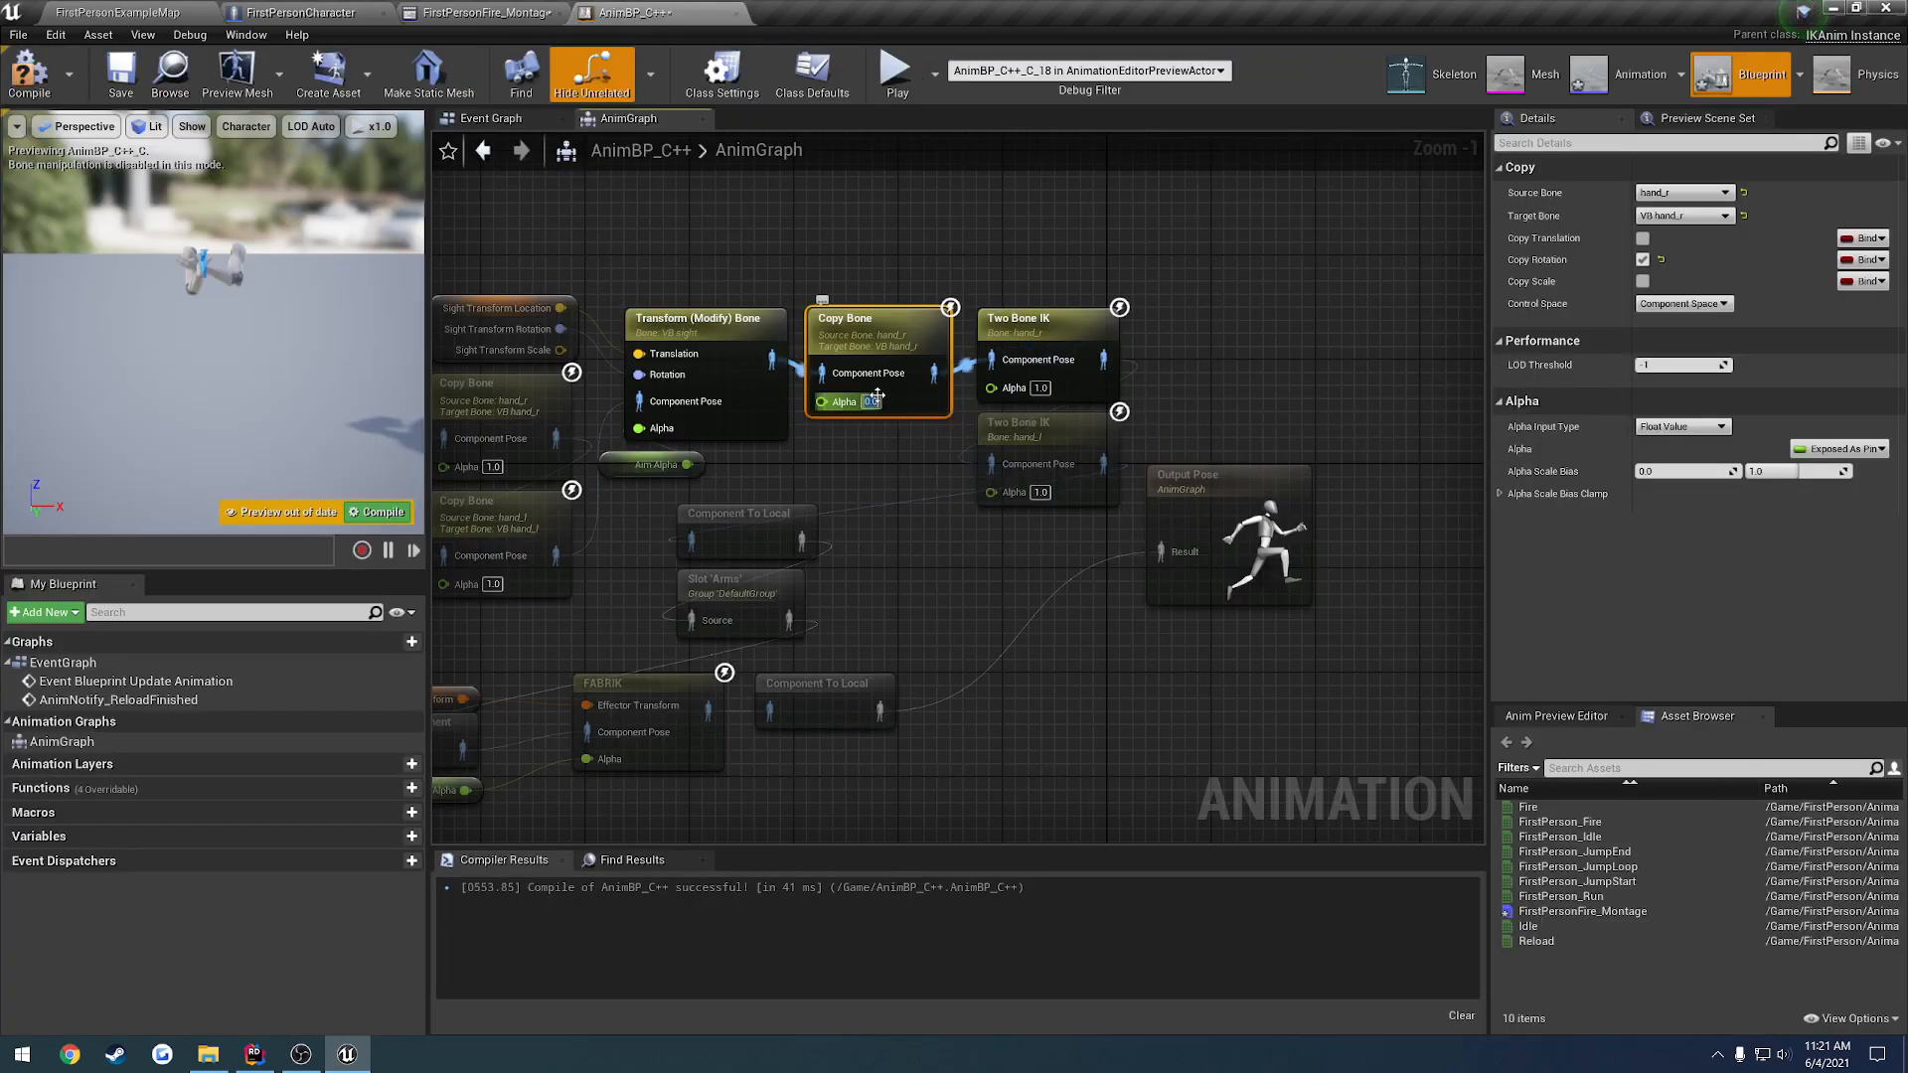
{"action": "left_click", "coordinate": [116, 12]}
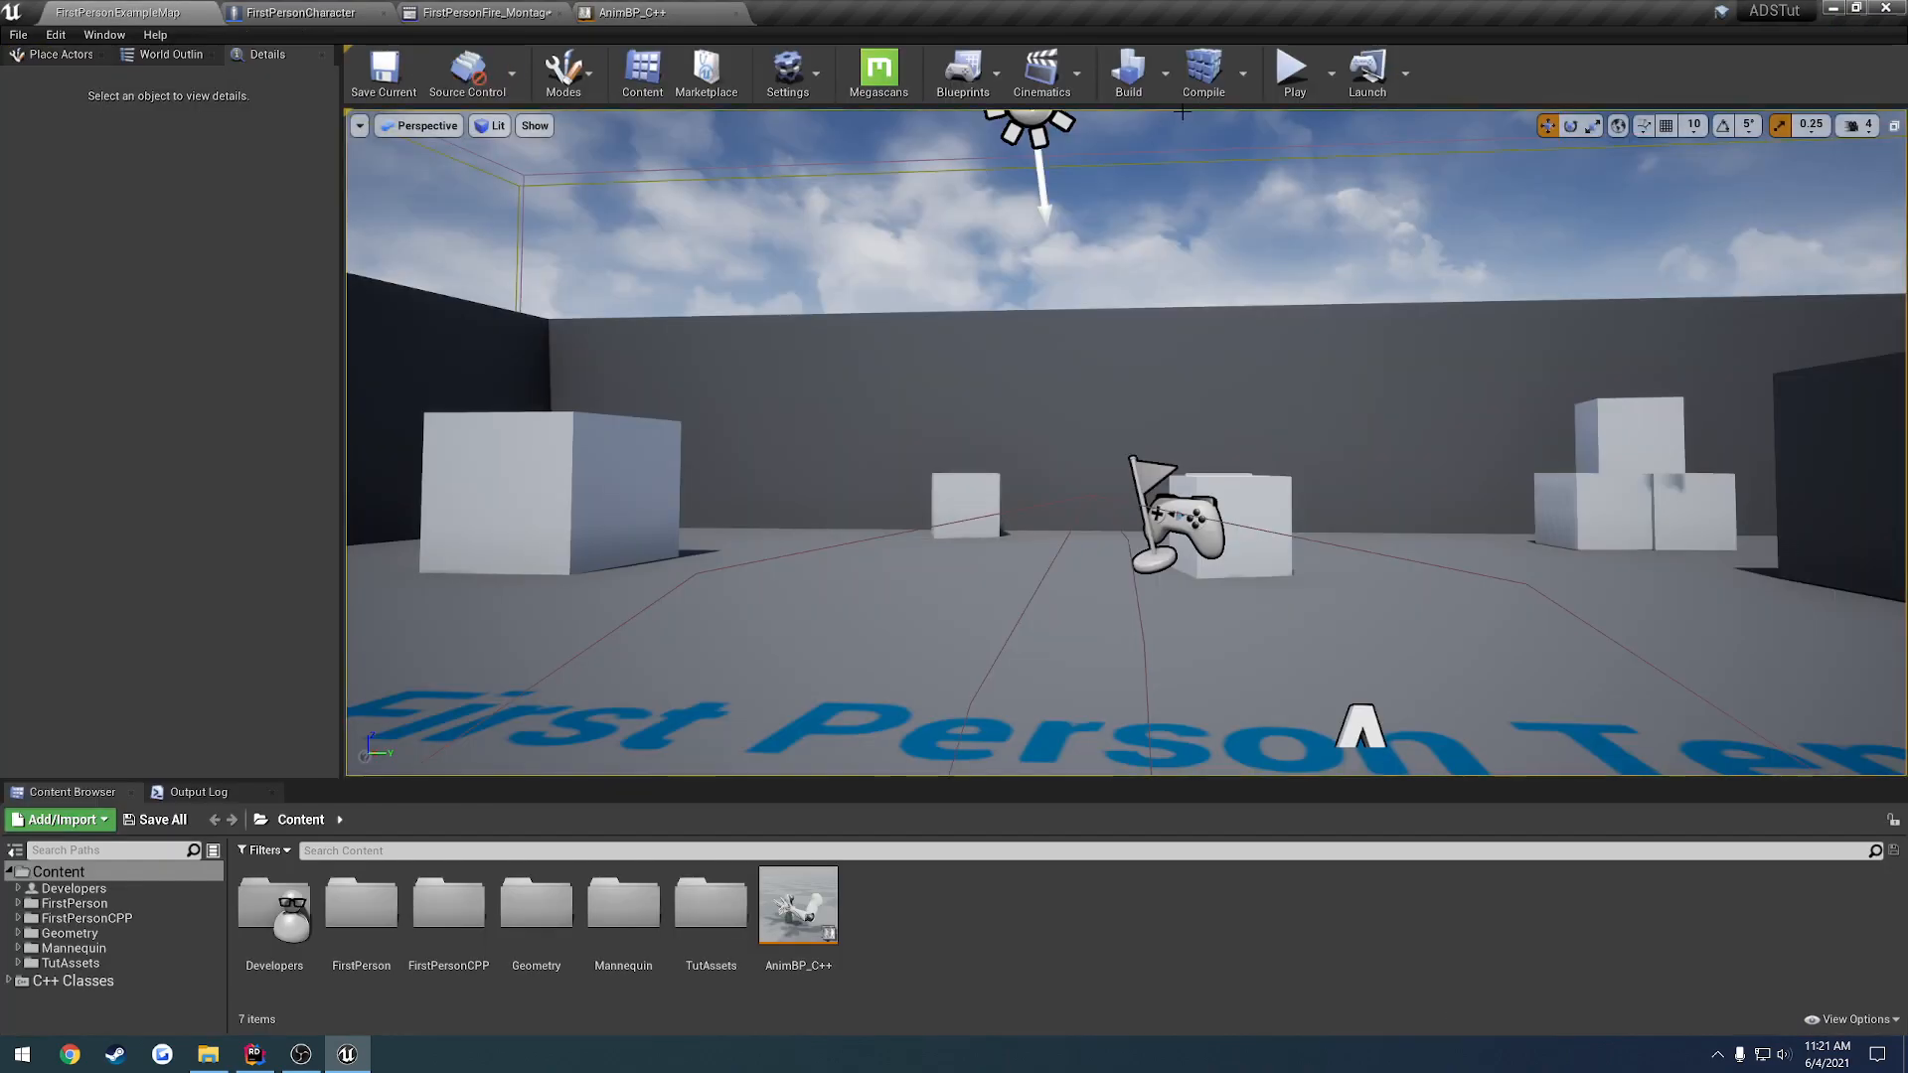
{"action": "left_click", "coordinate": [1293, 73]}
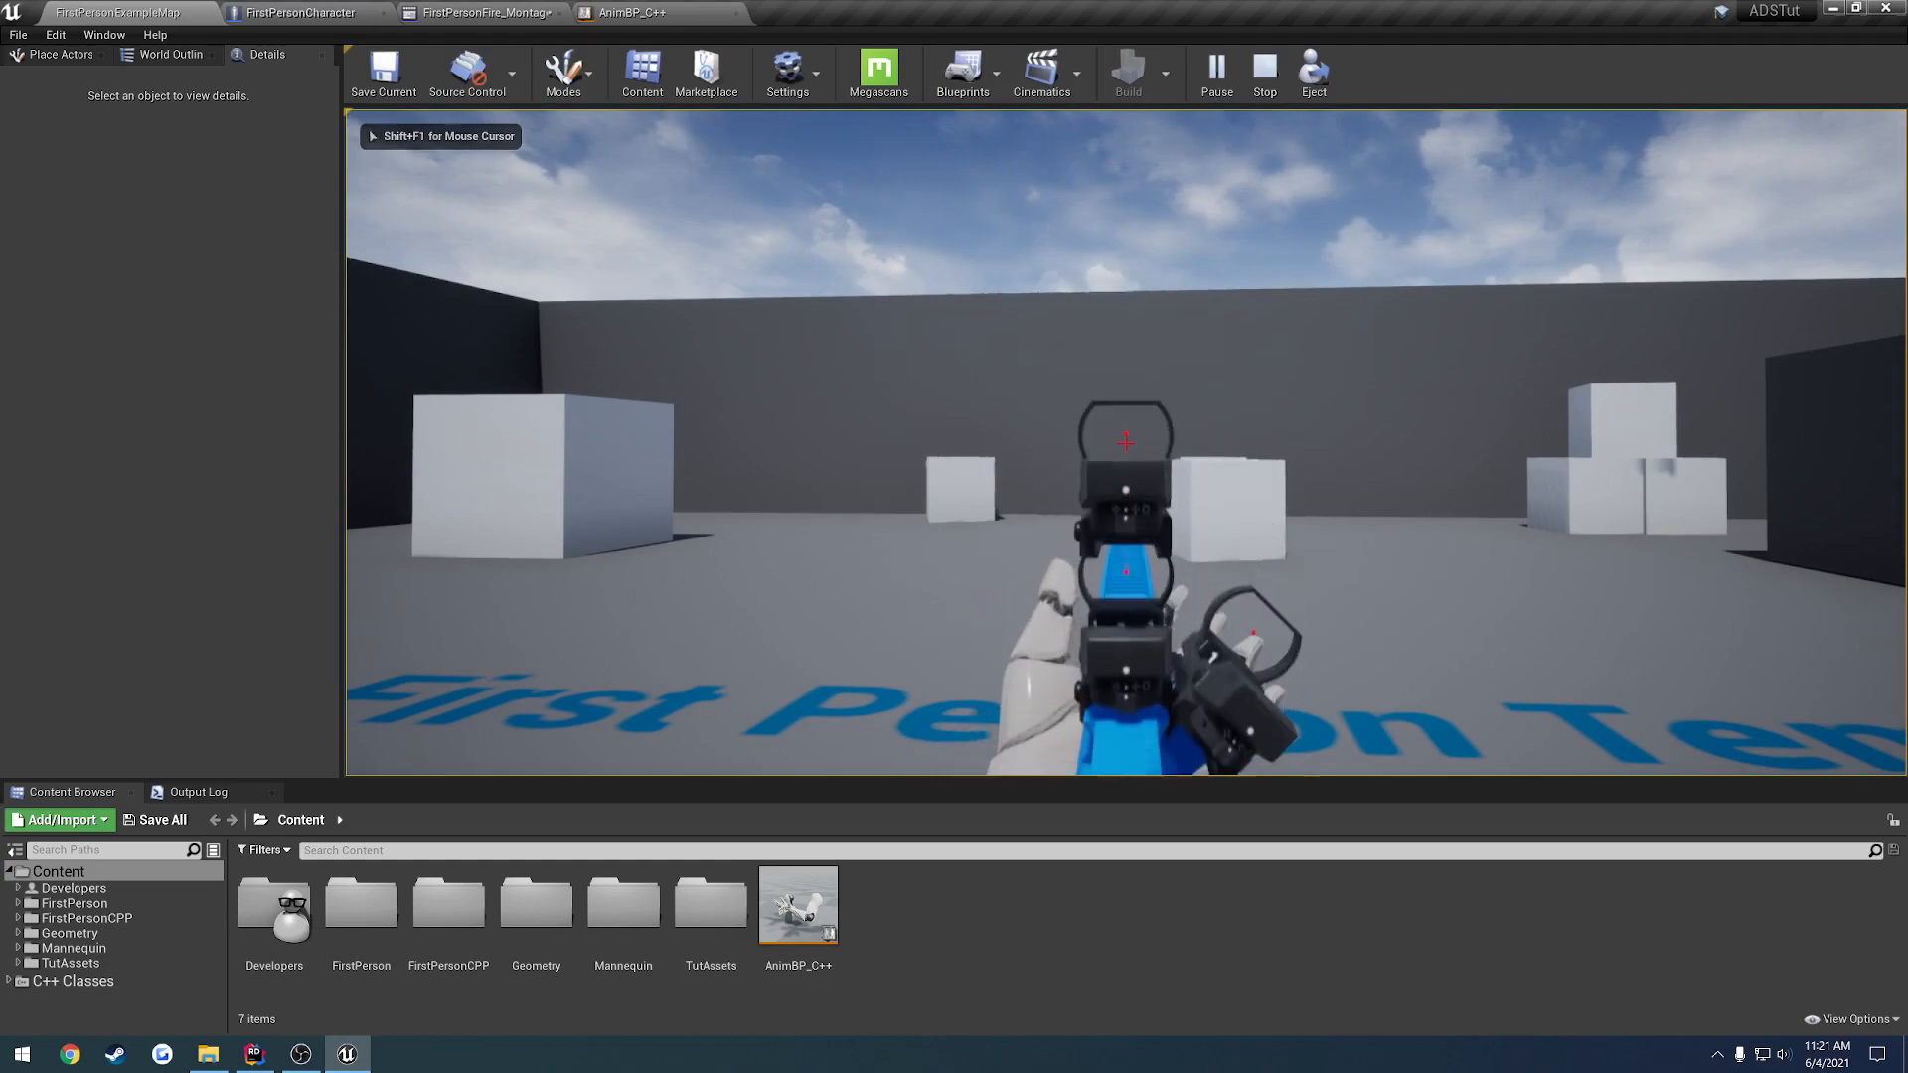
{"action": "left_click", "coordinate": [1265, 76]}
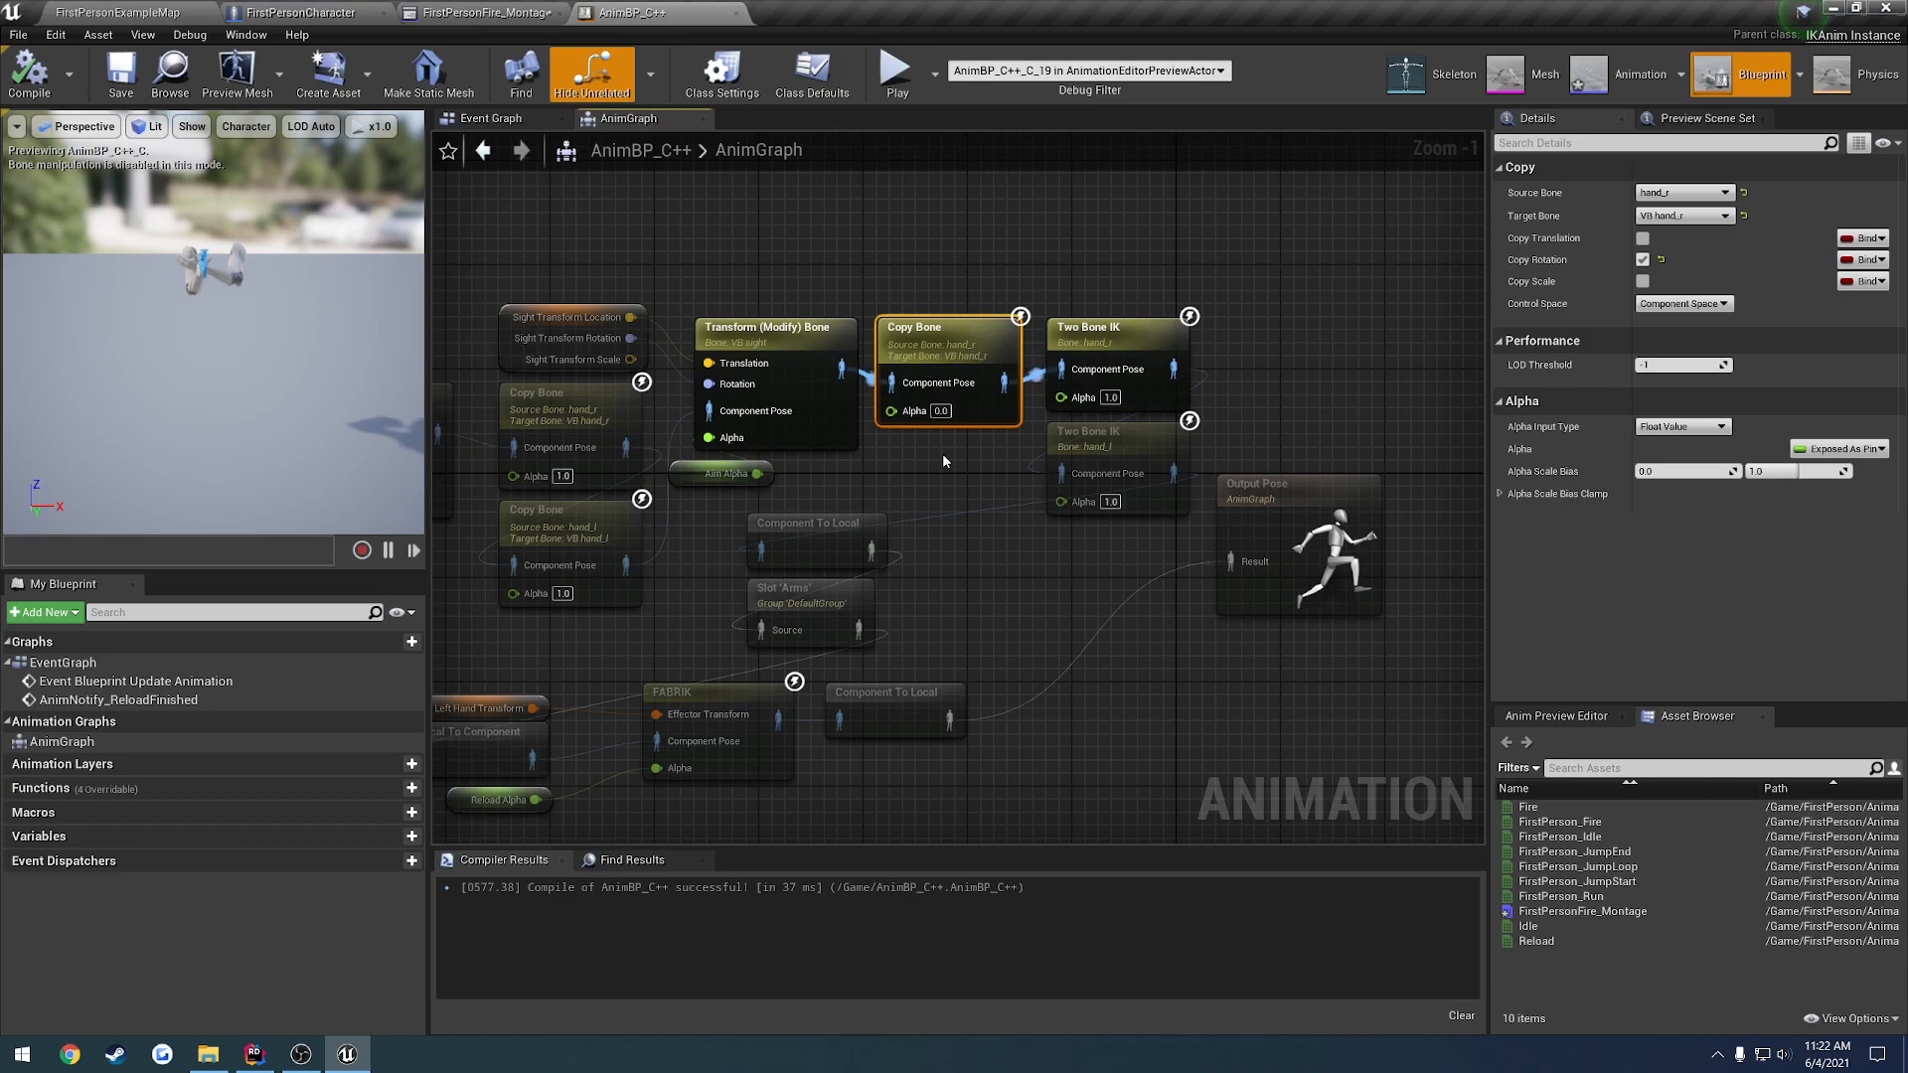
Set the right-hand Copy Bone Alpha to 0.0 and play-test the change
{"action": "scroll", "scroll_direction": "down", "scroll_amount": 3}
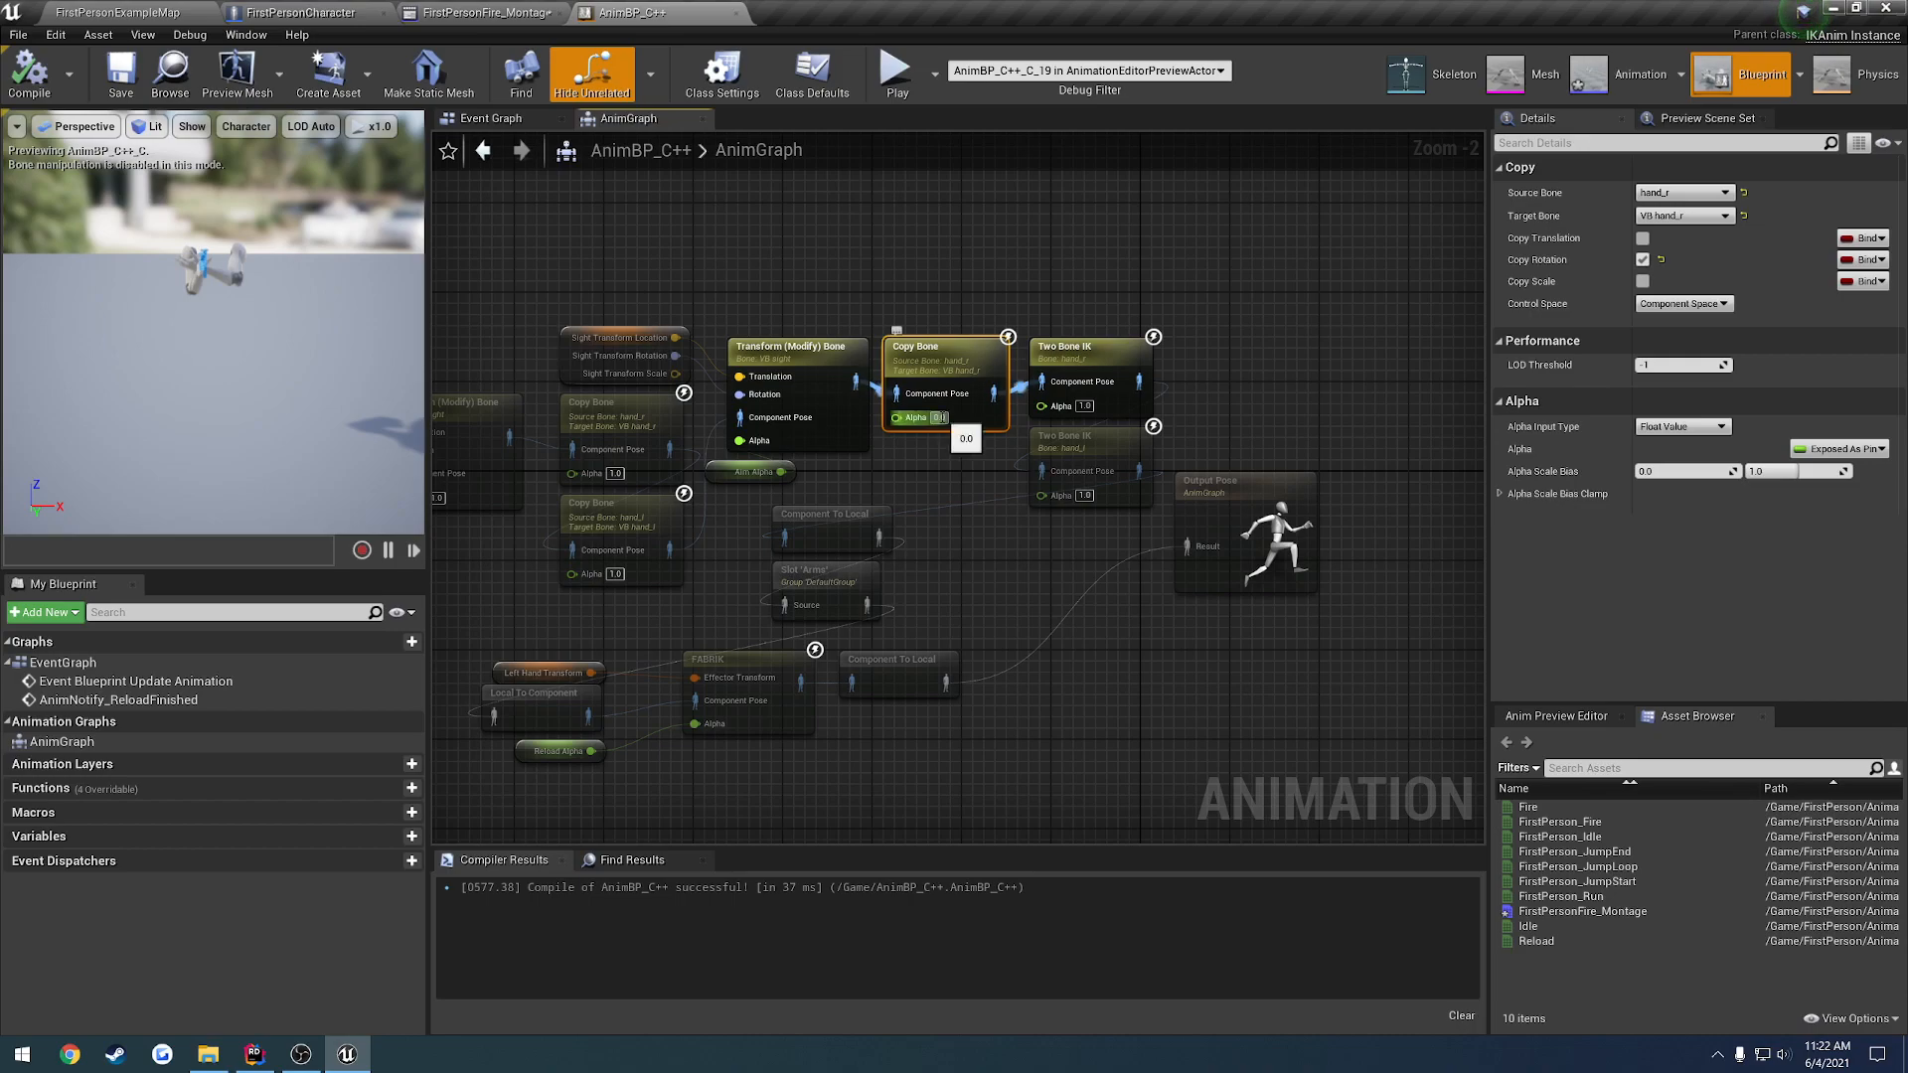
{"action": "left_click", "coordinate": [115, 12]}
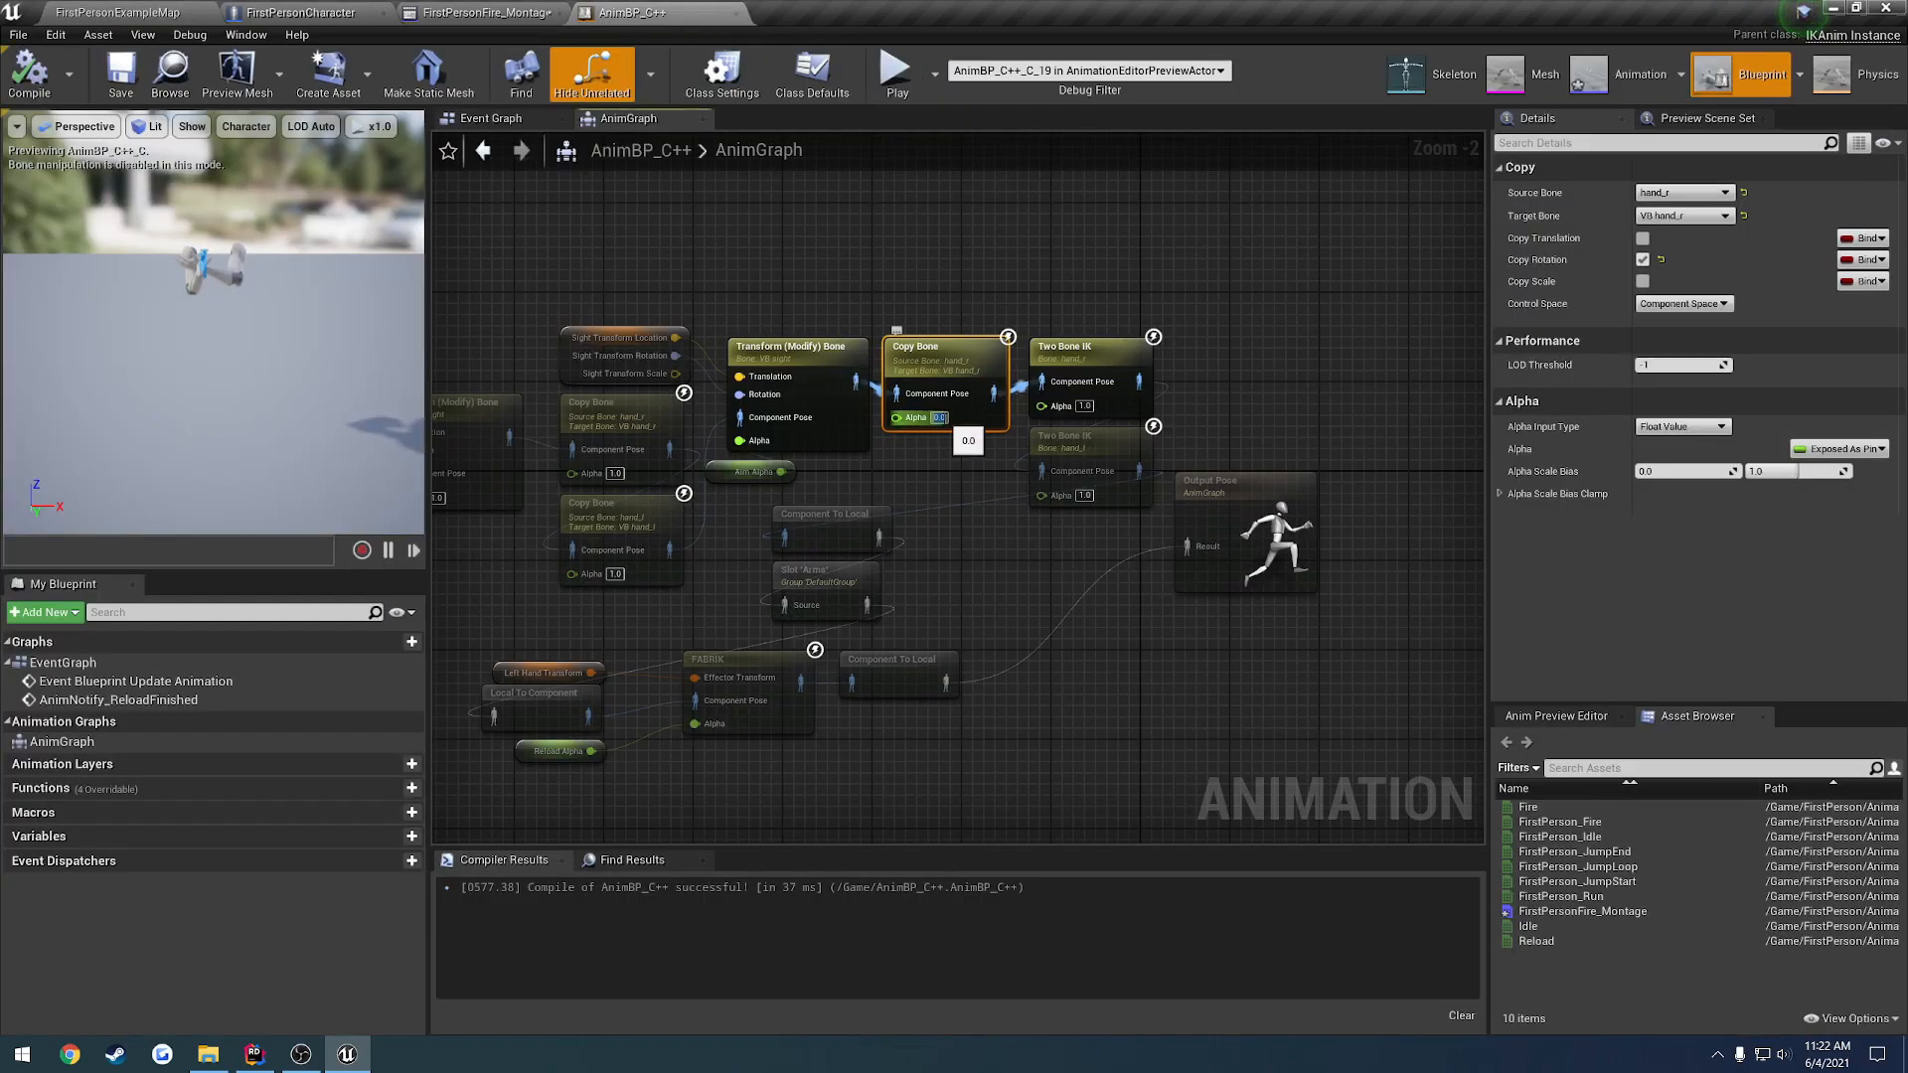
{"action": "left_click", "coordinate": [116, 12]}
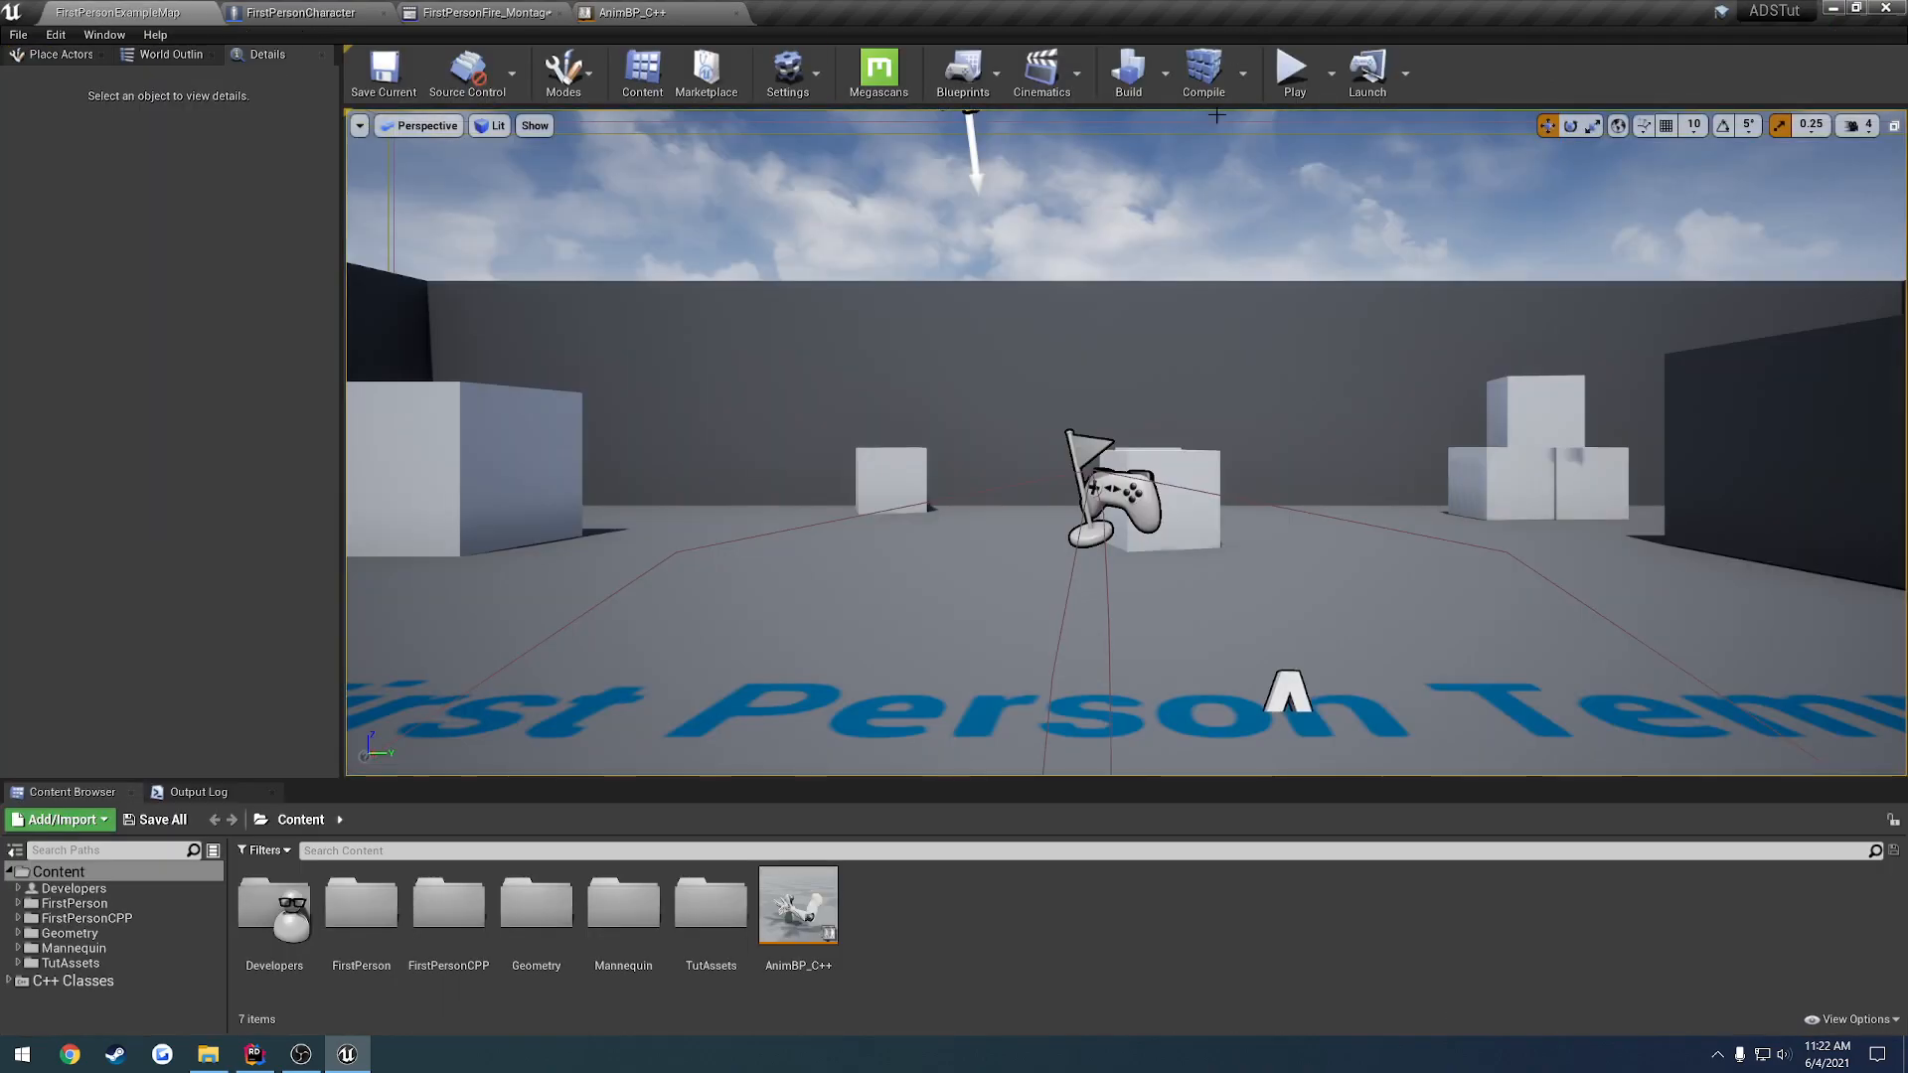
{"action": "left_click", "coordinate": [1292, 73]}
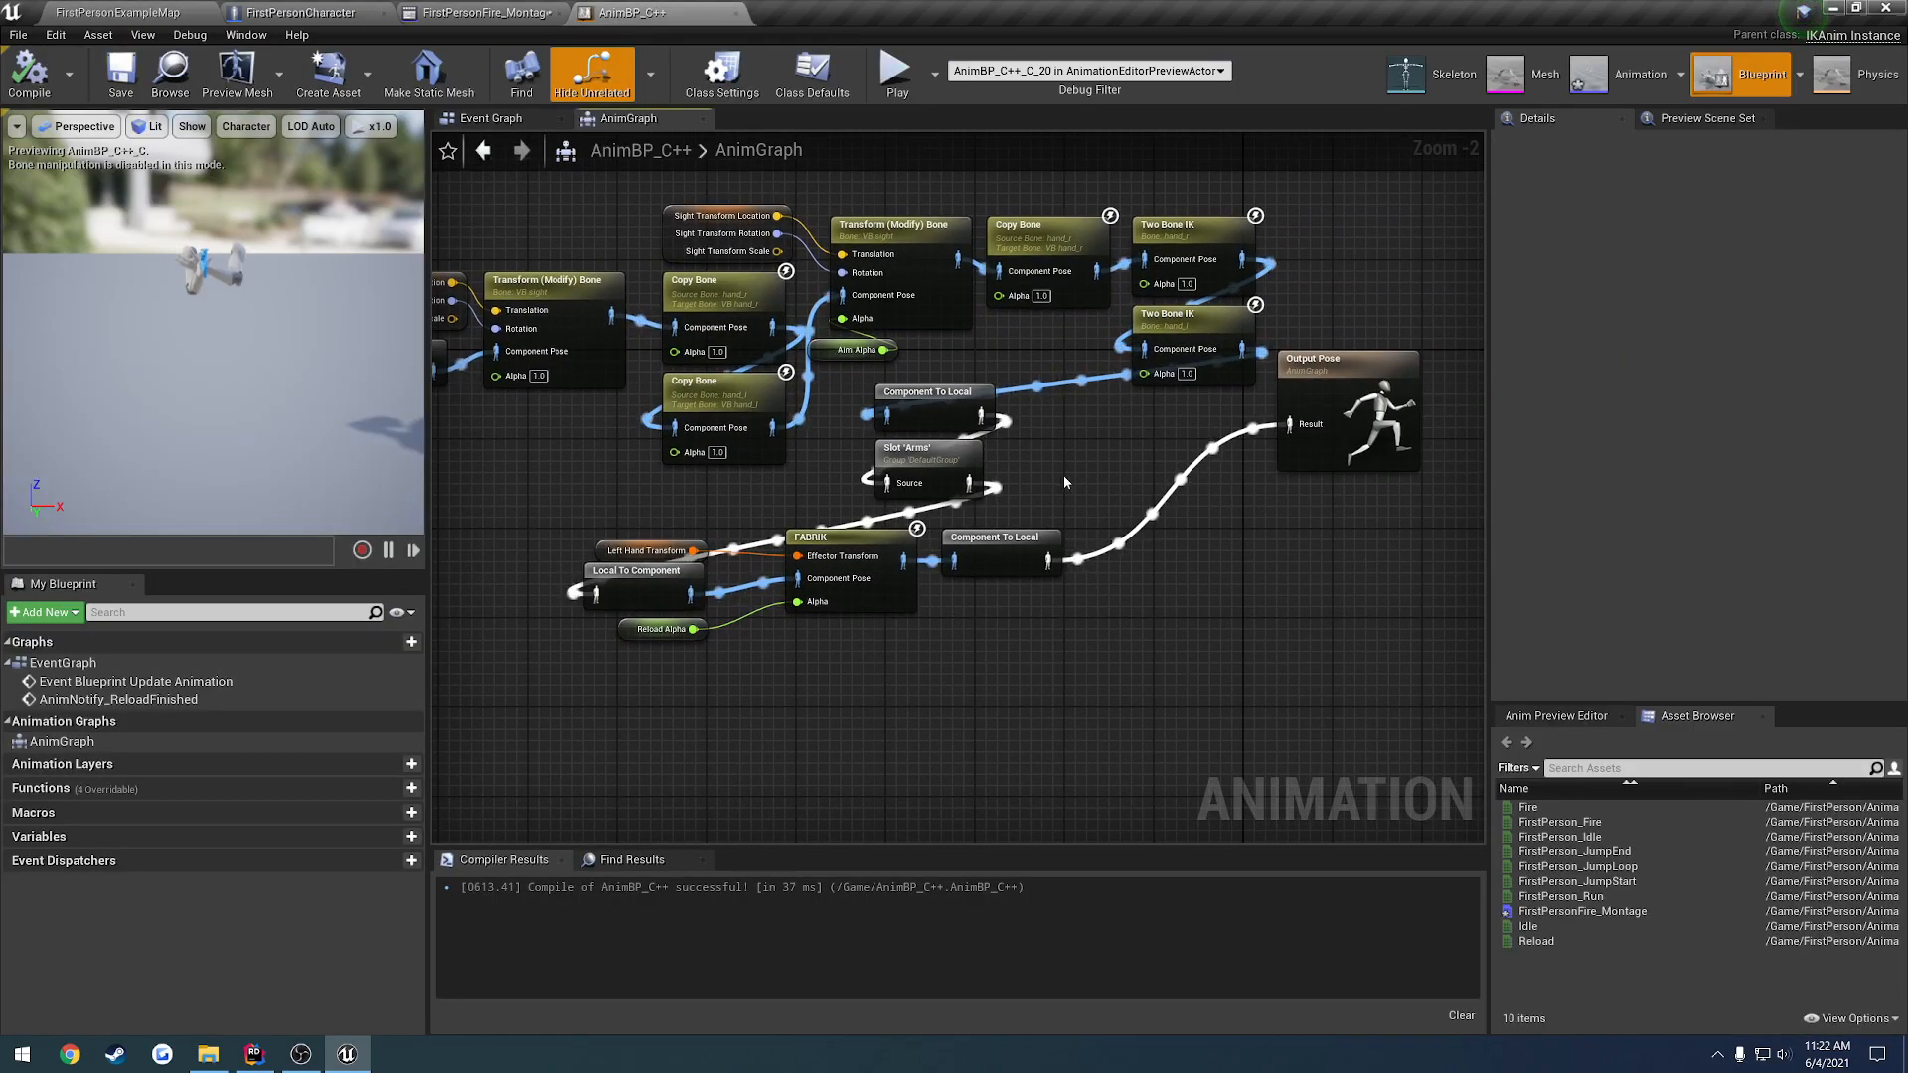
{"action": "mouse_move", "coordinate": [1039, 463]}
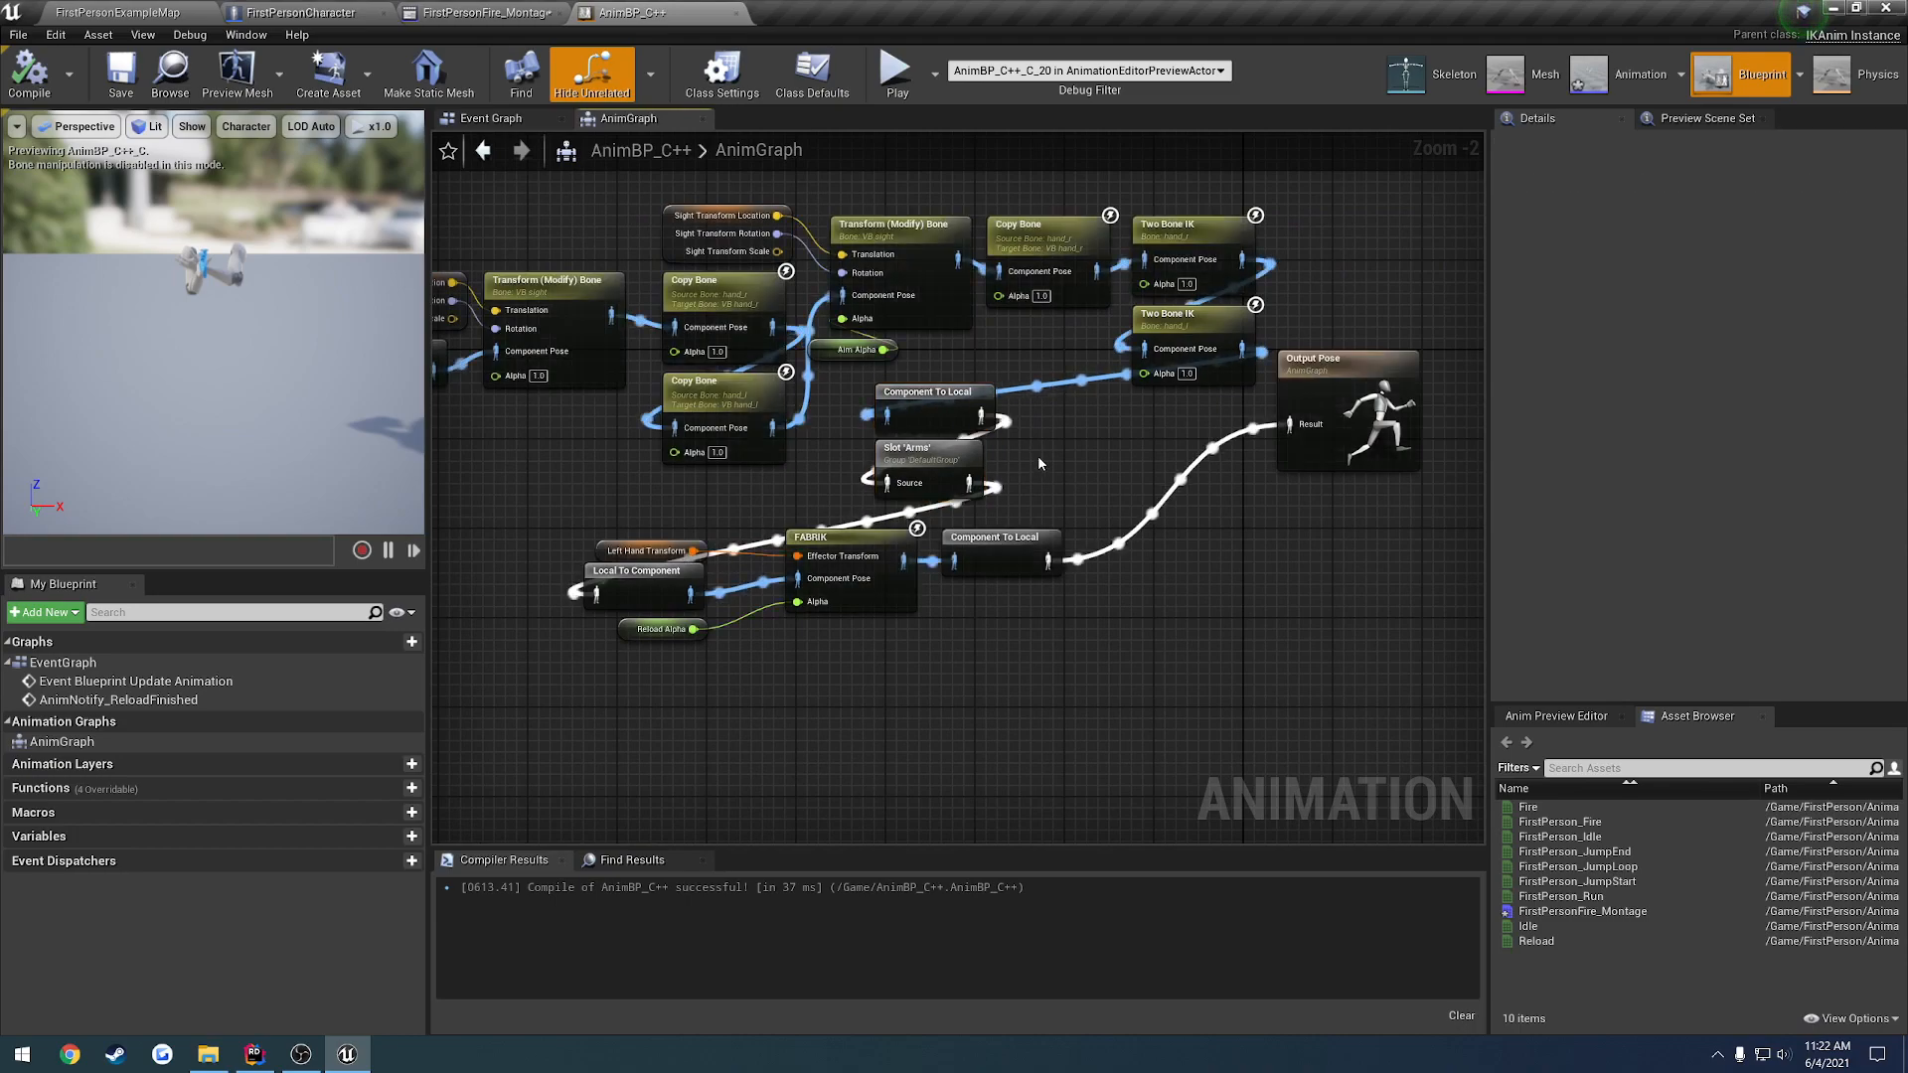
{"action": "mouse_move", "coordinate": [768, 539]}
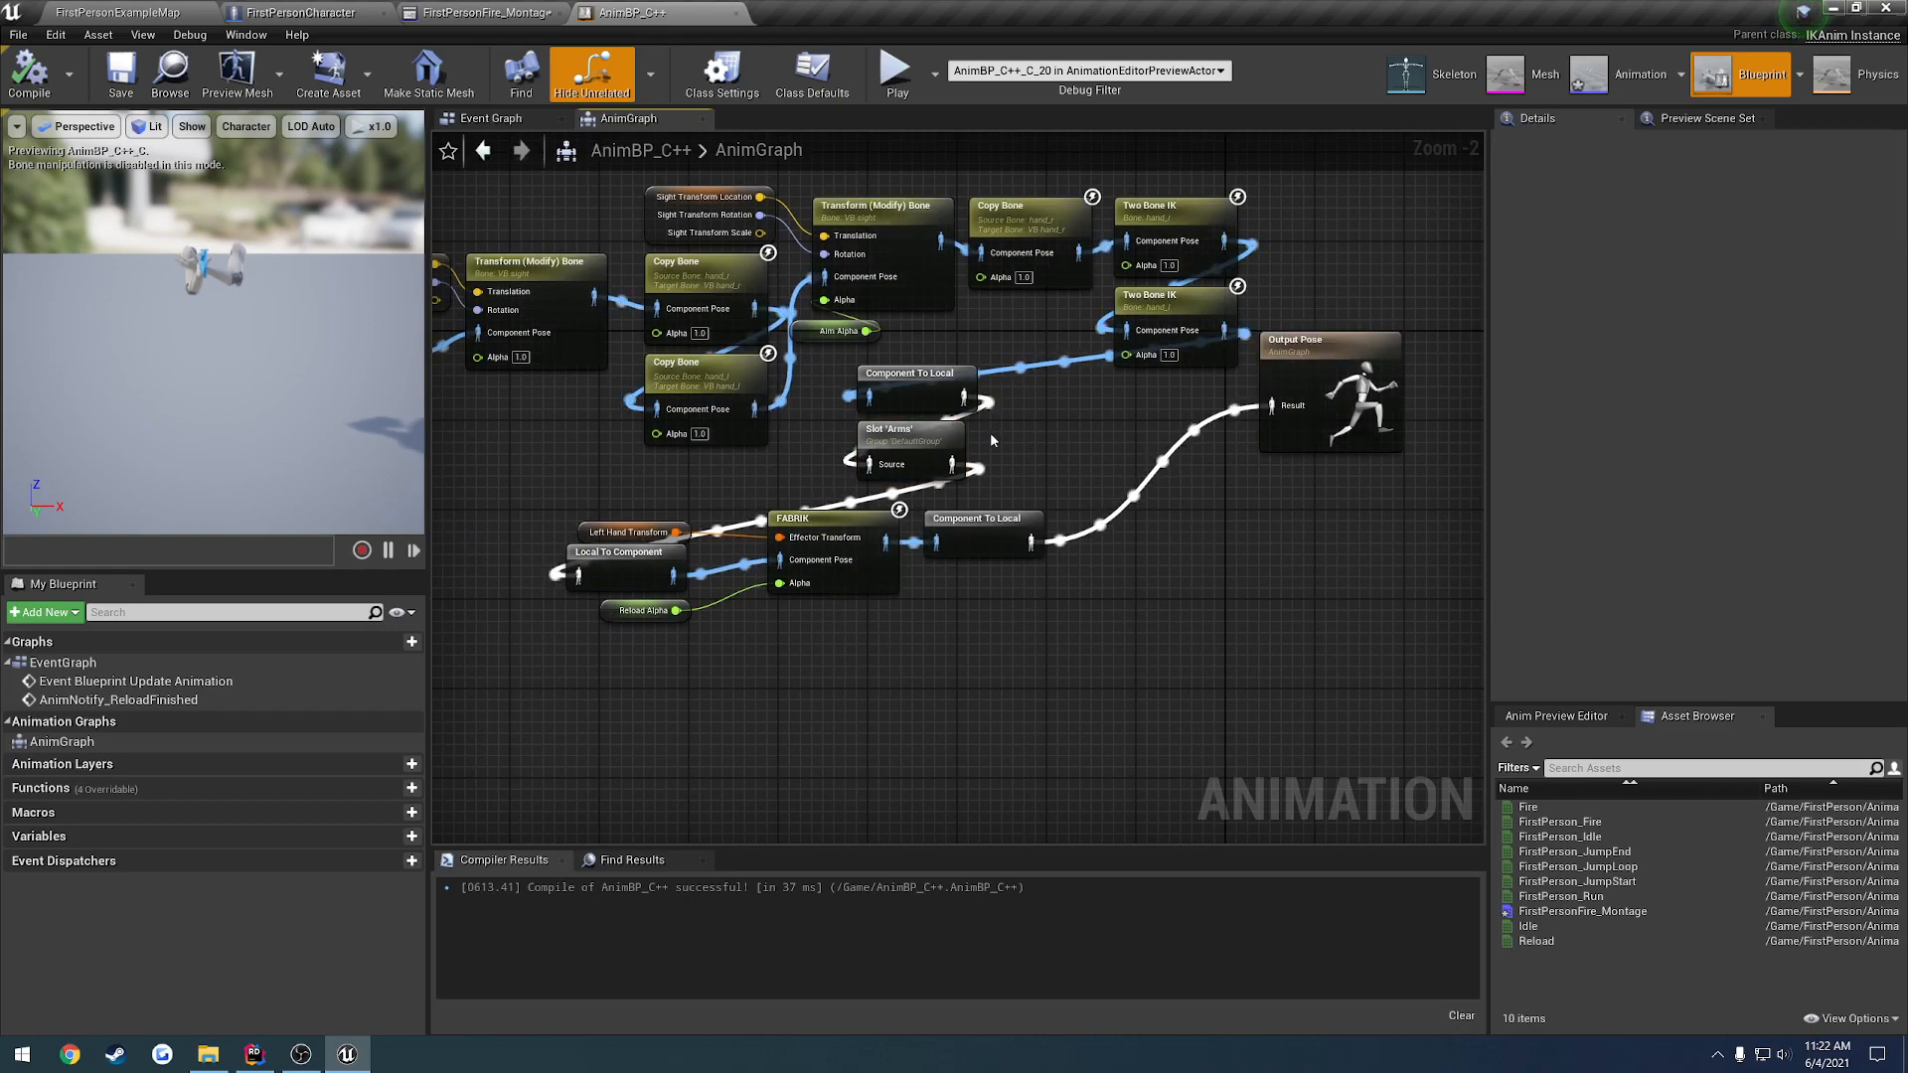
{"action": "mouse_move", "coordinate": [980, 442]}
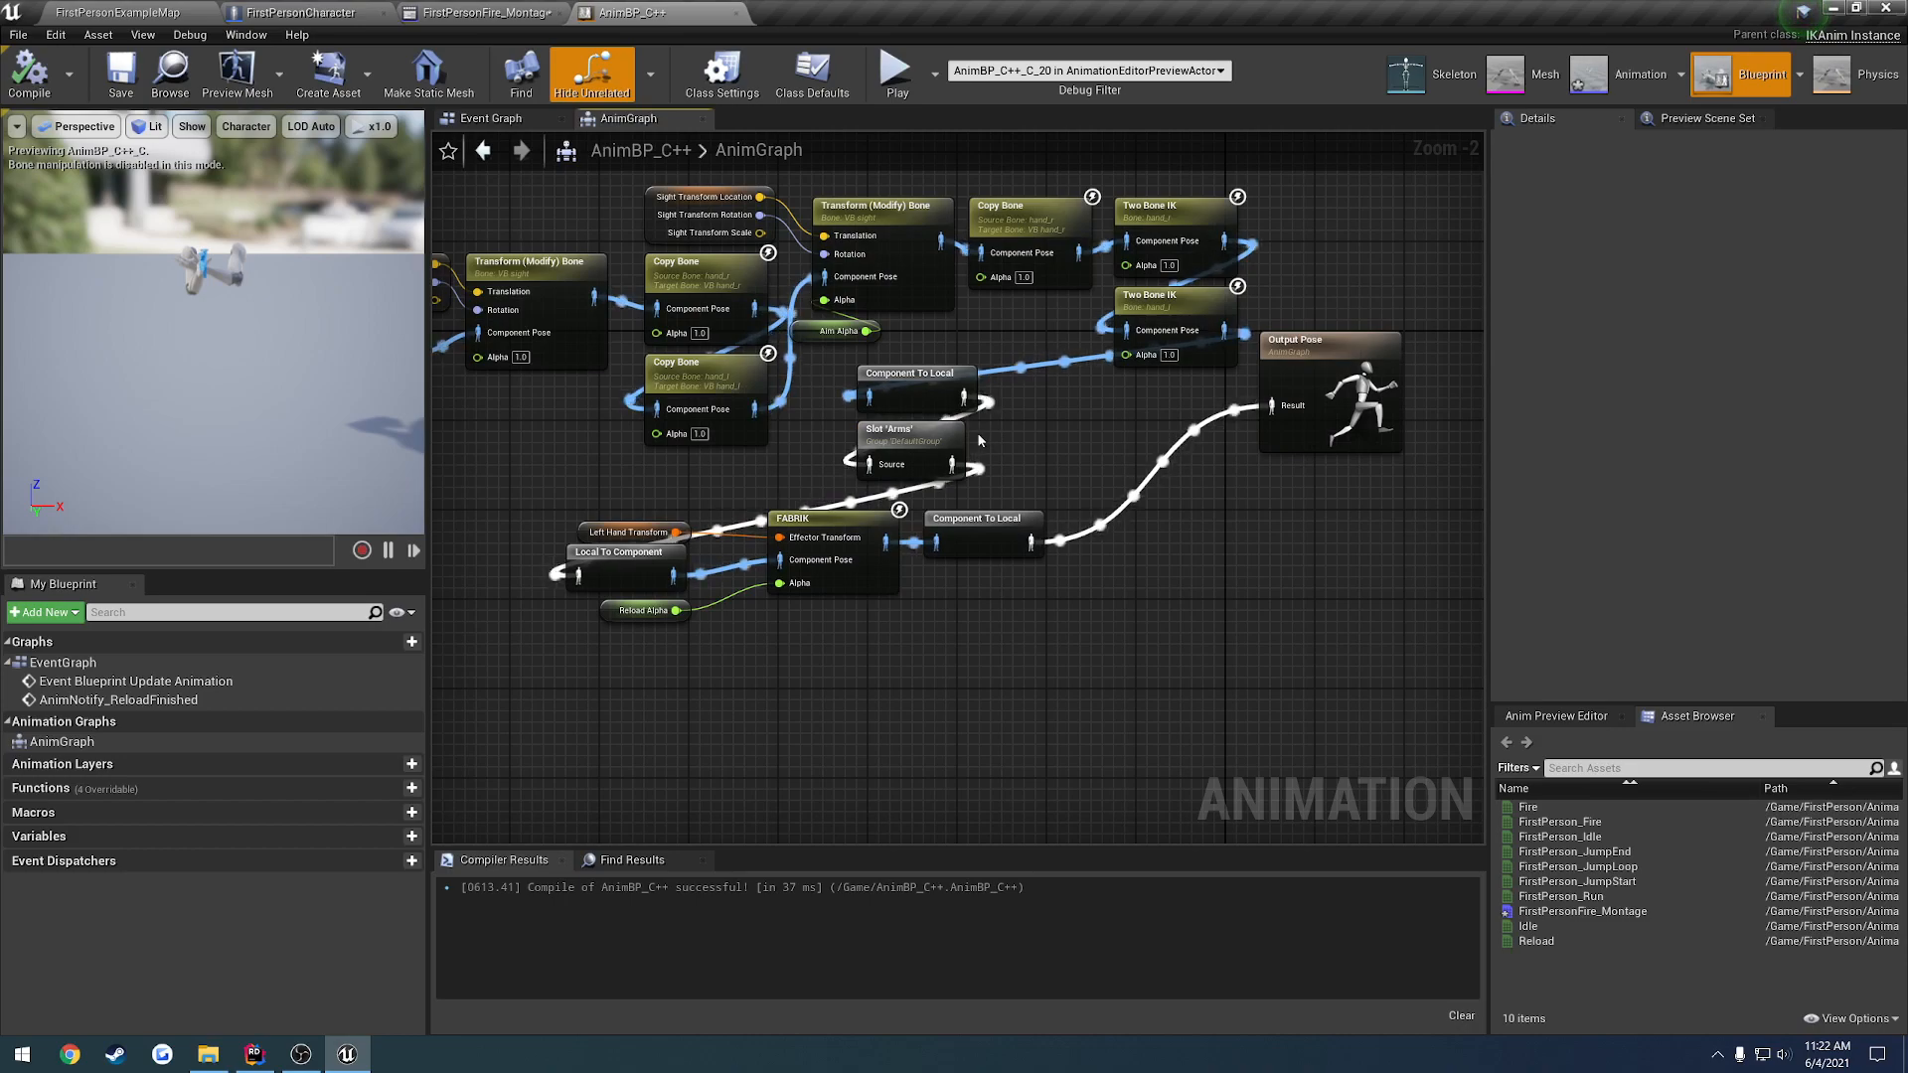
Inspect the reload montage's slot options and return to the level viewport
{"action": "left_click", "coordinate": [475, 12]}
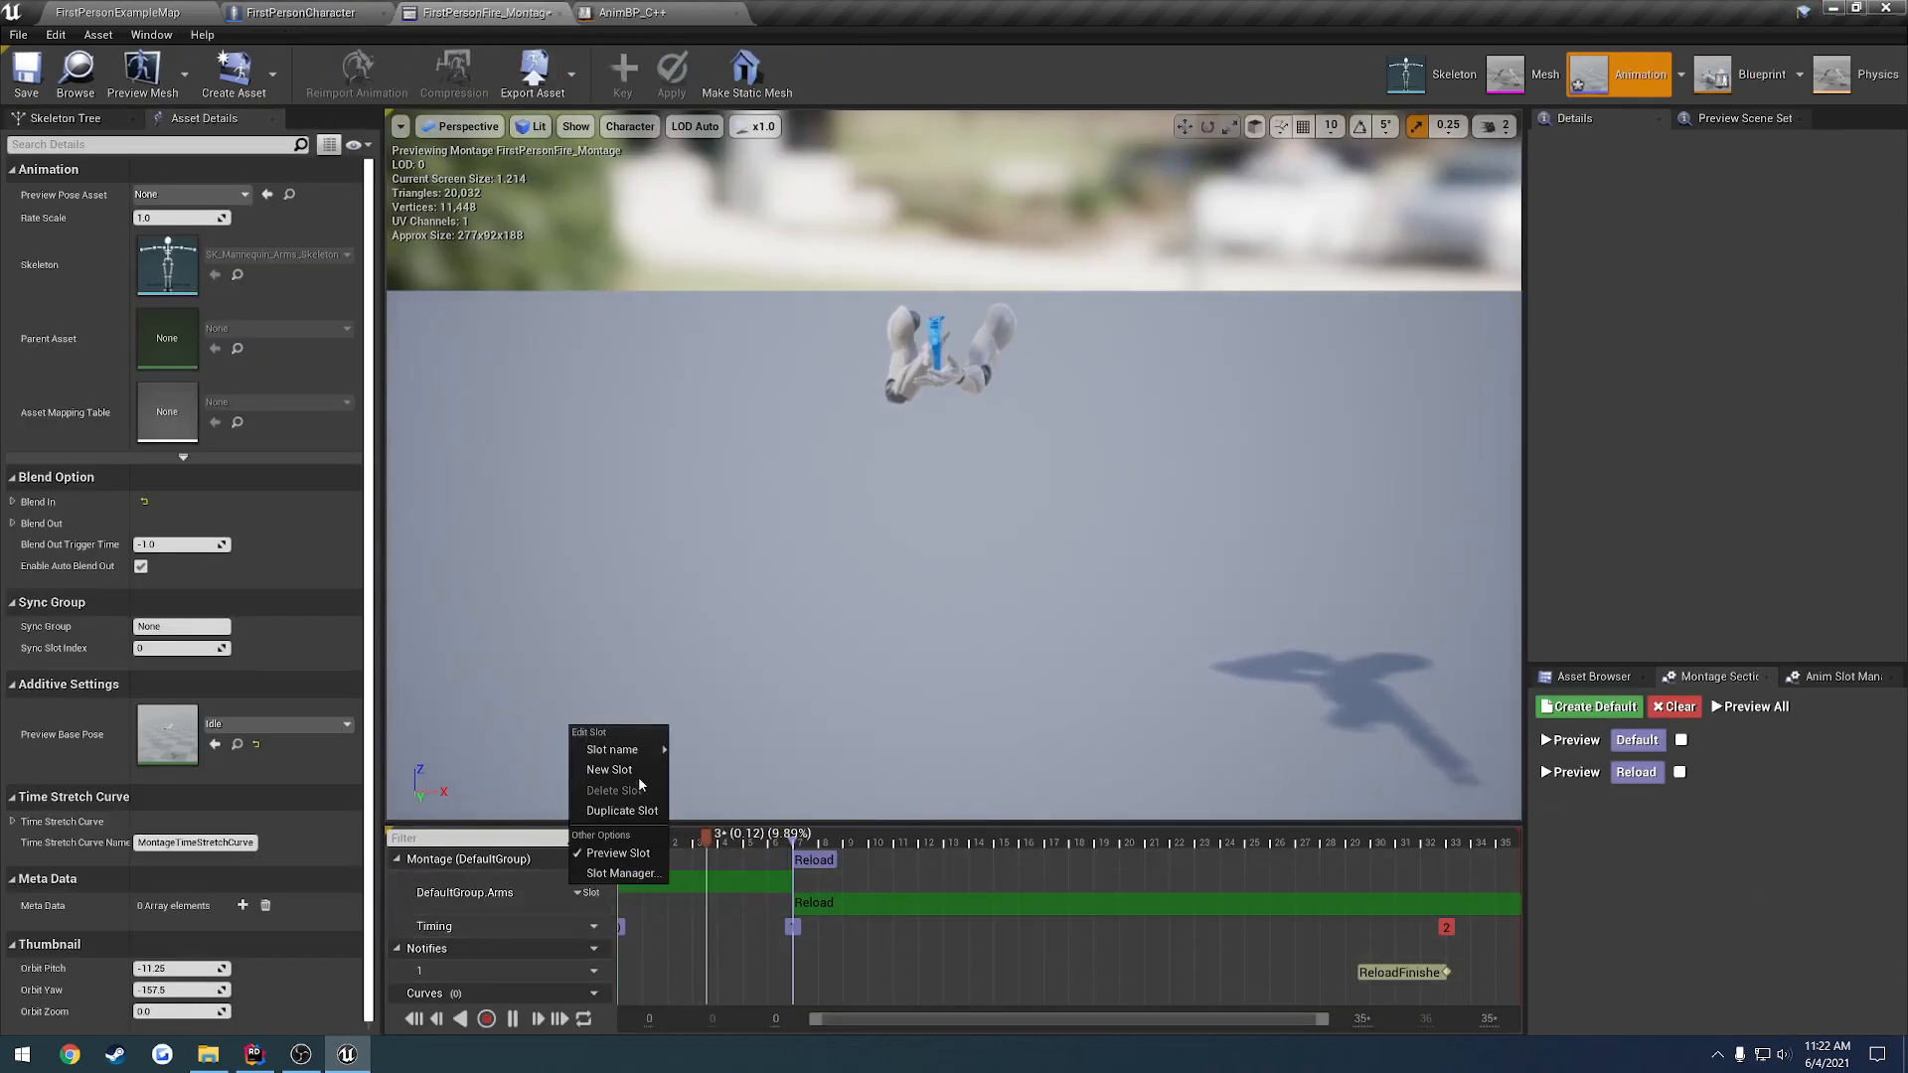
{"action": "mouse_move", "coordinate": [614, 750]}
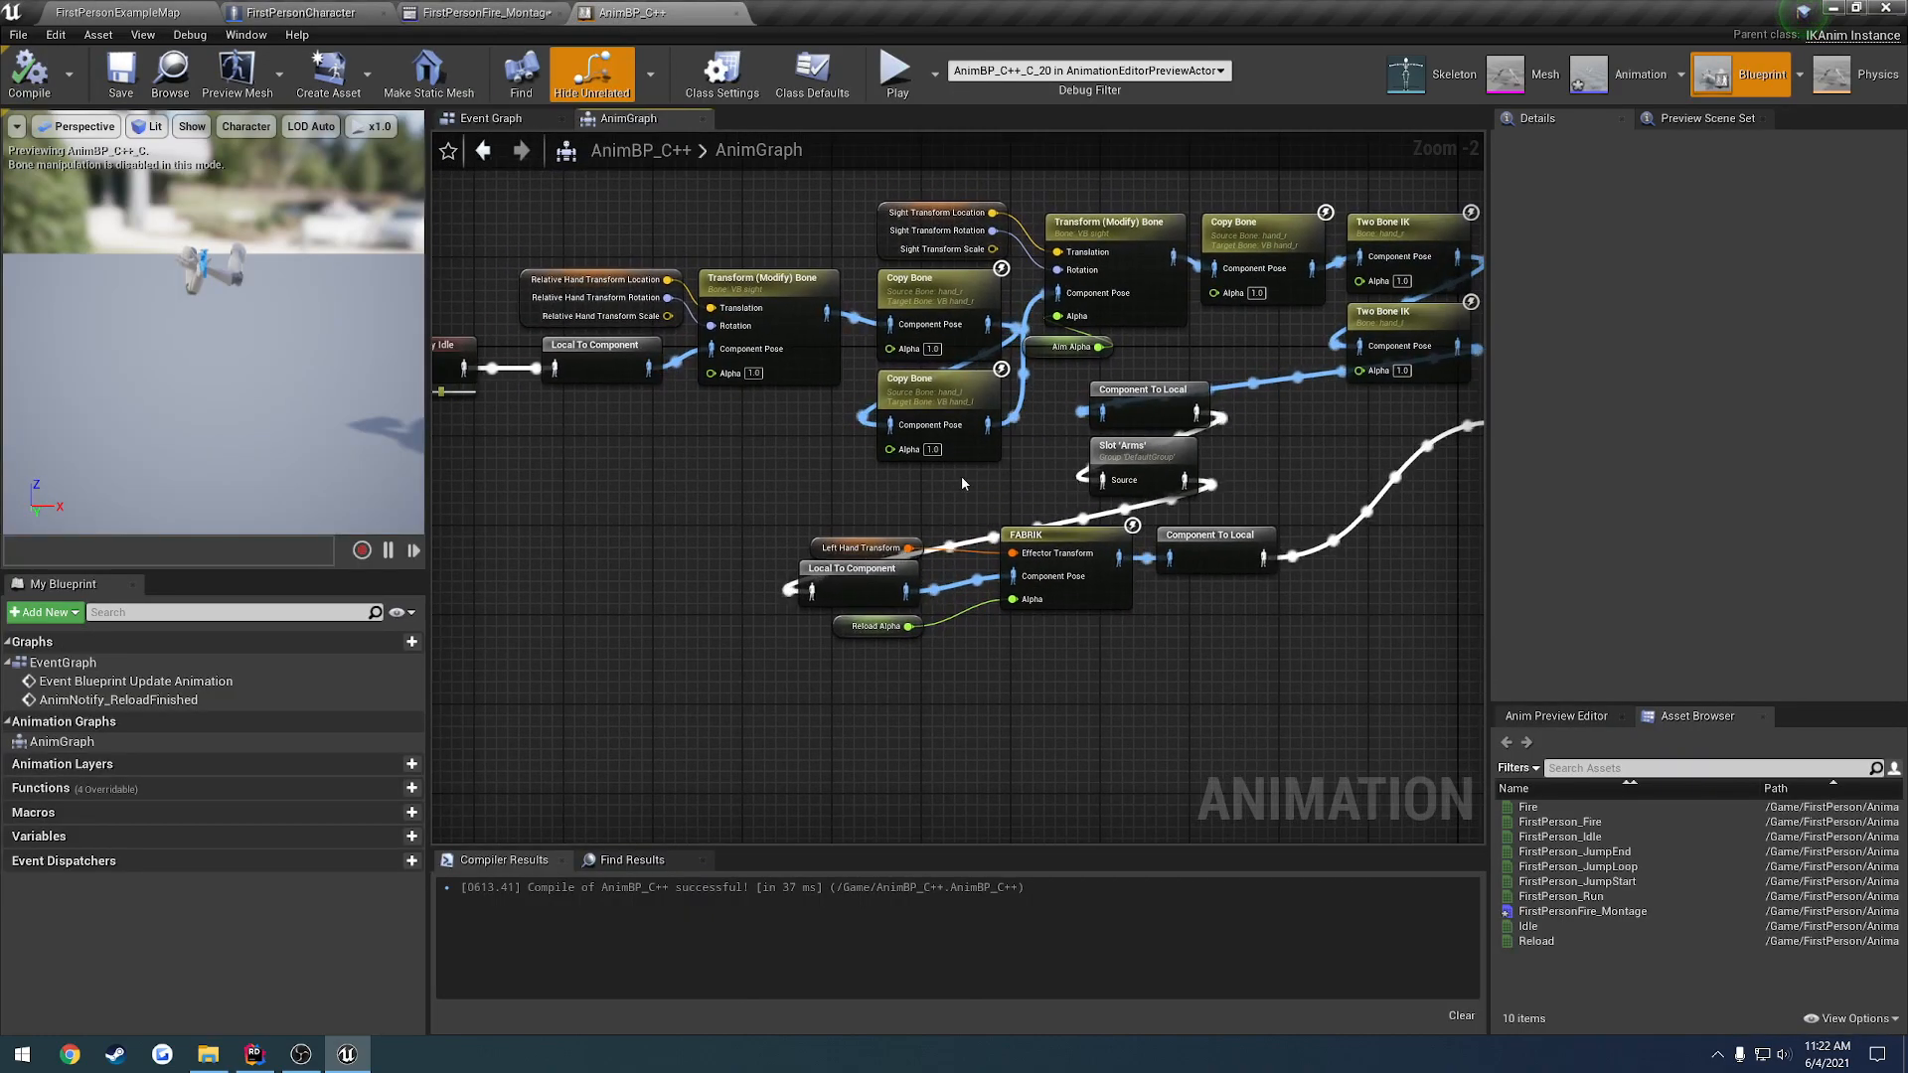
{"action": "left_click", "coordinate": [1019, 442]}
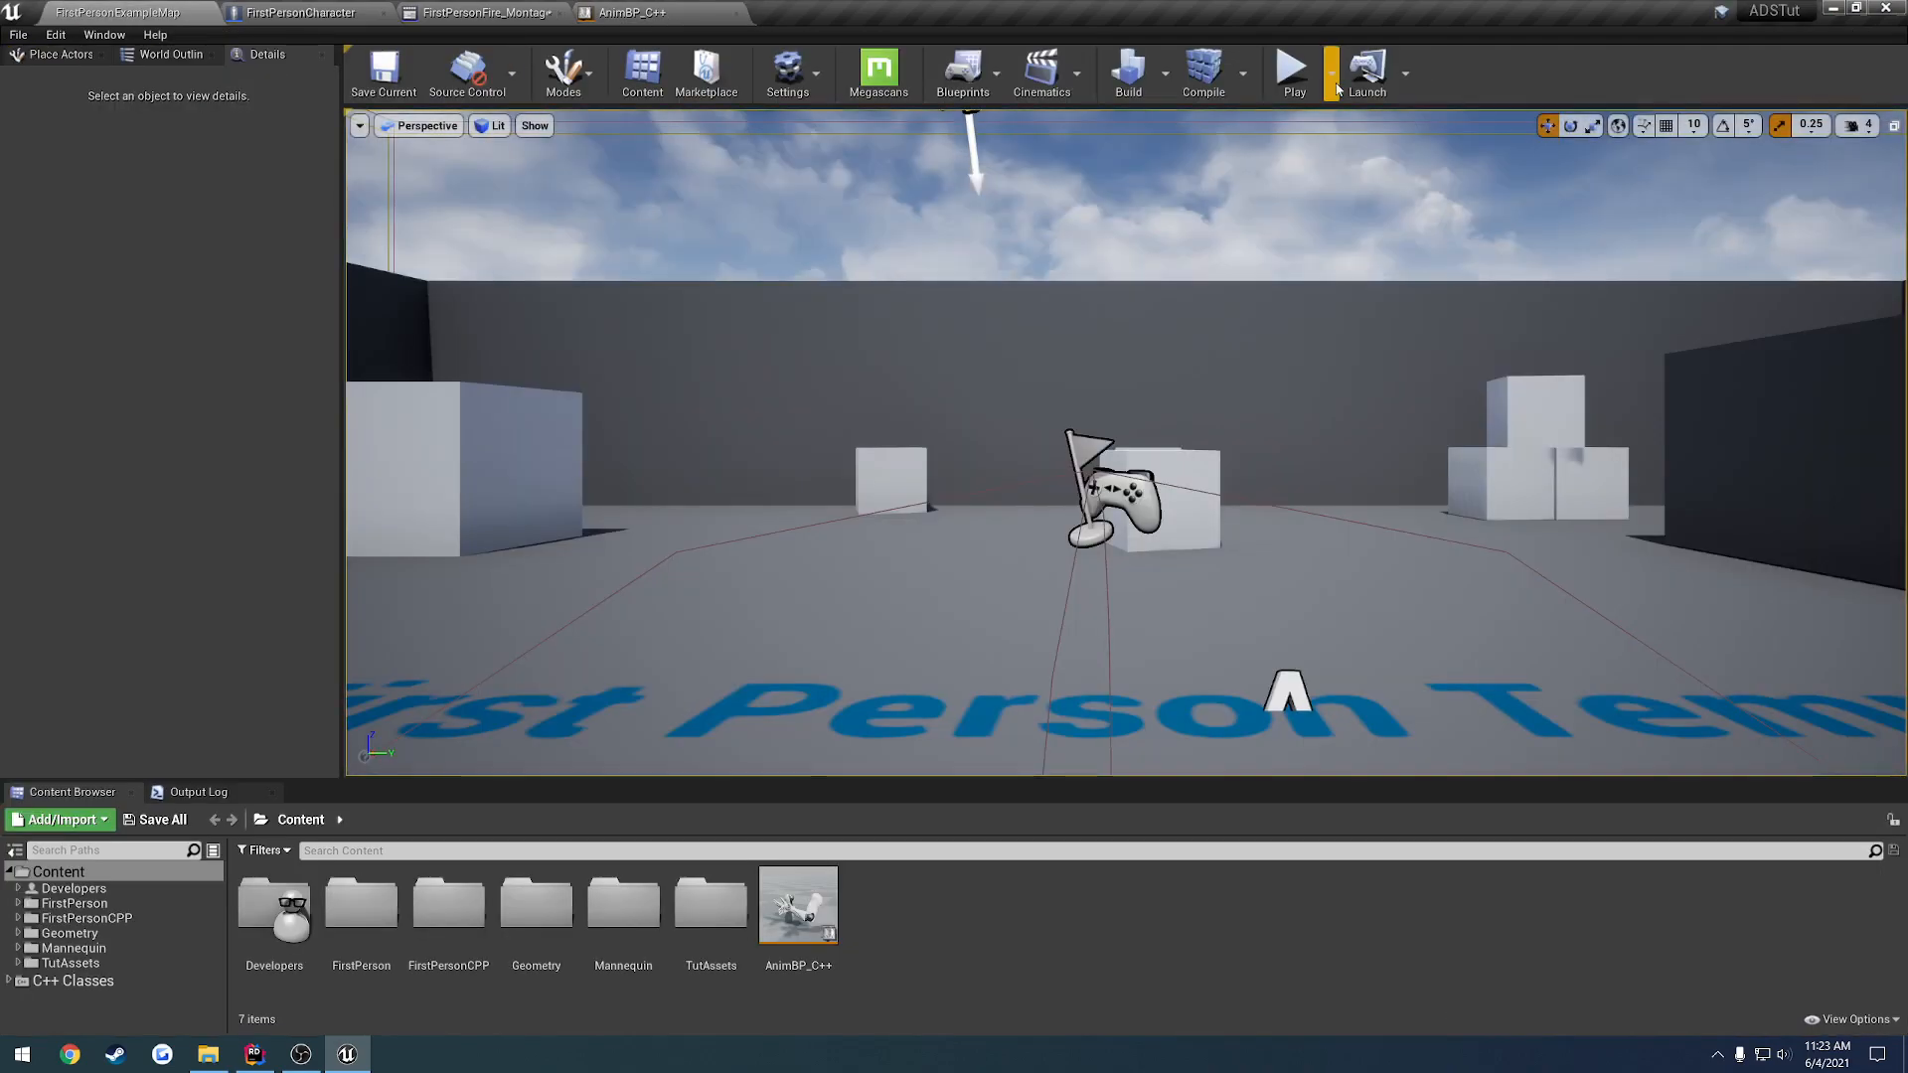
Play the level to test the reload animation
{"action": "left_click", "coordinate": [1294, 74]}
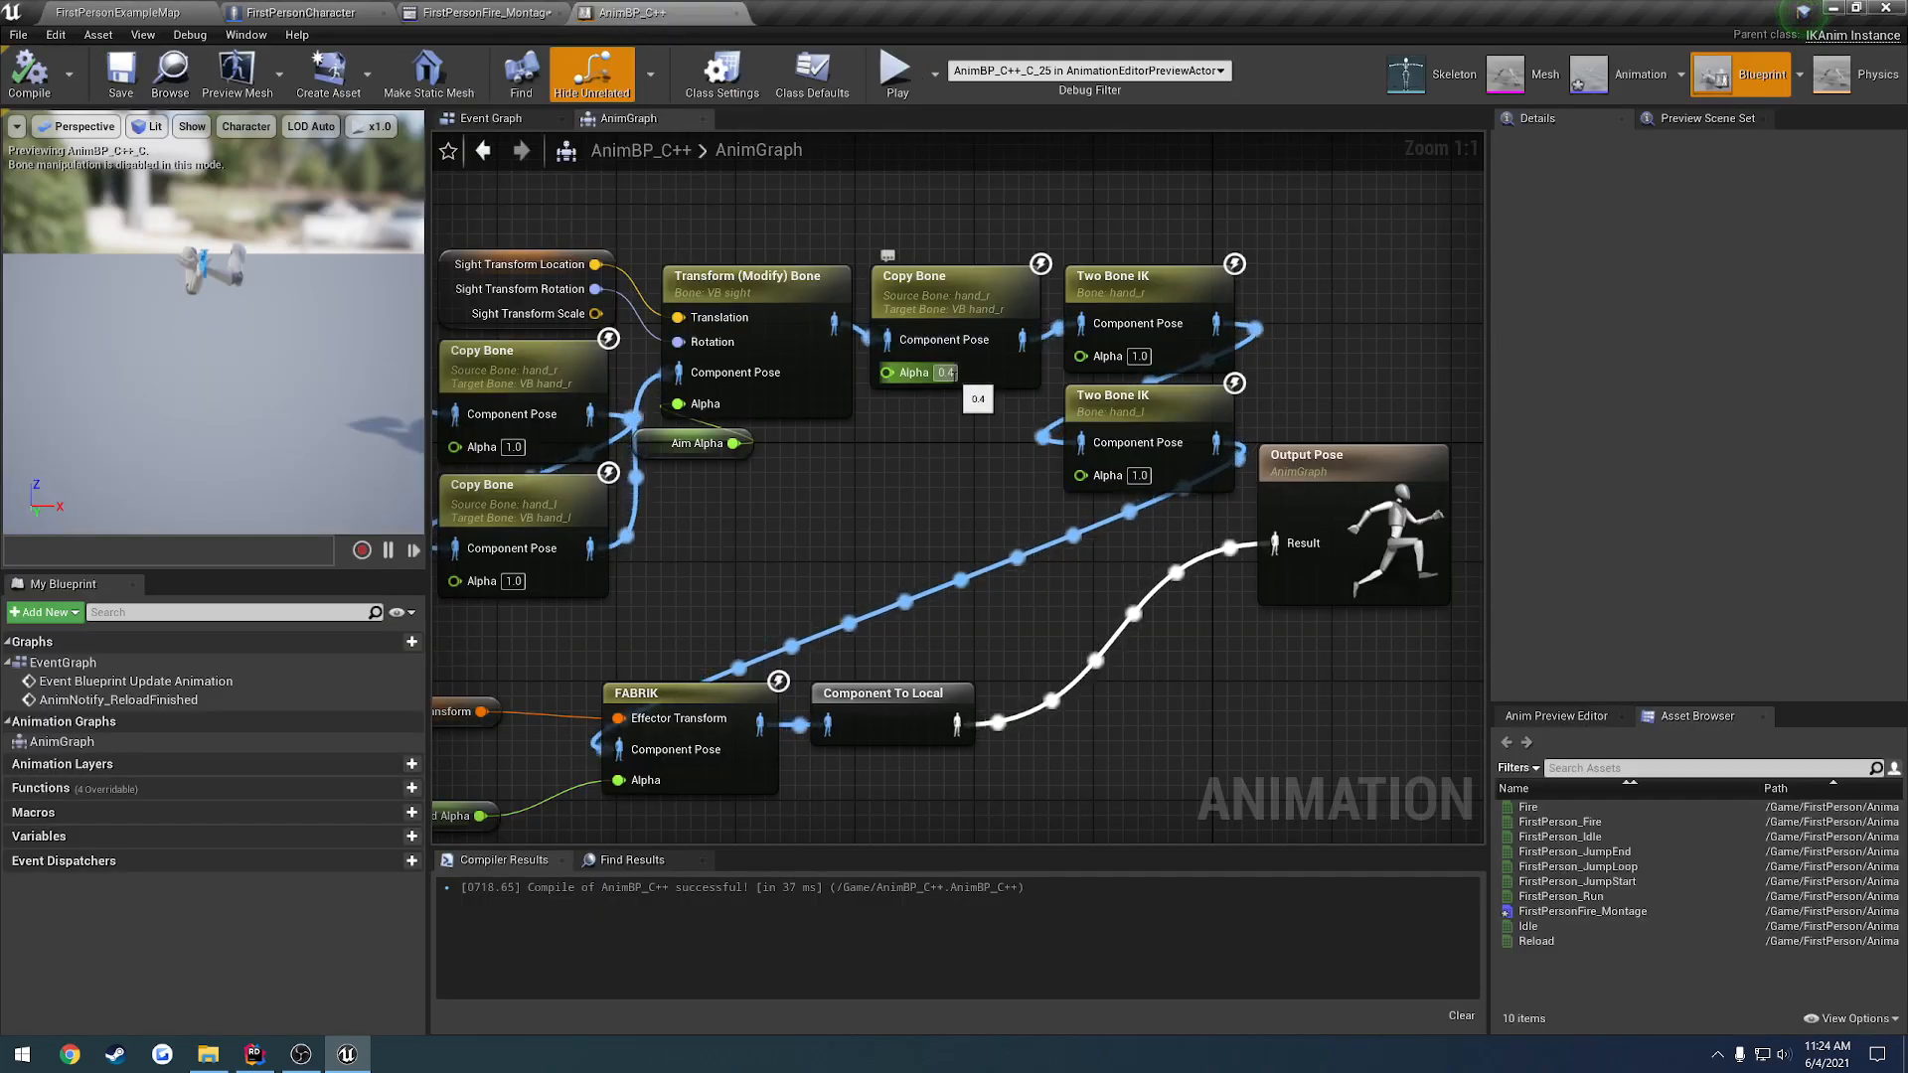
{"action": "mouse_move", "coordinate": [957, 371]}
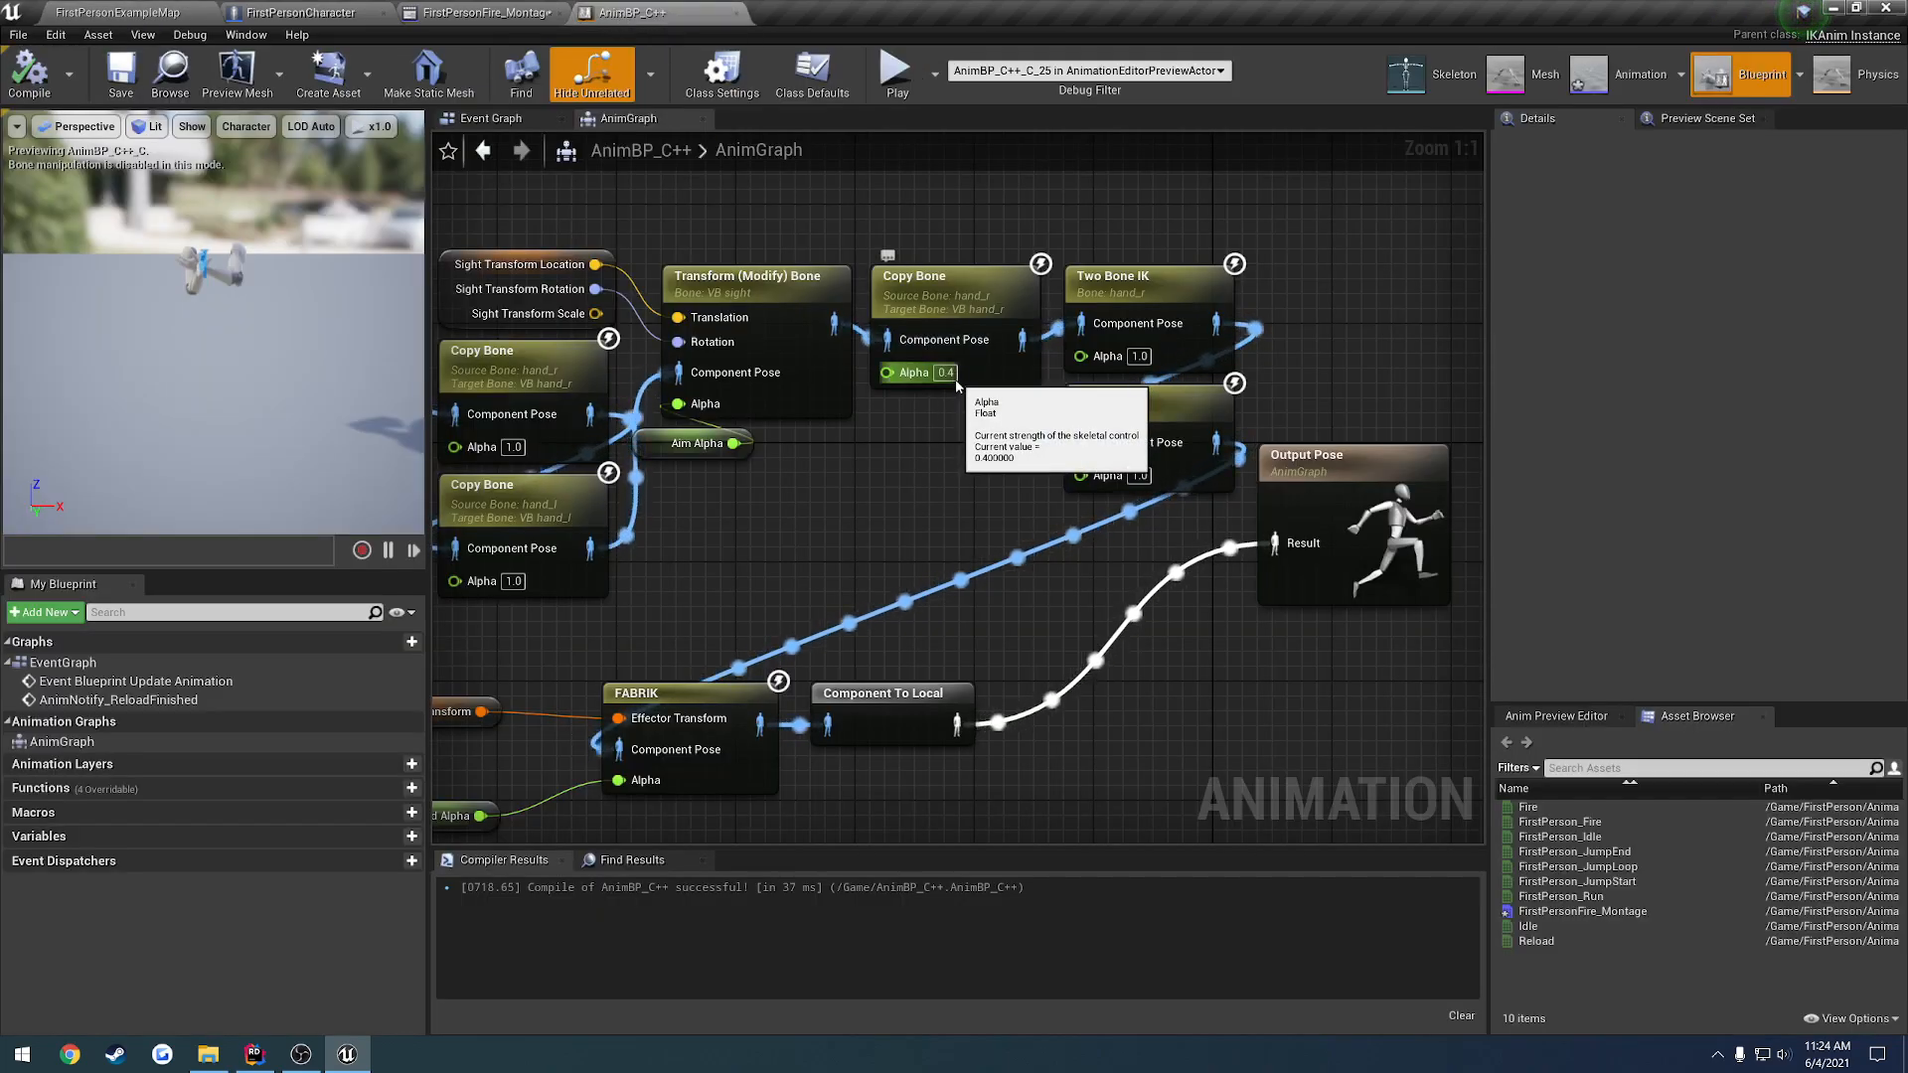
{"action": "mouse_move", "coordinate": [980, 443]}
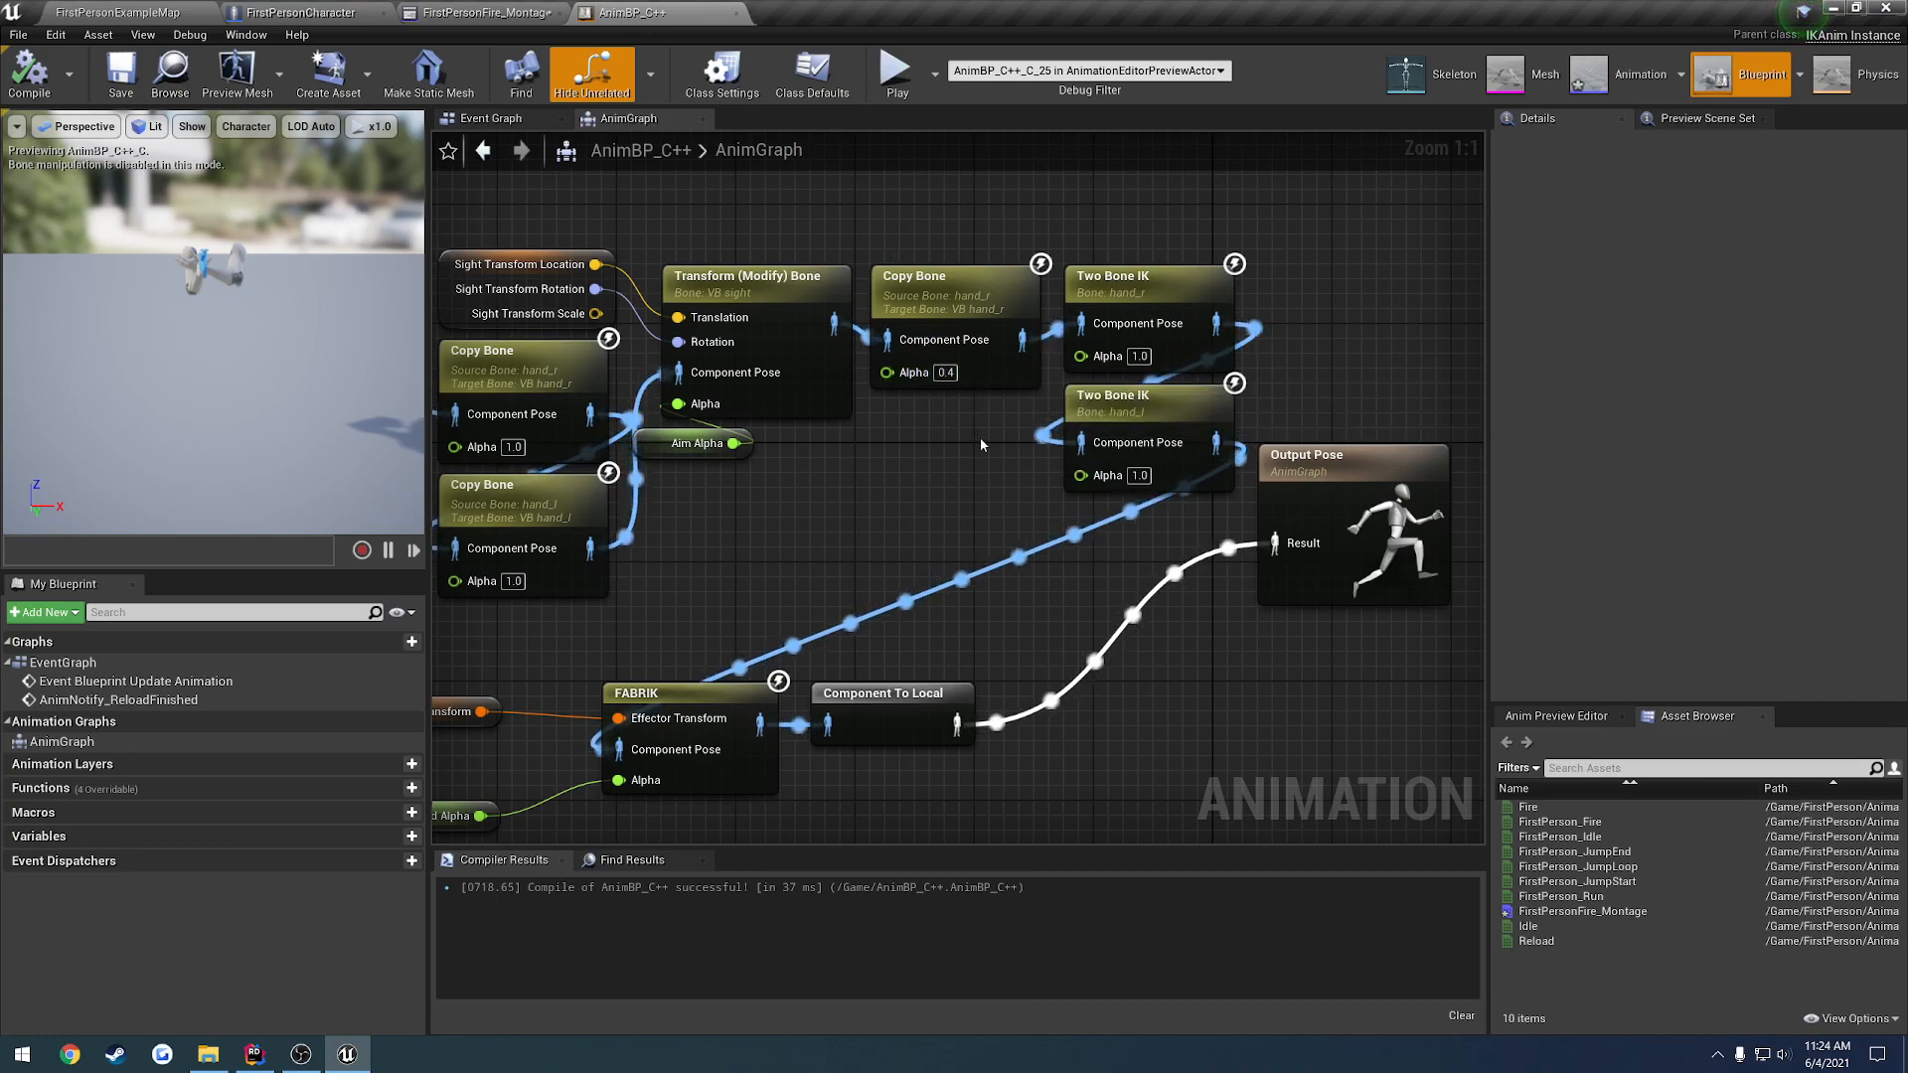
{"action": "mouse_move", "coordinate": [932, 456]}
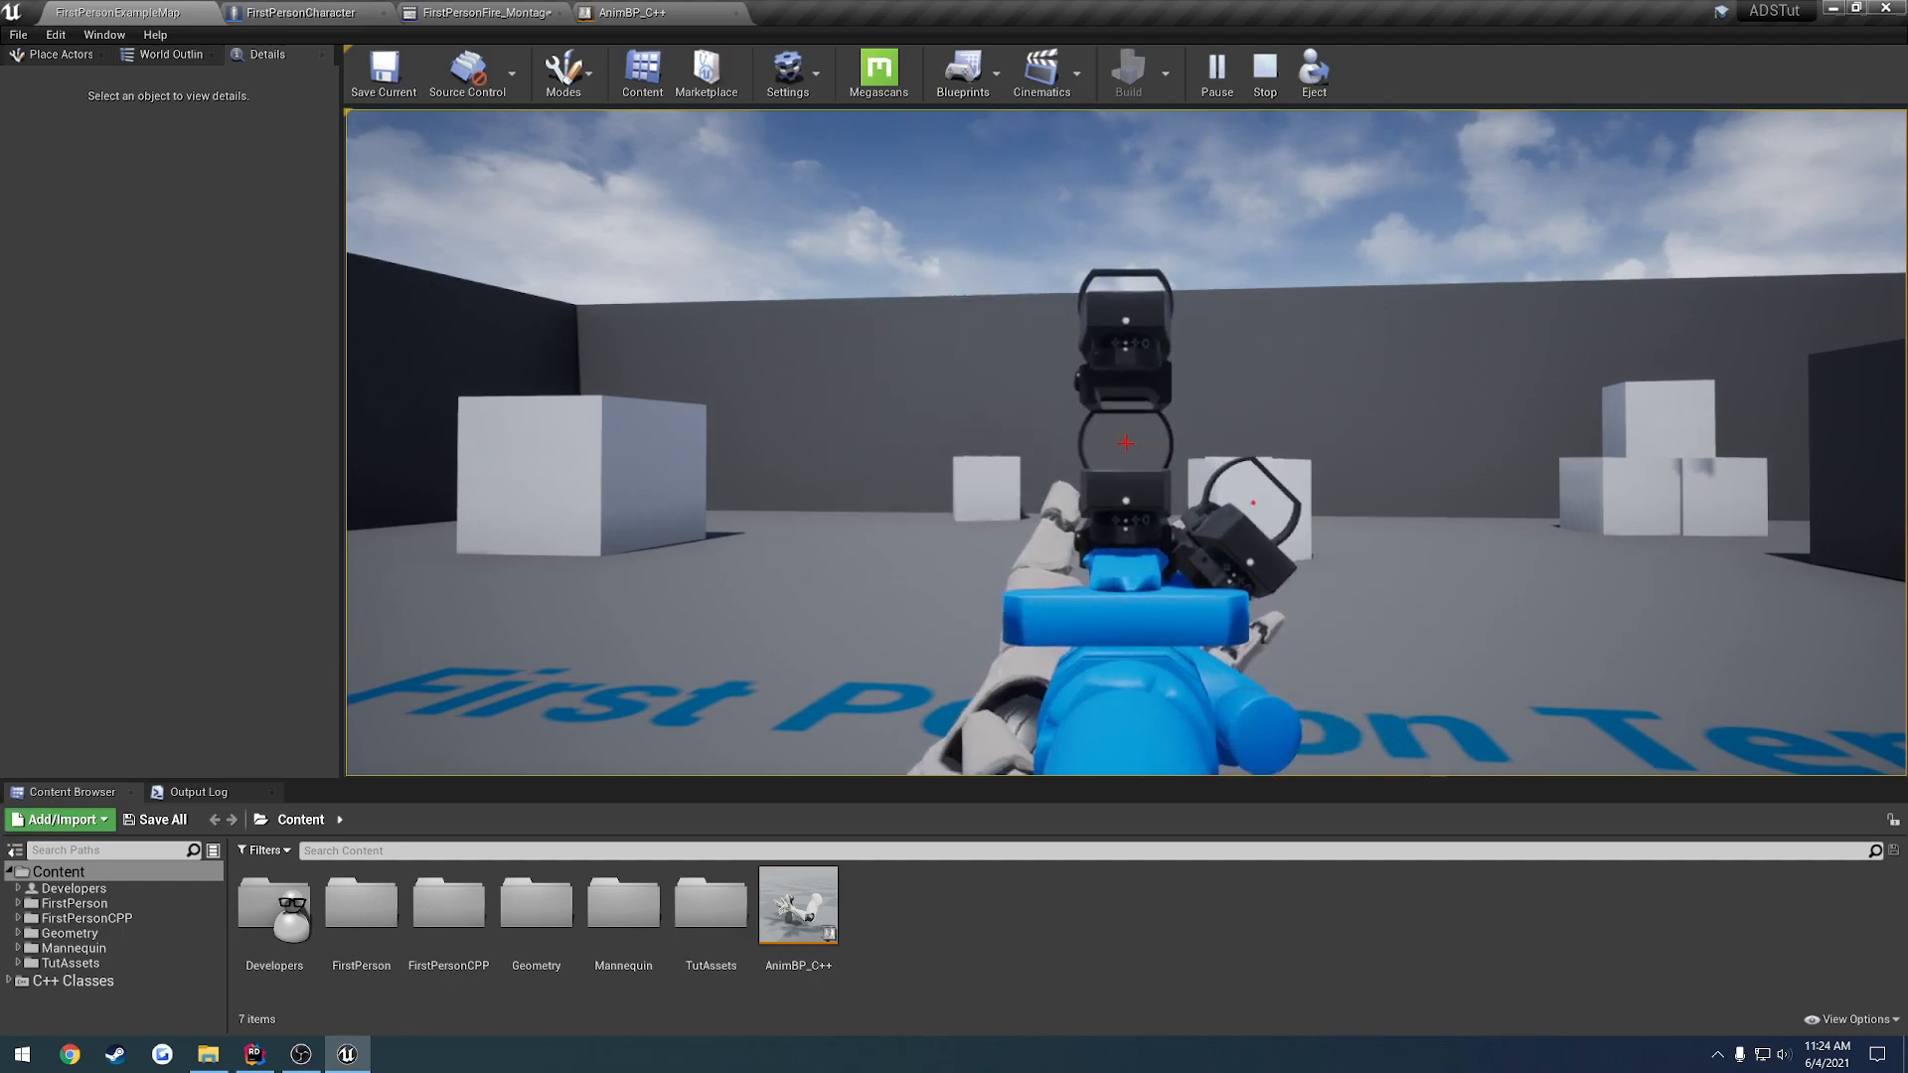
Check the FABRIK node in the AnimGraph, then bring up FirstPersonFire_Montage
{"action": "left_click", "coordinate": [658, 12]}
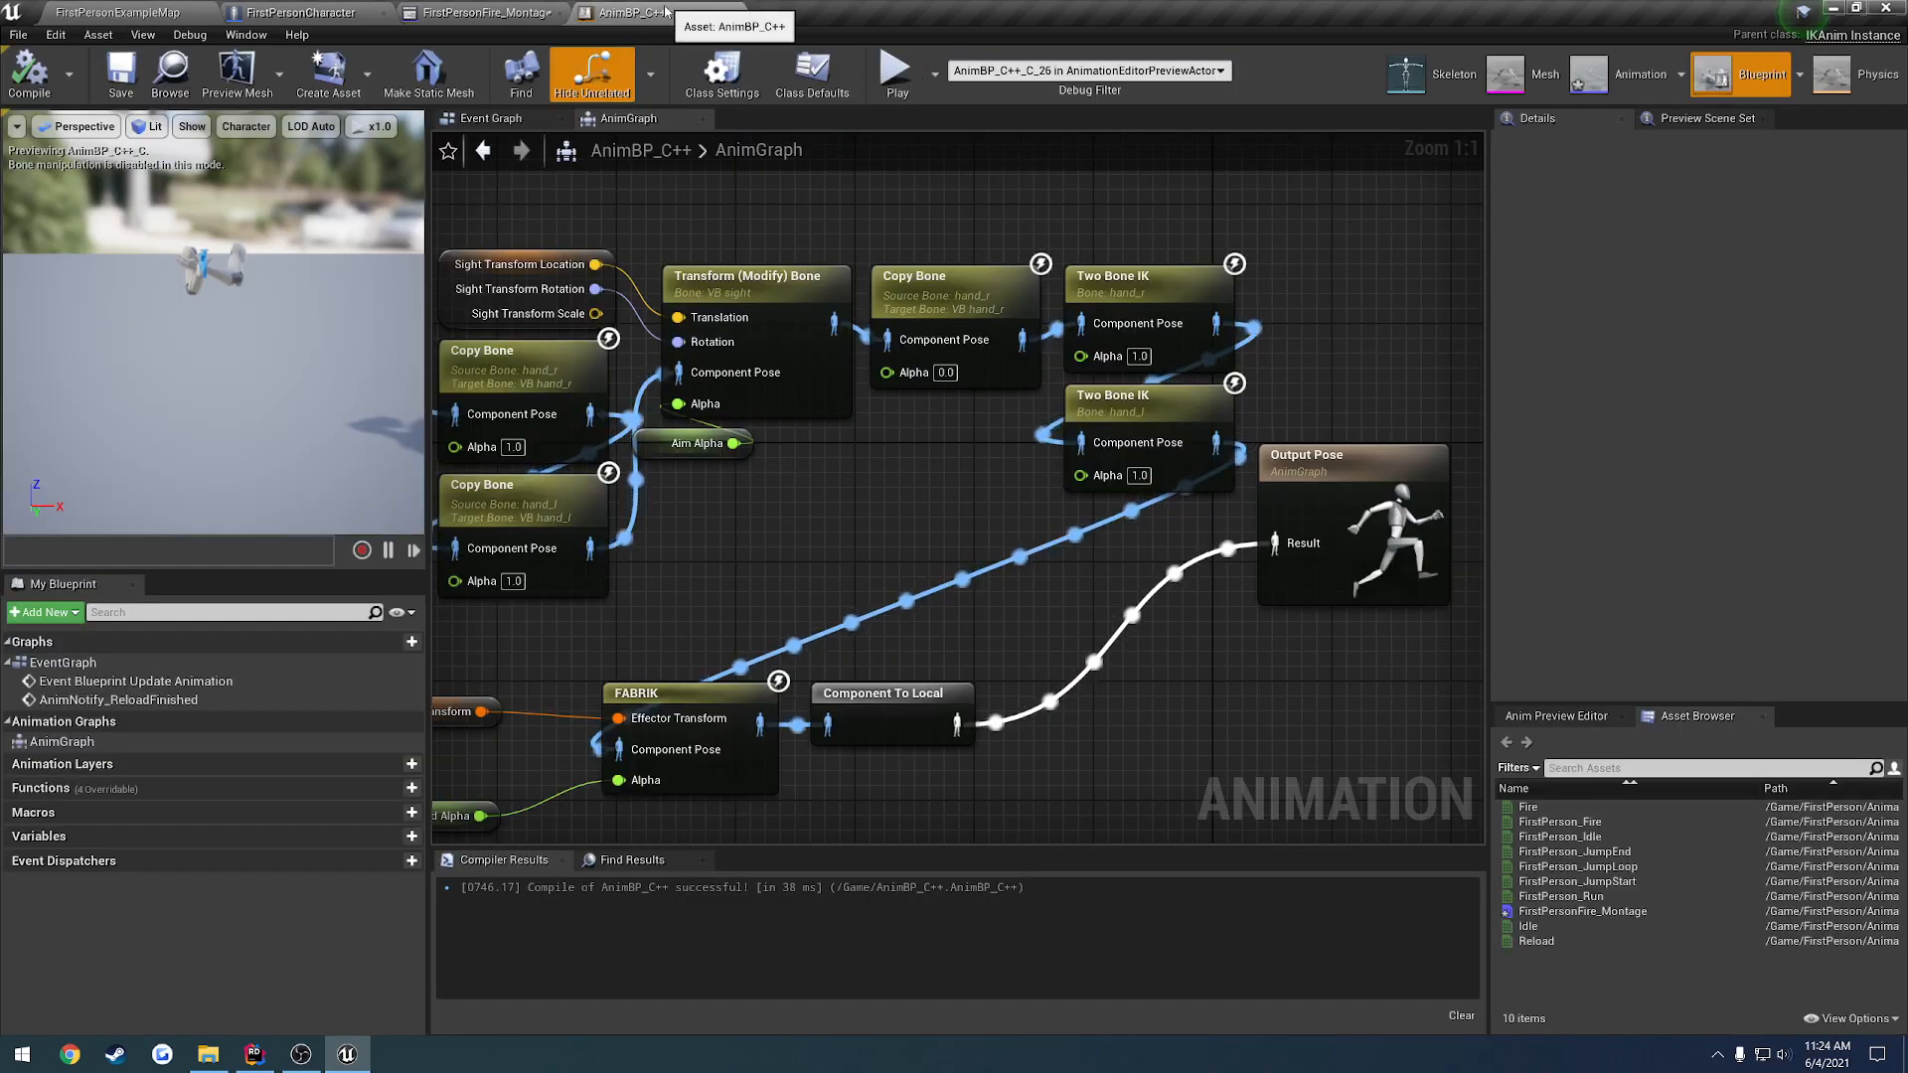
{"action": "scroll", "scroll_direction": "down", "scroll_amount": 3}
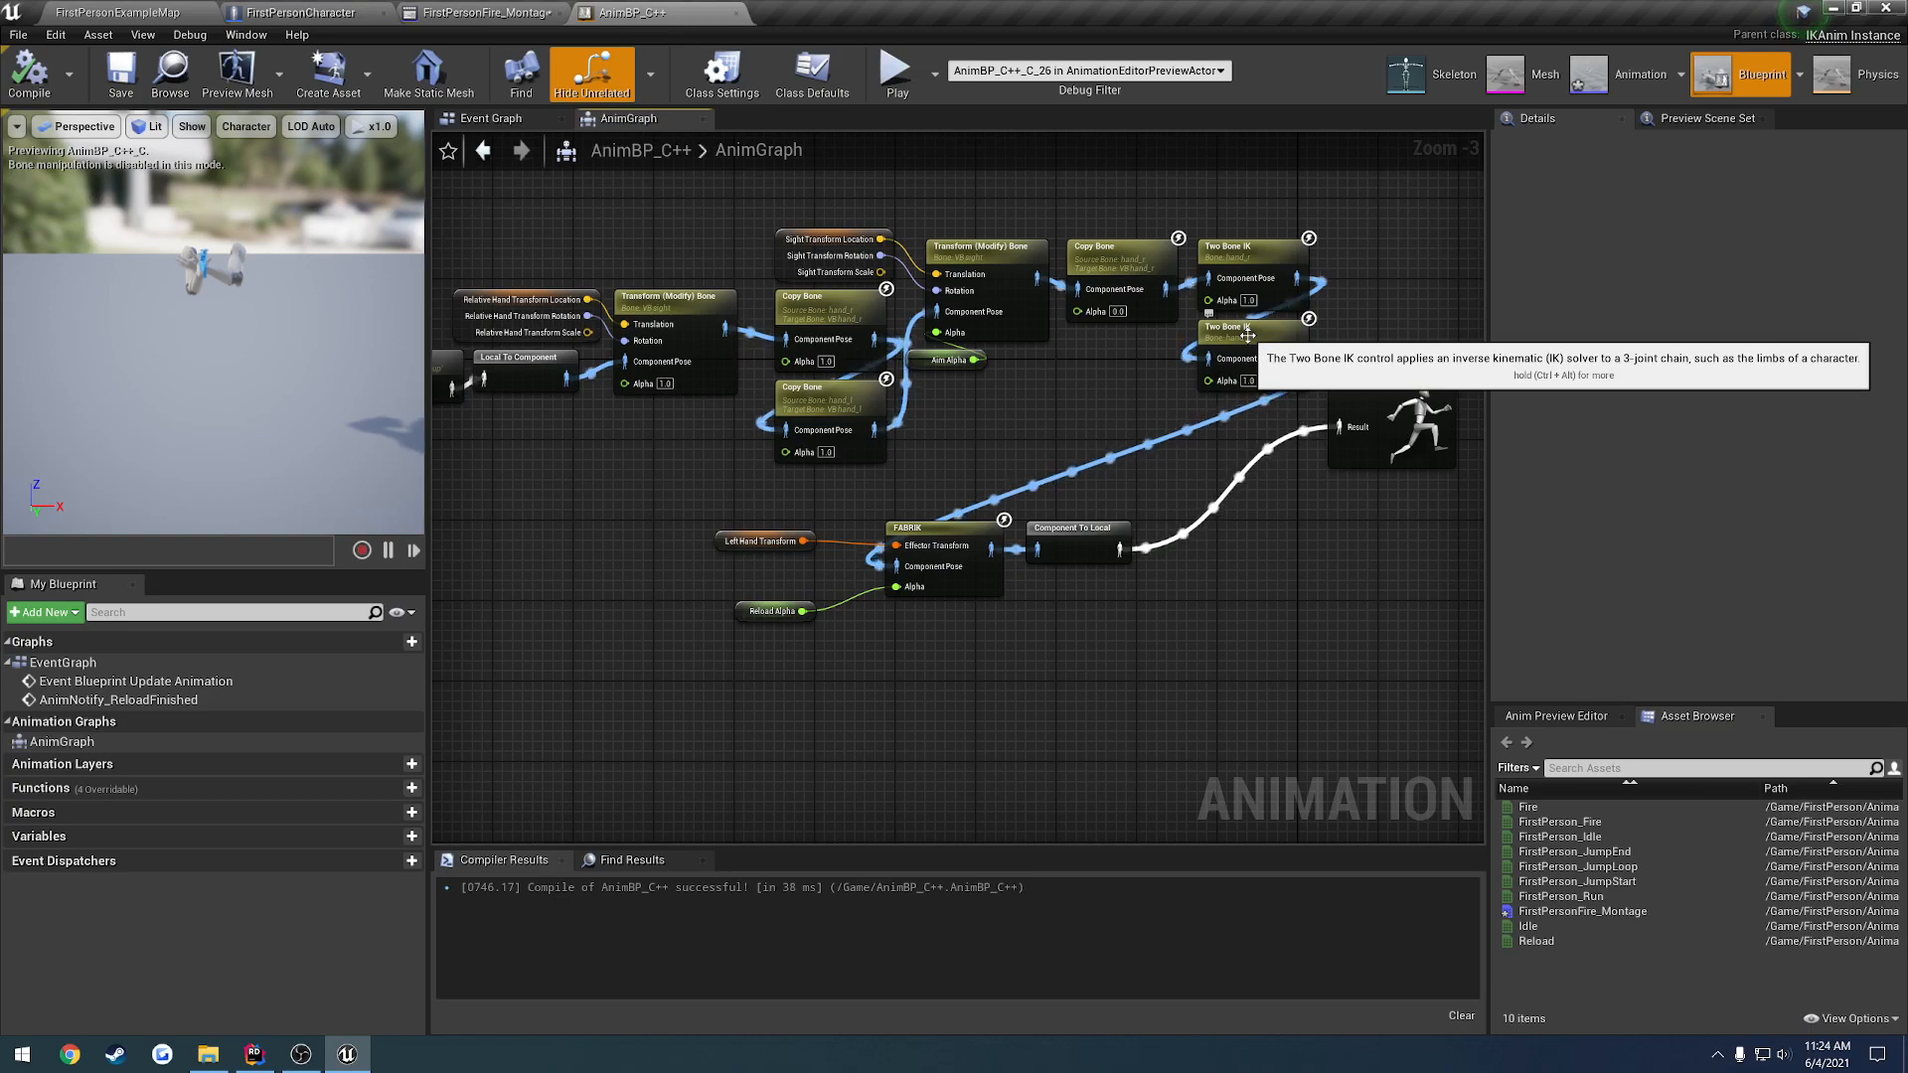
{"action": "left_click", "coordinate": [942, 527]}
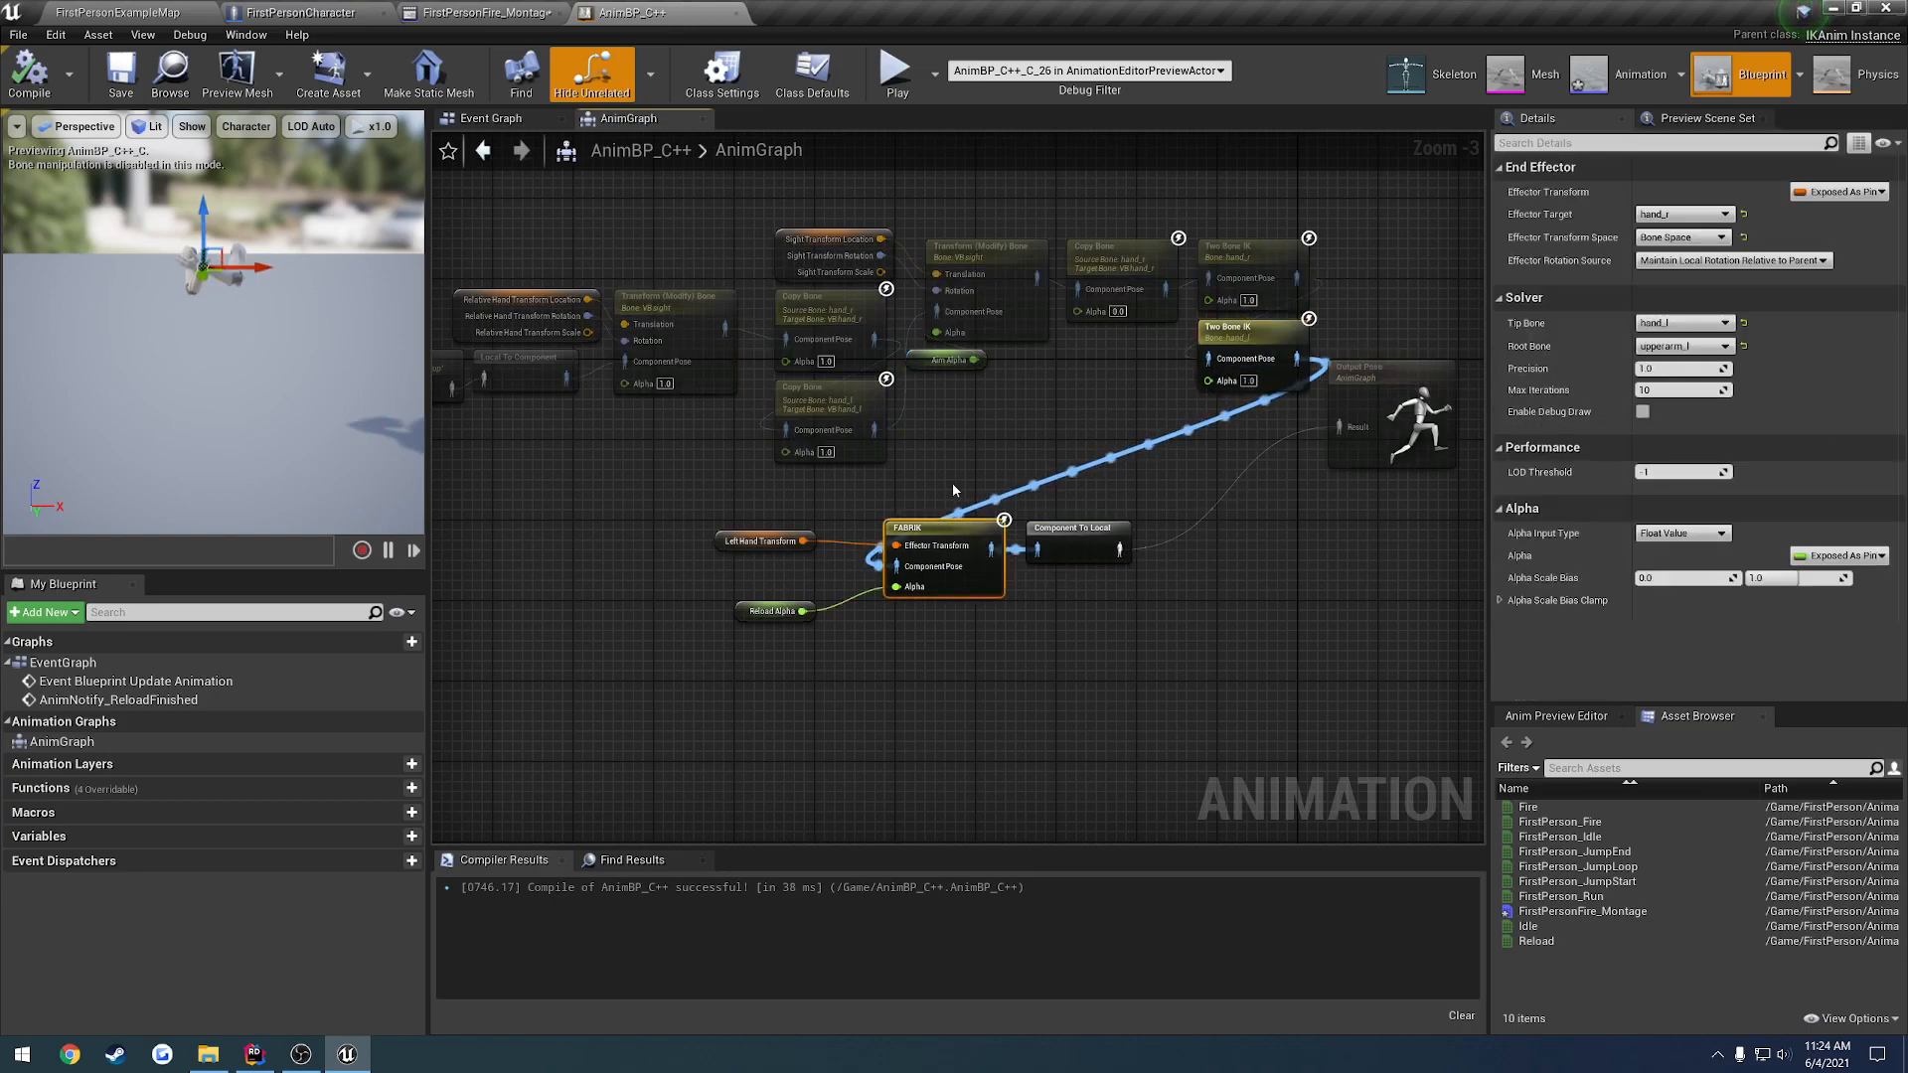
{"action": "left_click", "coordinate": [481, 12]}
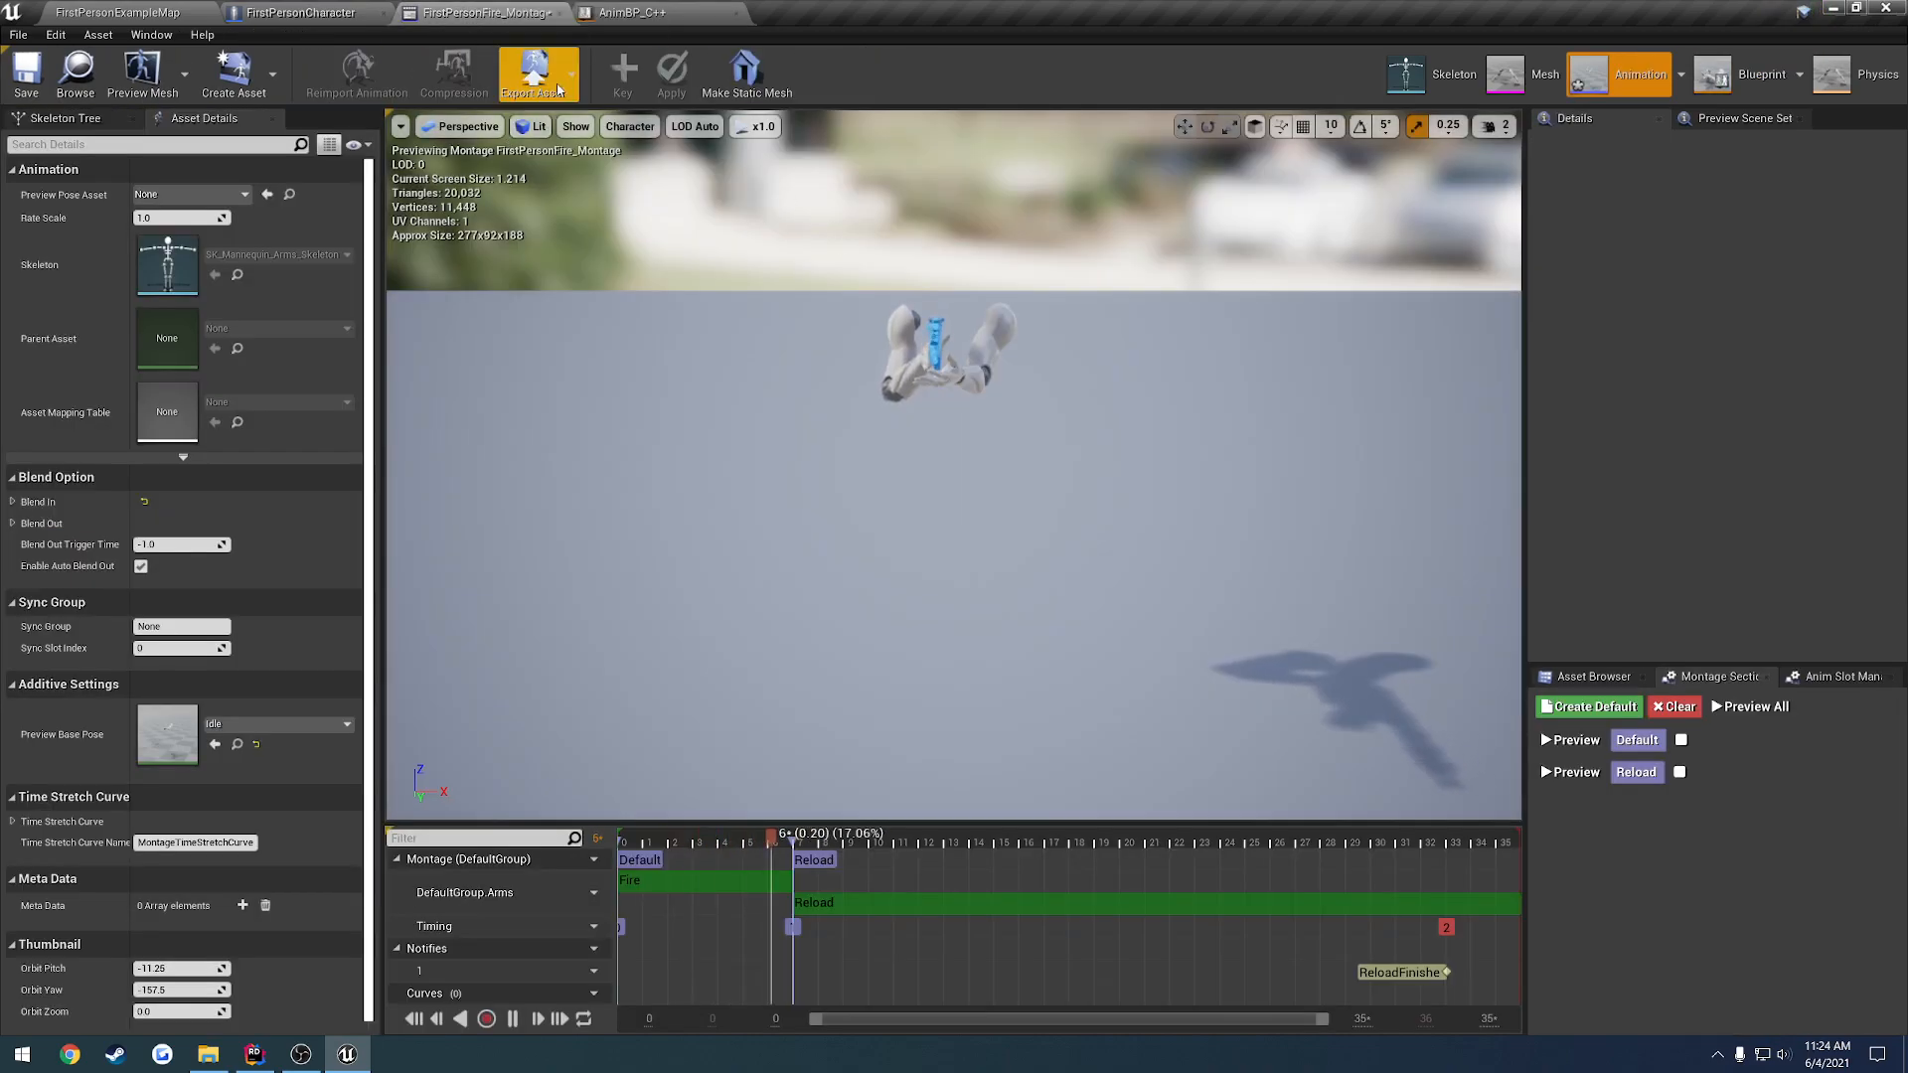
Review the Arms slot in the Anim Slot Manager and keep the existing track on Arms
{"action": "left_click", "coordinate": [584, 859]}
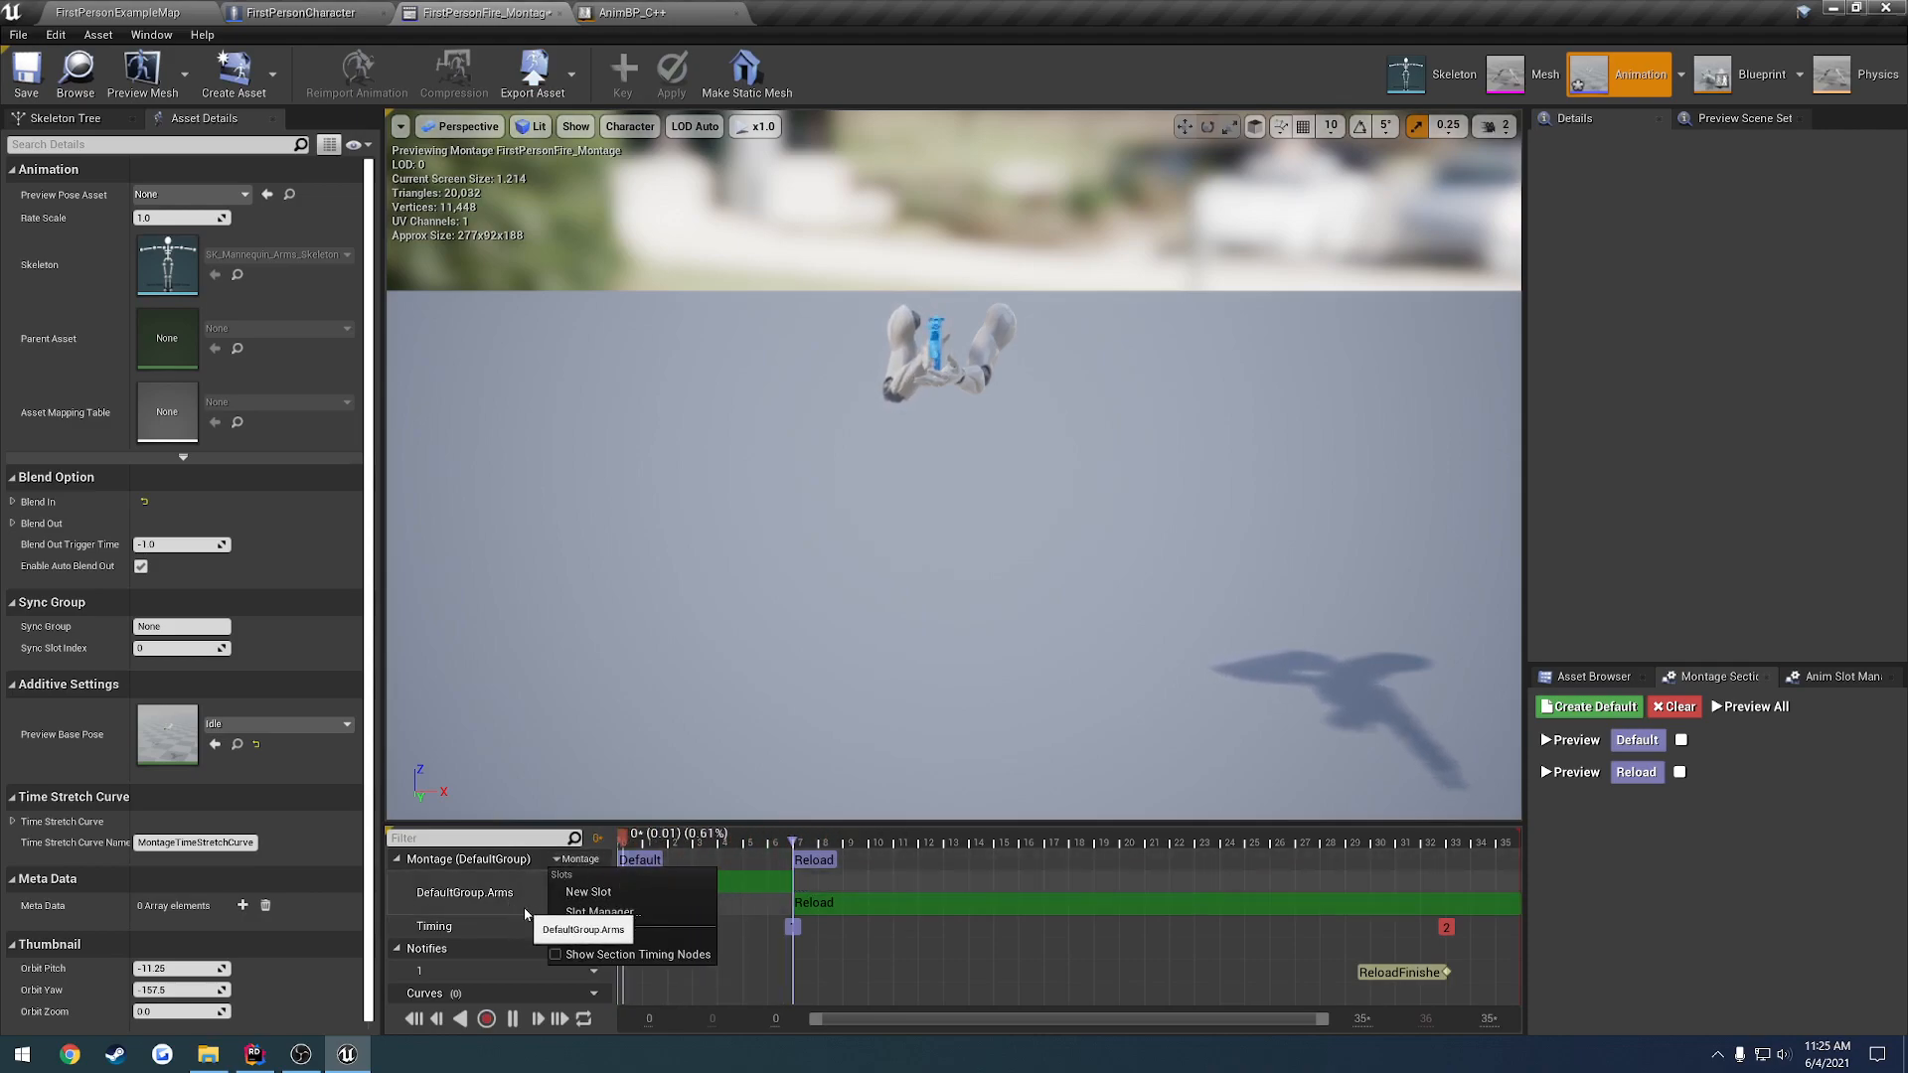
{"action": "left_click", "coordinate": [1837, 676]}
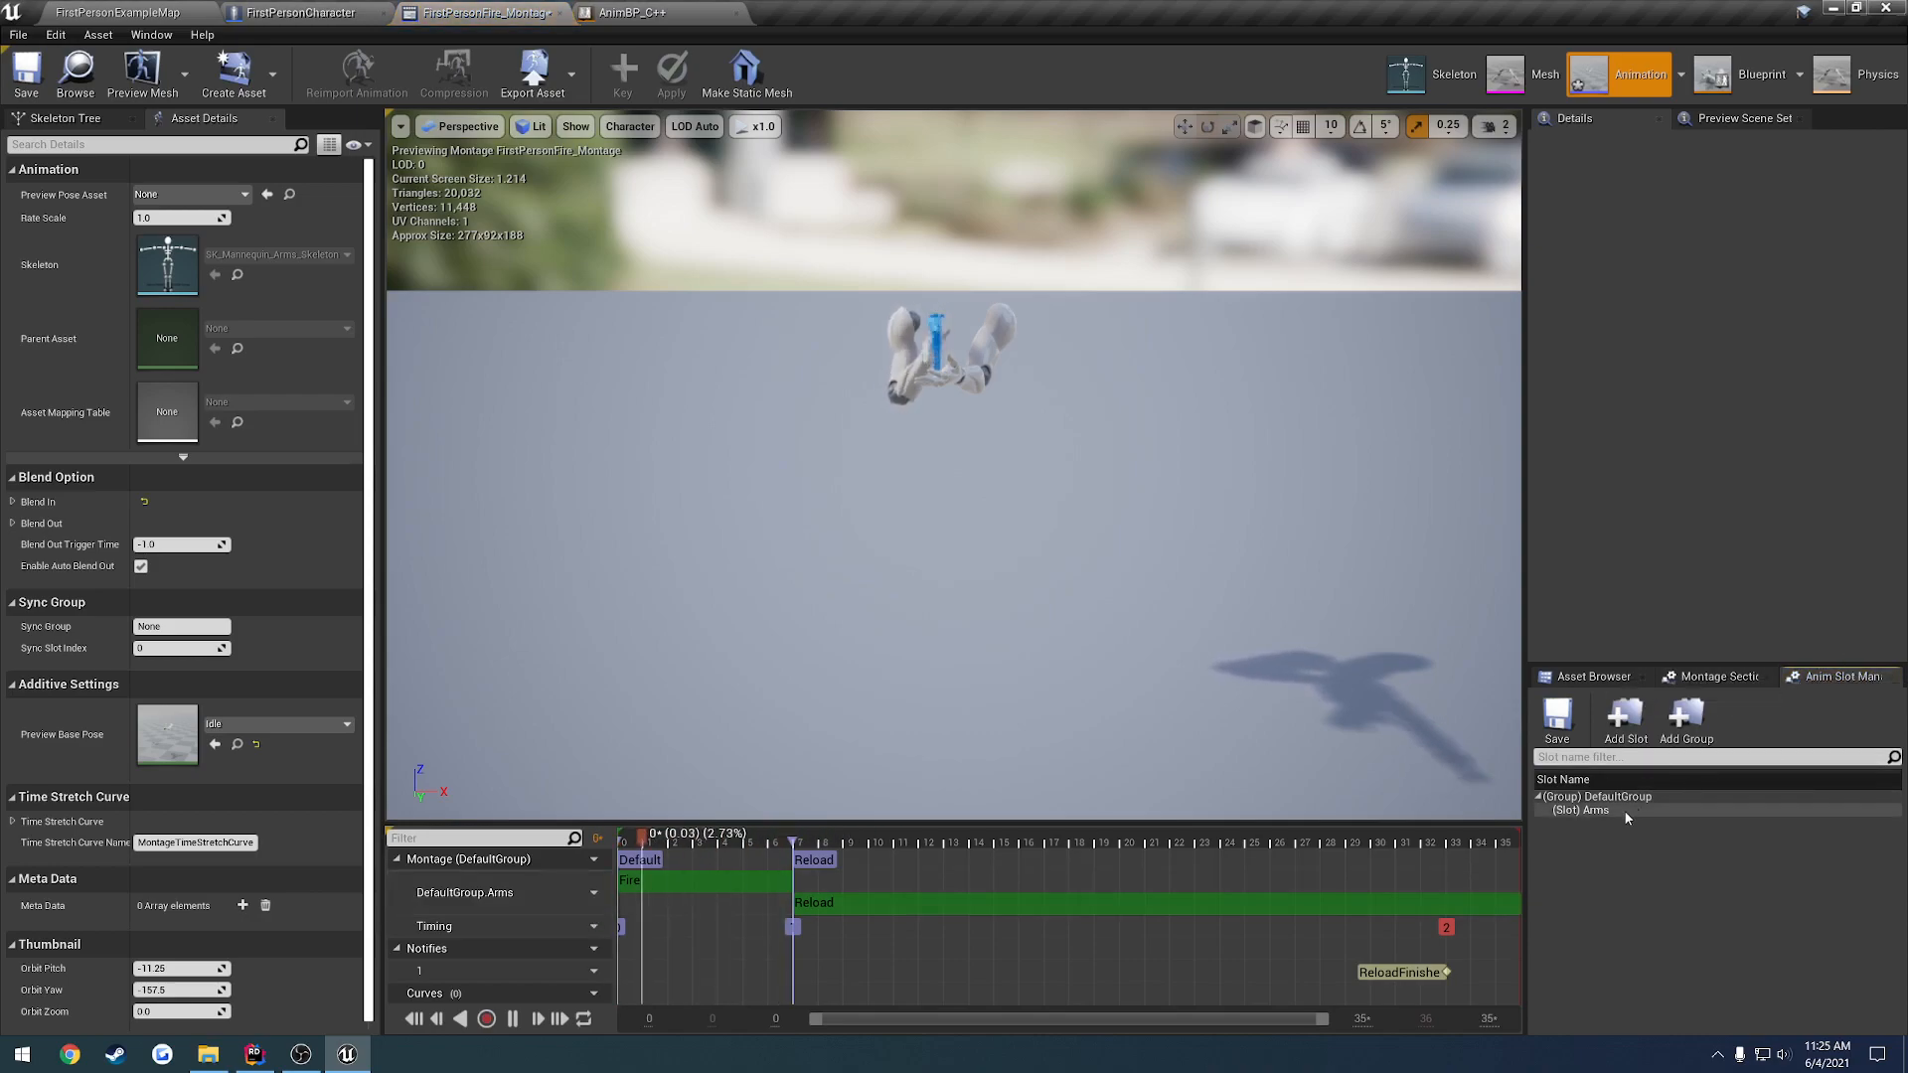
{"action": "right_click", "coordinate": [1583, 809]}
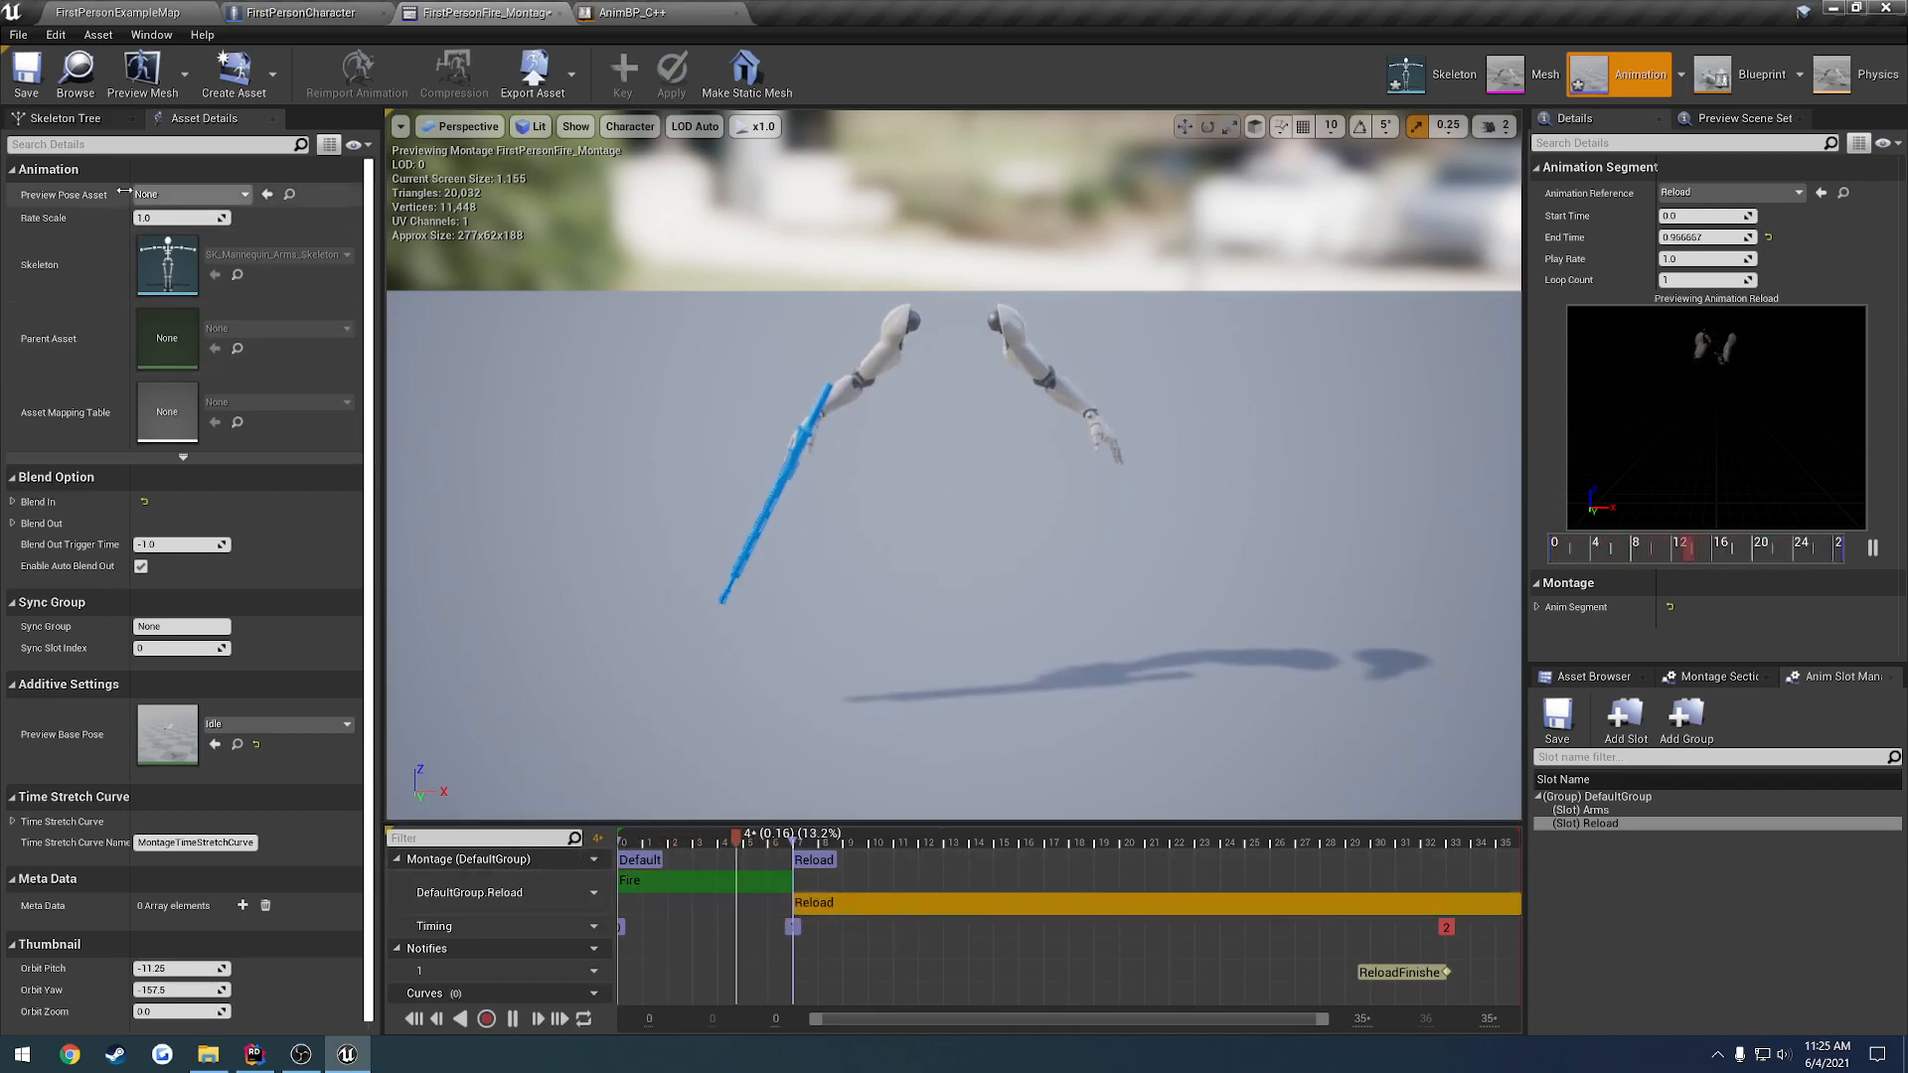
{"action": "left_click", "coordinate": [668, 833]}
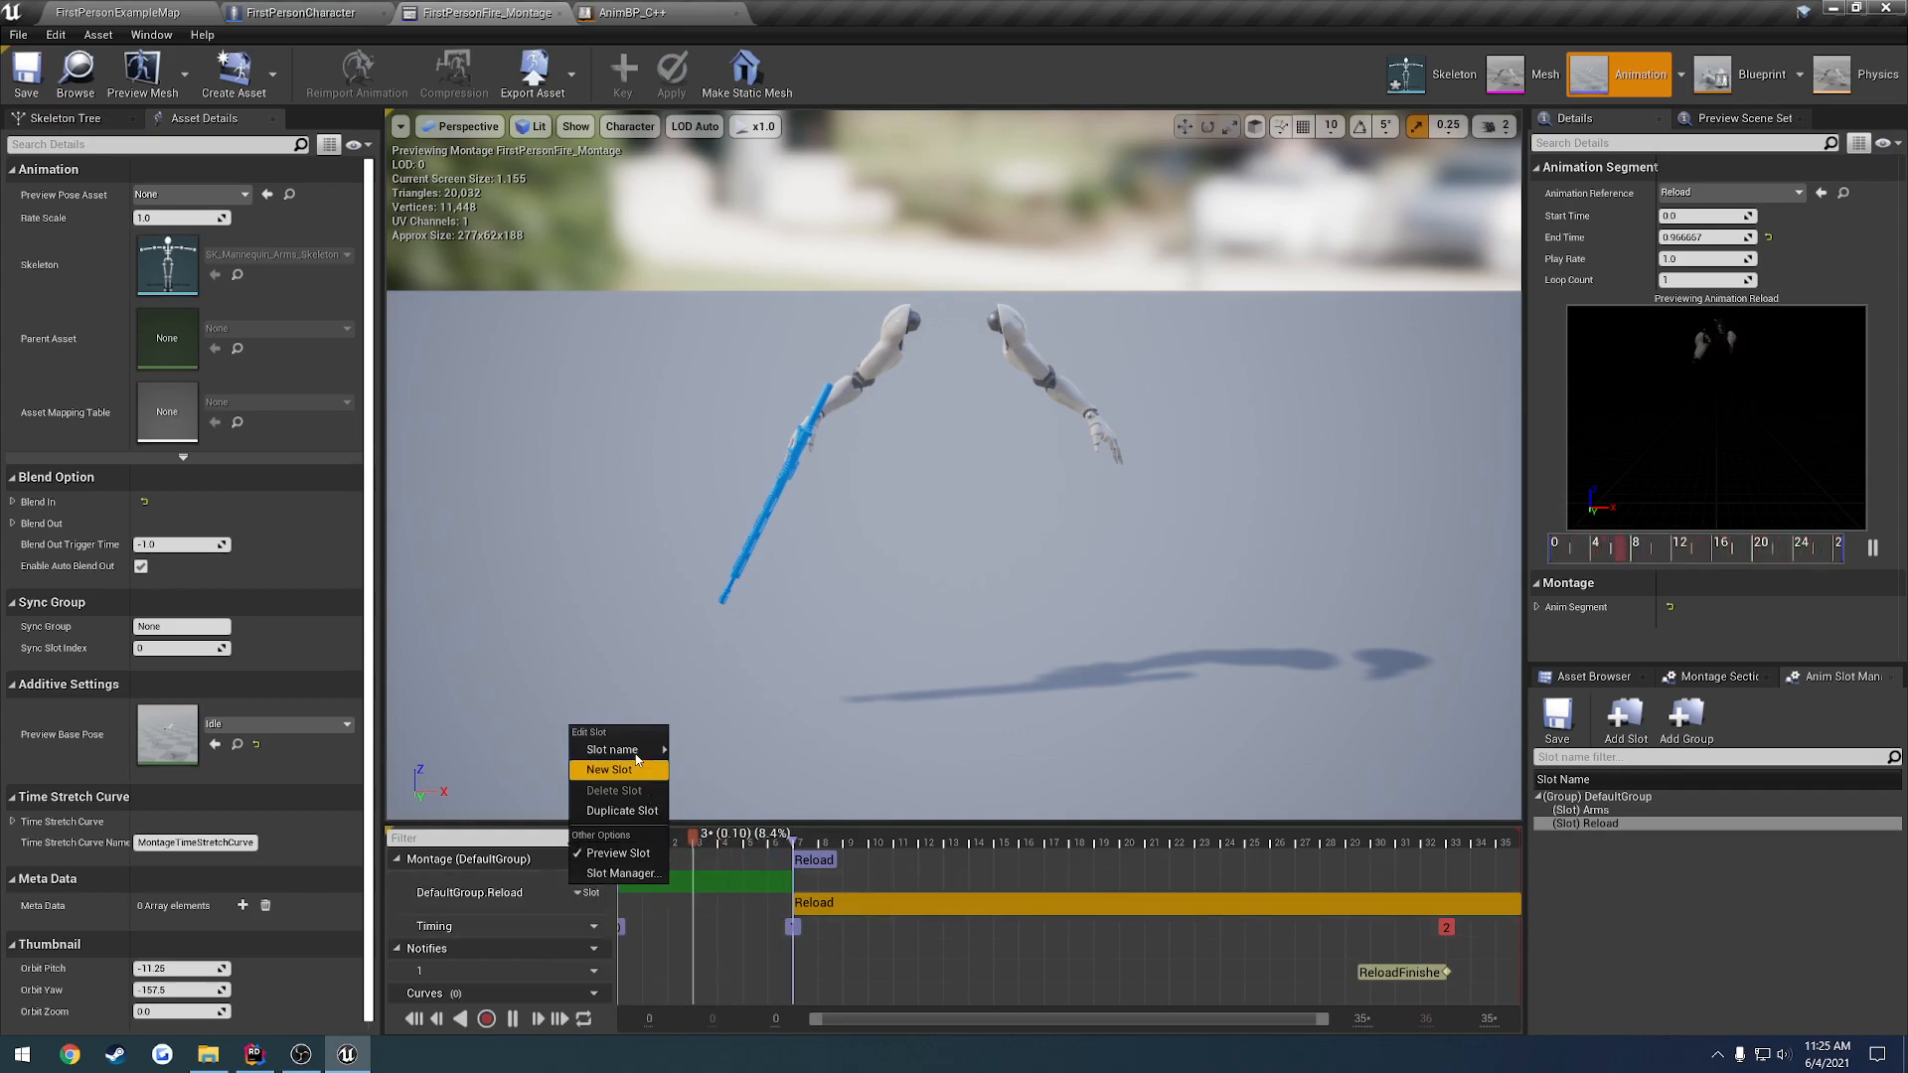
{"action": "mouse_move", "coordinate": [614, 749]}
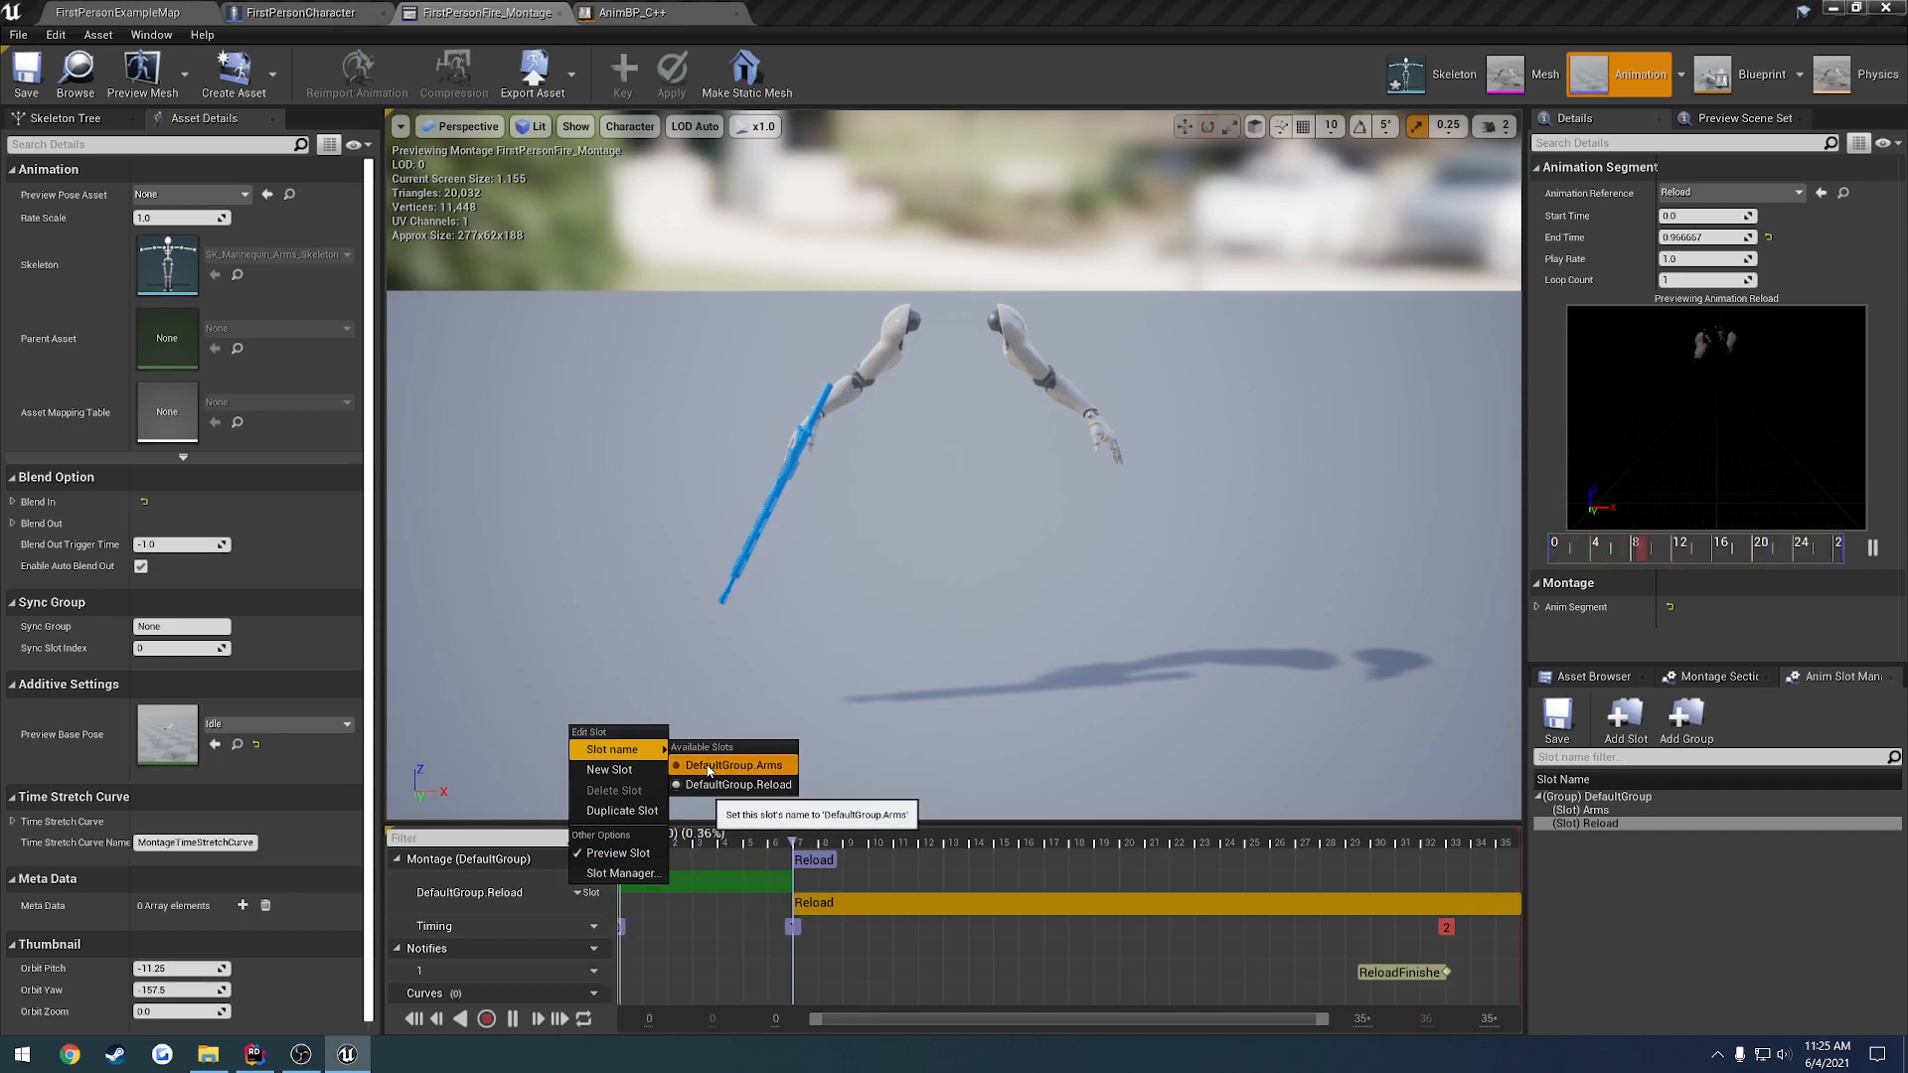
{"action": "left_click", "coordinate": [734, 763]}
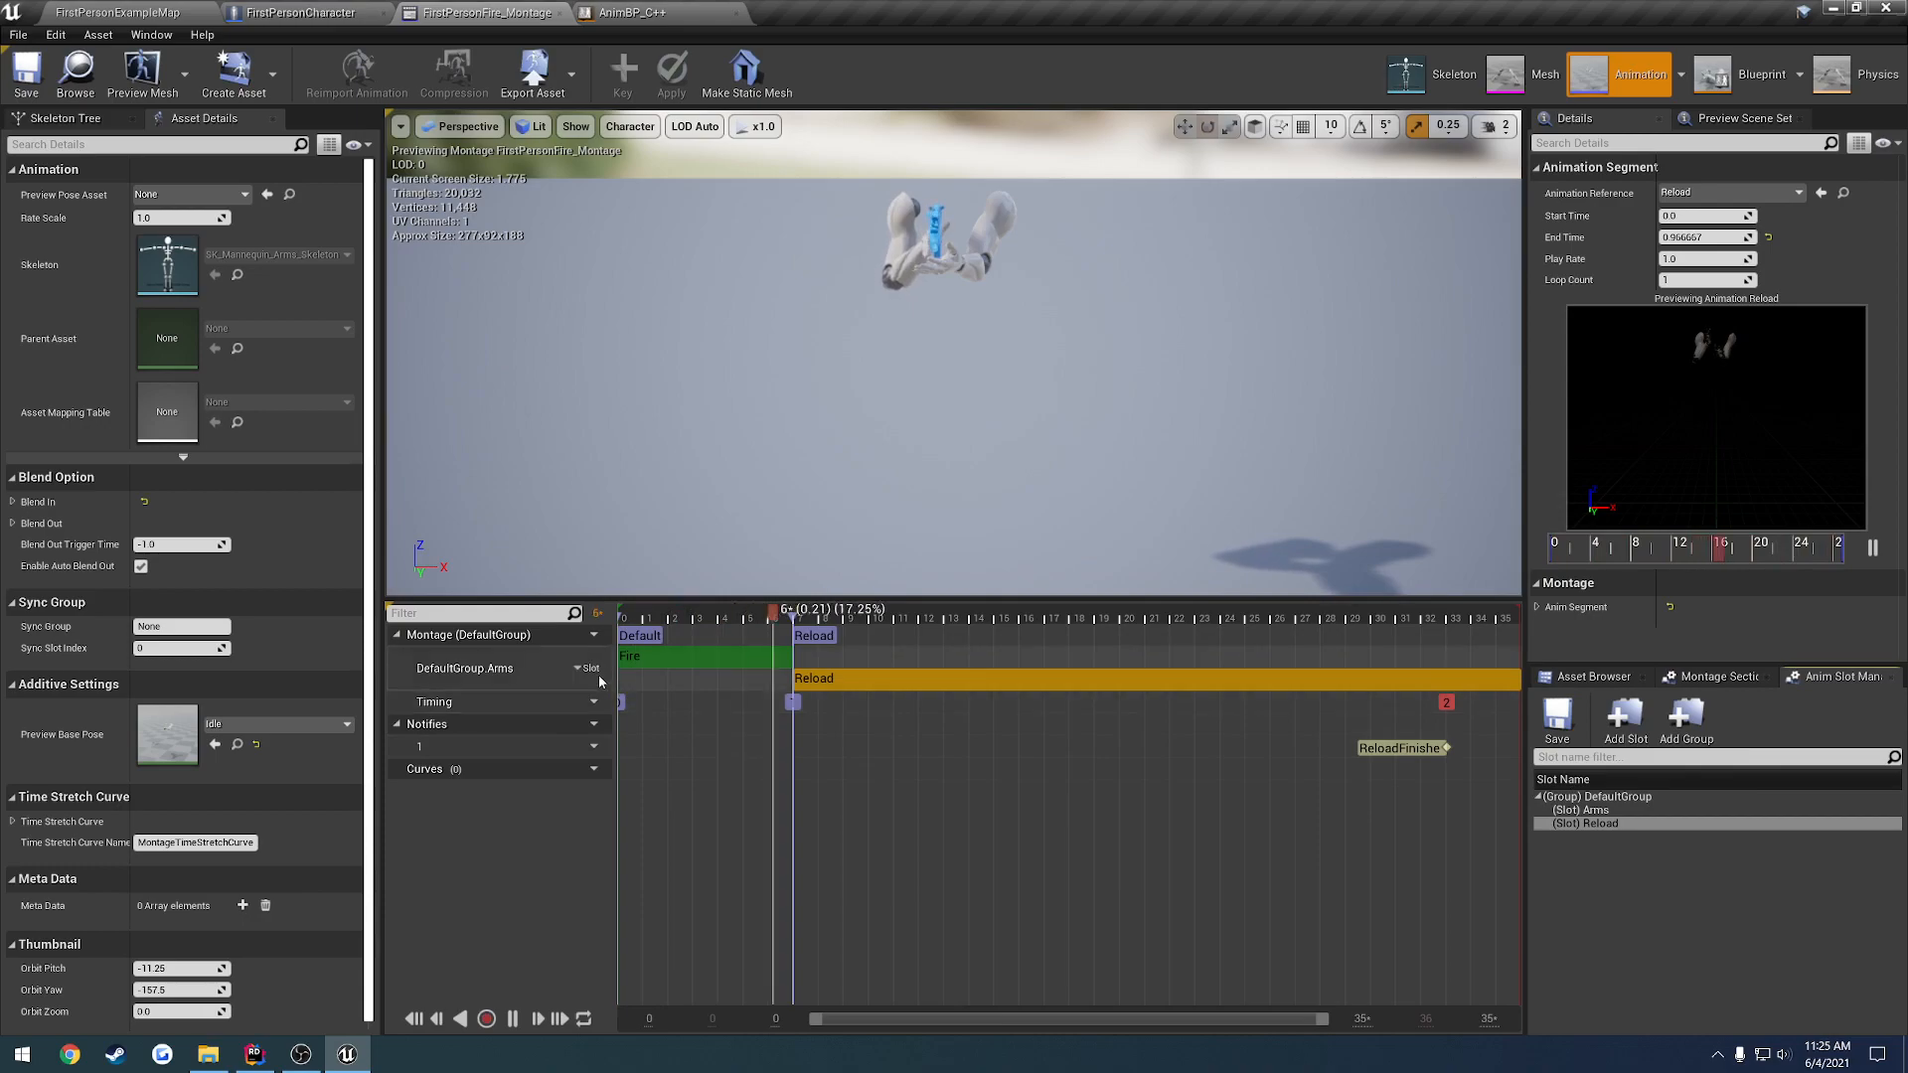
{"action": "right_click", "coordinate": [861, 692]}
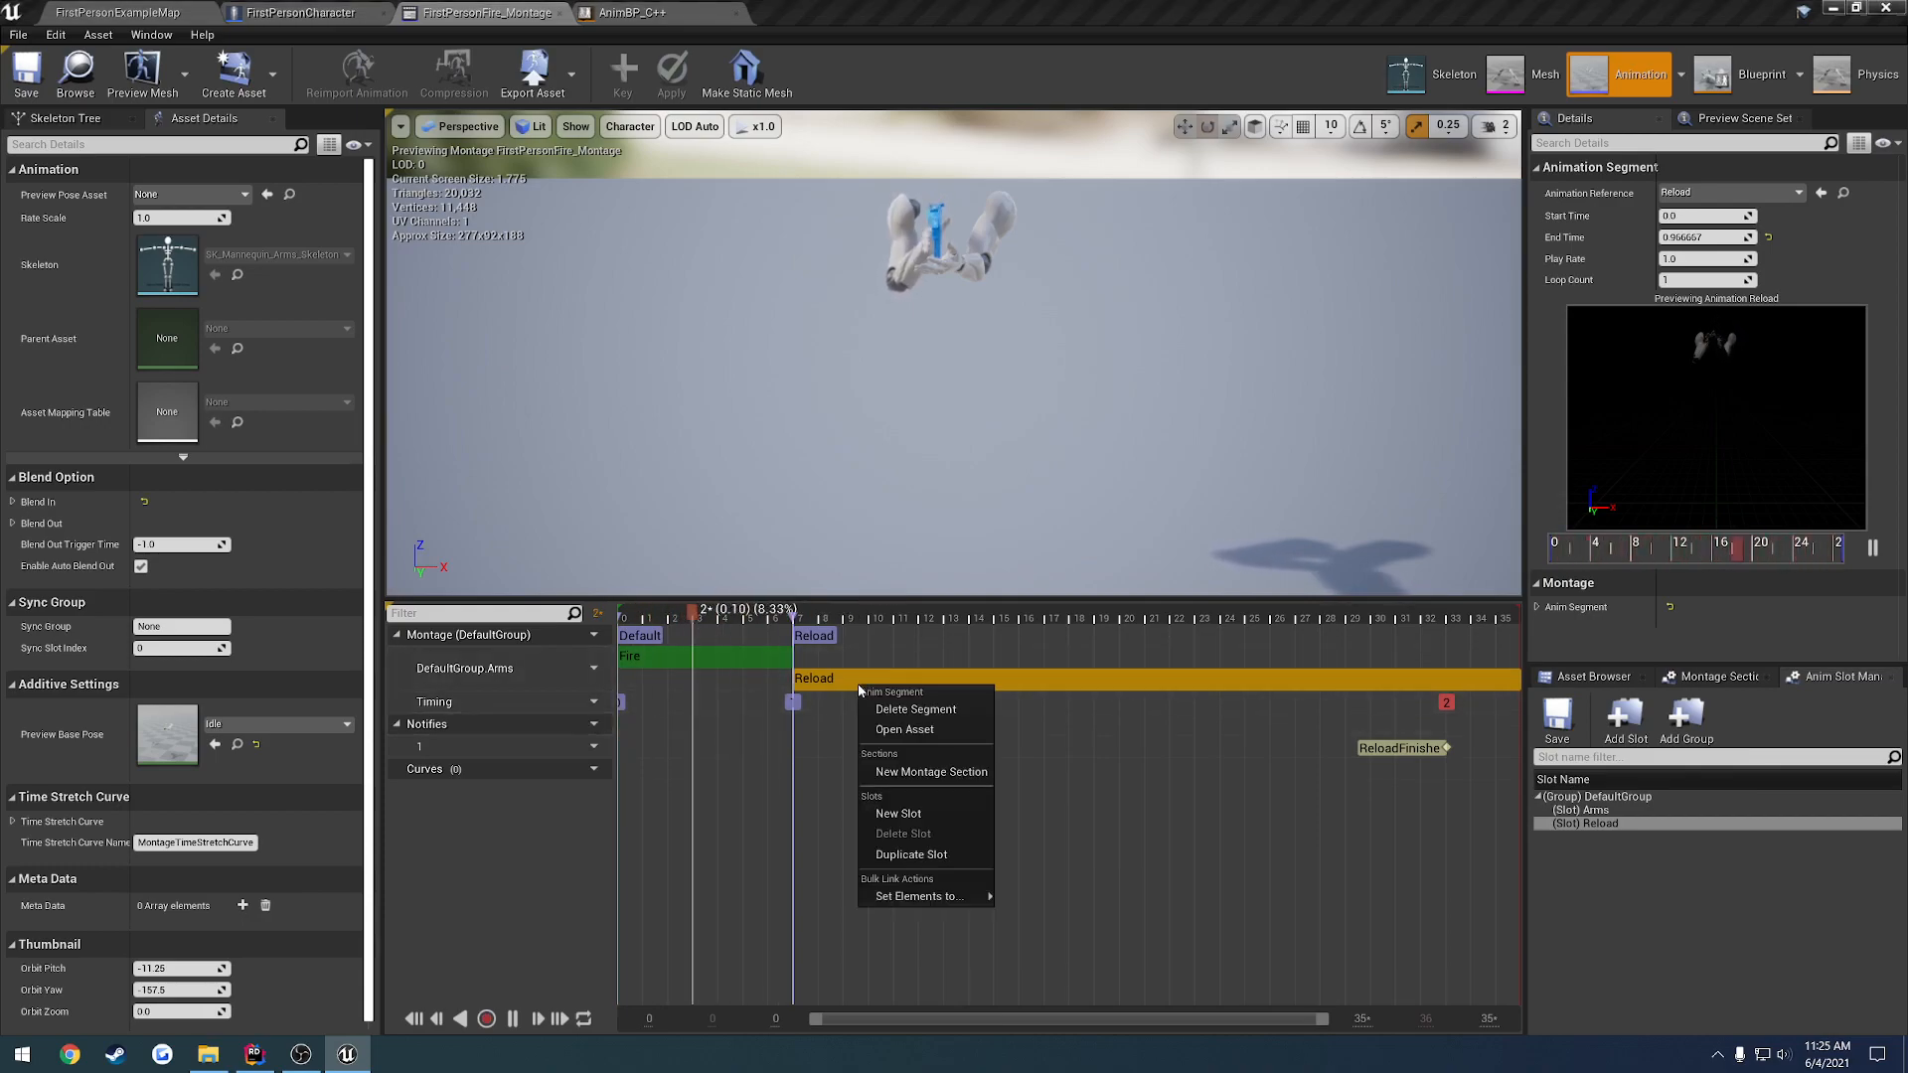
{"action": "mouse_move", "coordinate": [899, 813]}
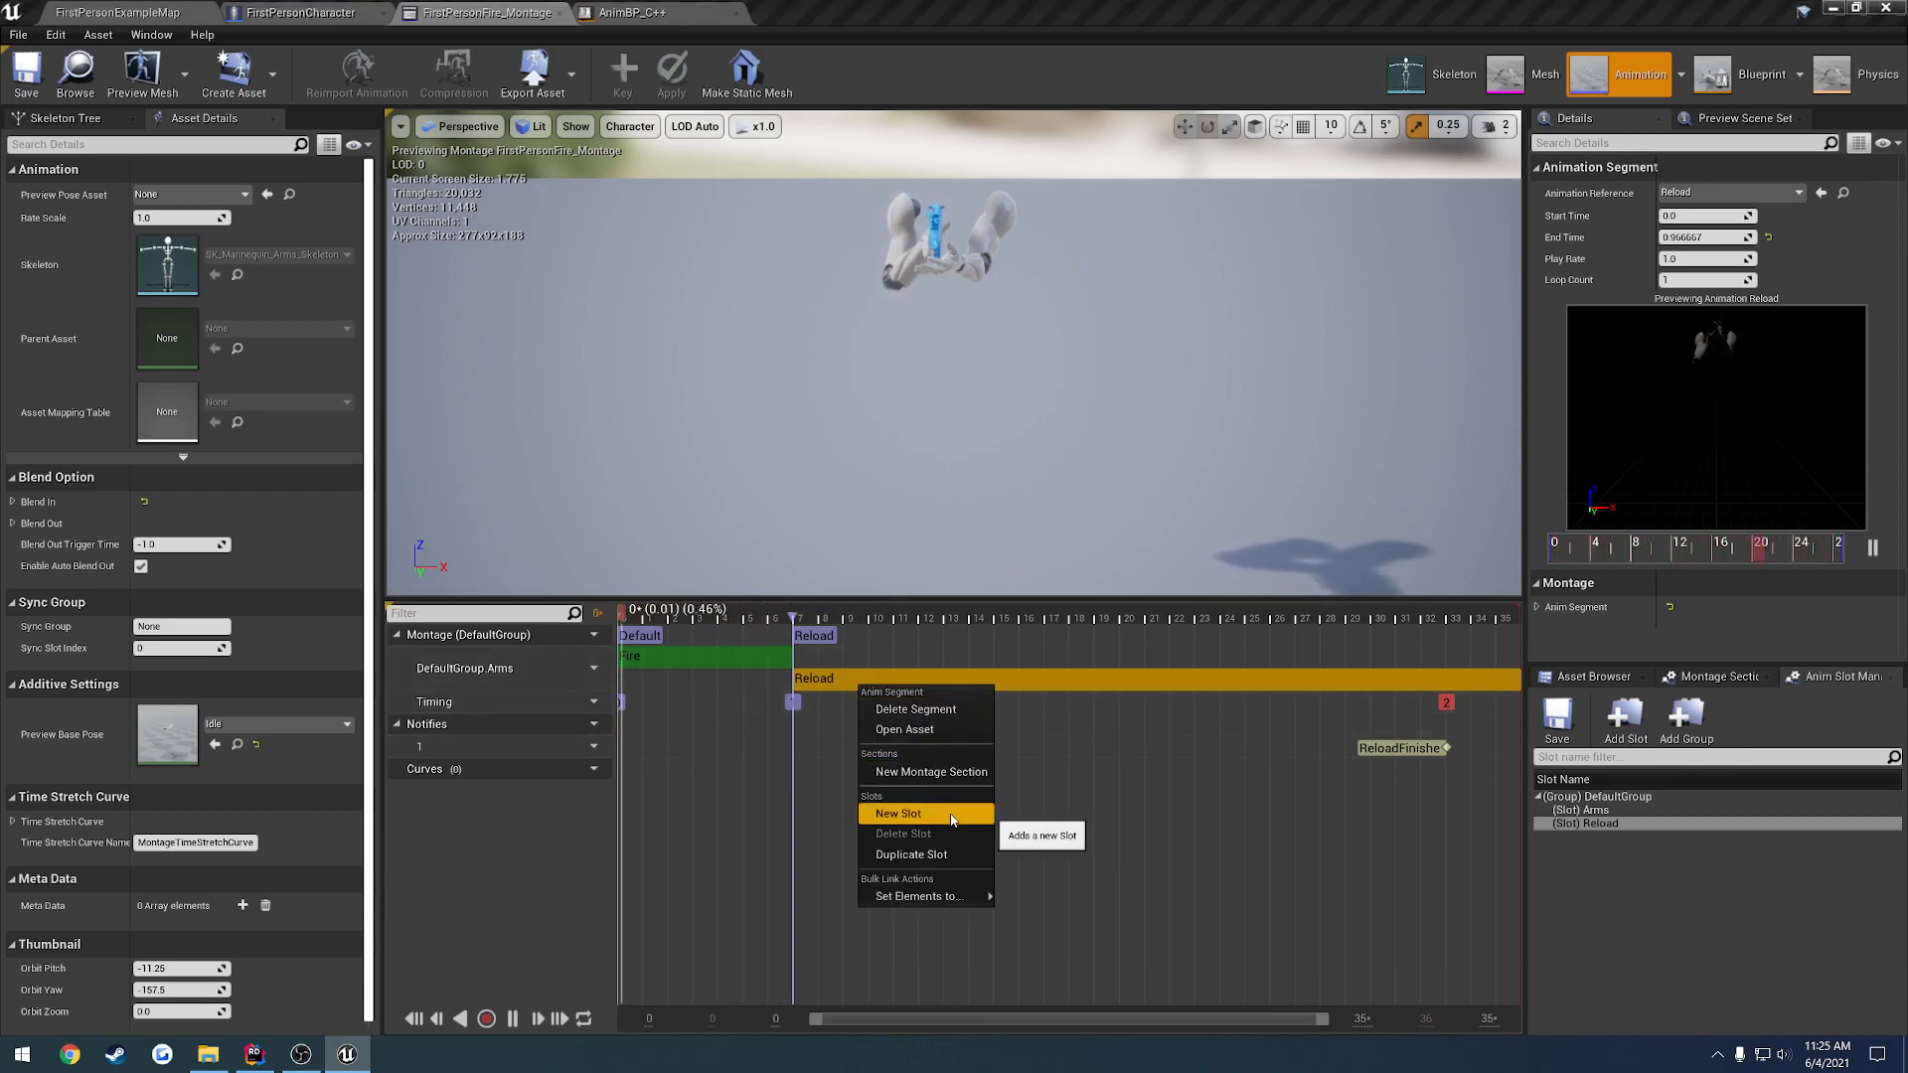
Add a second slot track and try to delete DefaultSlot, closing the references warning
{"action": "left_click", "coordinate": [898, 813]}
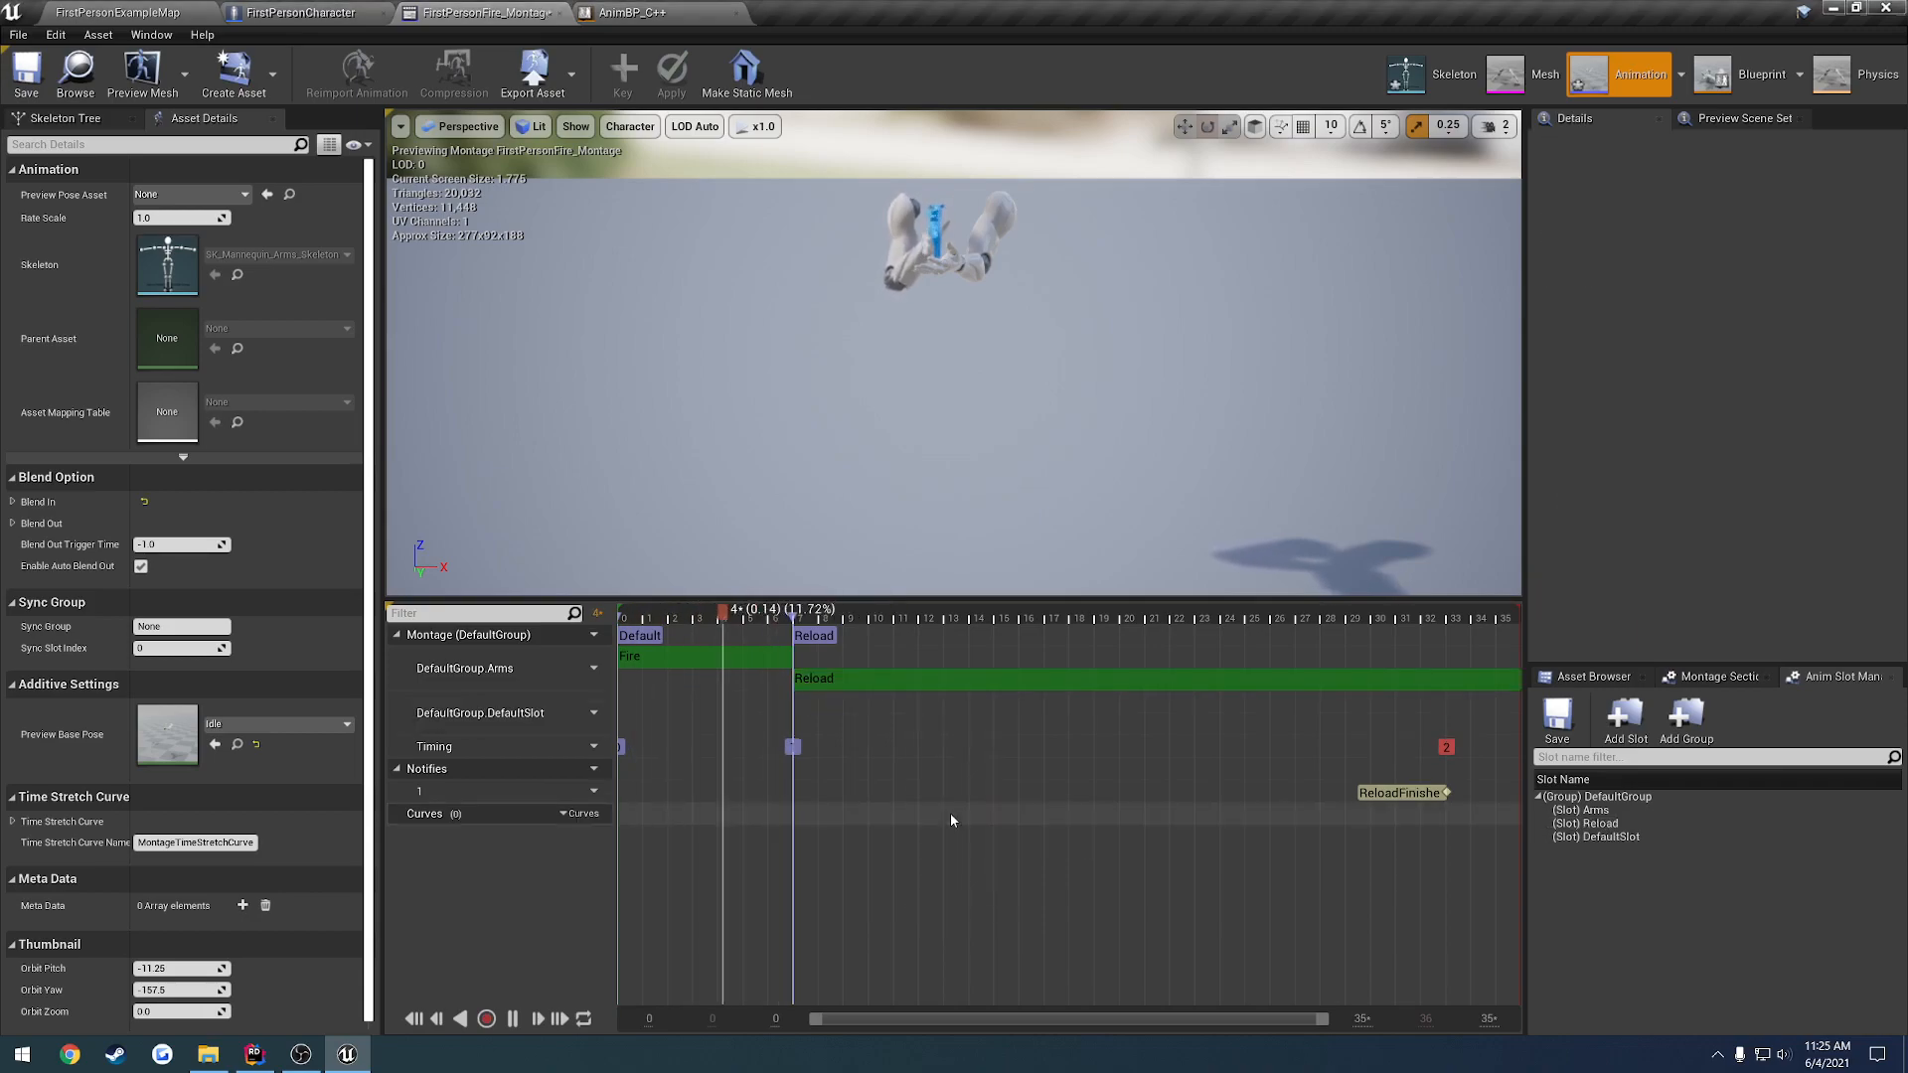
{"action": "left_click", "coordinate": [632, 608]}
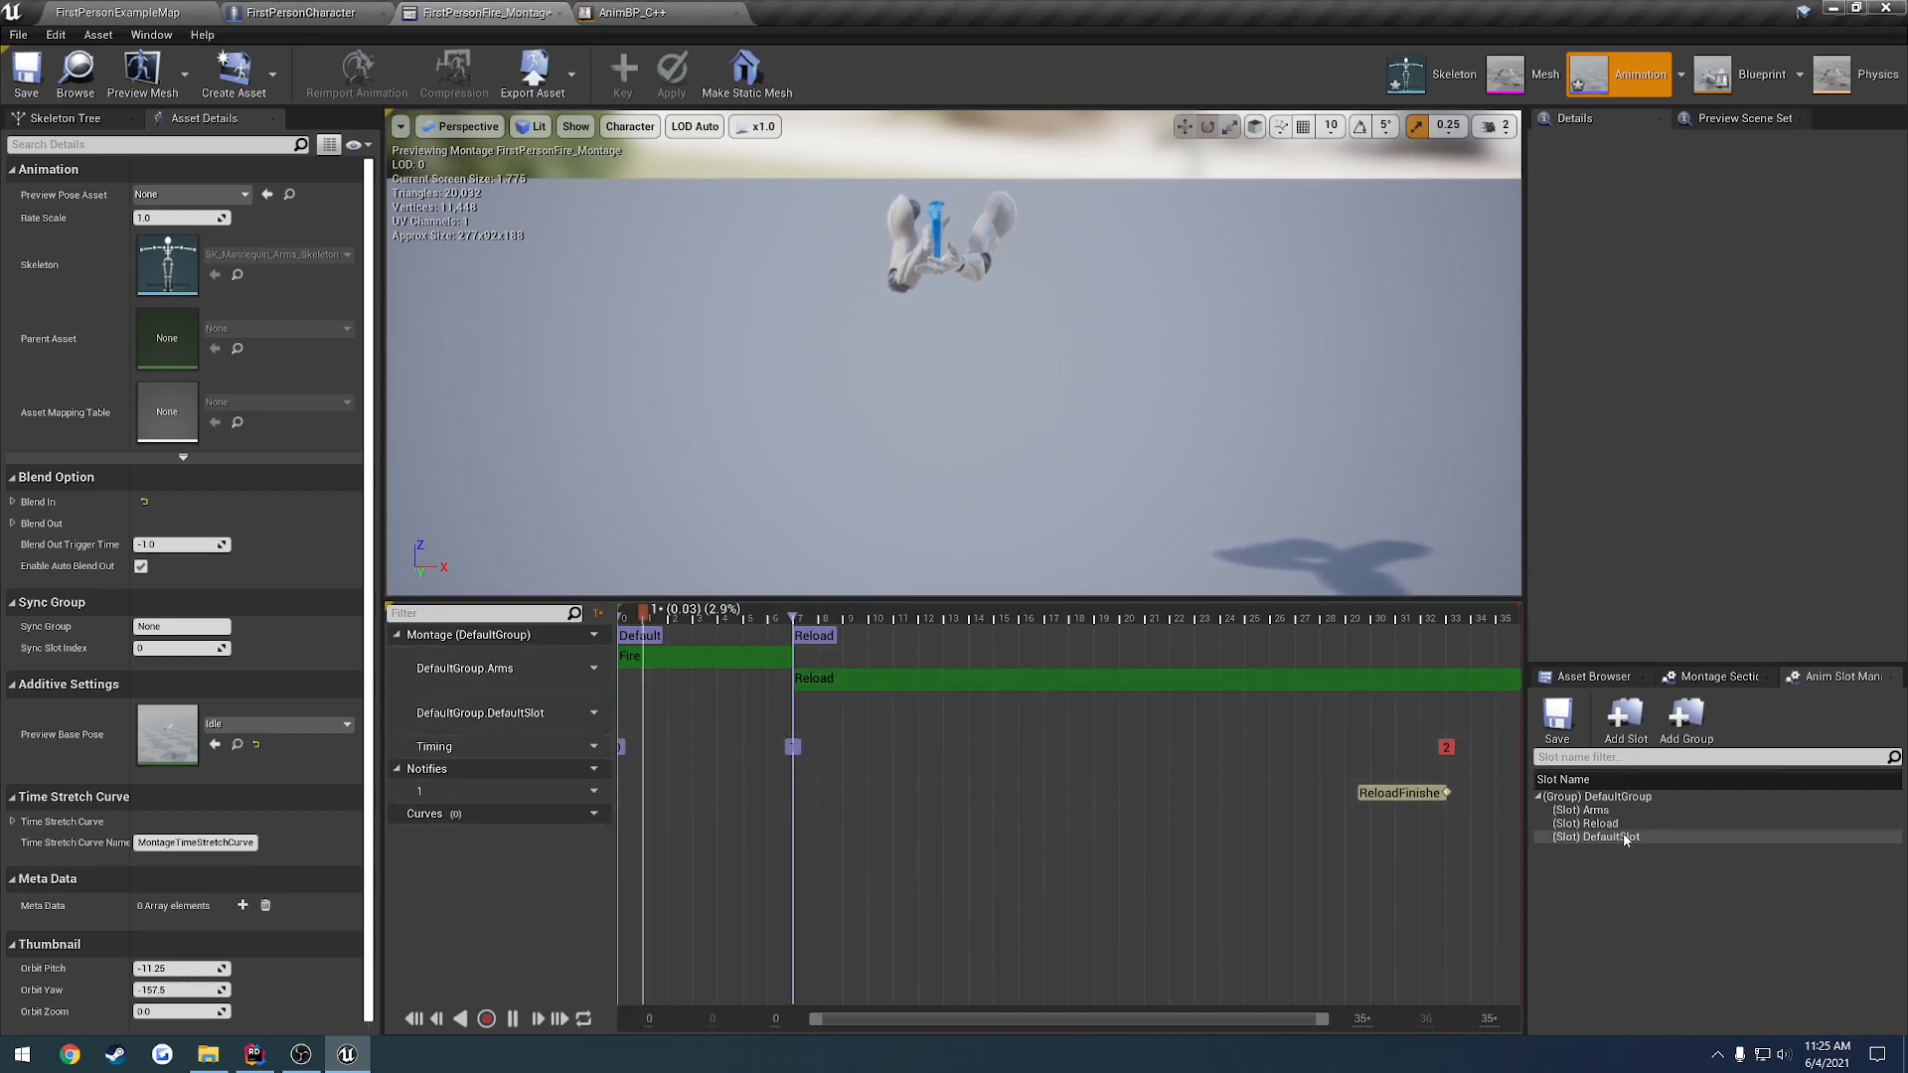
{"action": "left_click", "coordinate": [1588, 823]}
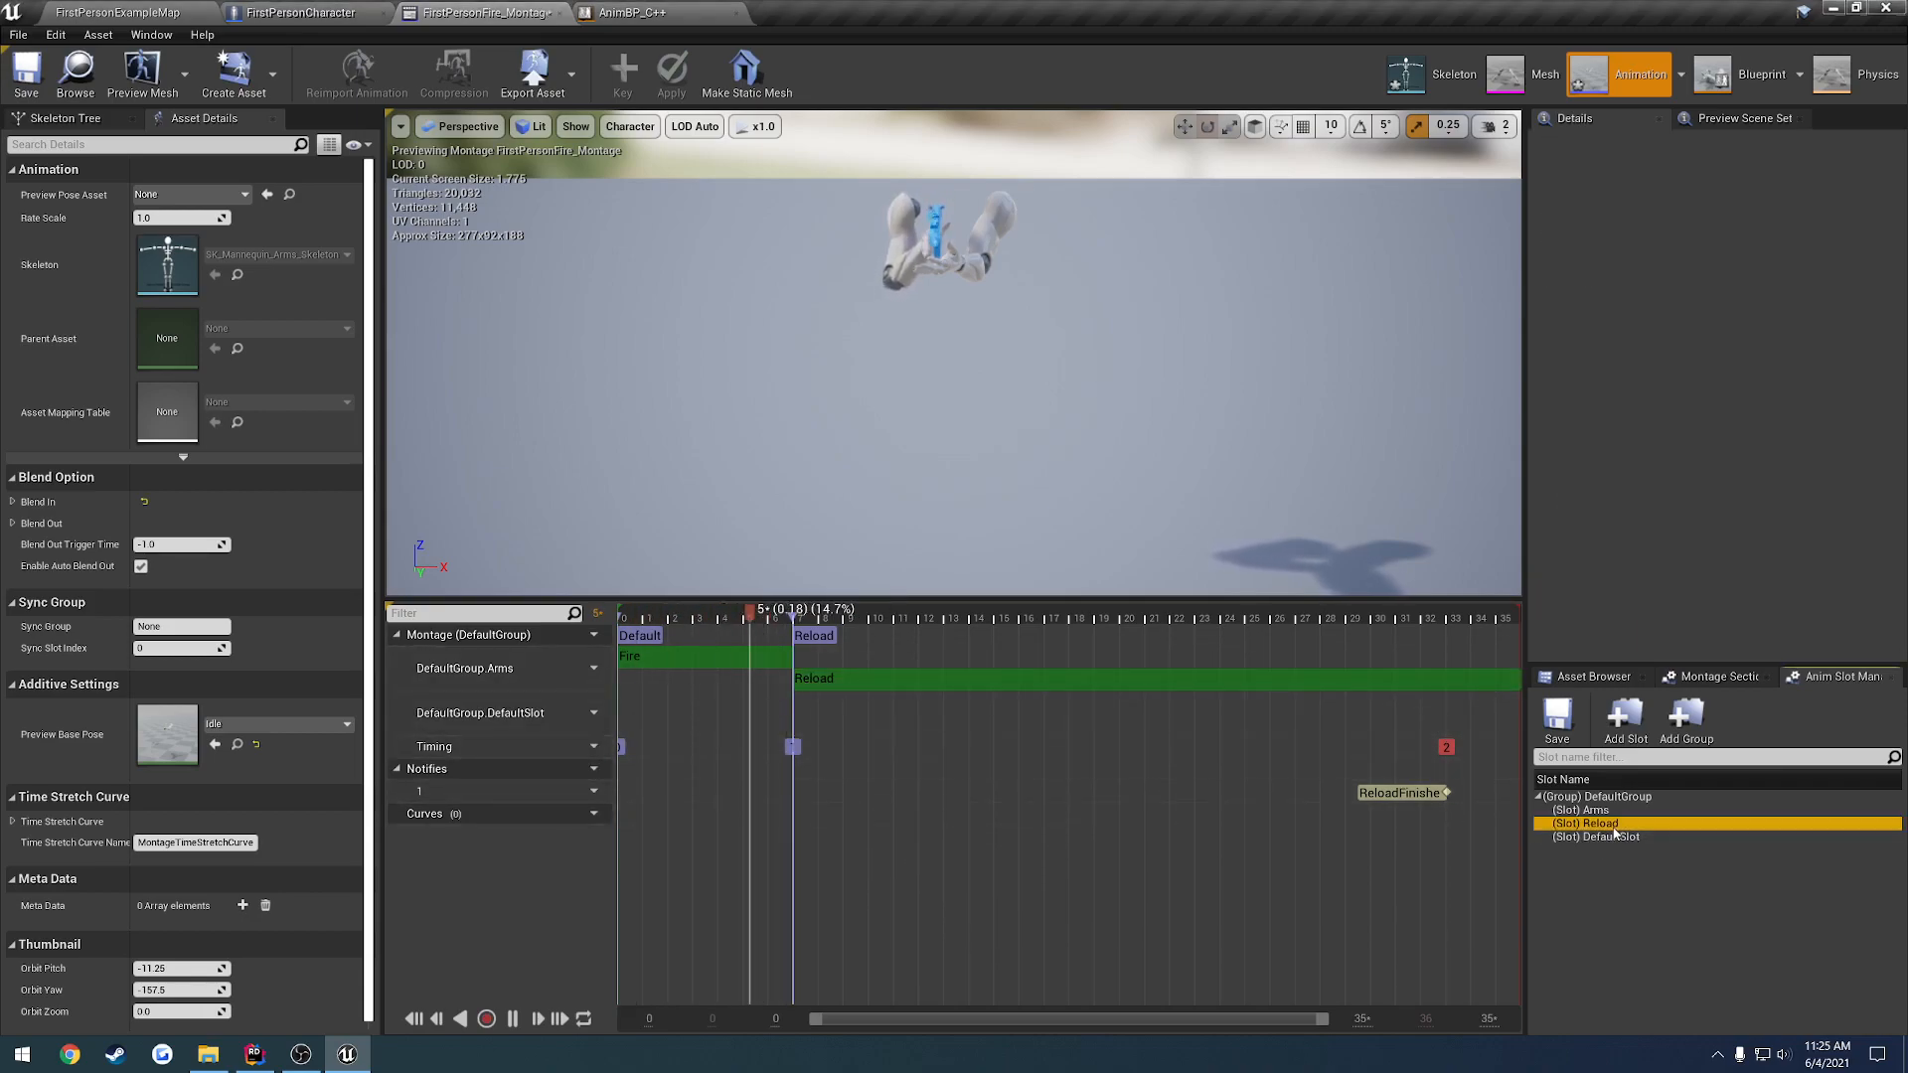
{"action": "right_click", "coordinate": [1586, 823]}
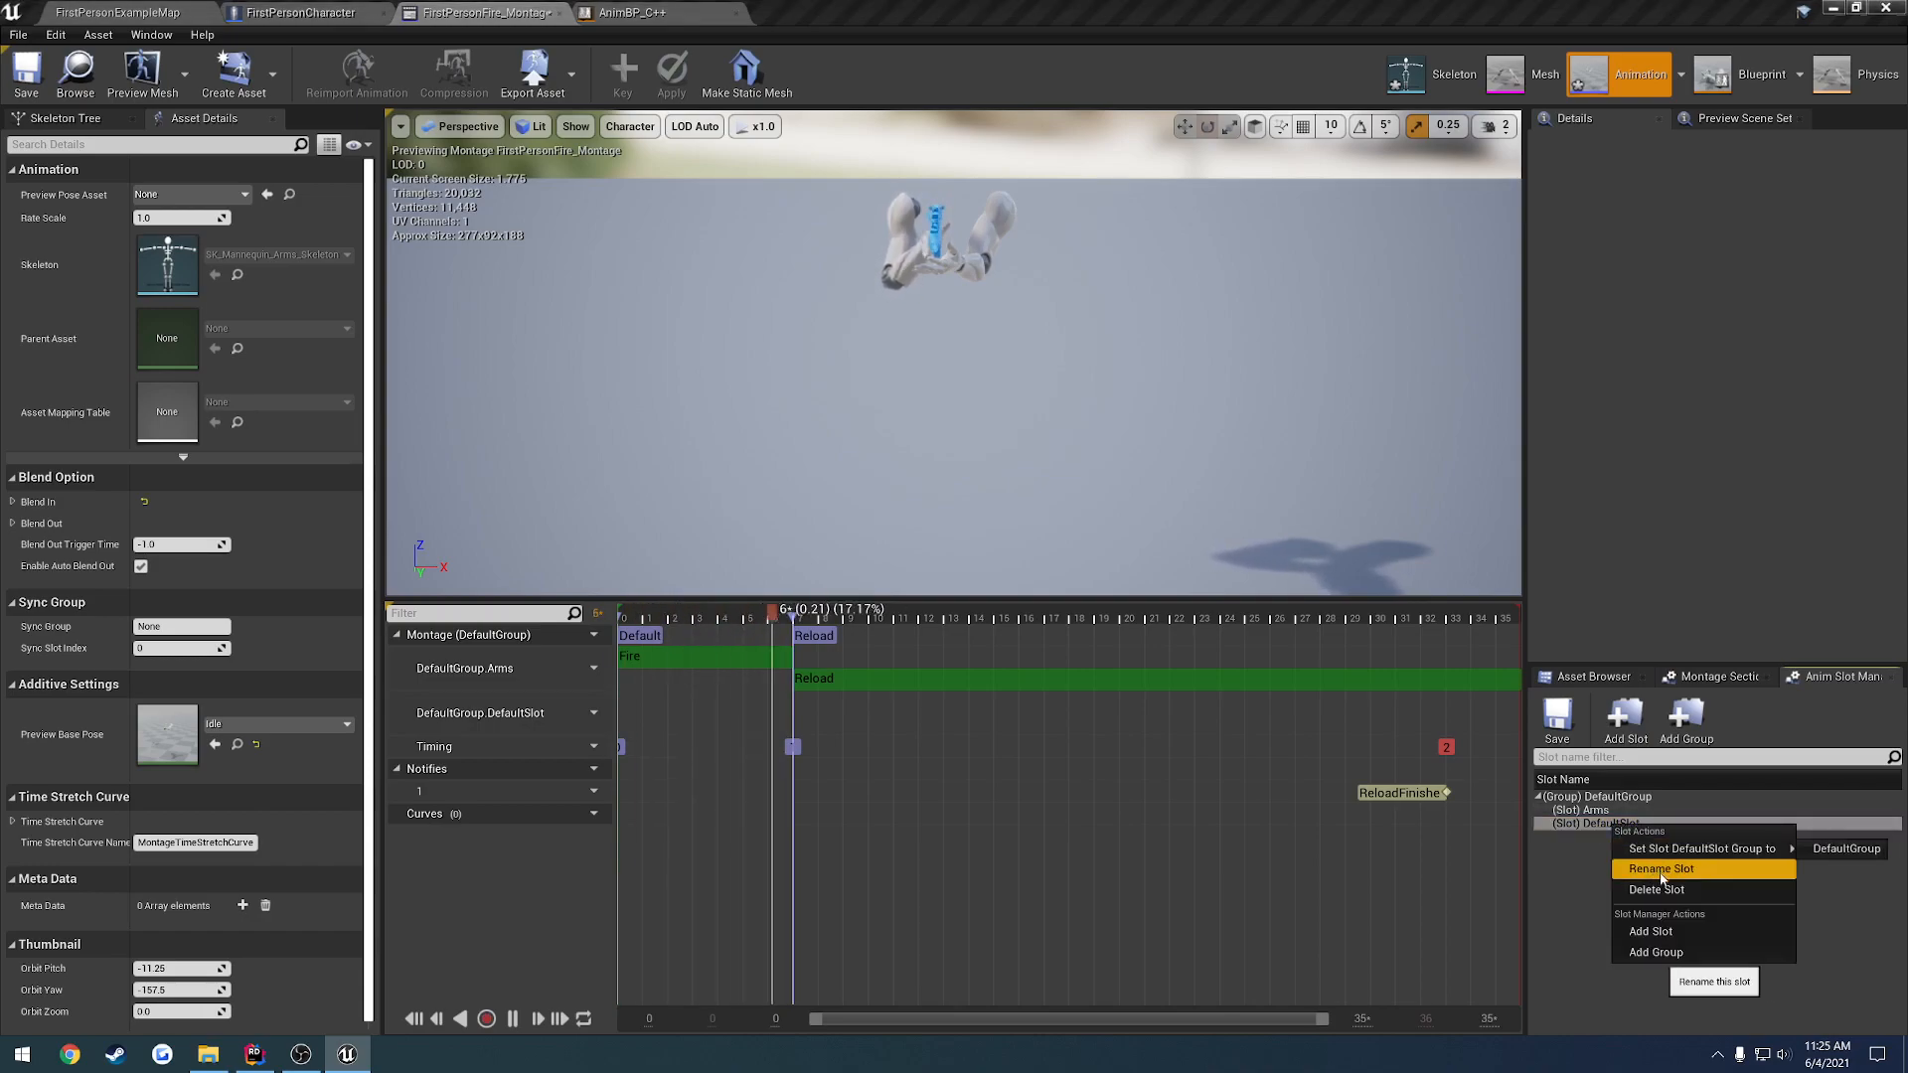
{"action": "left_click", "coordinate": [1658, 869]}
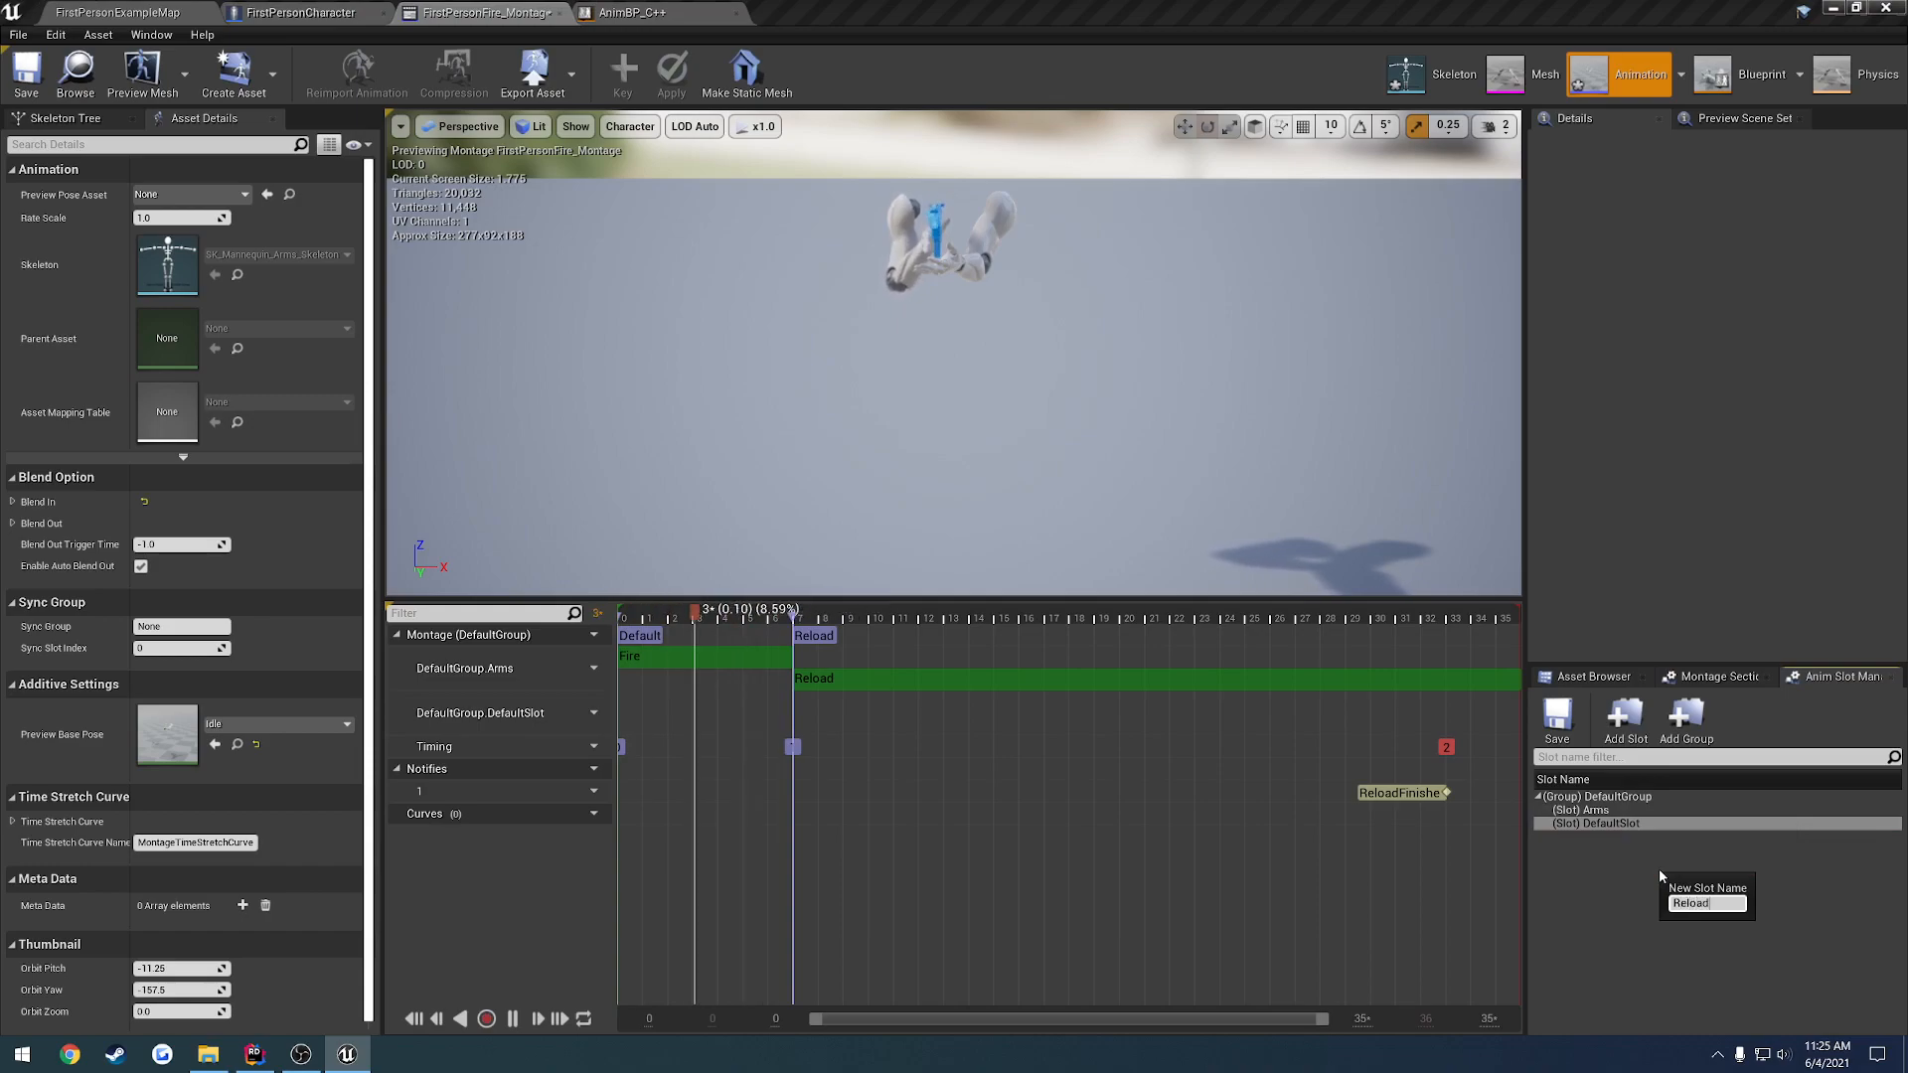
{"action": "right_click", "coordinate": [1608, 823]}
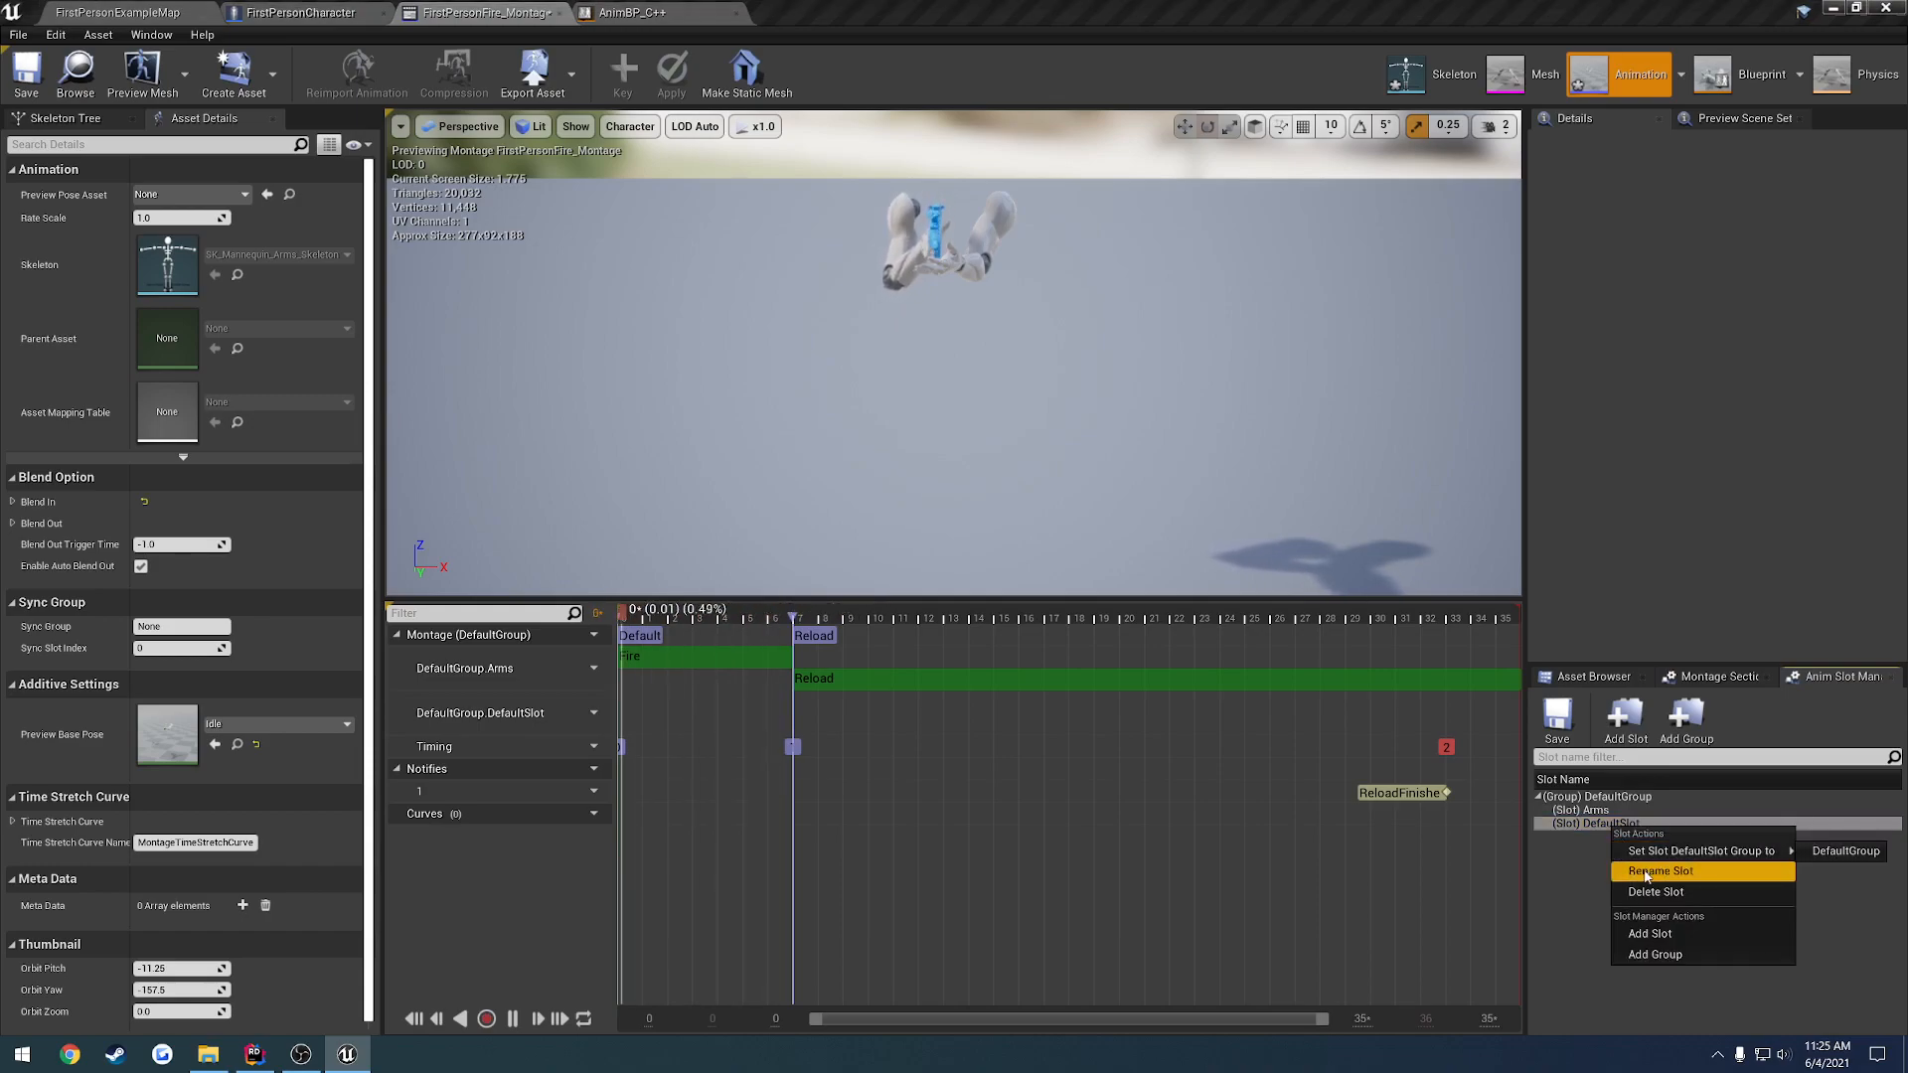
{"action": "left_click", "coordinate": [1658, 871]}
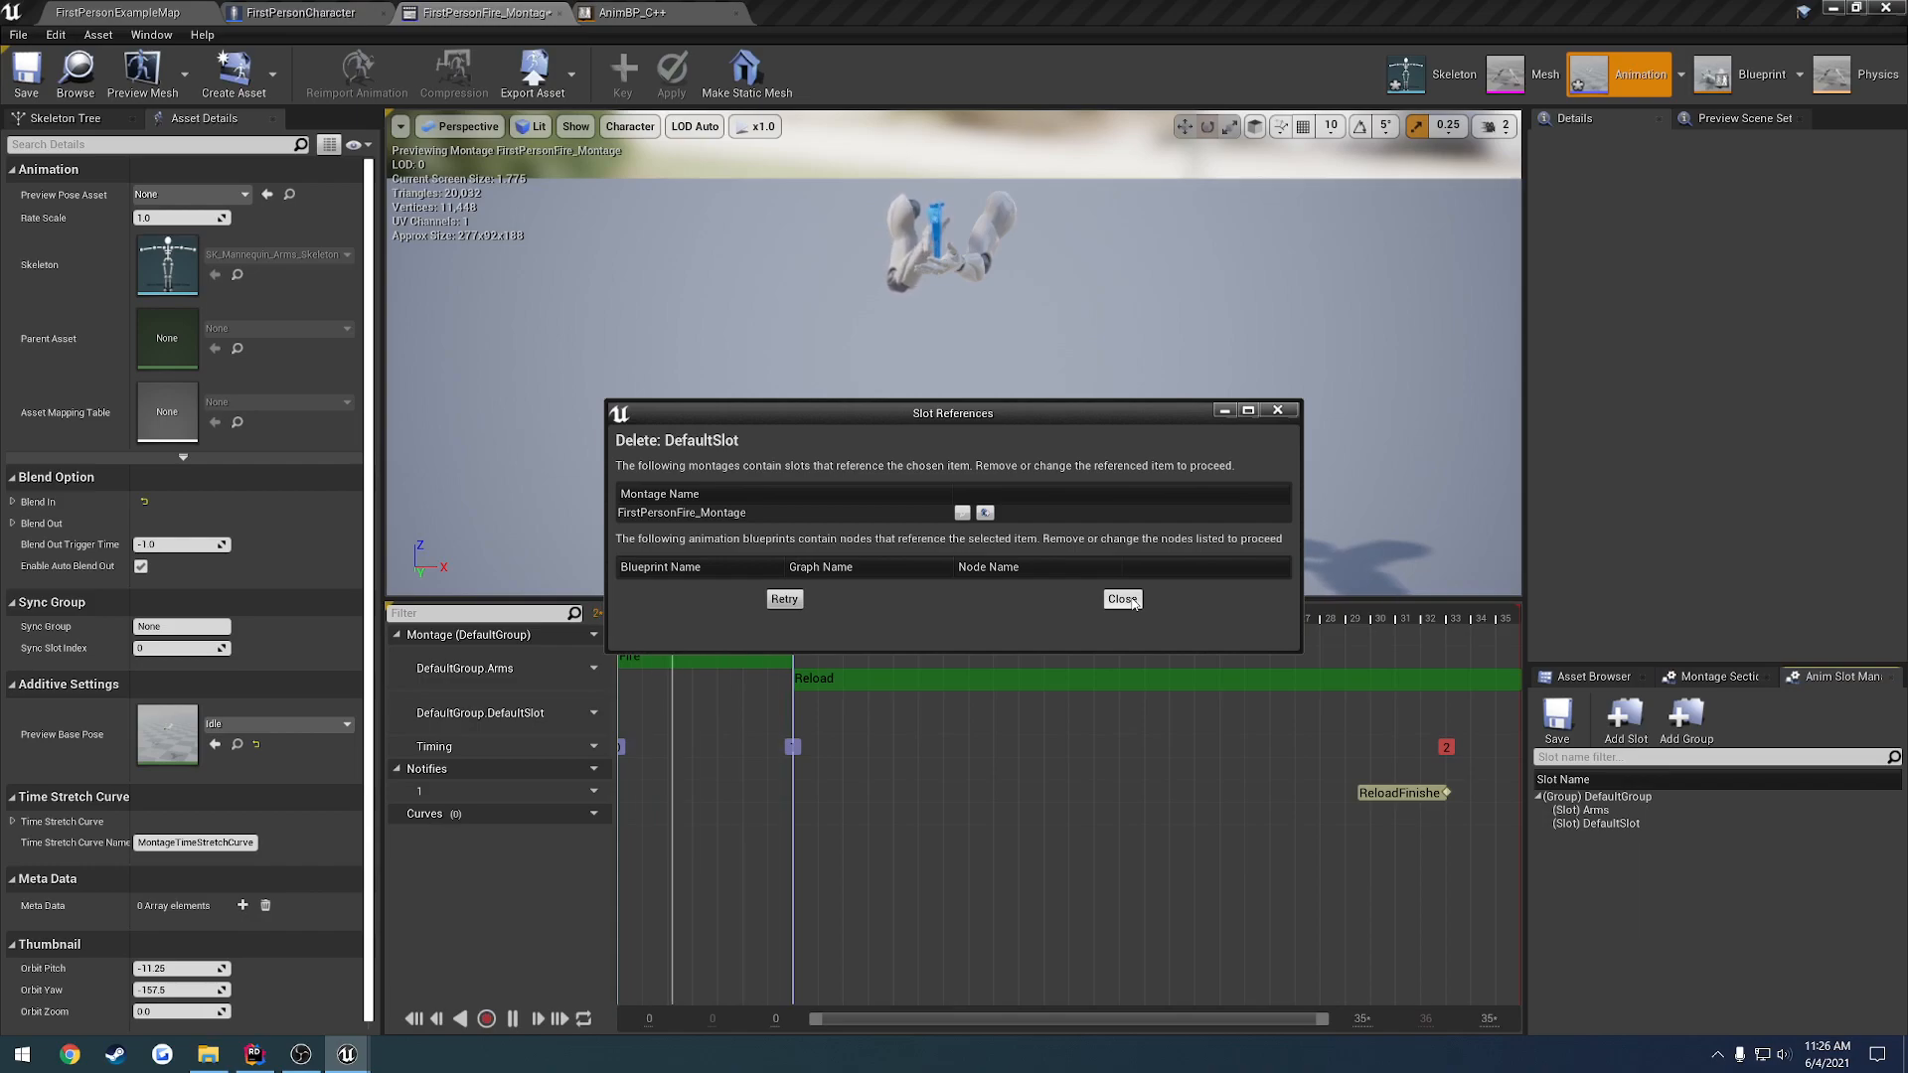
{"action": "left_click", "coordinate": [1119, 598]}
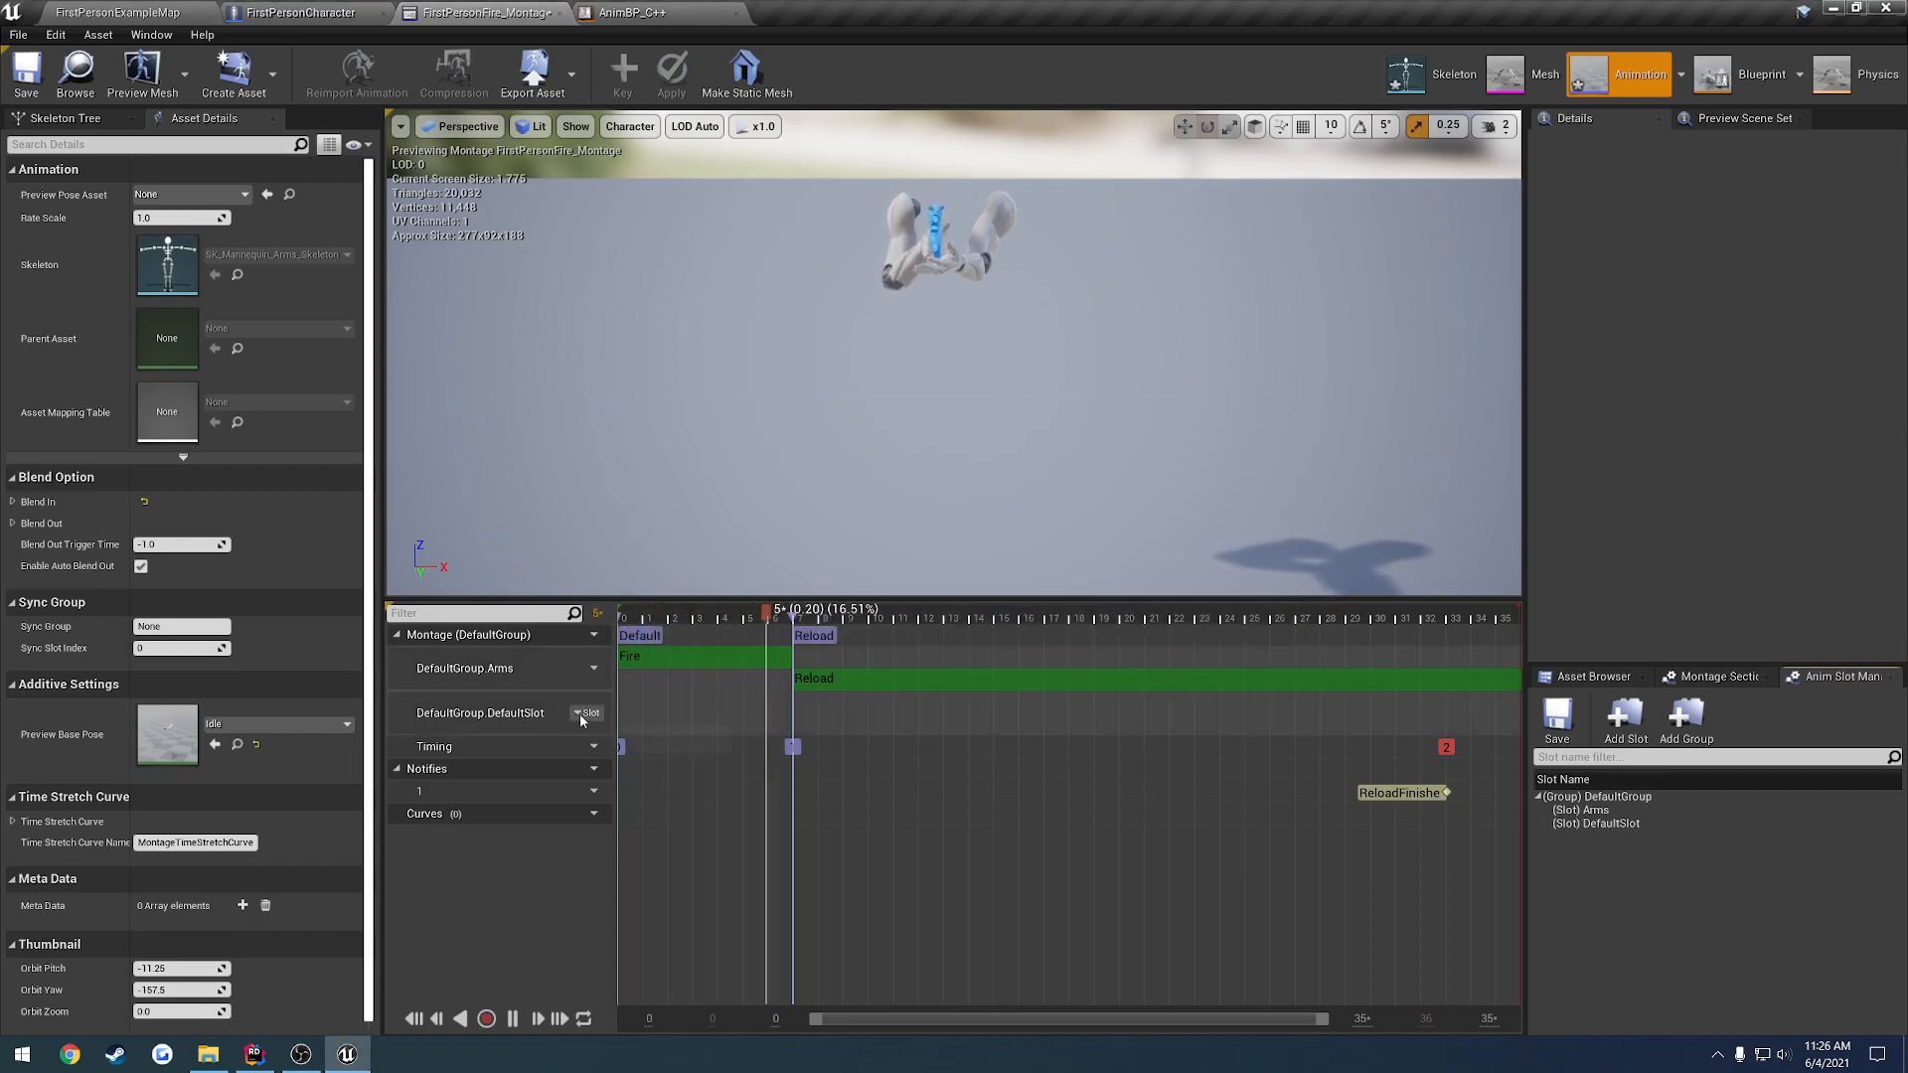
Create a new Reload slot in the default group and assign it to the second track
{"action": "left_click", "coordinate": [588, 713]}
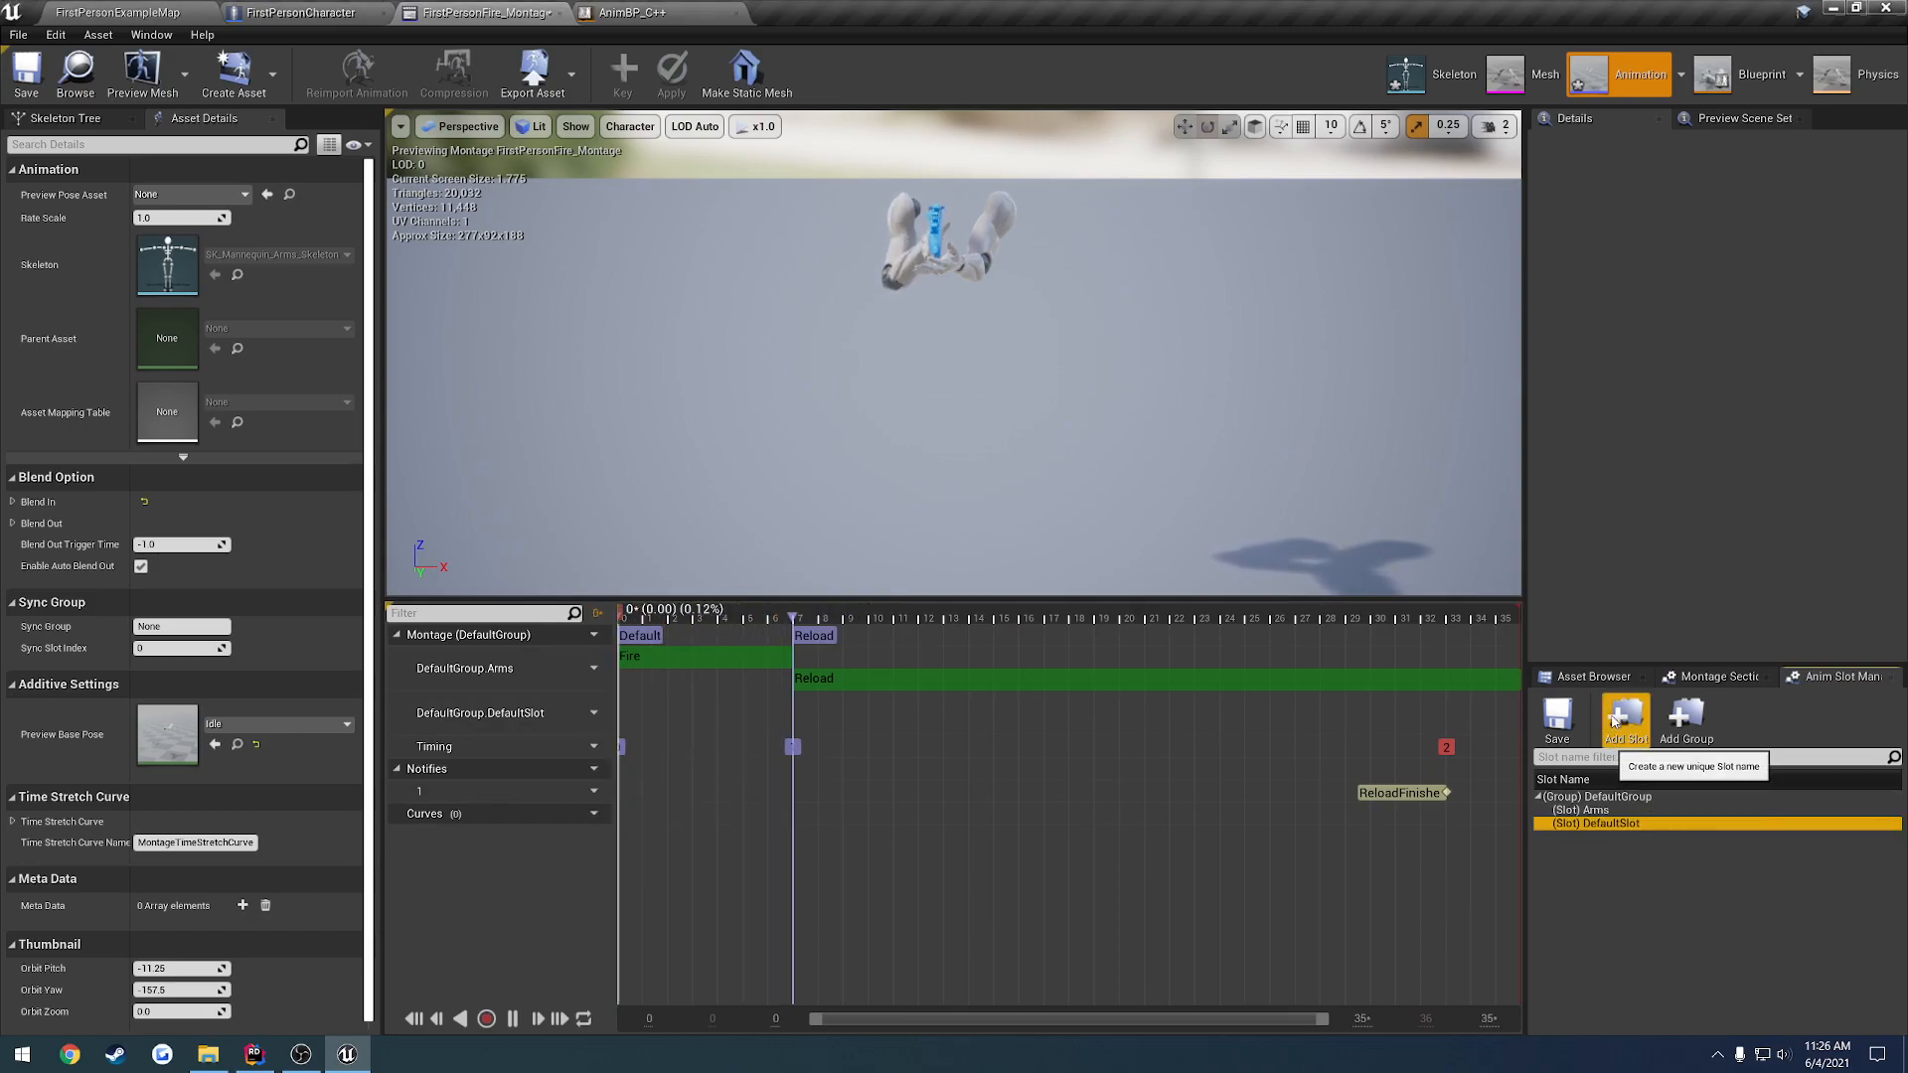
{"action": "left_click", "coordinate": [1624, 717]}
{"action": "type", "text": "Reload"}
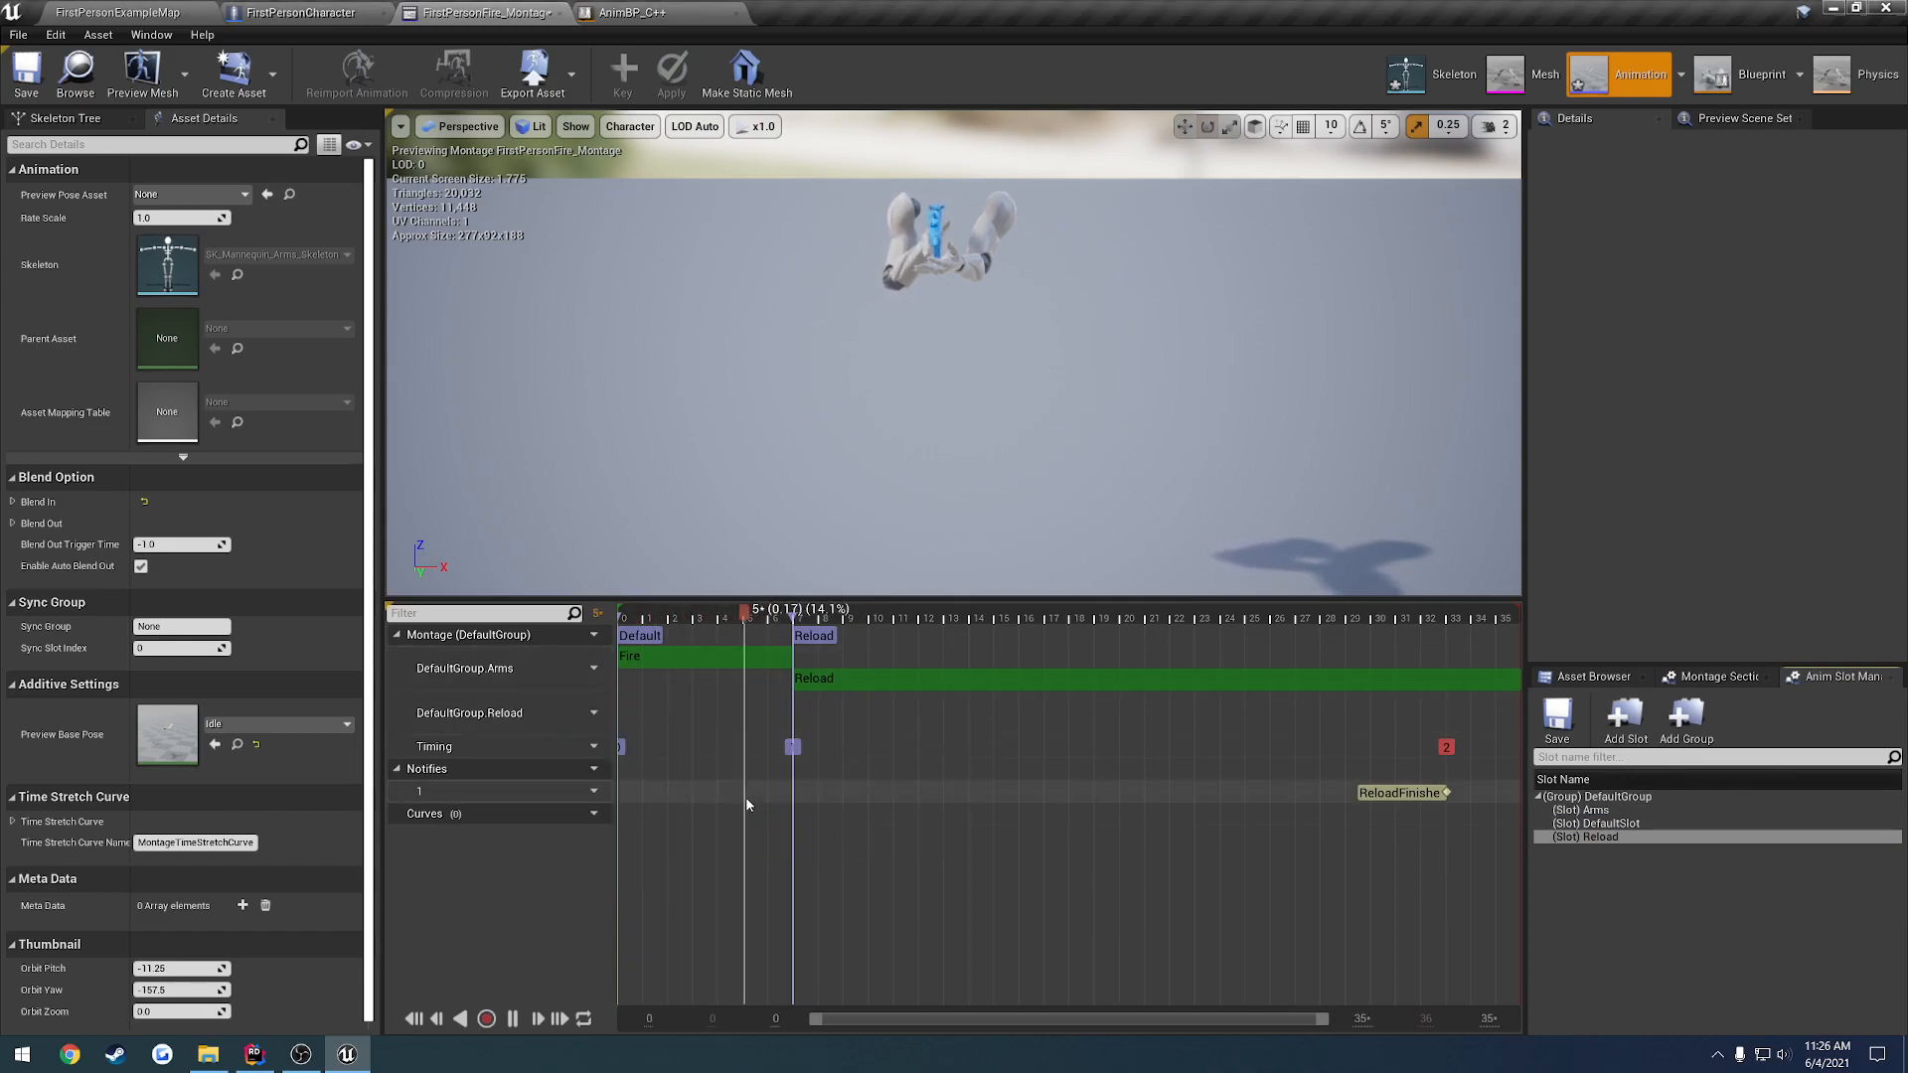
{"action": "right_click", "coordinate": [1596, 823]}
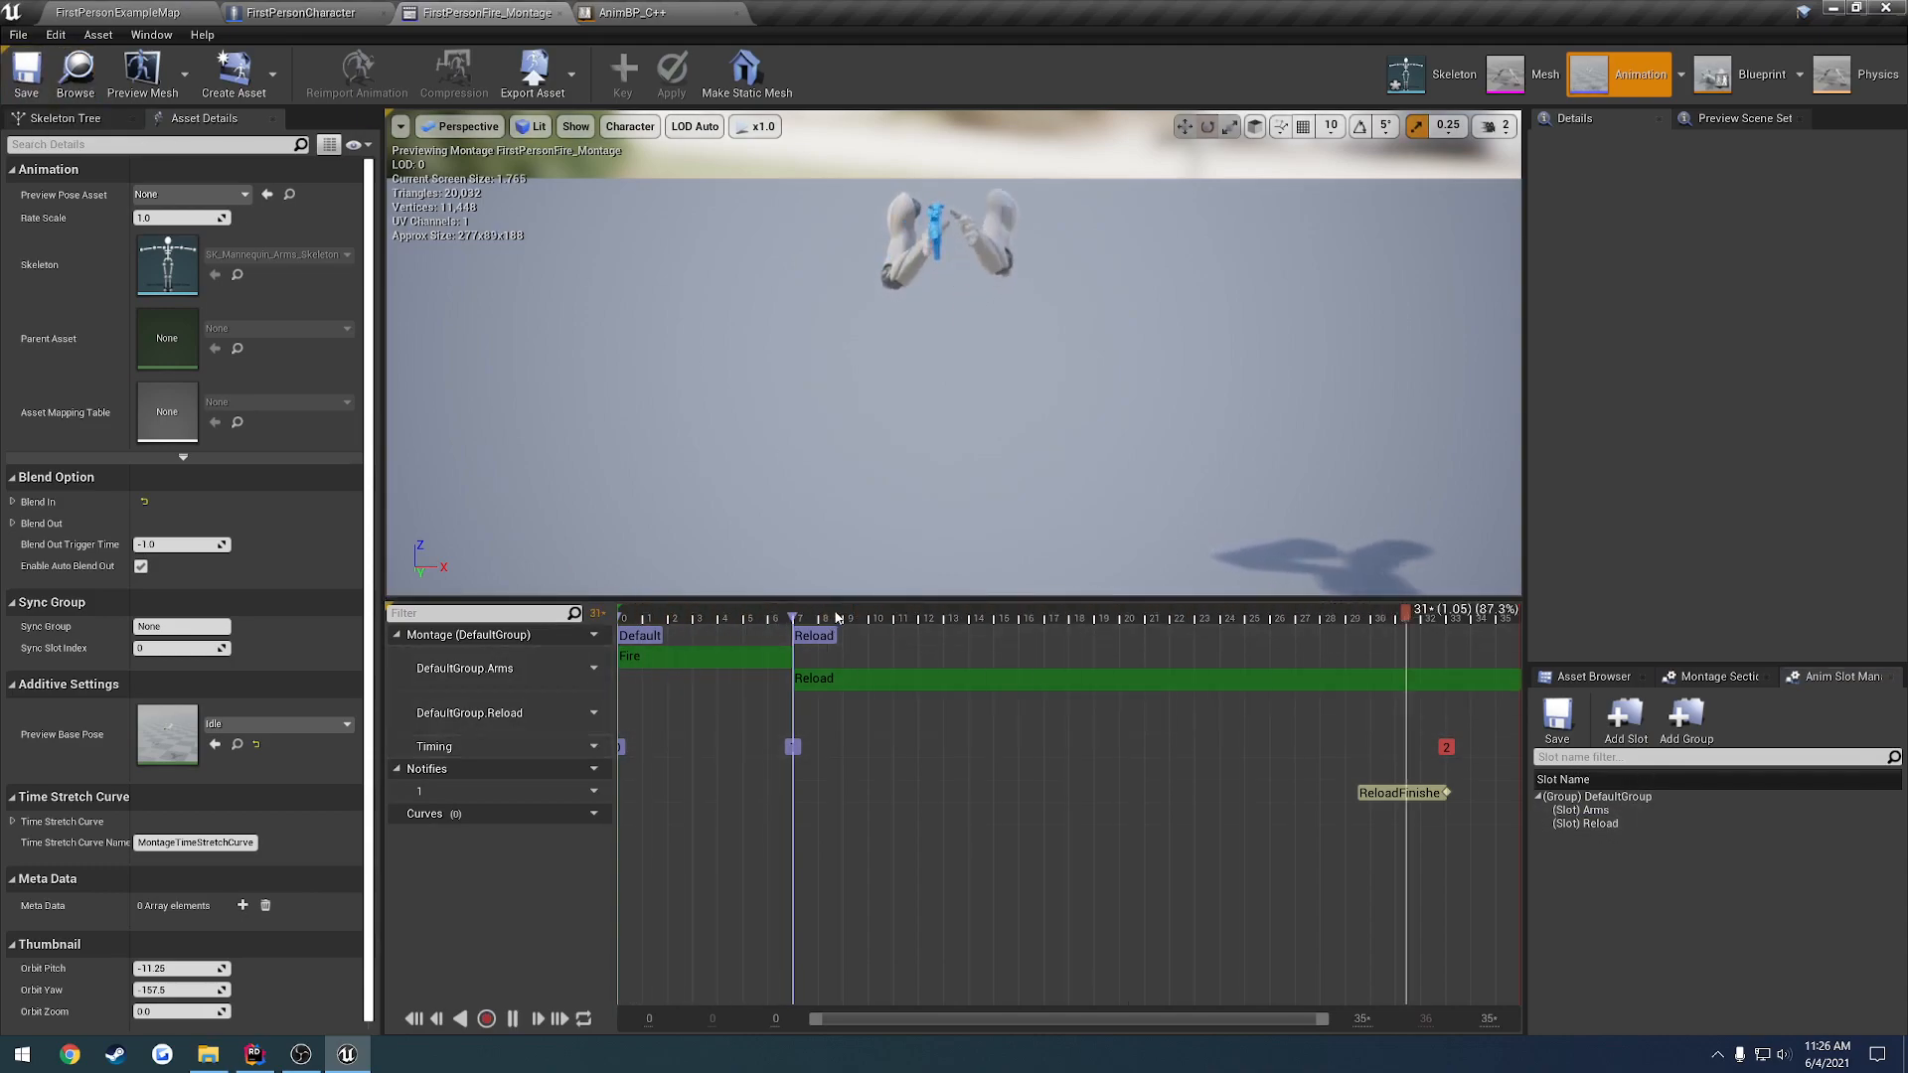
{"action": "left_click", "coordinate": [805, 616]}
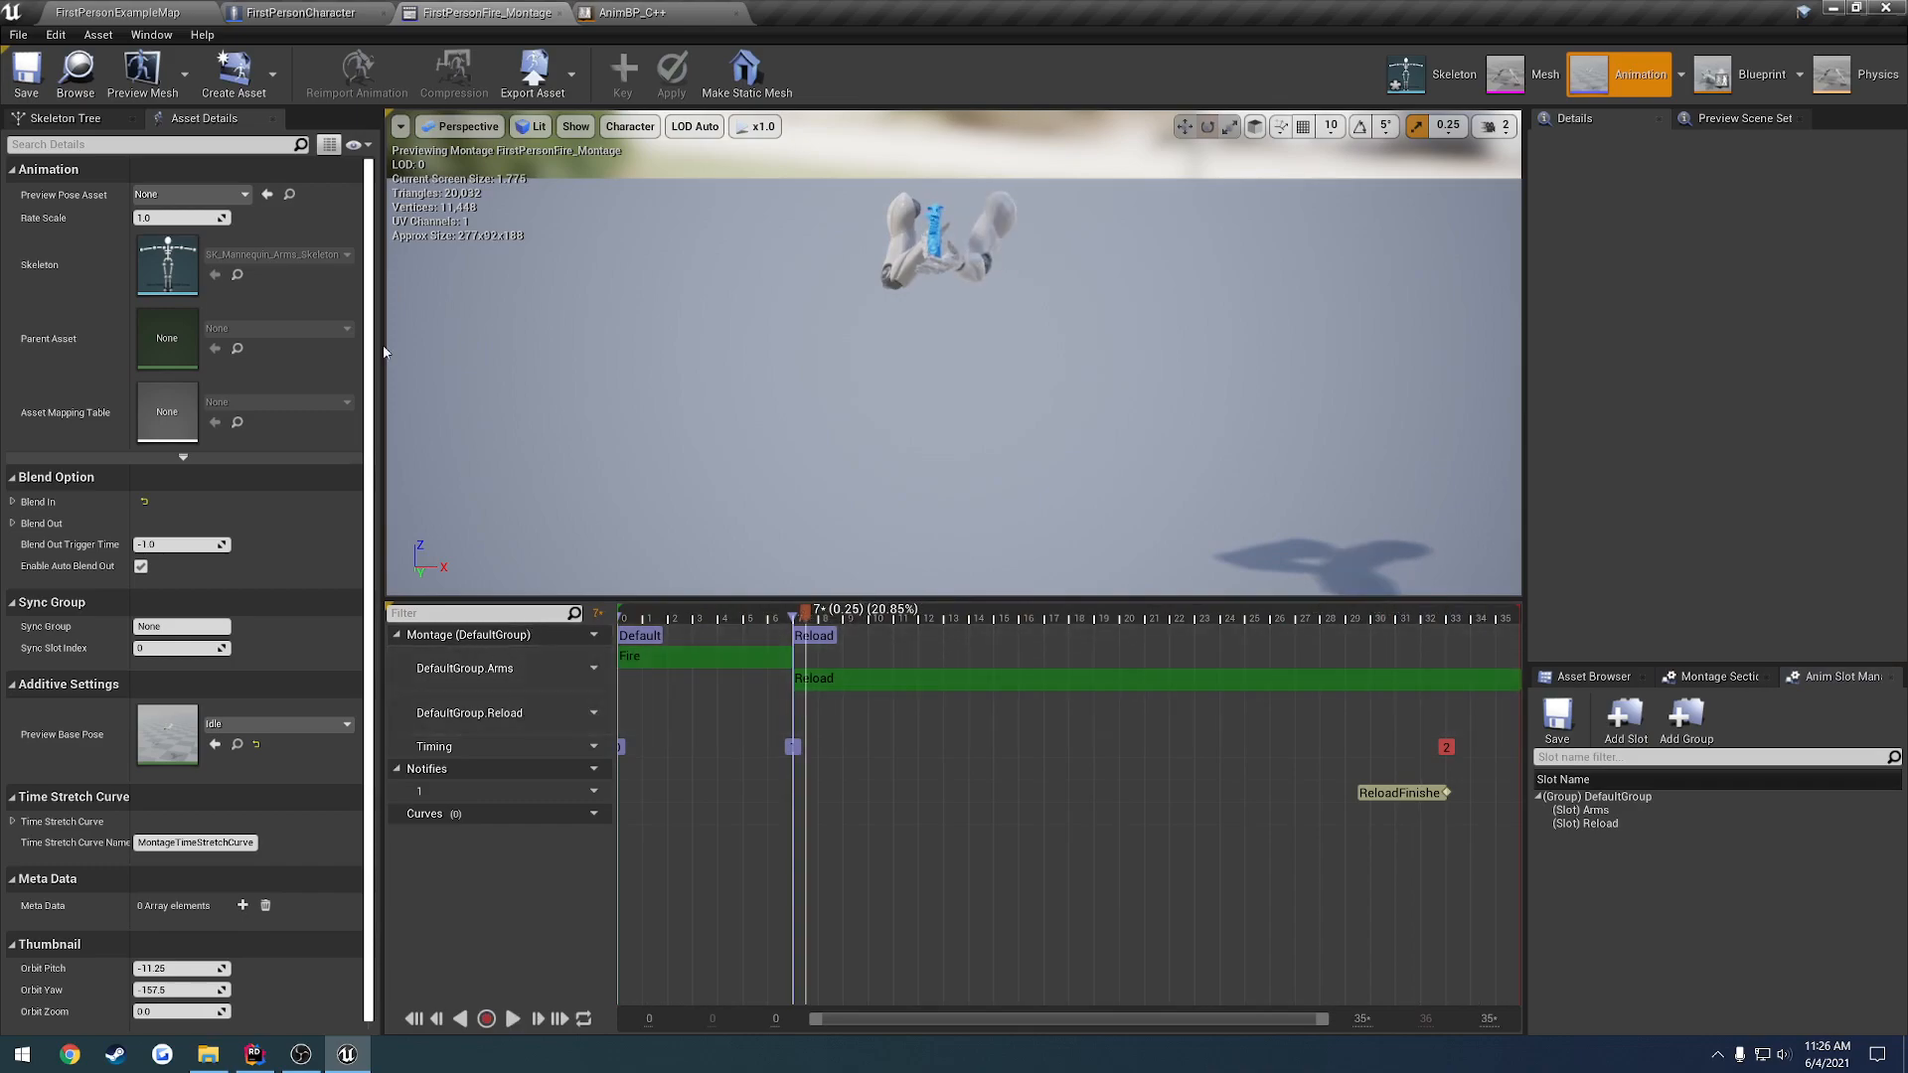
Place a Slot 'Arms' node in the AnimGraph and check its slot name choices
{"action": "left_click", "coordinate": [658, 12]}
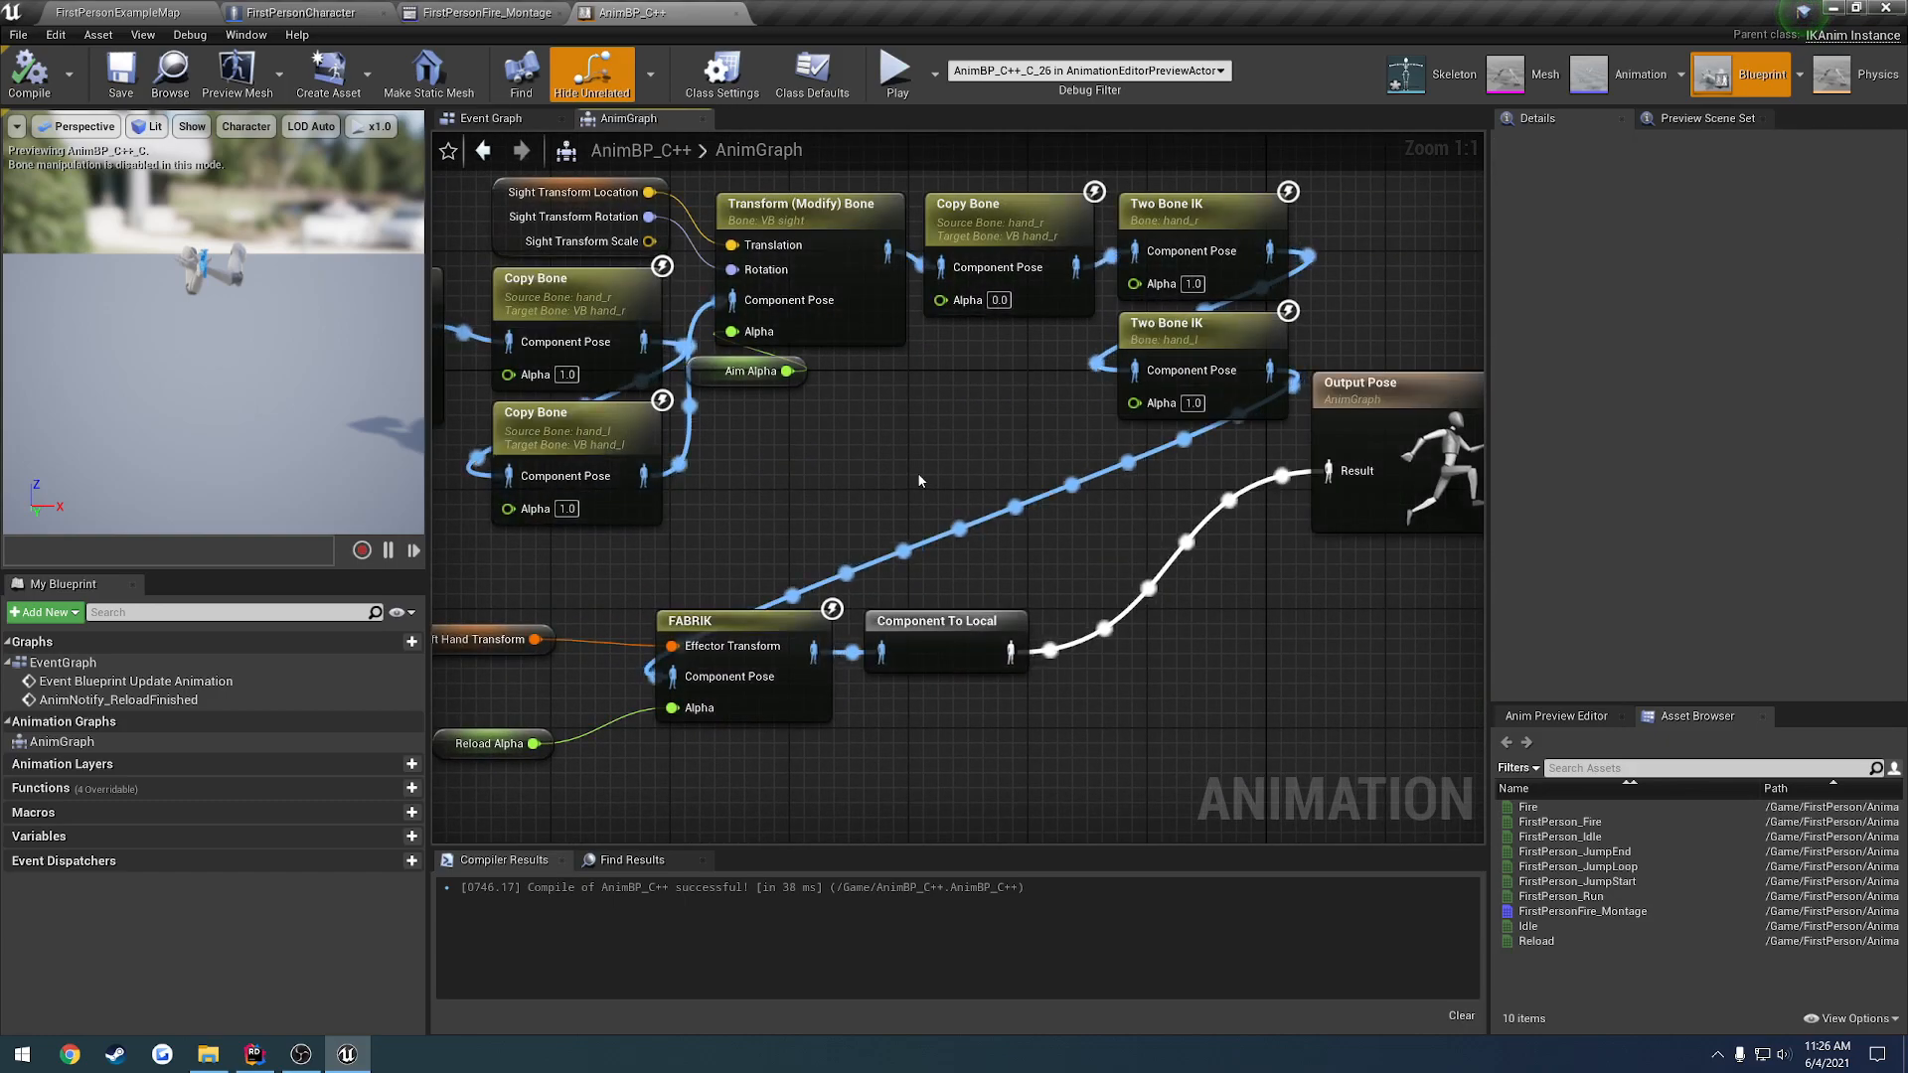
{"action": "left_click", "coordinate": [893, 499]}
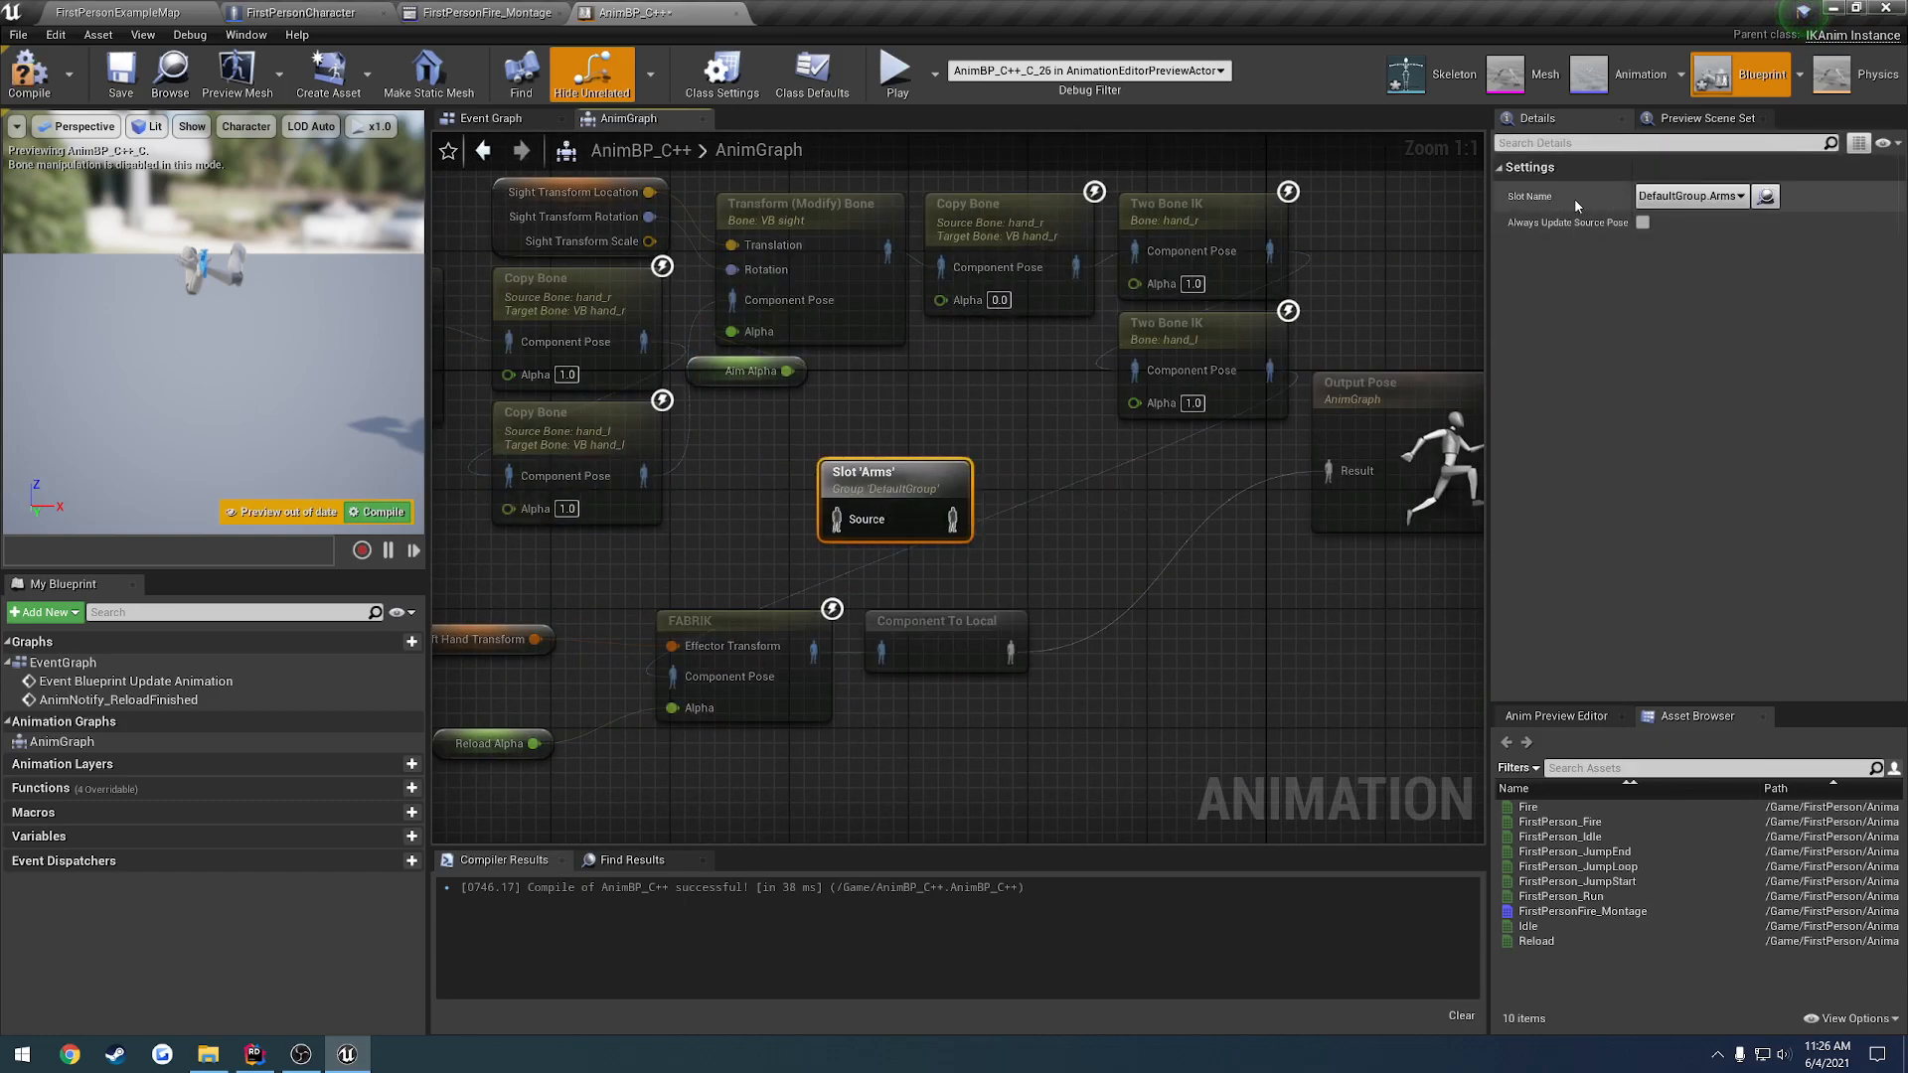
{"action": "left_click", "coordinate": [1690, 197]}
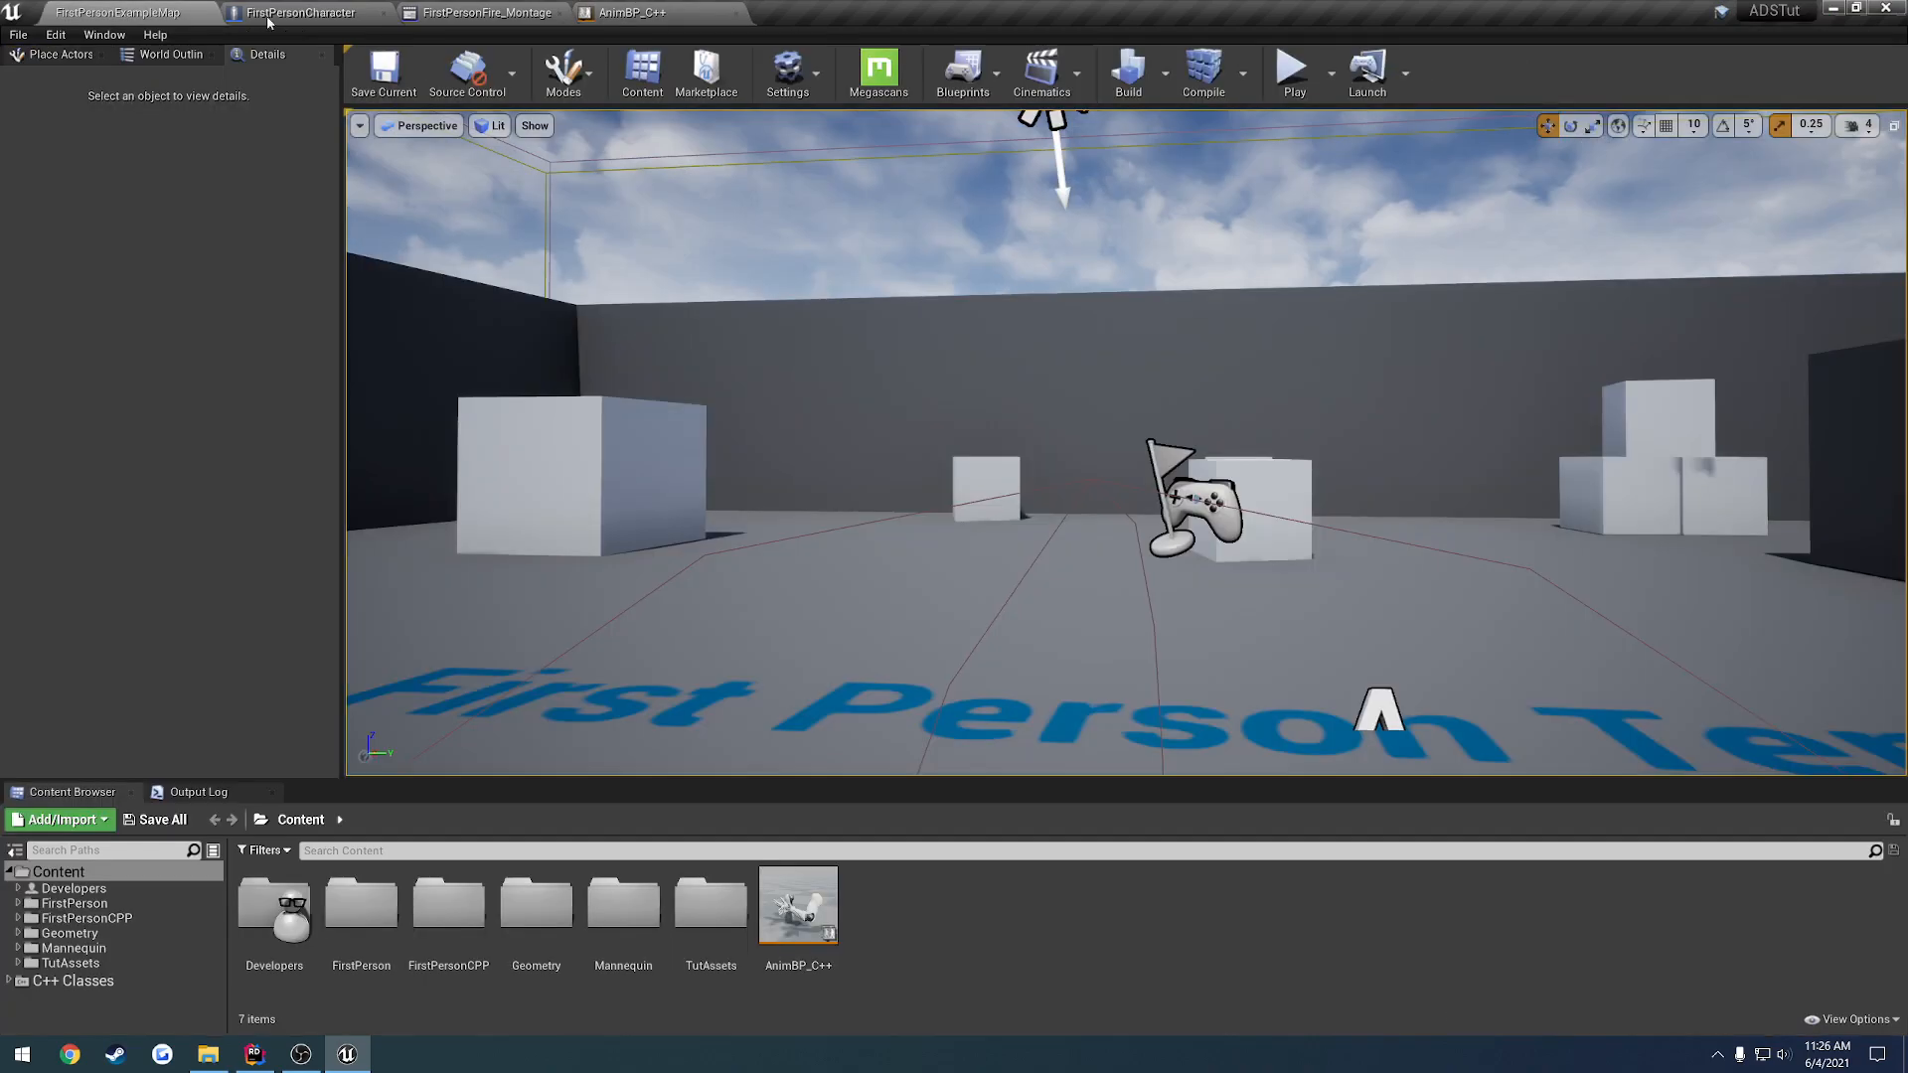
Play the level, aim down the gun's sights, and stop the session
{"action": "left_click", "coordinate": [1293, 74]}
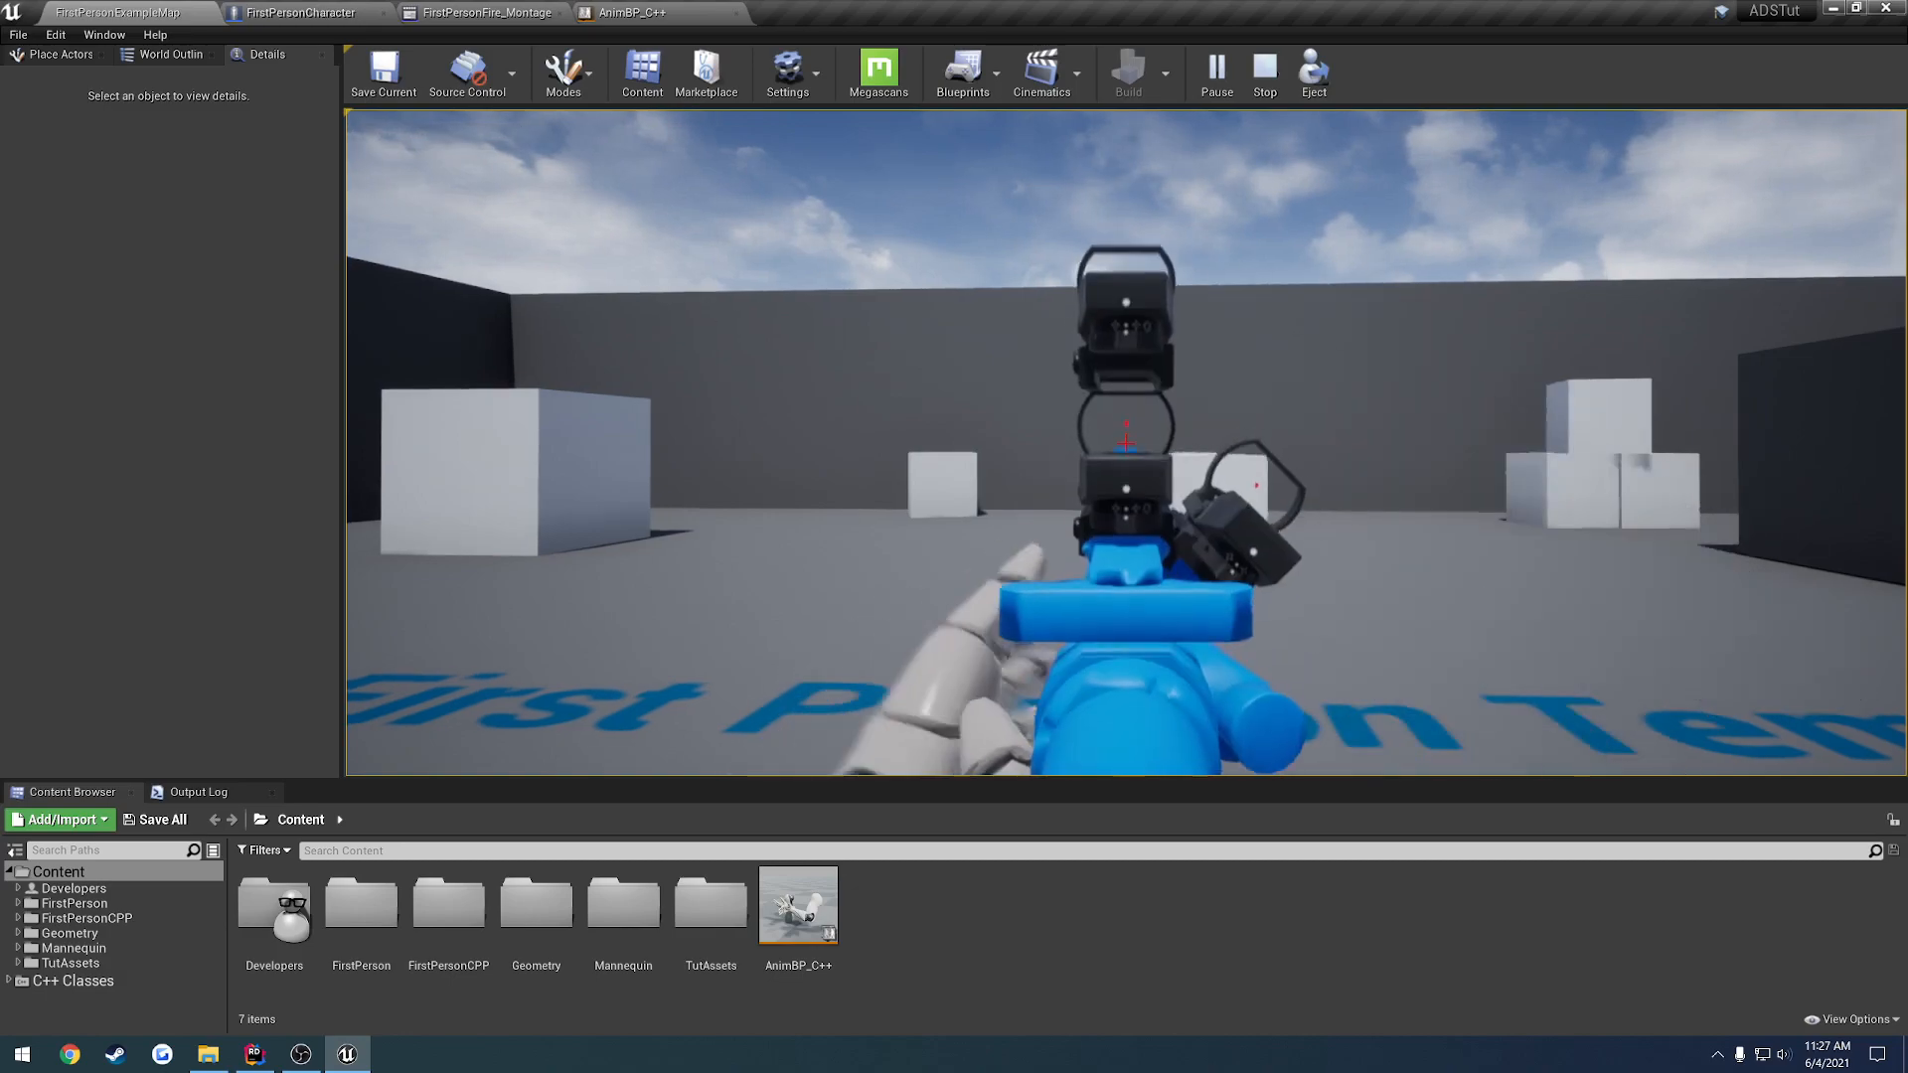
{"action": "left_click", "coordinate": [1262, 74]}
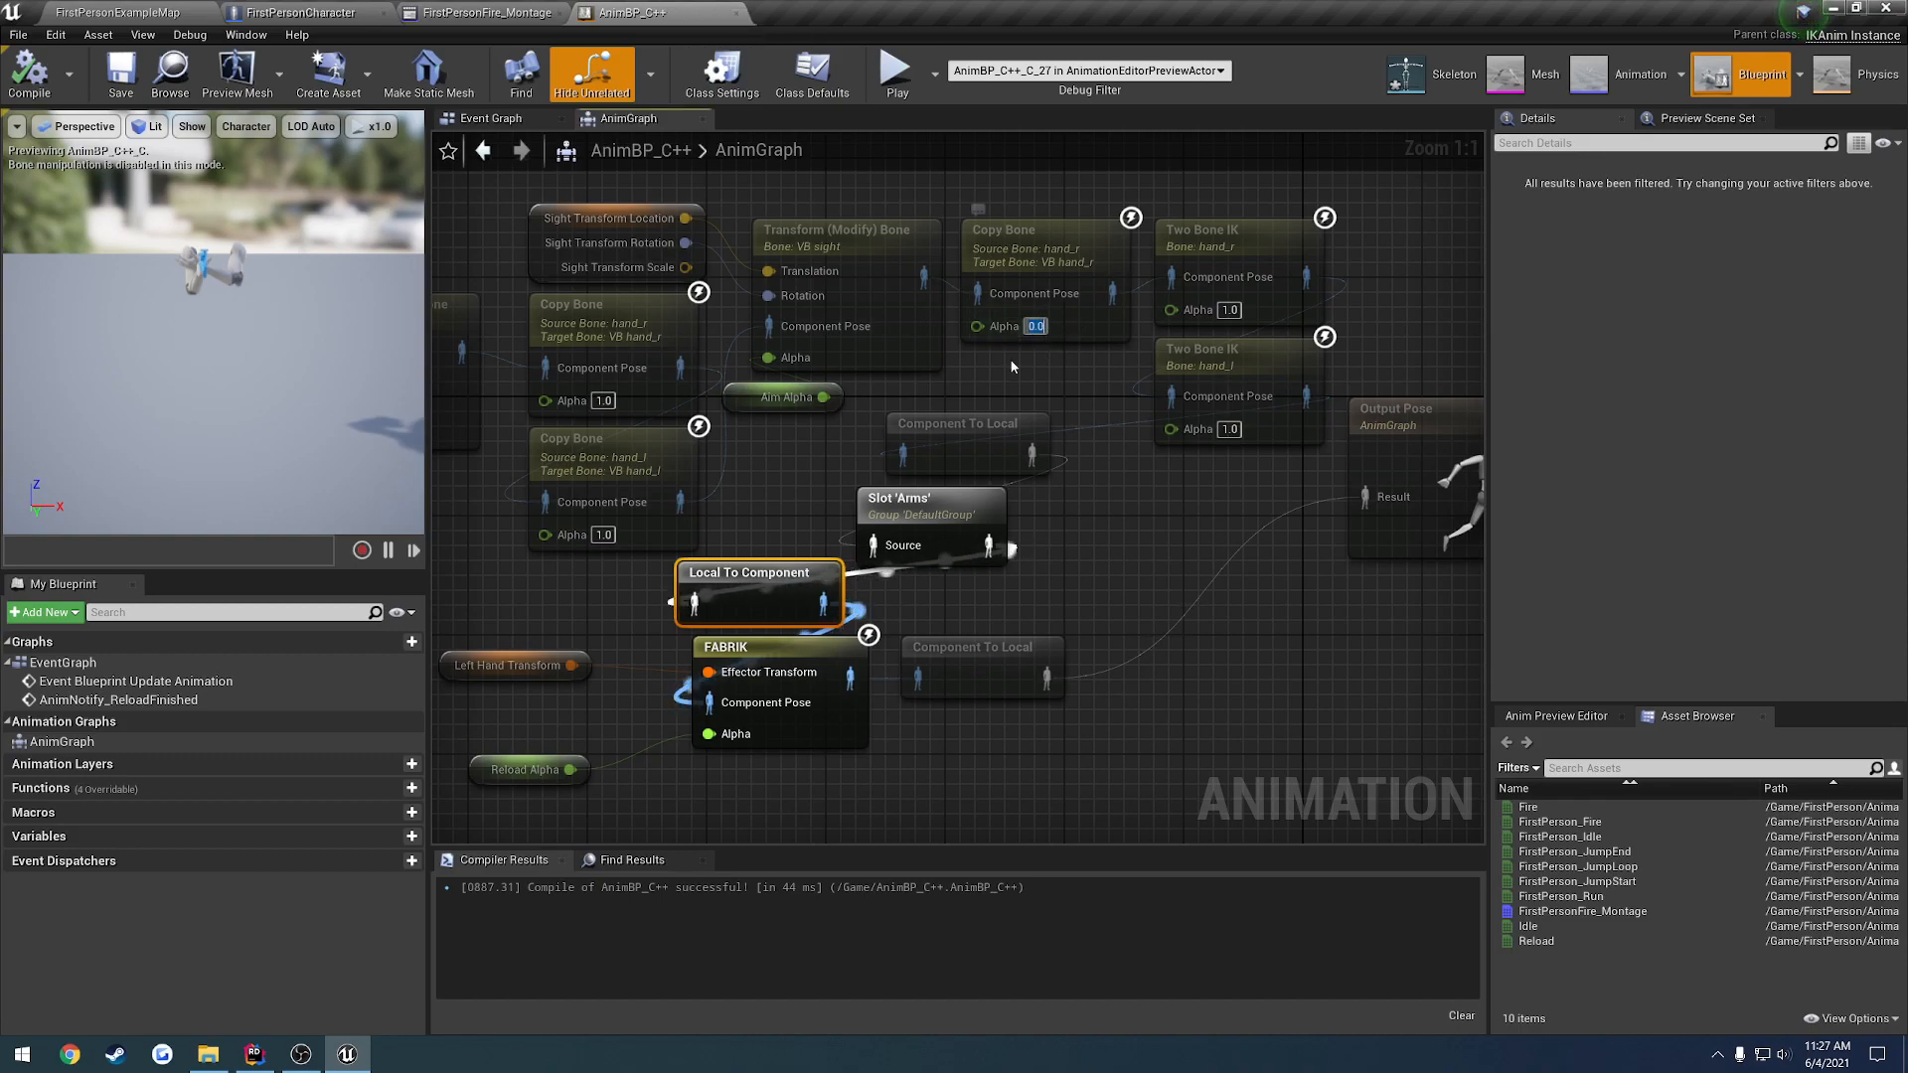
{"action": "scroll", "scroll_direction": "down", "scroll_amount": 3}
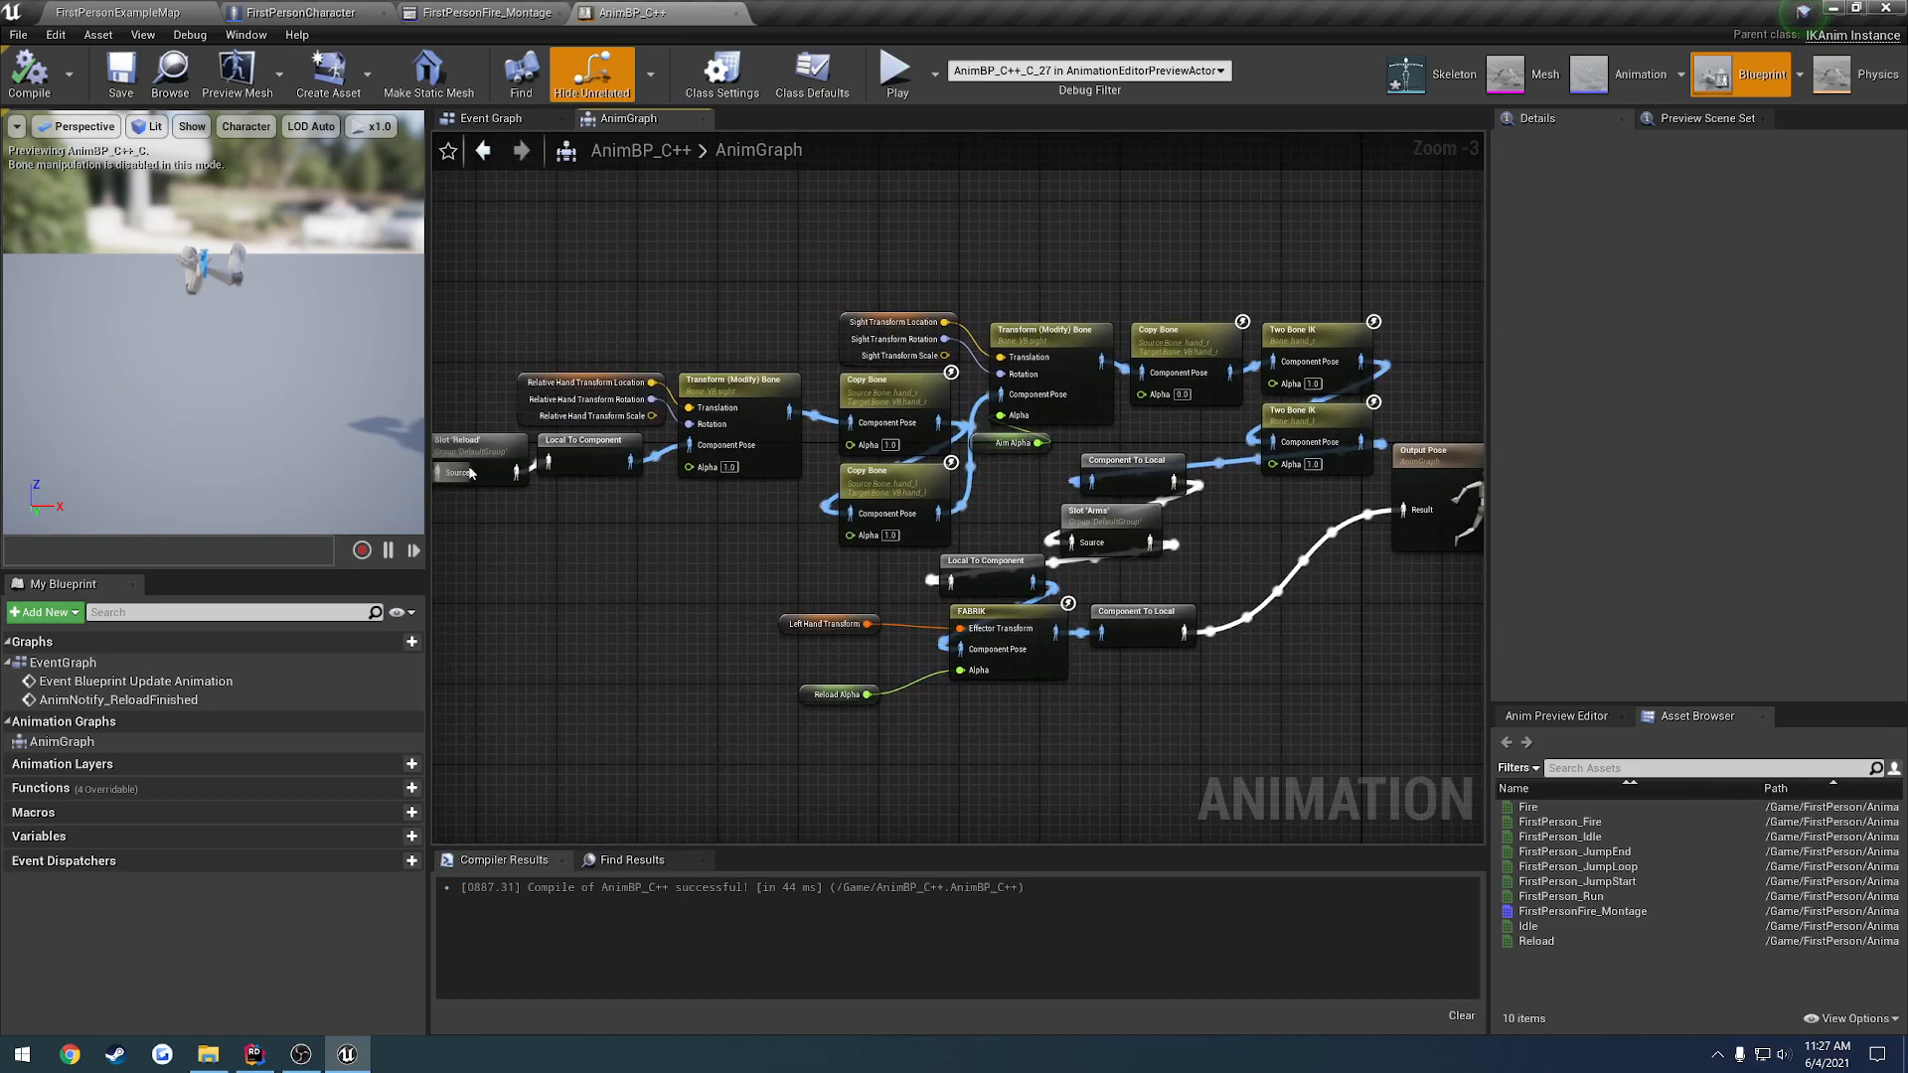
{"action": "left_click", "coordinate": [479, 439]}
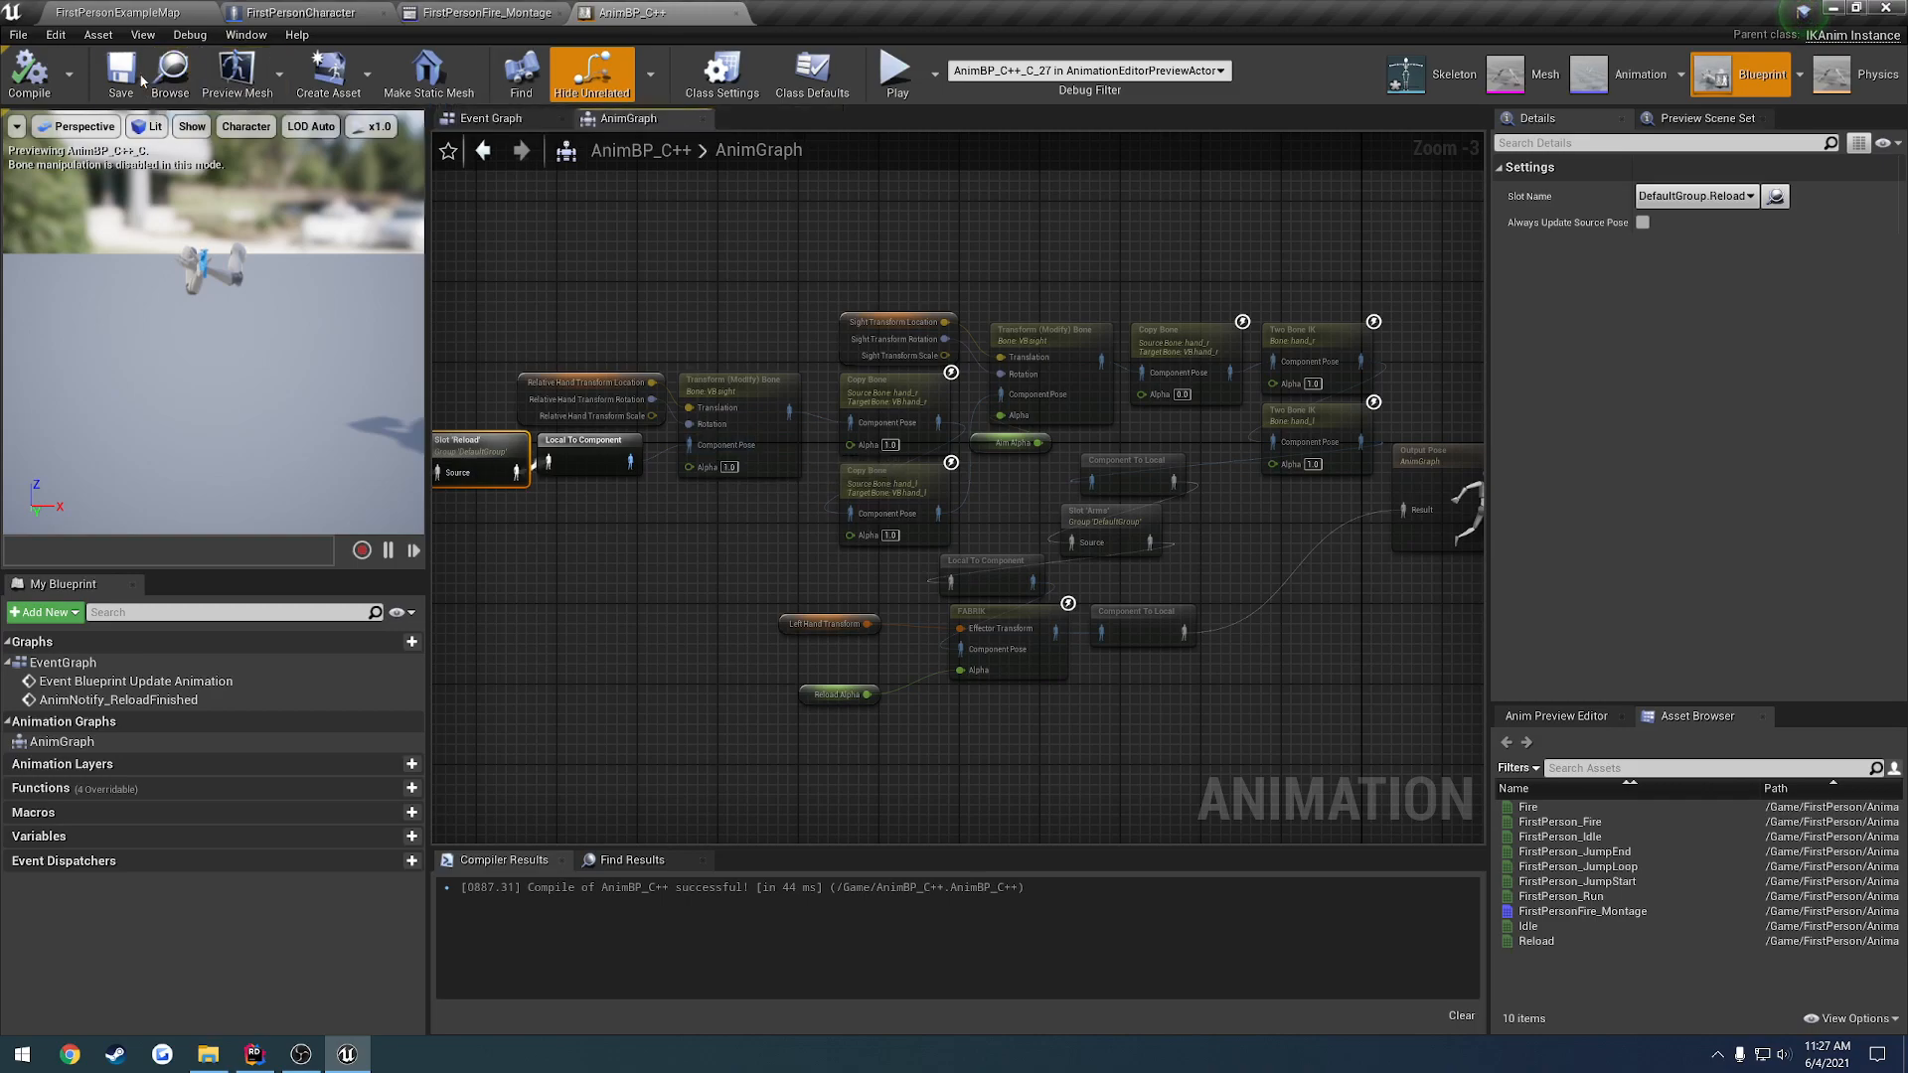
{"action": "left_click", "coordinate": [479, 12]}
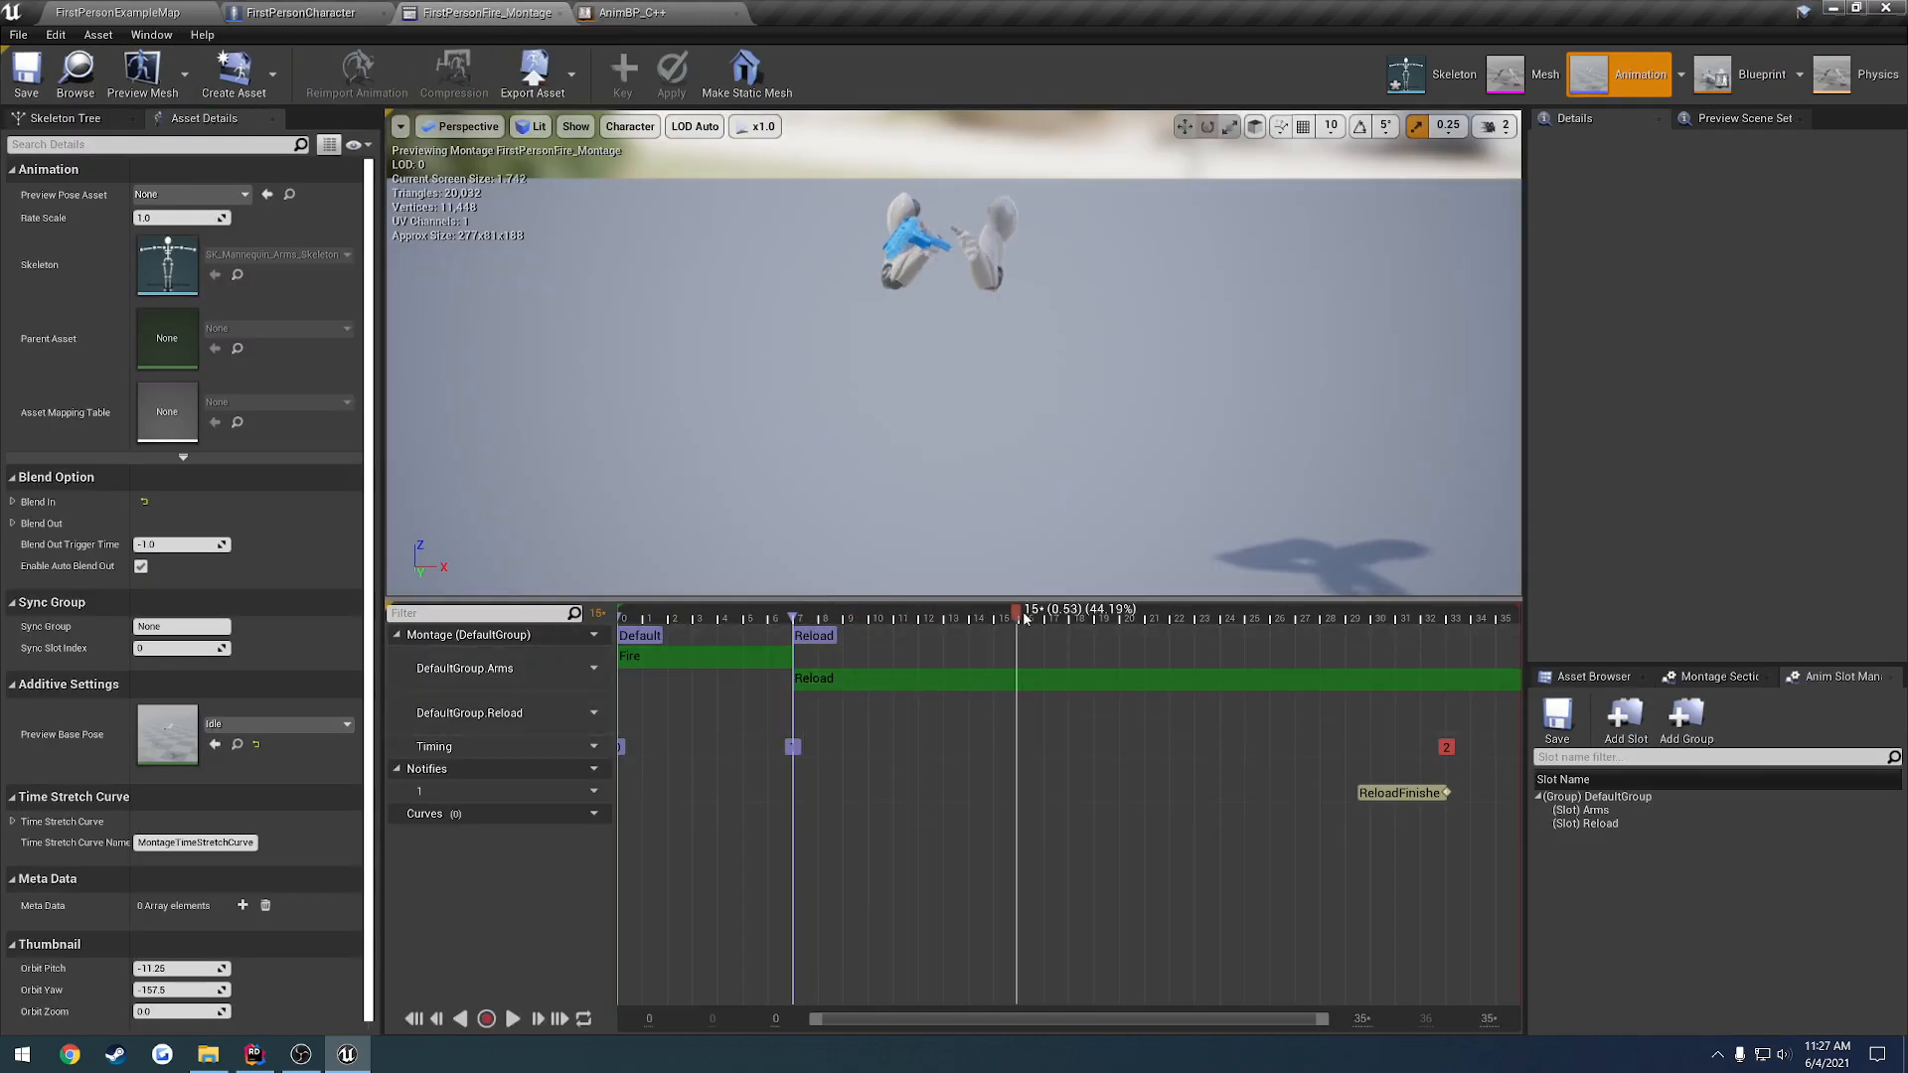
{"action": "left_click", "coordinate": [813, 677]}
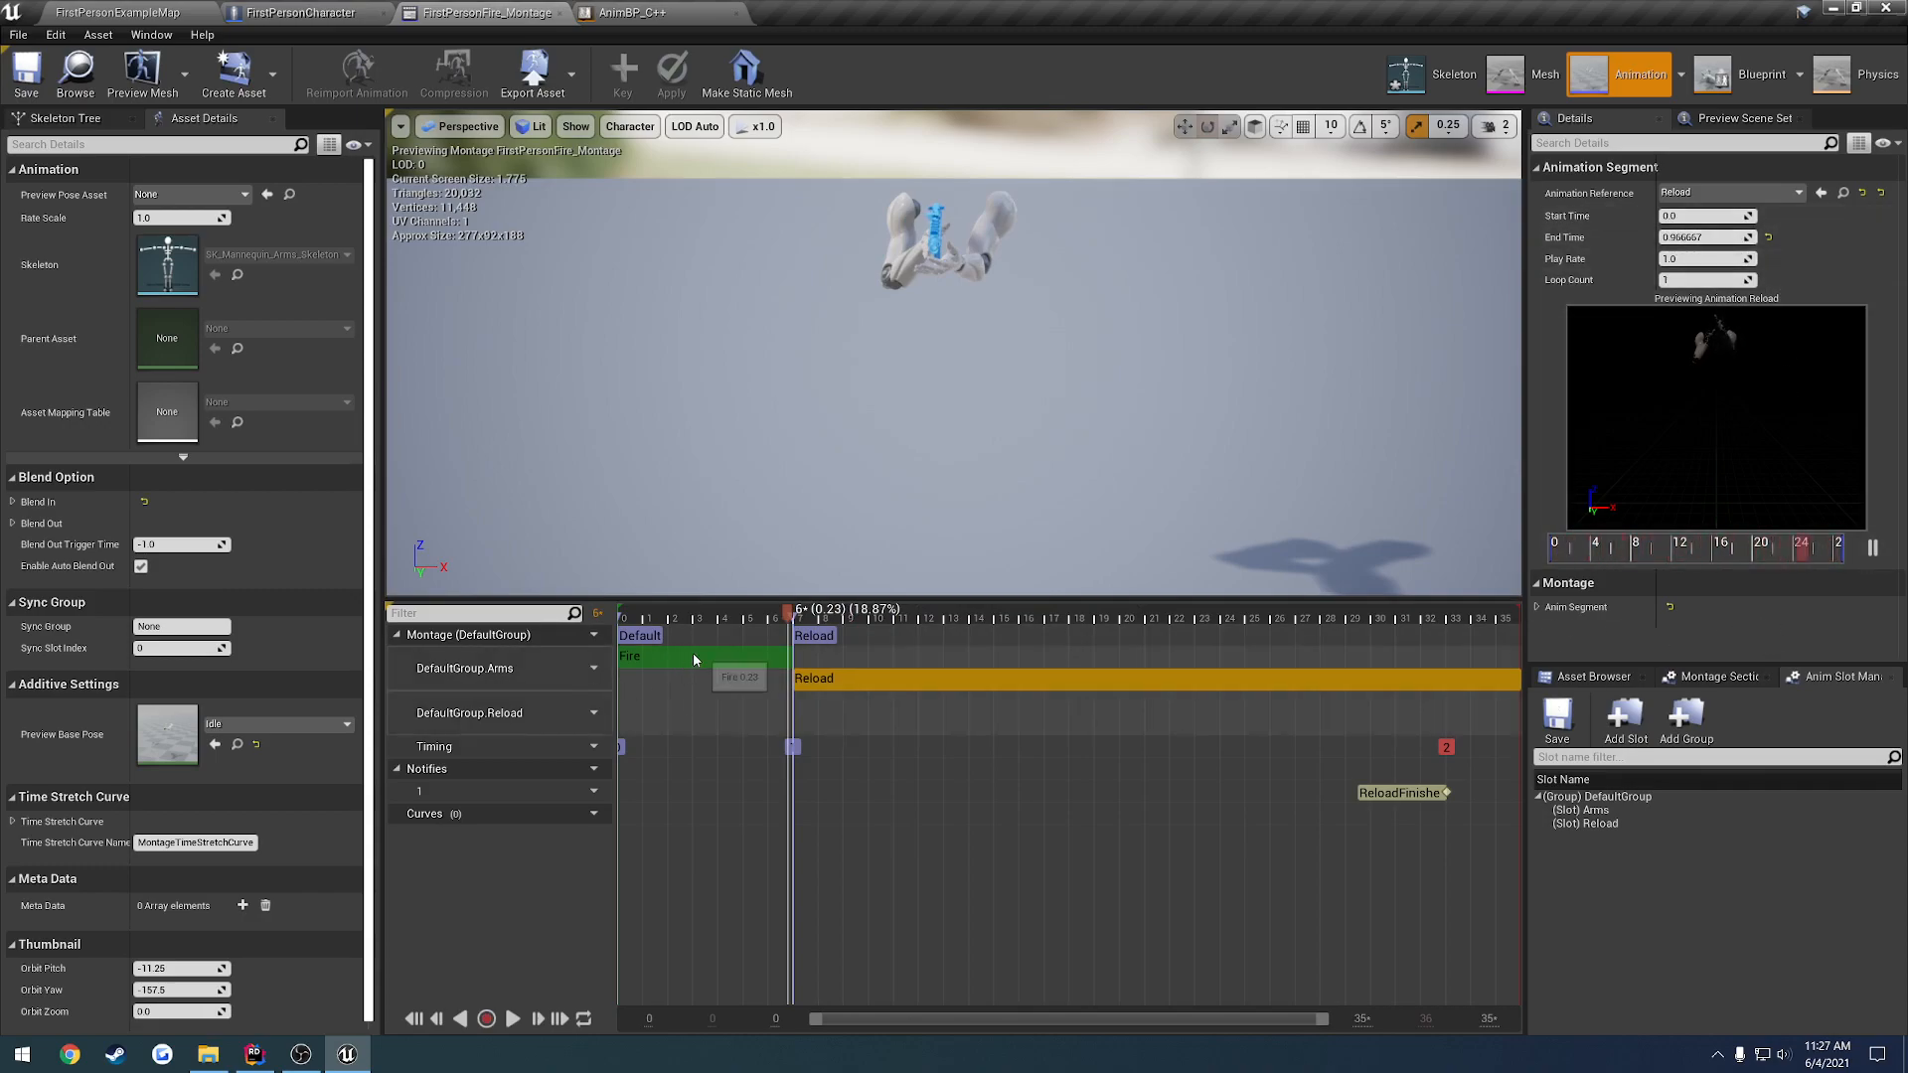
{"action": "left_click", "coordinate": [1713, 676]}
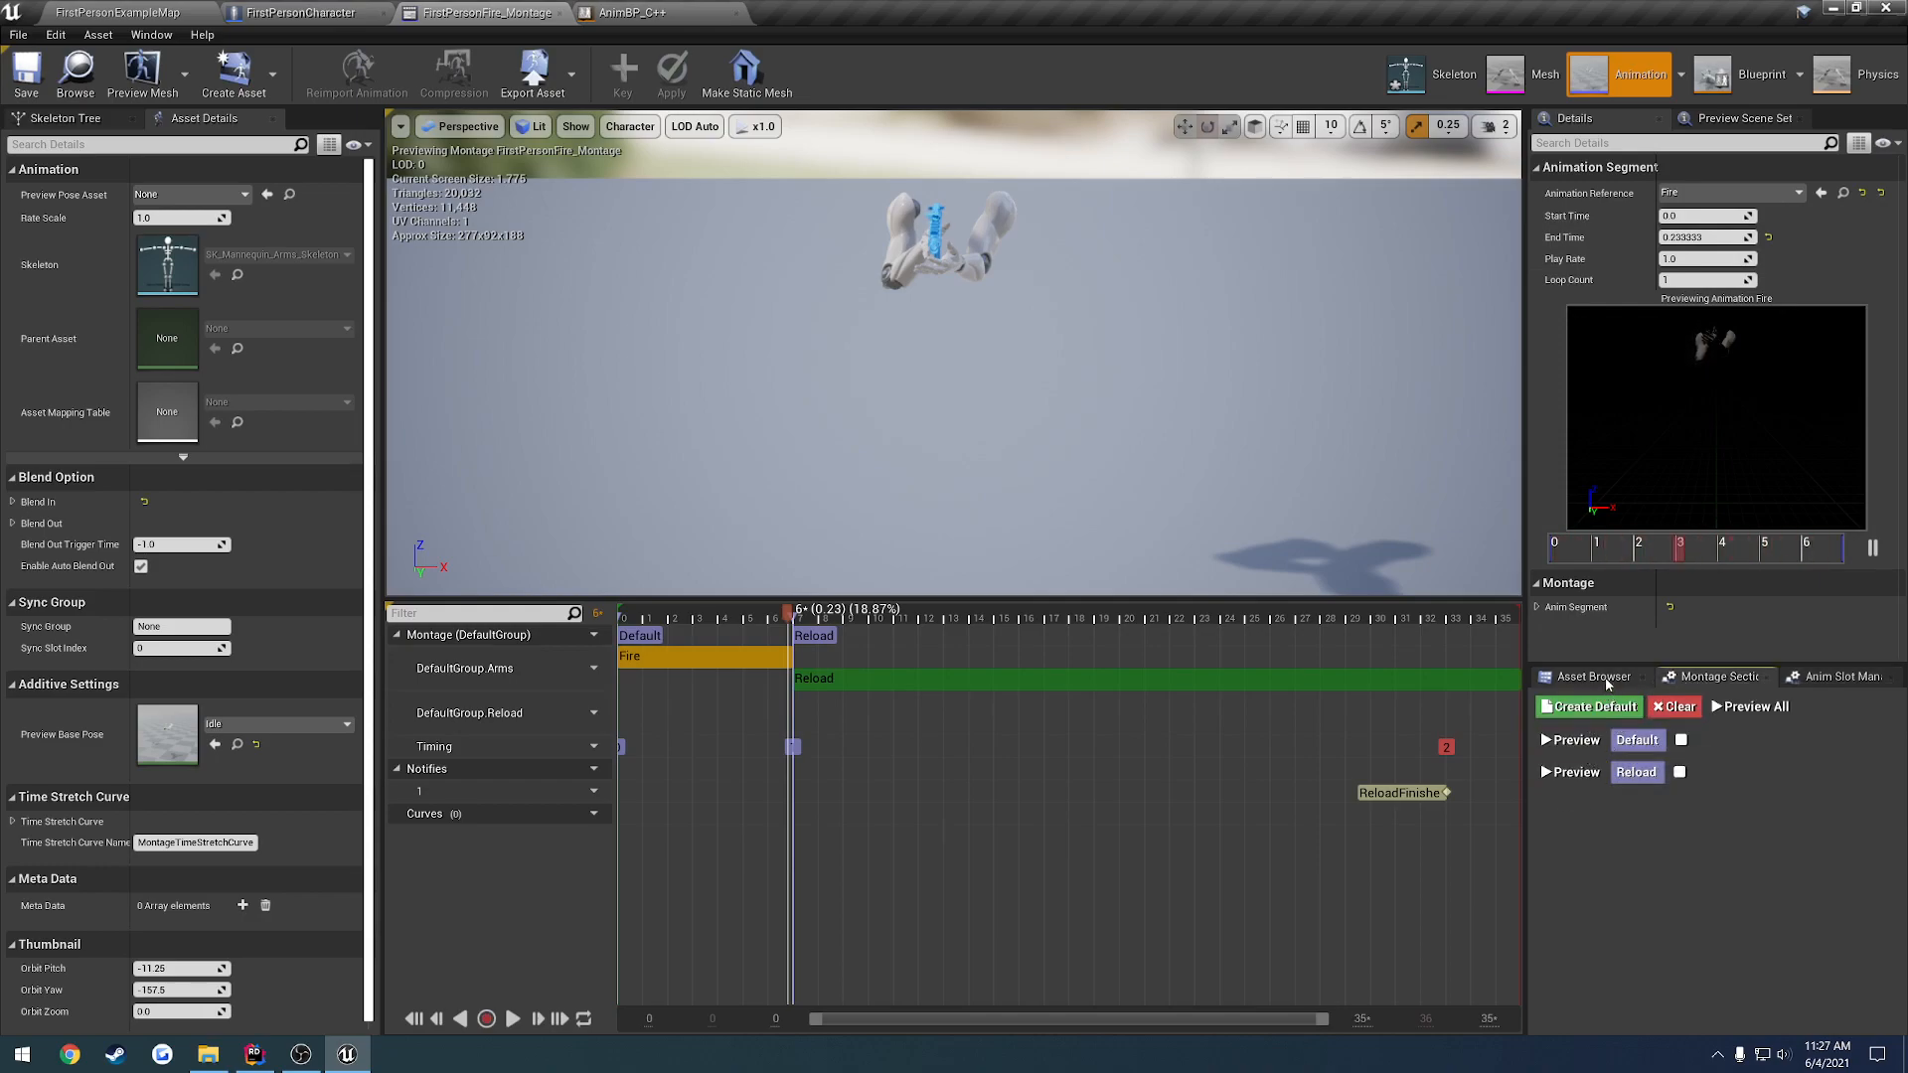
{"action": "mouse_move", "coordinate": [1570, 771]}
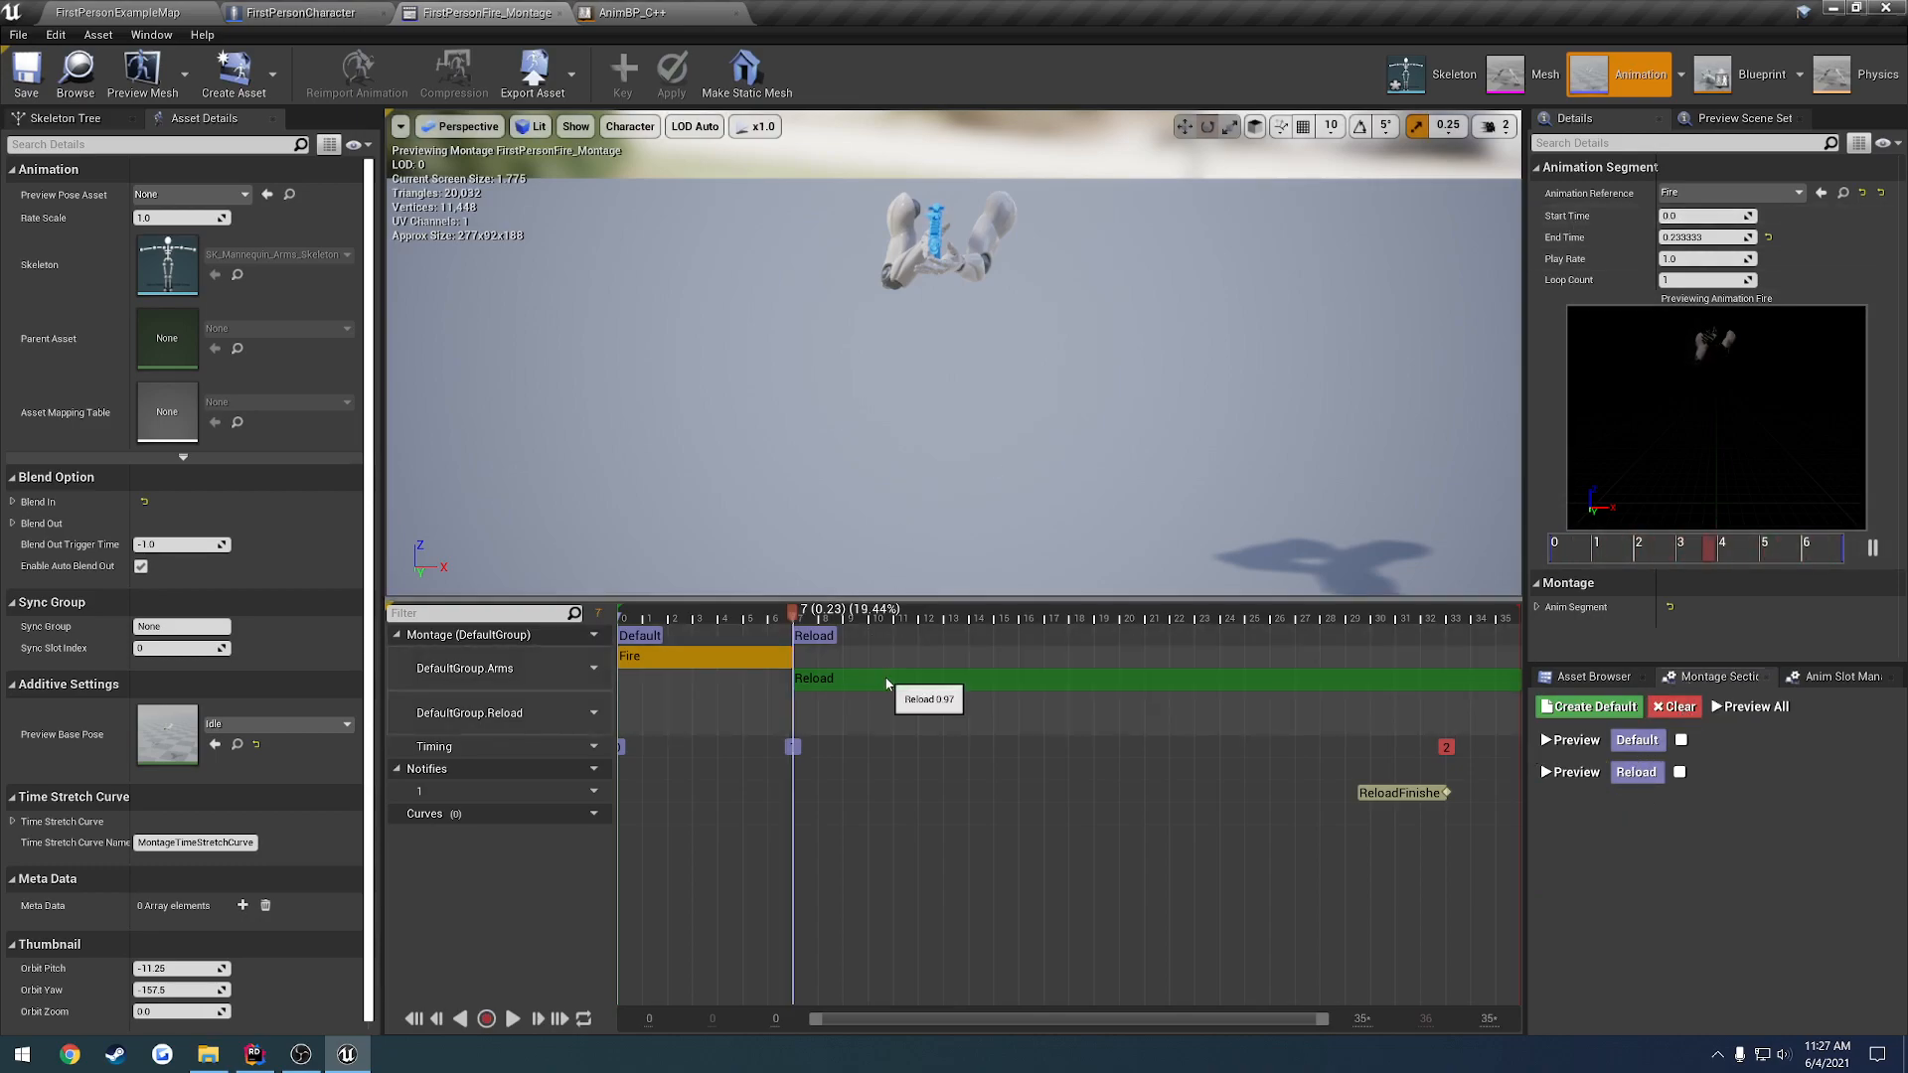
{"action": "left_click", "coordinate": [1157, 678]}
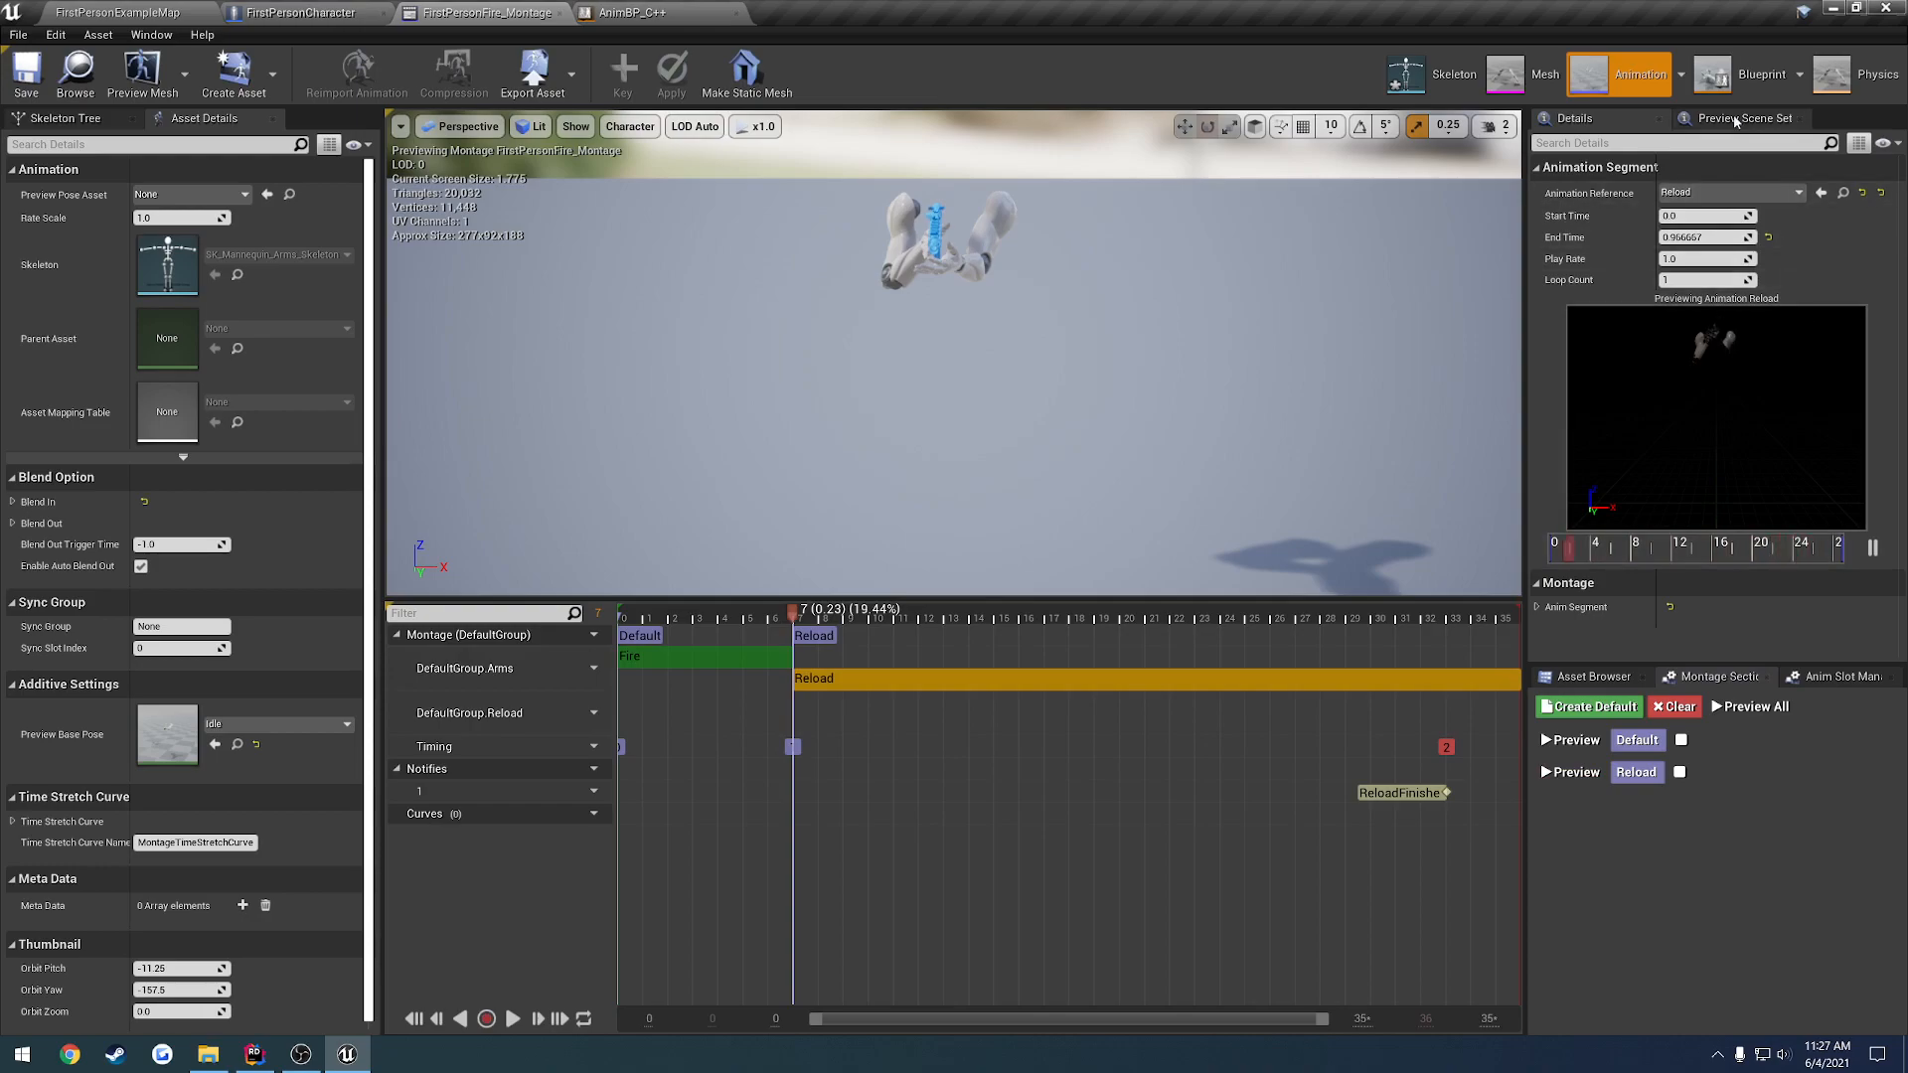
{"action": "left_click", "coordinate": [1749, 117]}
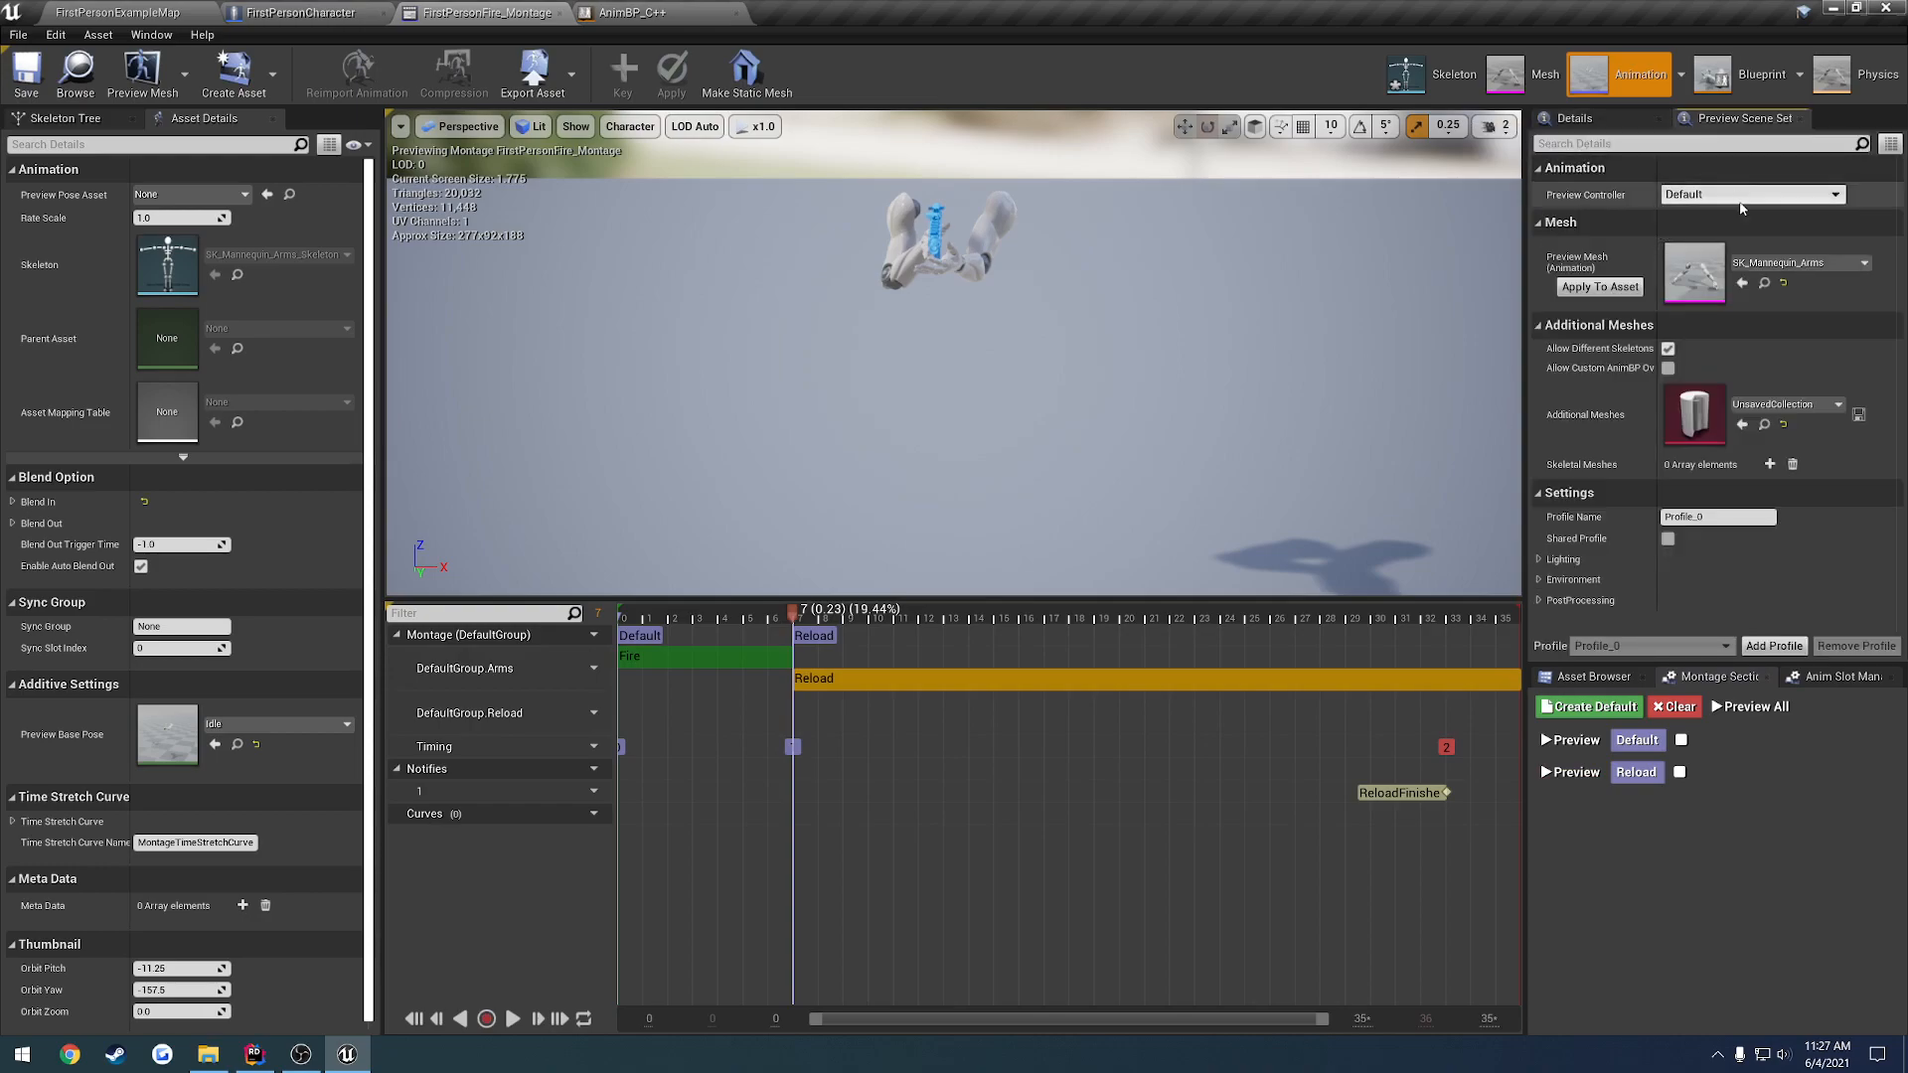
{"action": "mouse_move", "coordinate": [1678, 594]}
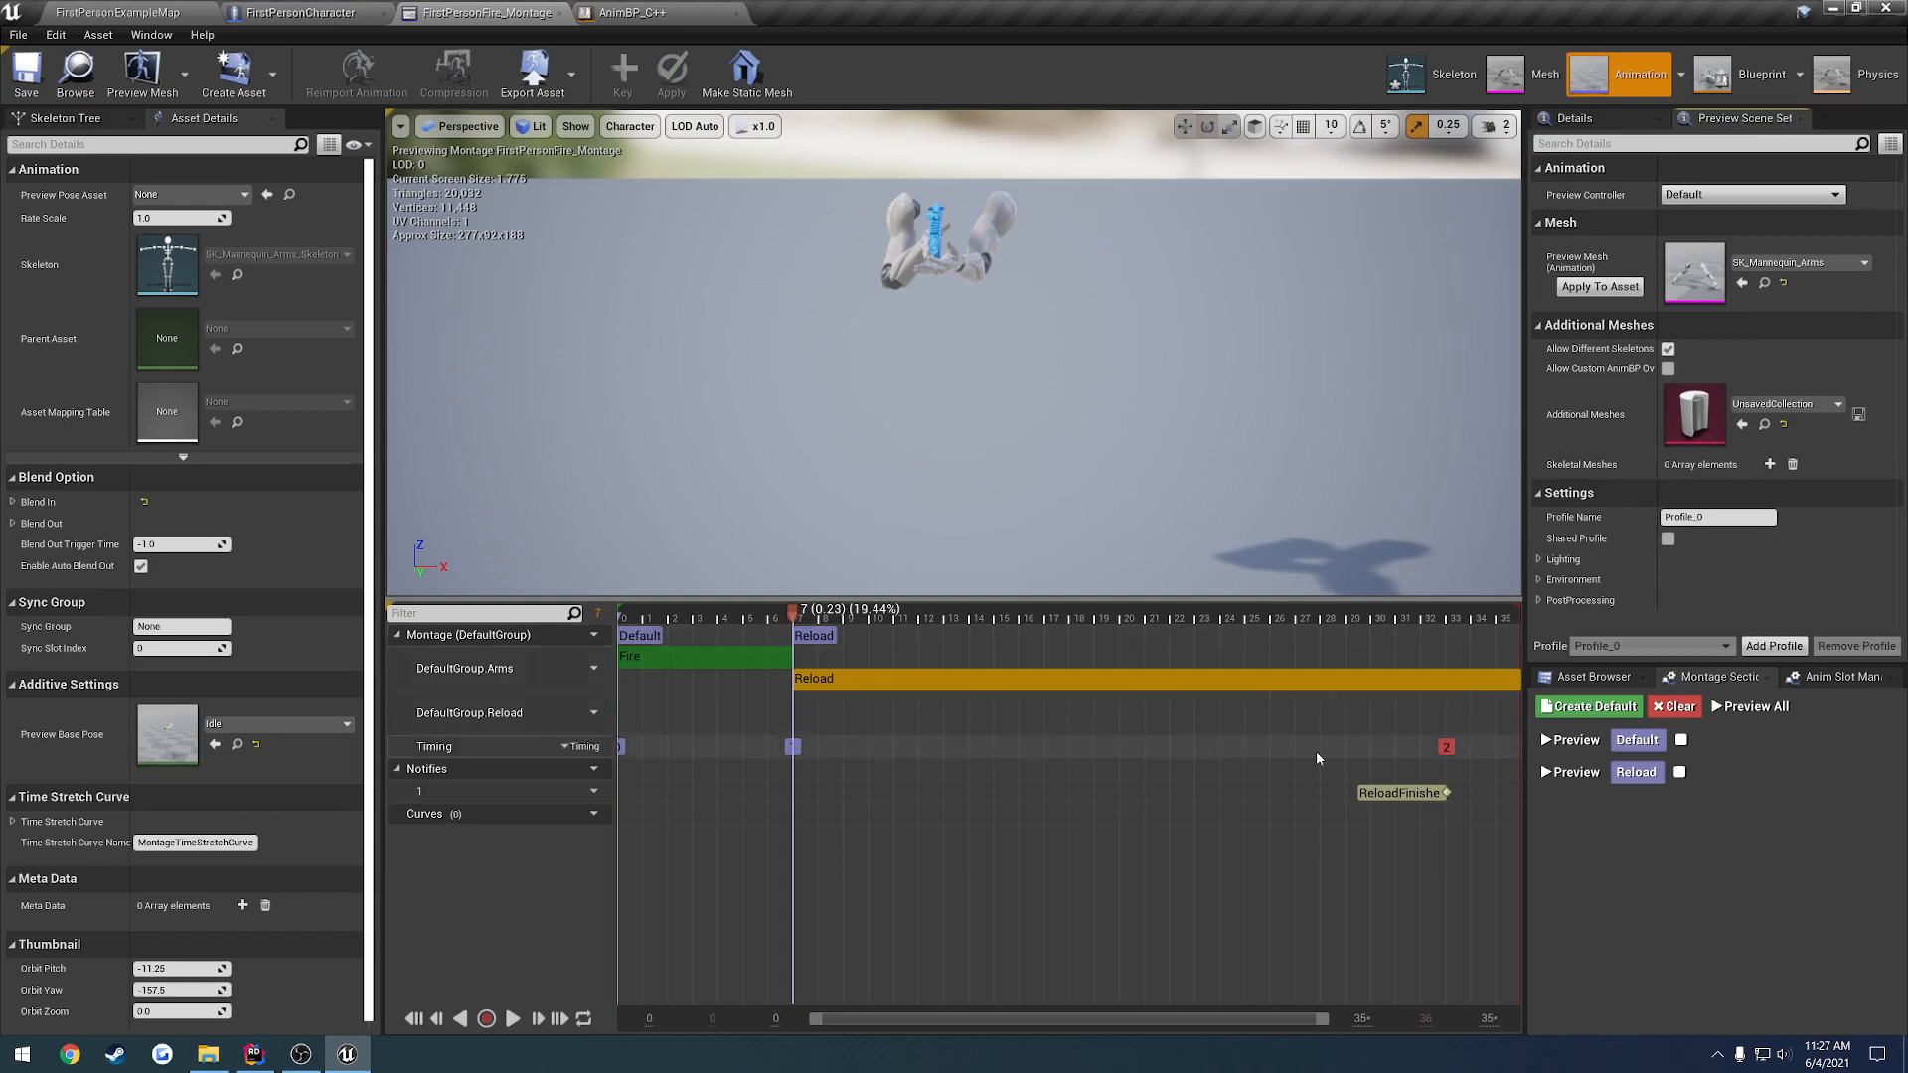
{"action": "mouse_move", "coordinate": [1219, 1054]}
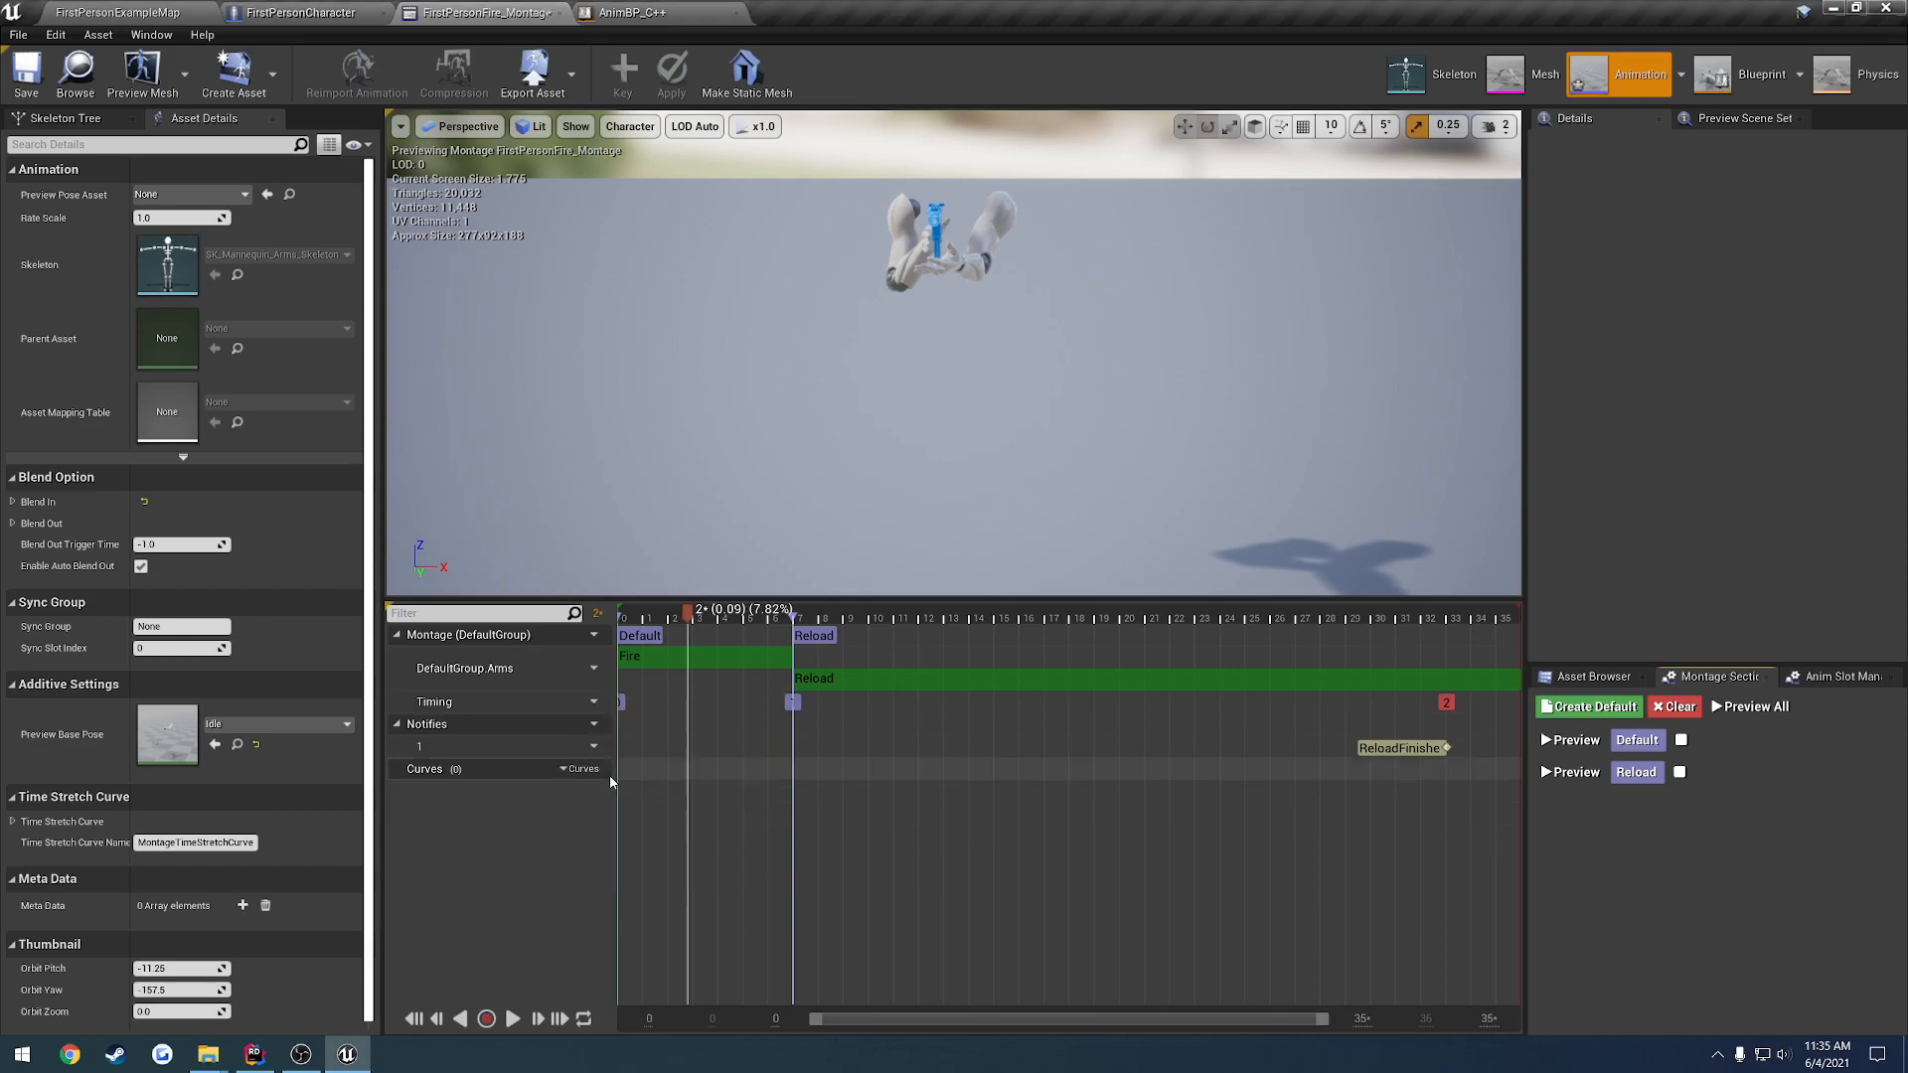
Remove the DefaultGroup.Reload track, leaving Fire with its ReloadFinished notify on Arms
{"action": "left_click", "coordinate": [1590, 676]}
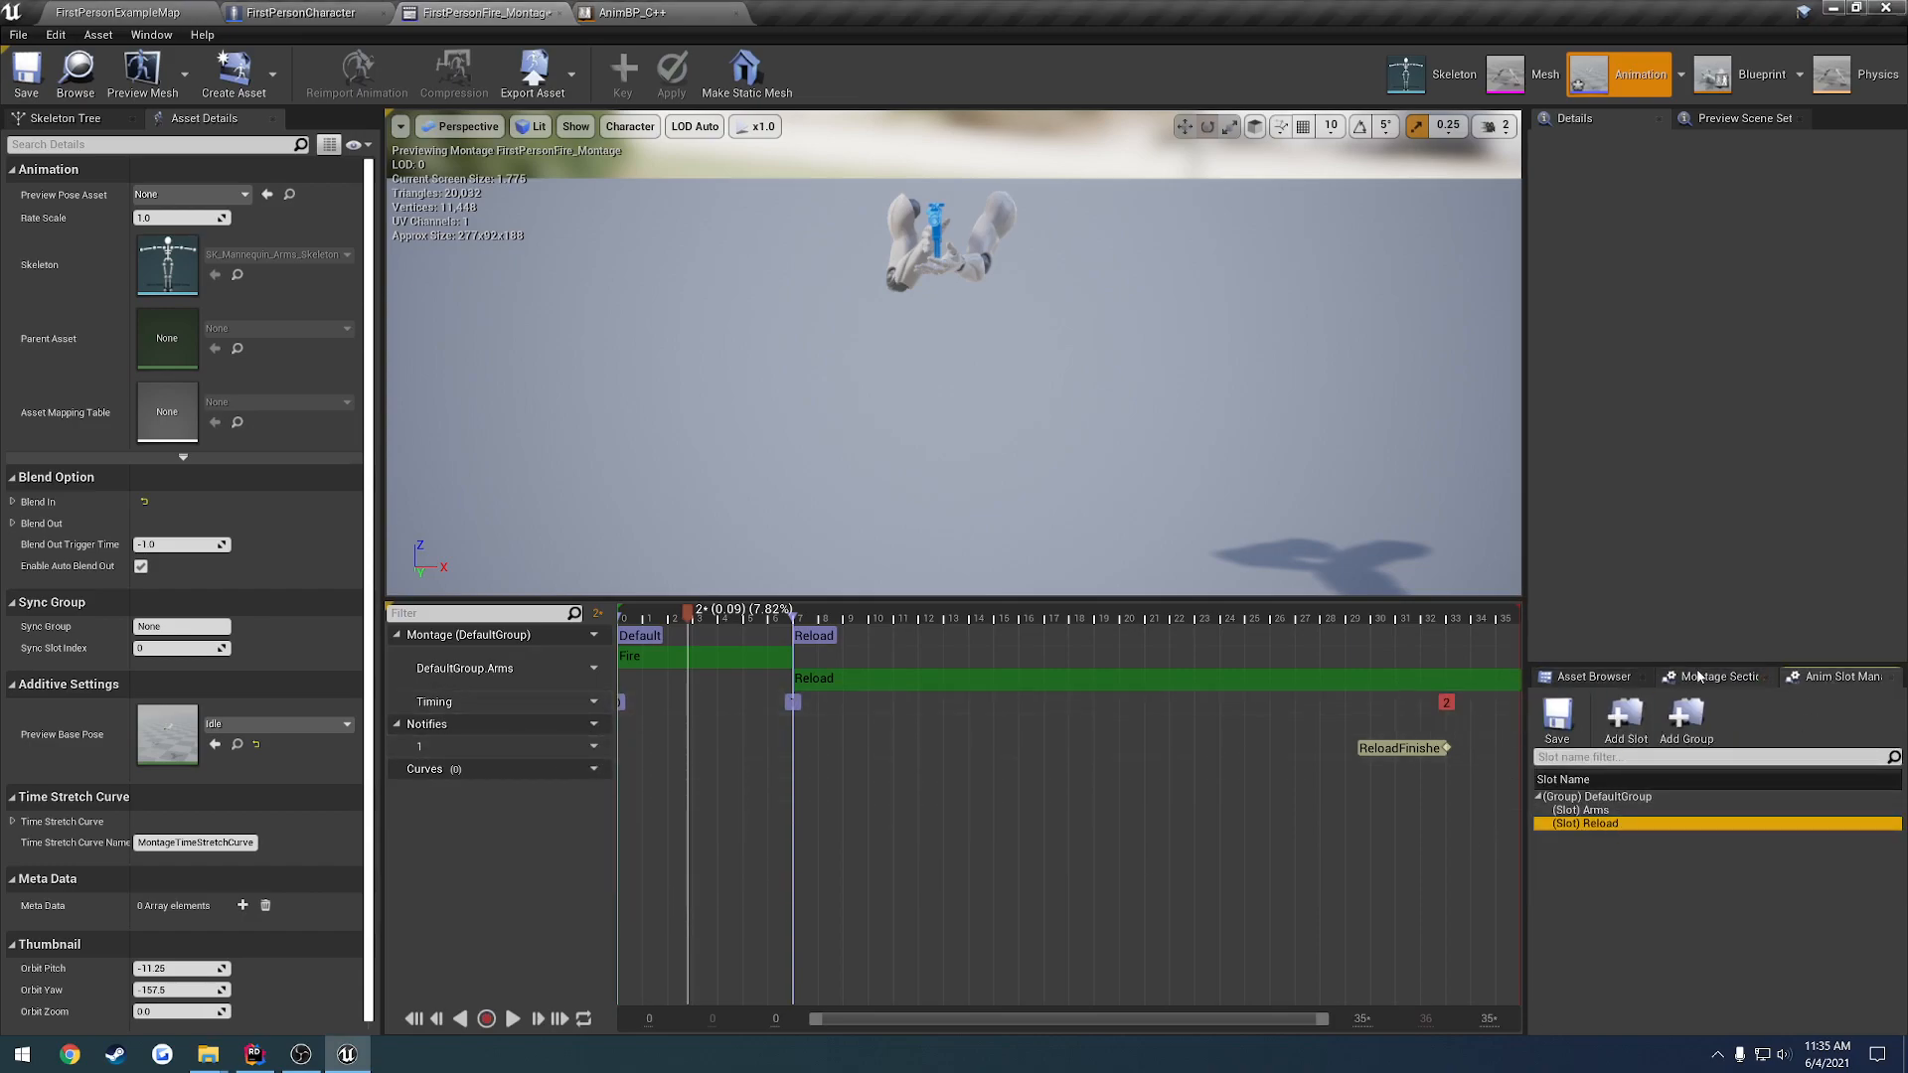
{"action": "left_click", "coordinate": [1591, 676]}
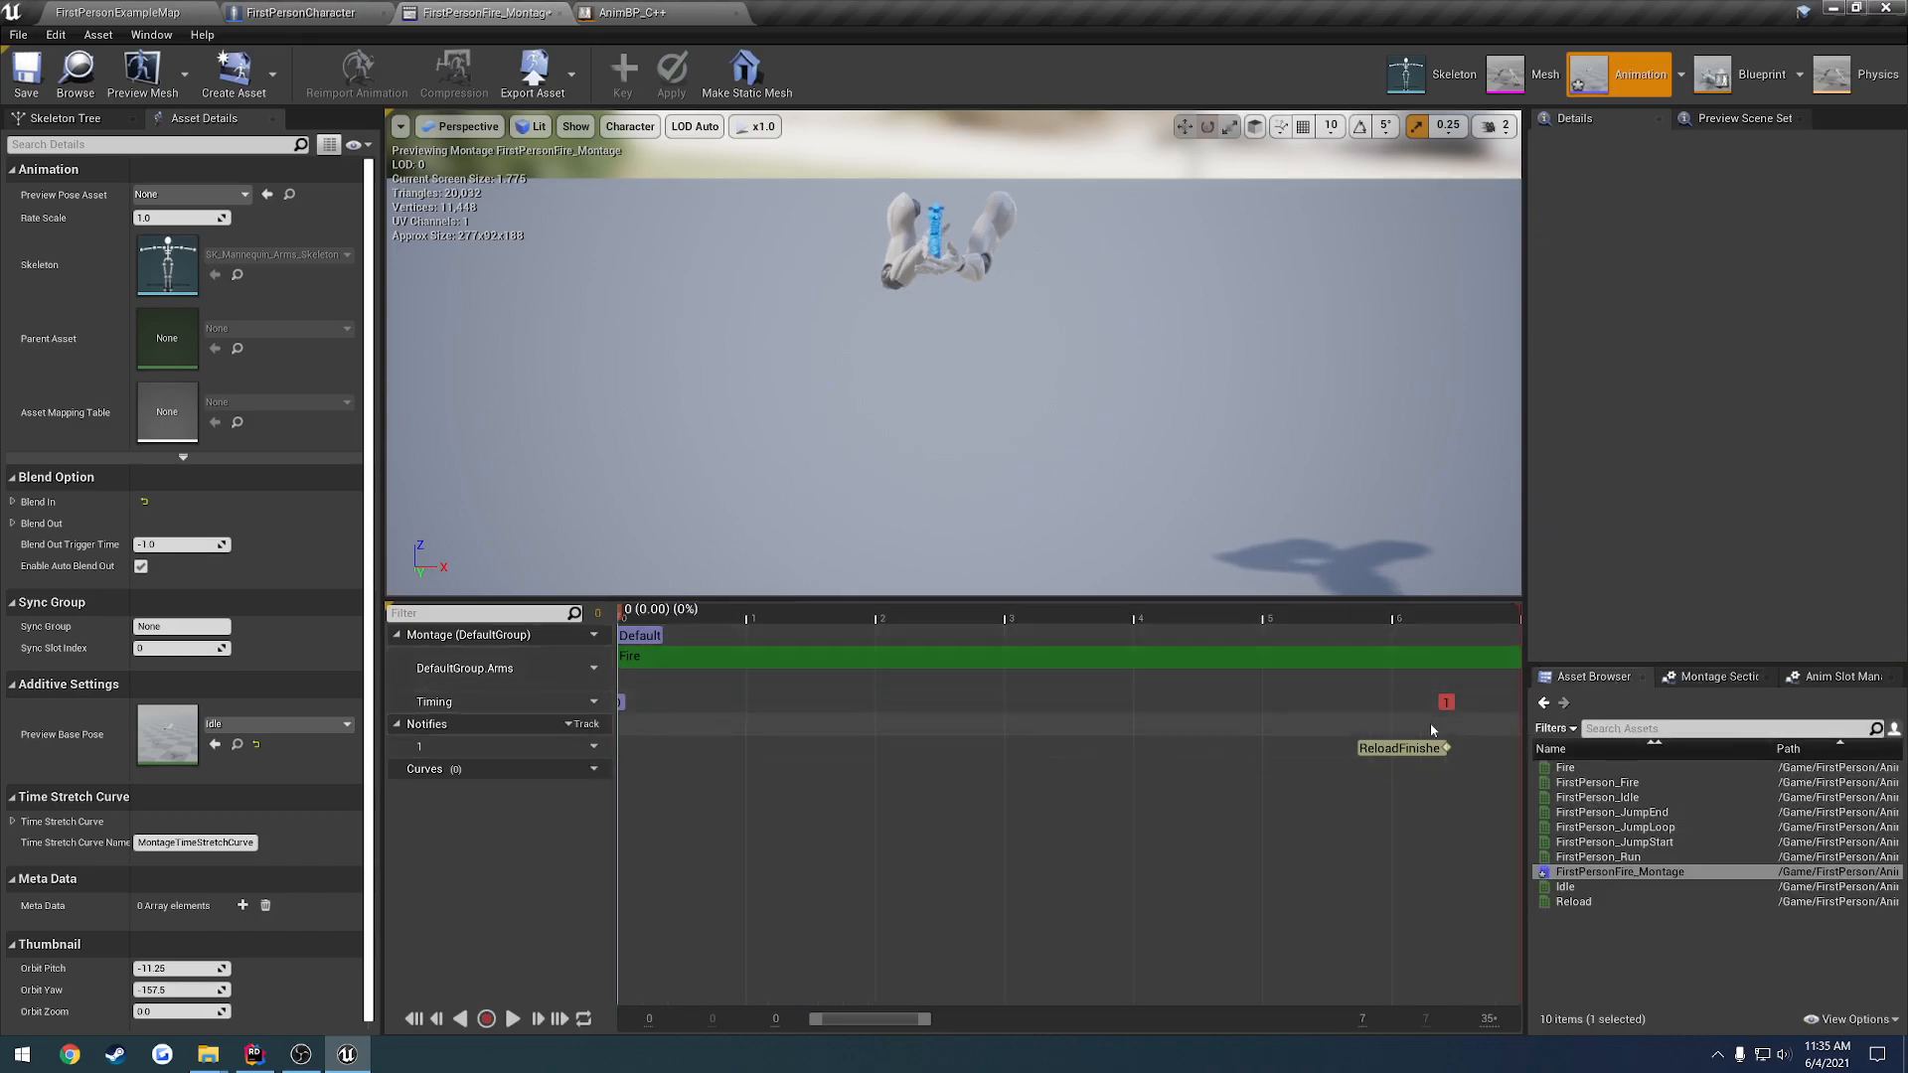
{"action": "left_click", "coordinate": [1399, 748]}
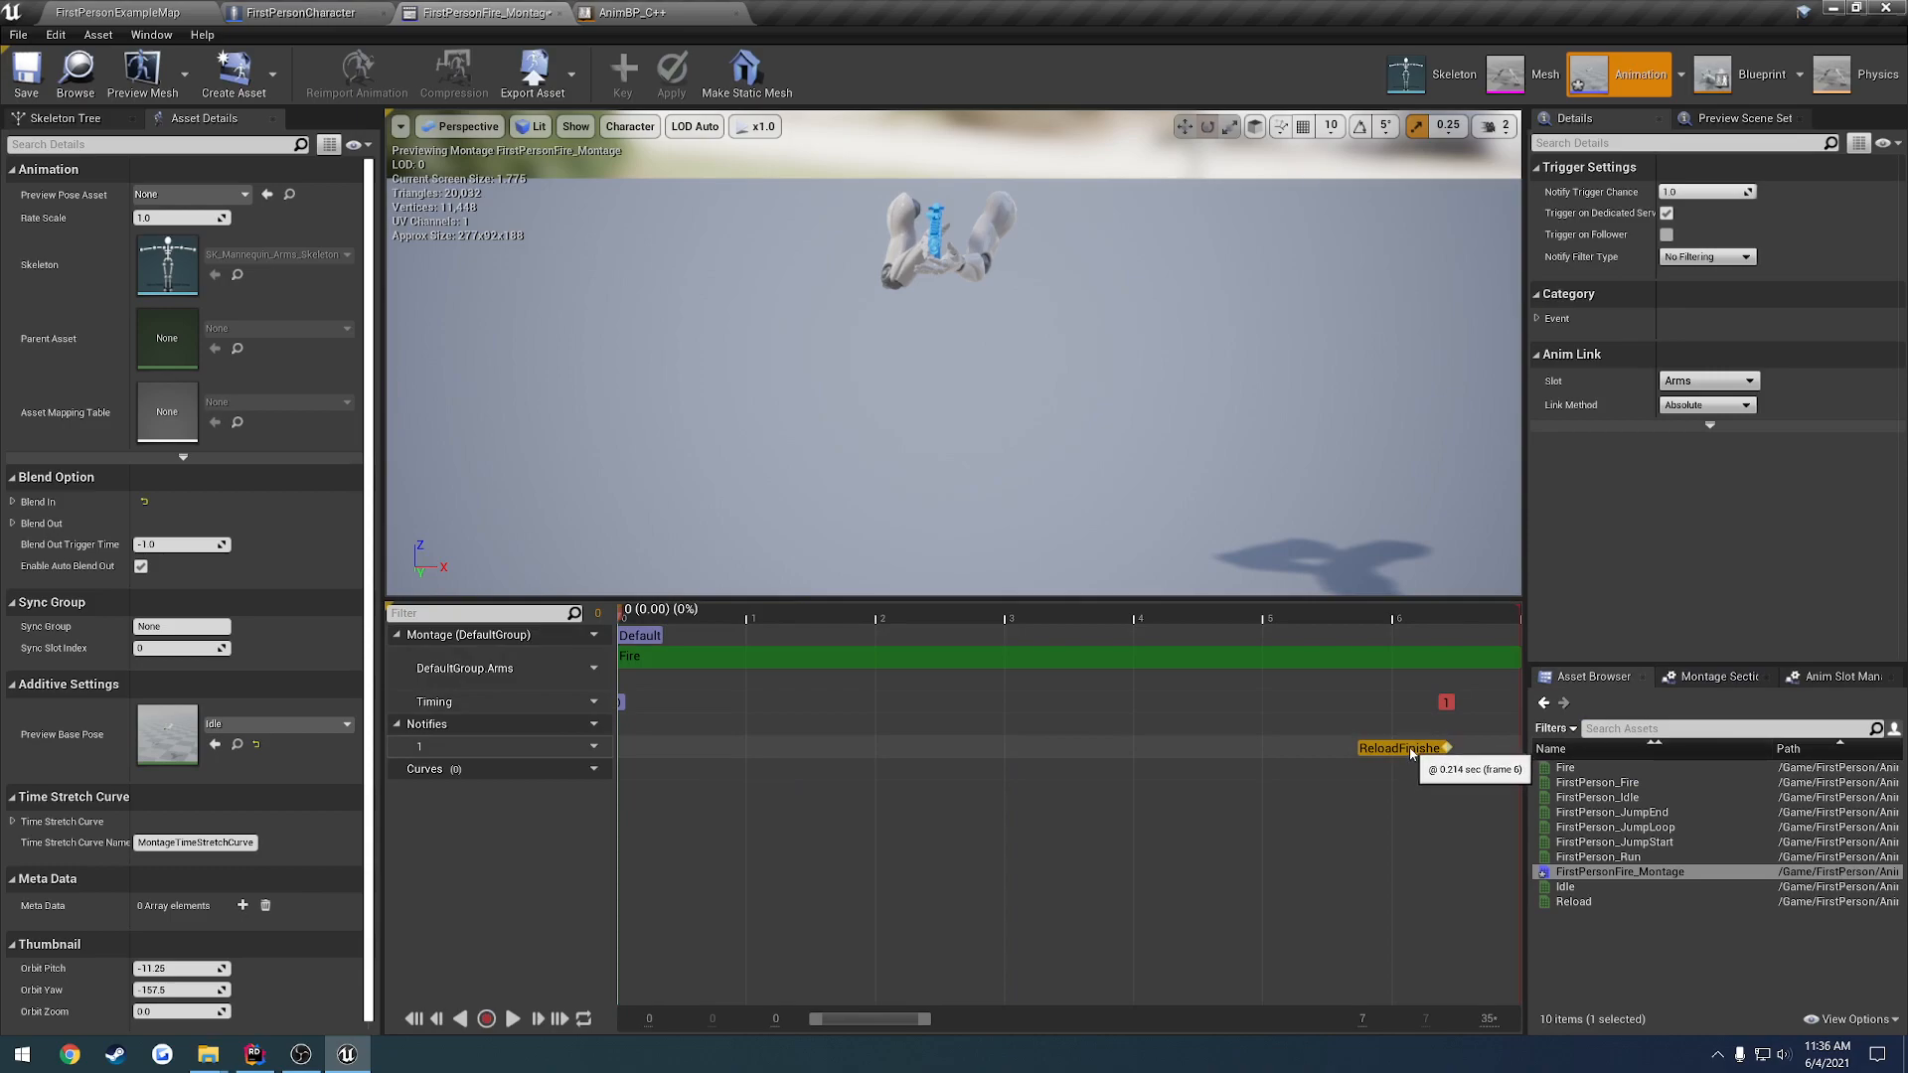
{"action": "left_click", "coordinate": [115, 12]}
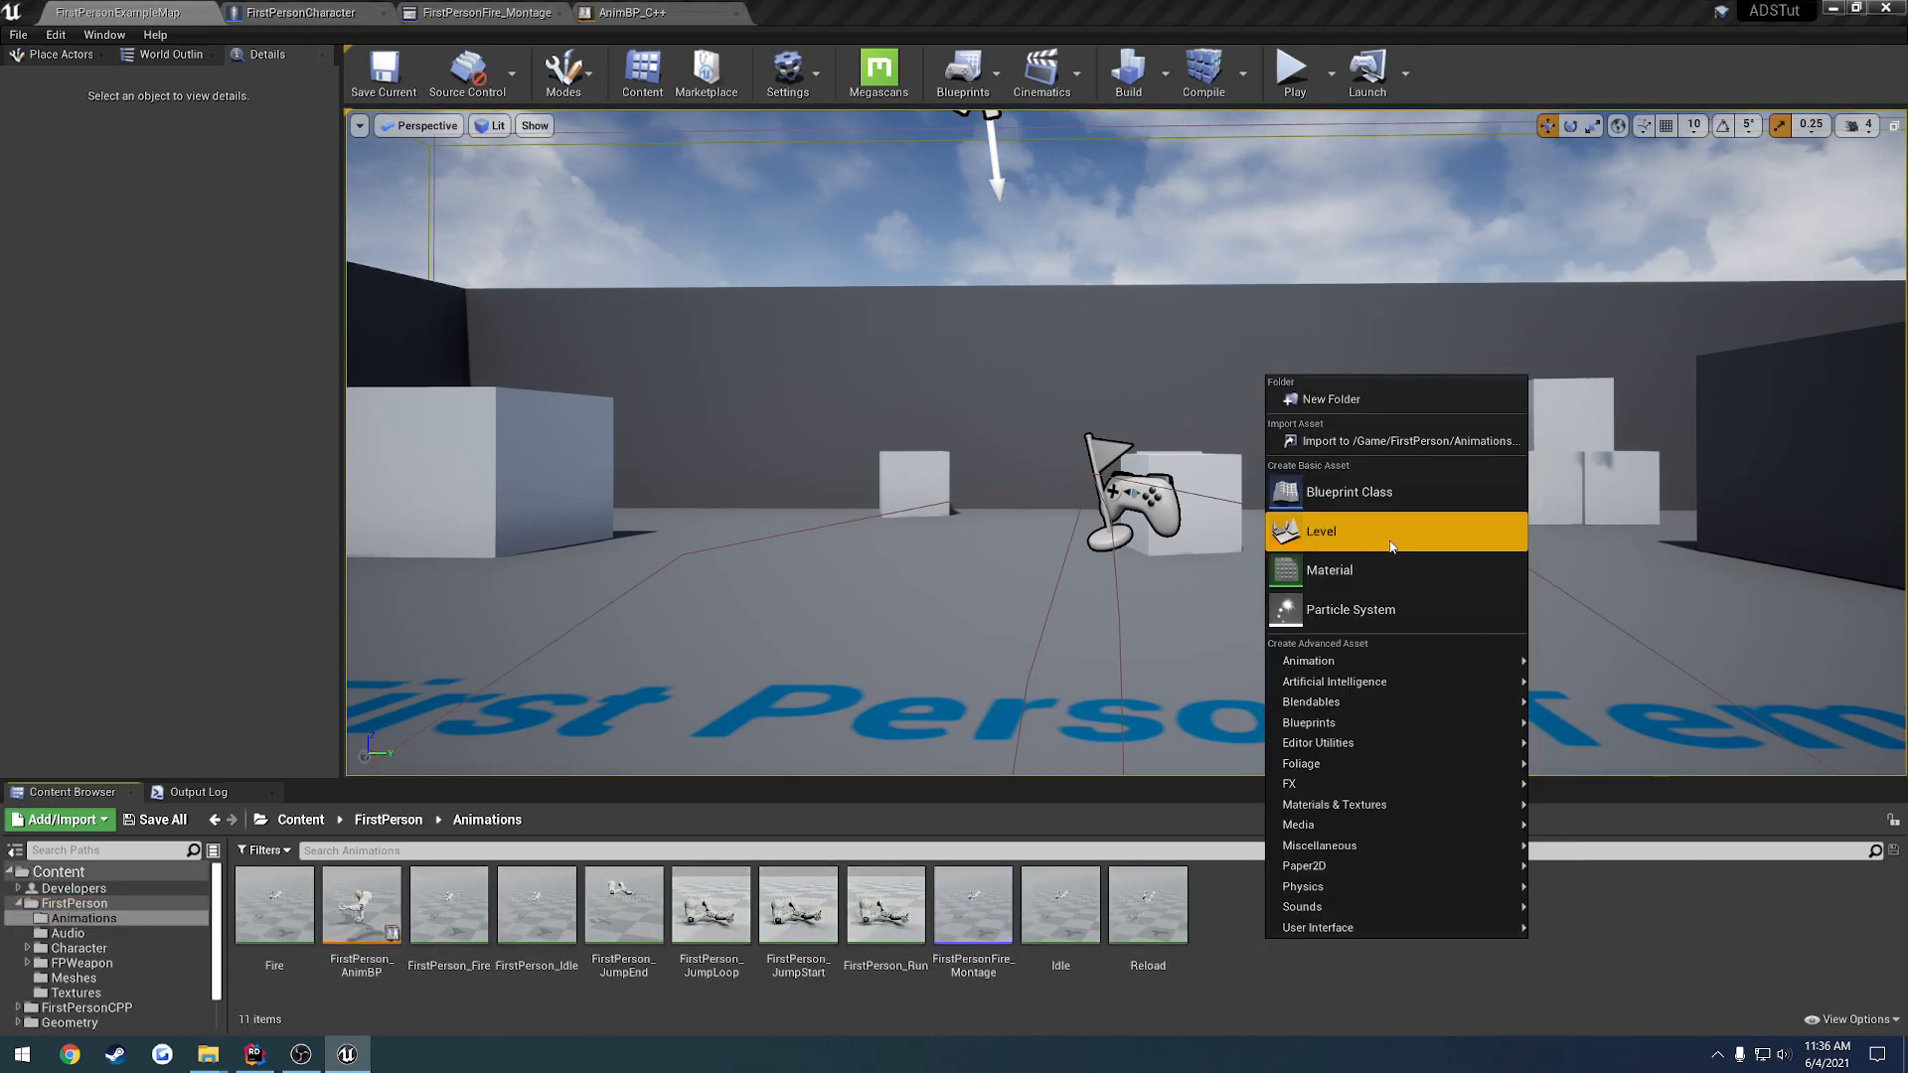
Create an Animation Montage named FirstPersonReload_Montage in the Animations folder
{"action": "left_click", "coordinate": [1308, 660]}
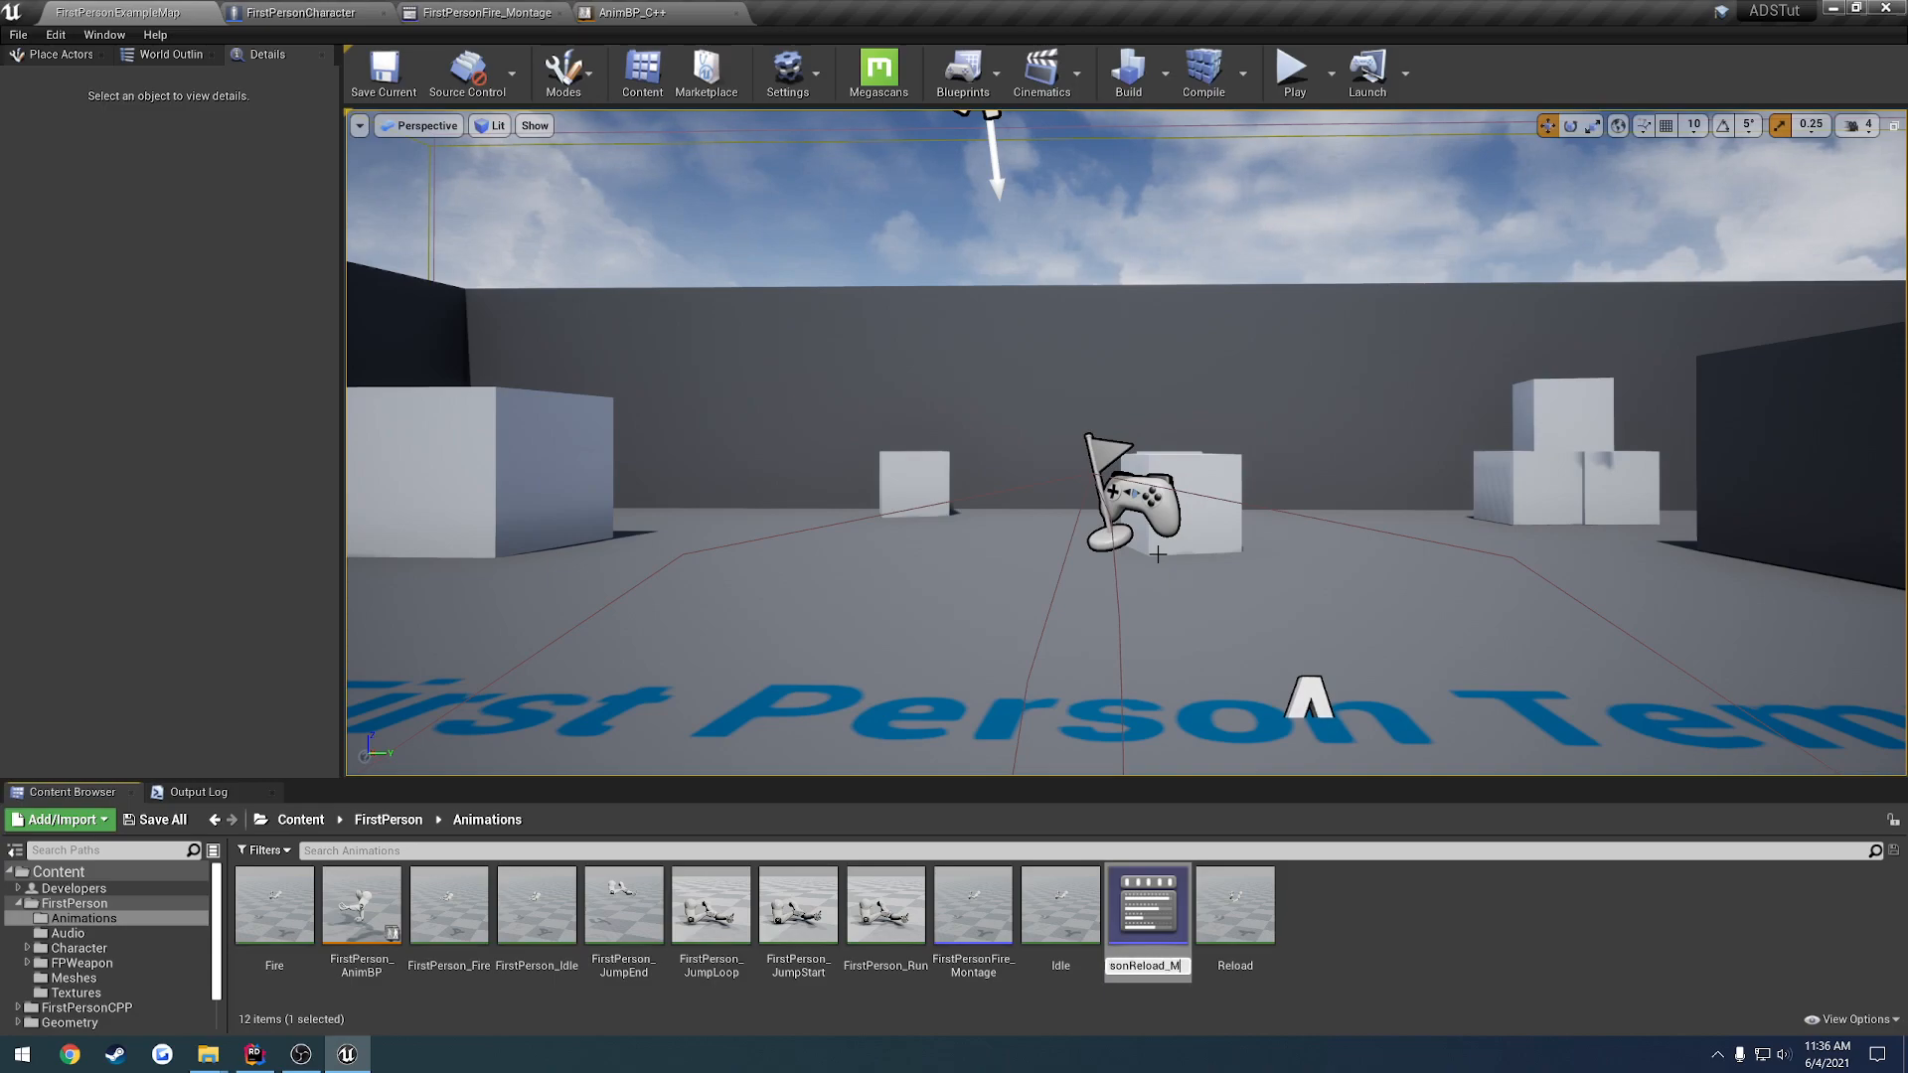
{"action": "left_click", "coordinate": [1060, 902]}
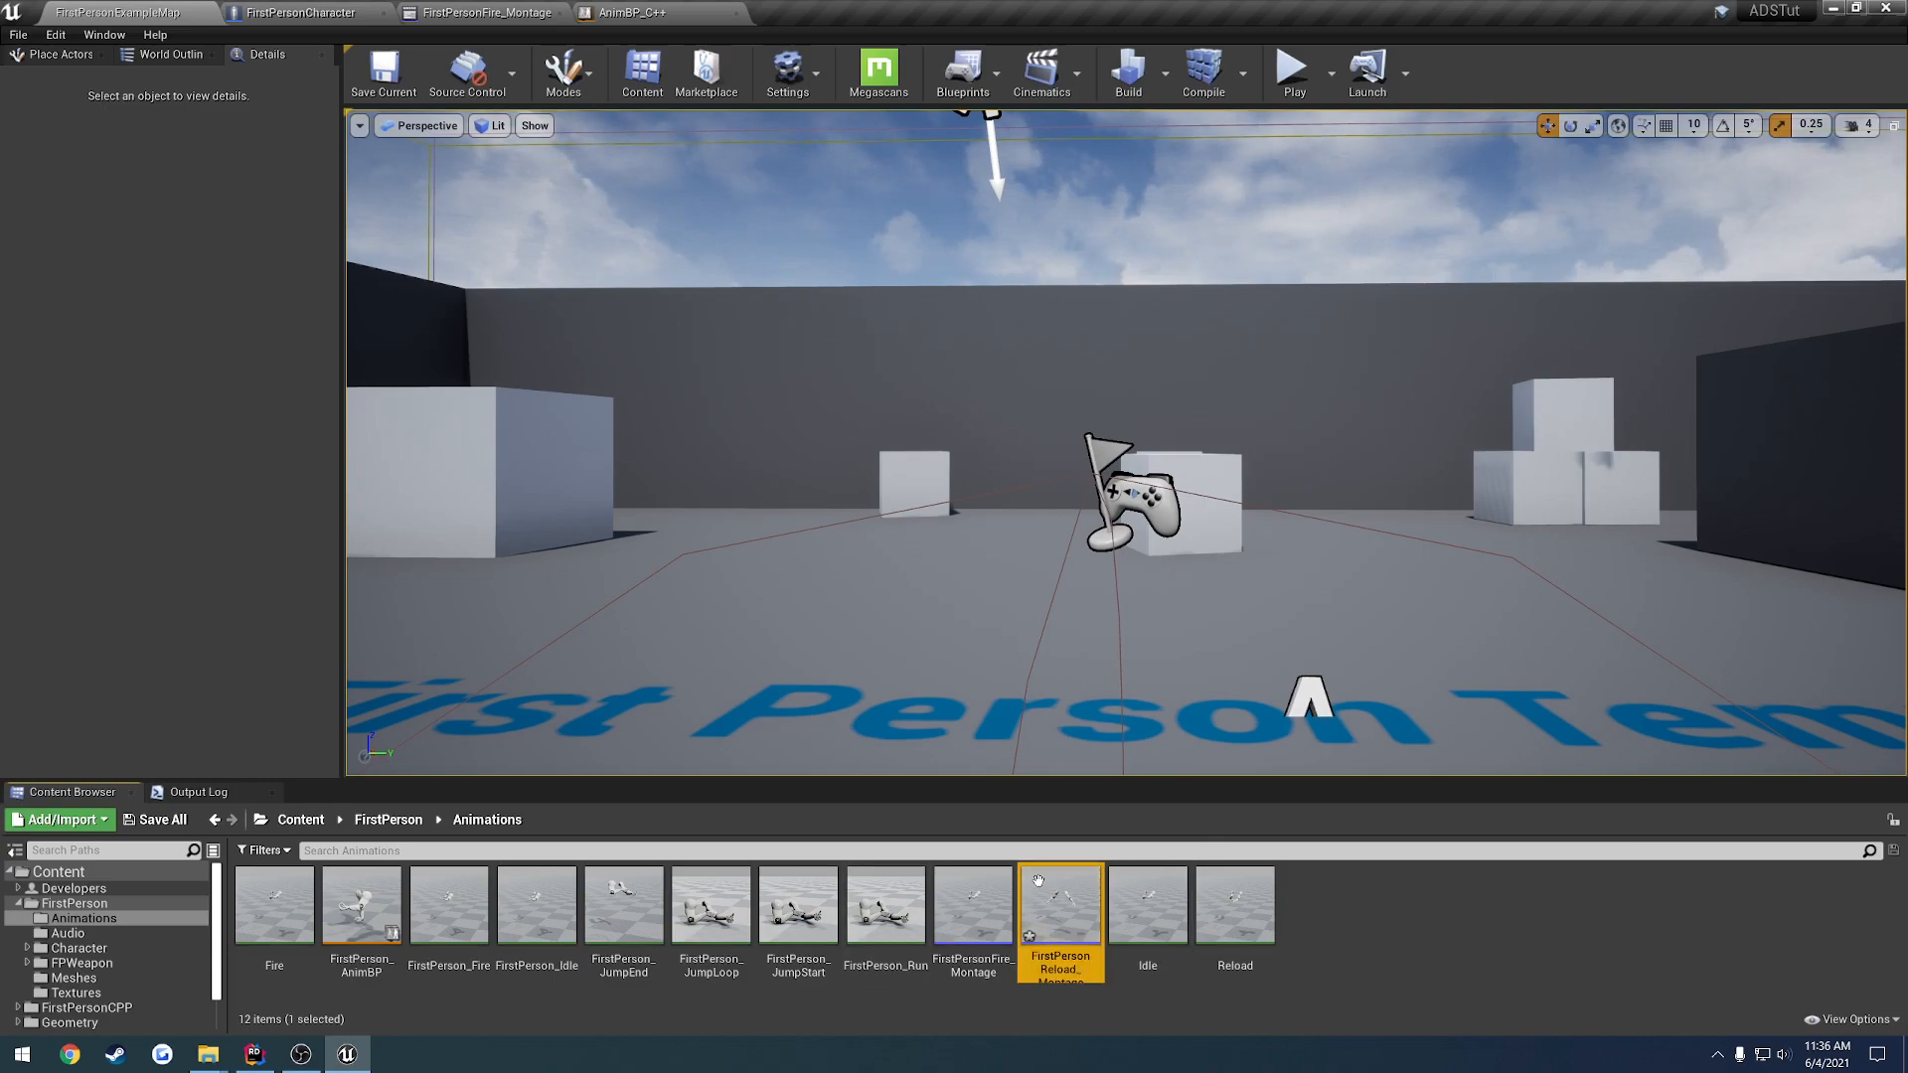
Place the Reload animation in the new montage and assign its track to the DefaultGroup.Reload slot
{"action": "double_click", "coordinate": [1060, 904]}
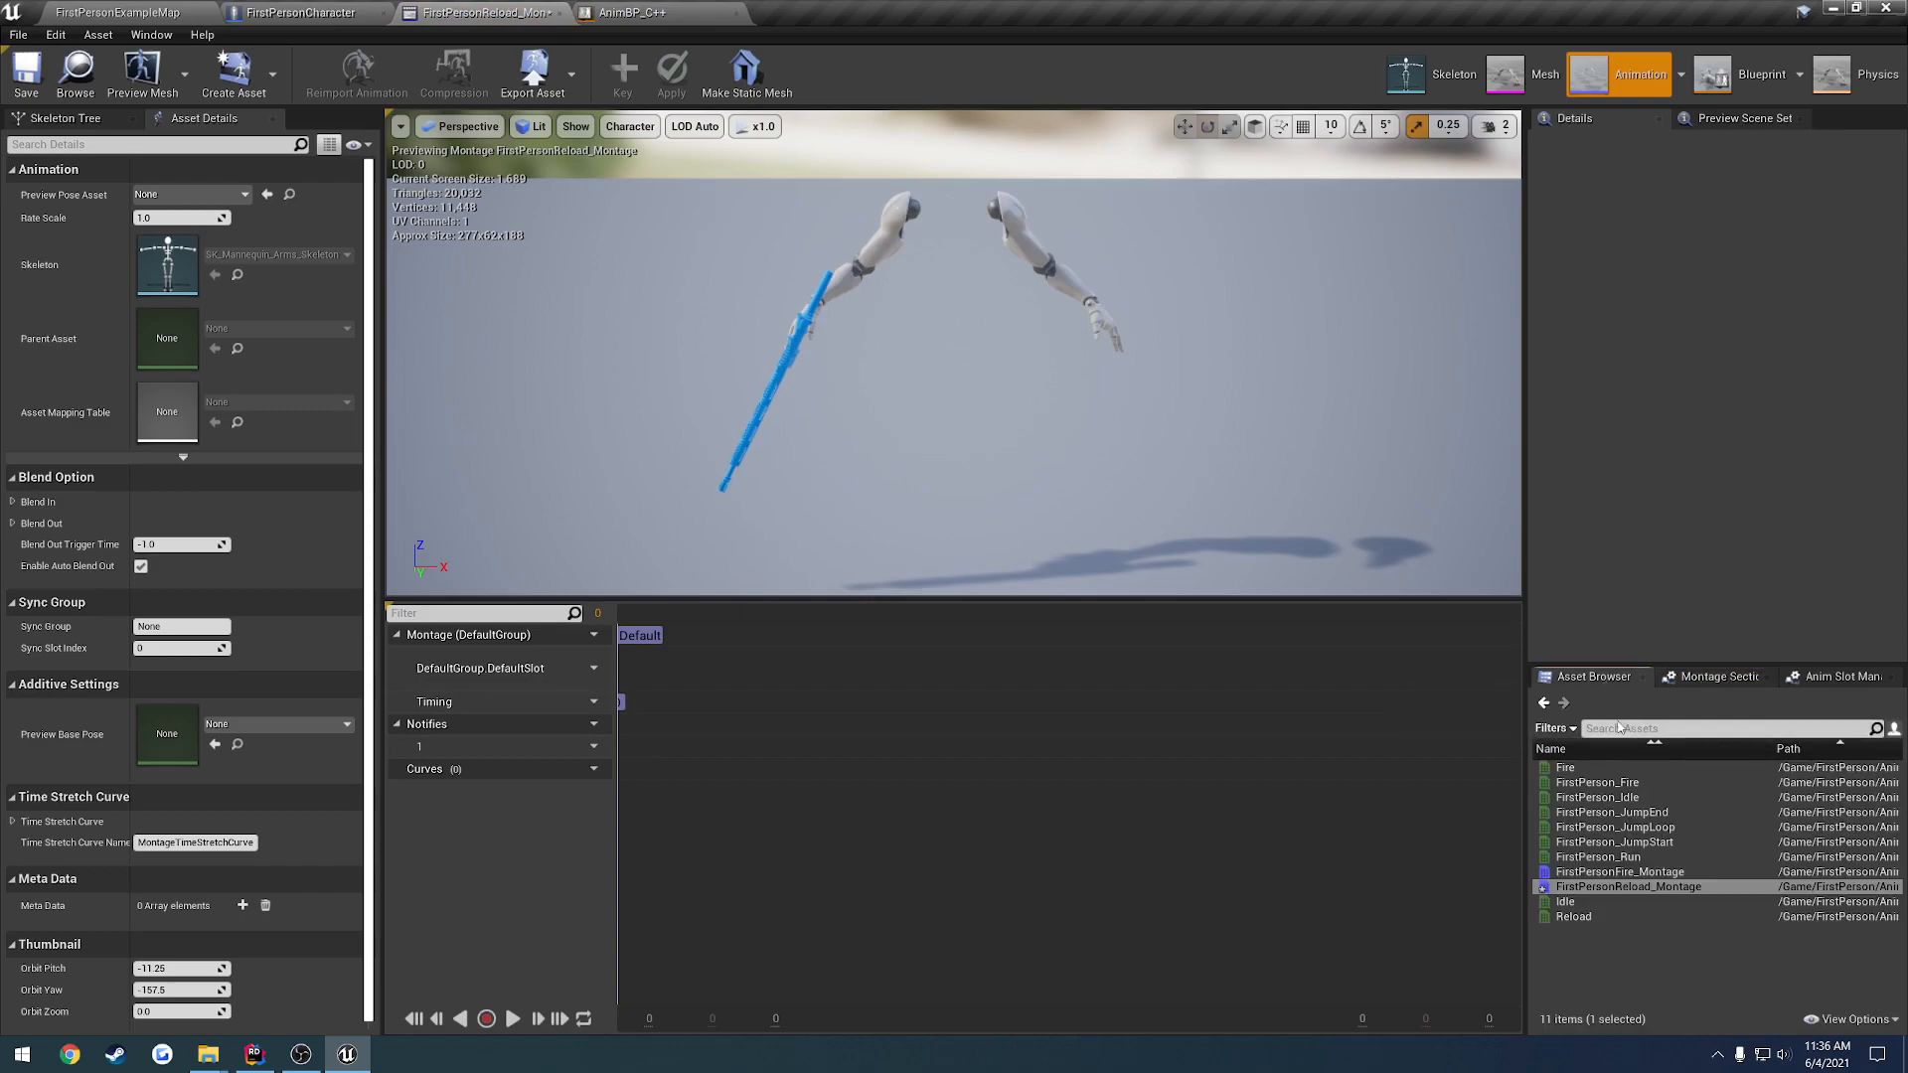
{"action": "left_click", "coordinate": [1575, 917]}
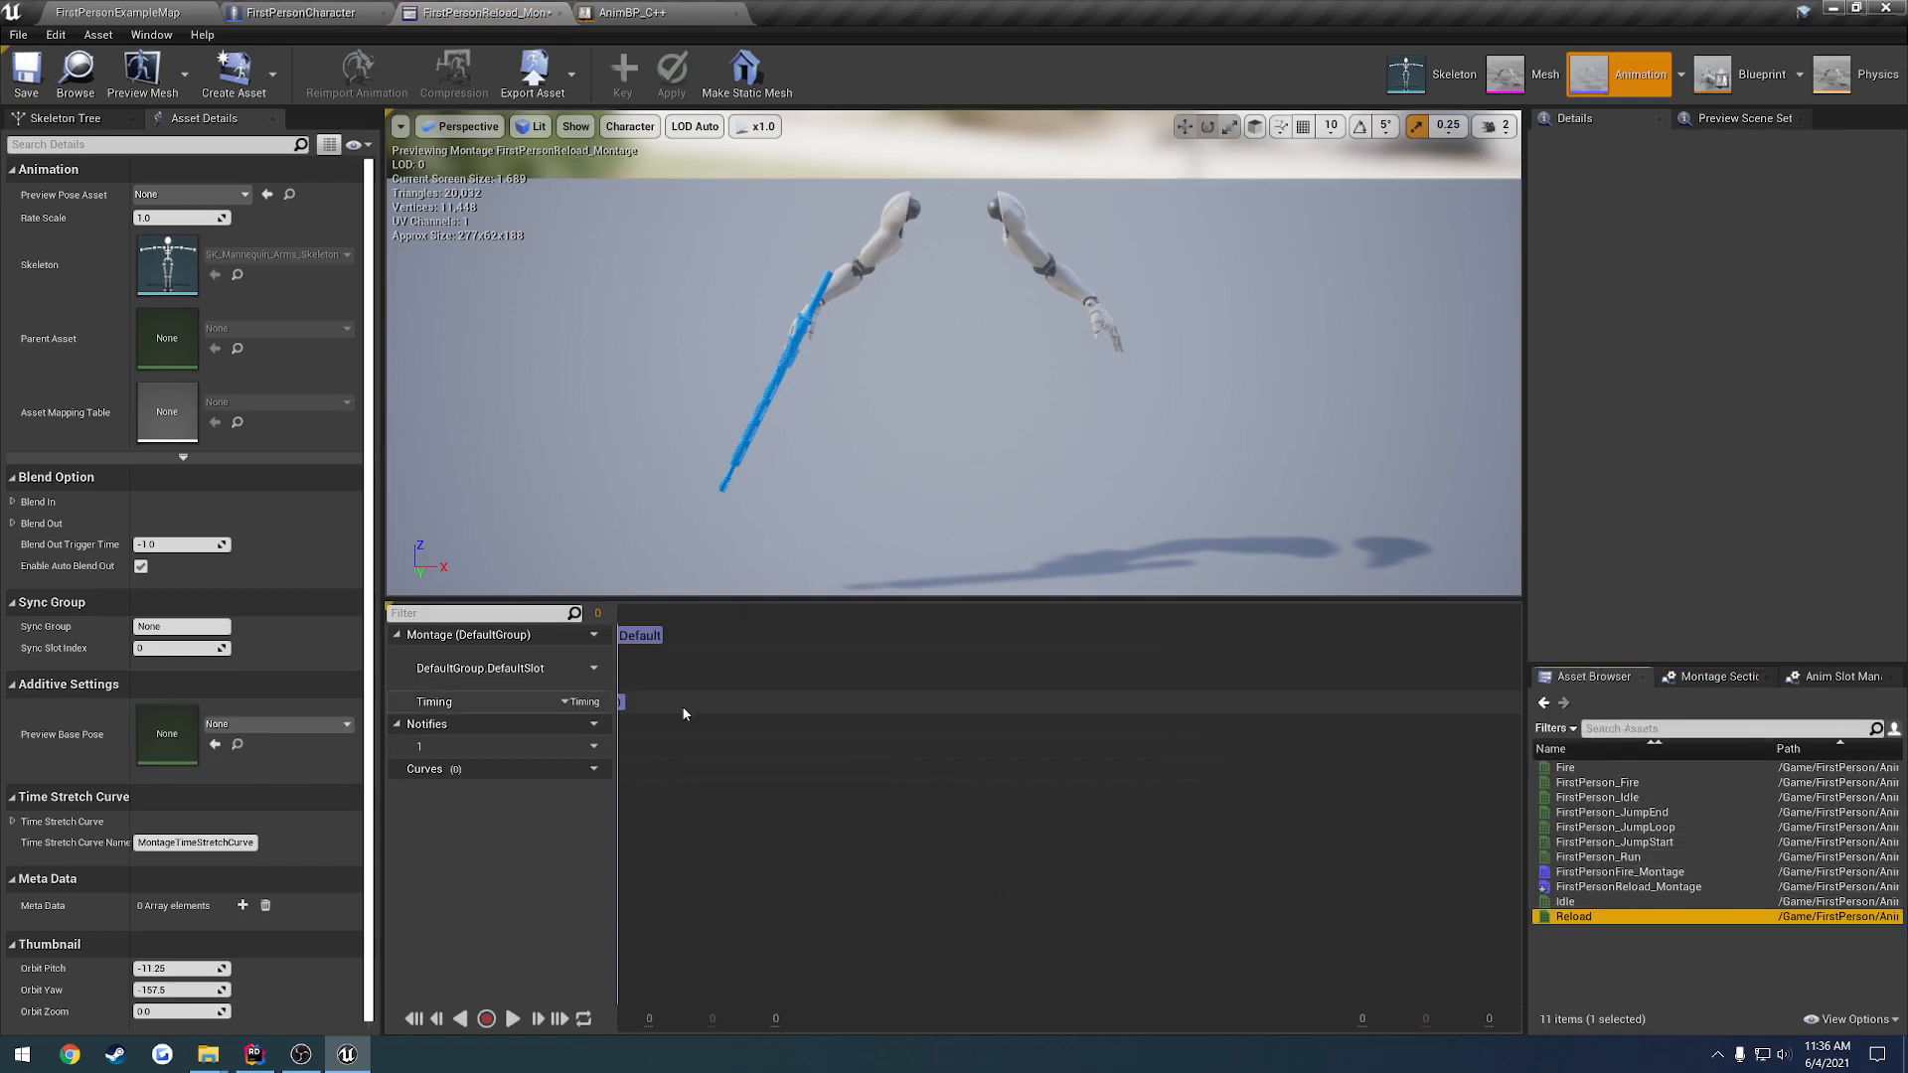
{"action": "mouse_move", "coordinate": [1574, 916]}
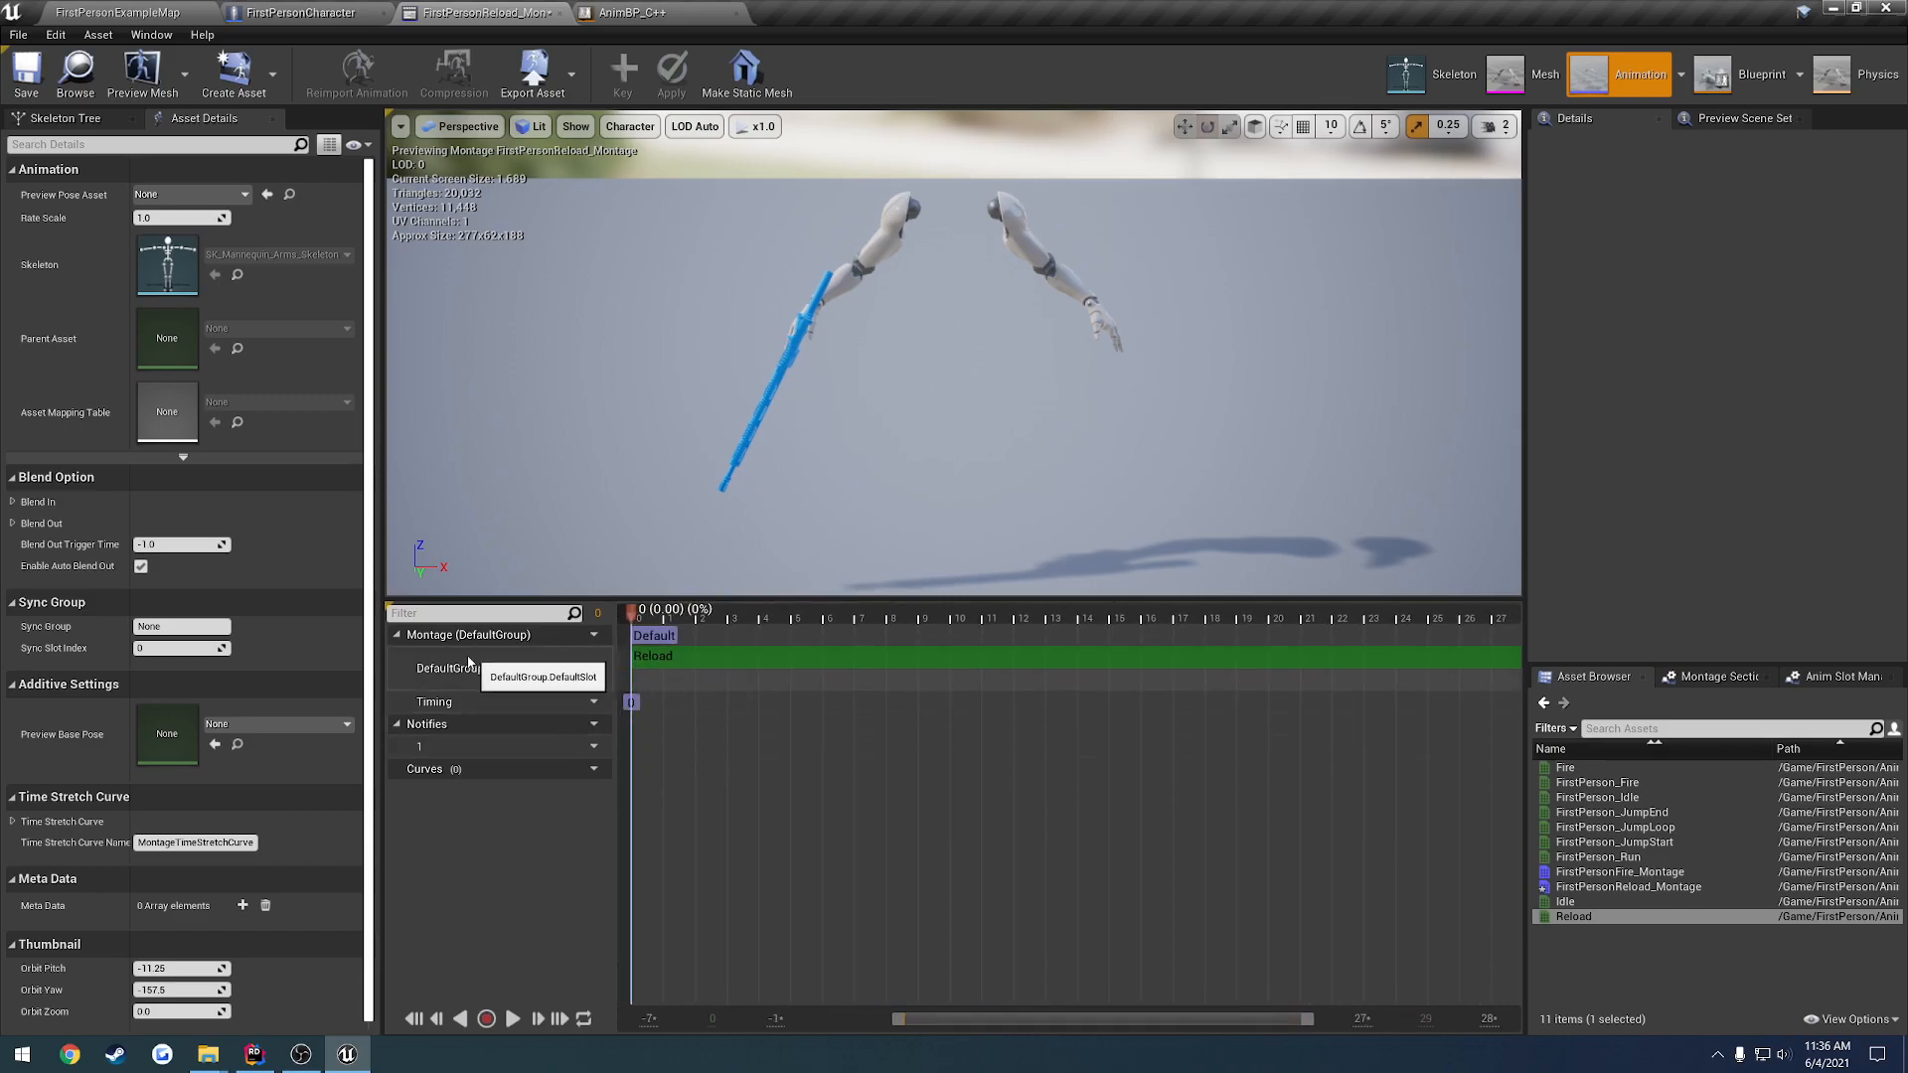
{"action": "left_click", "coordinate": [592, 668]}
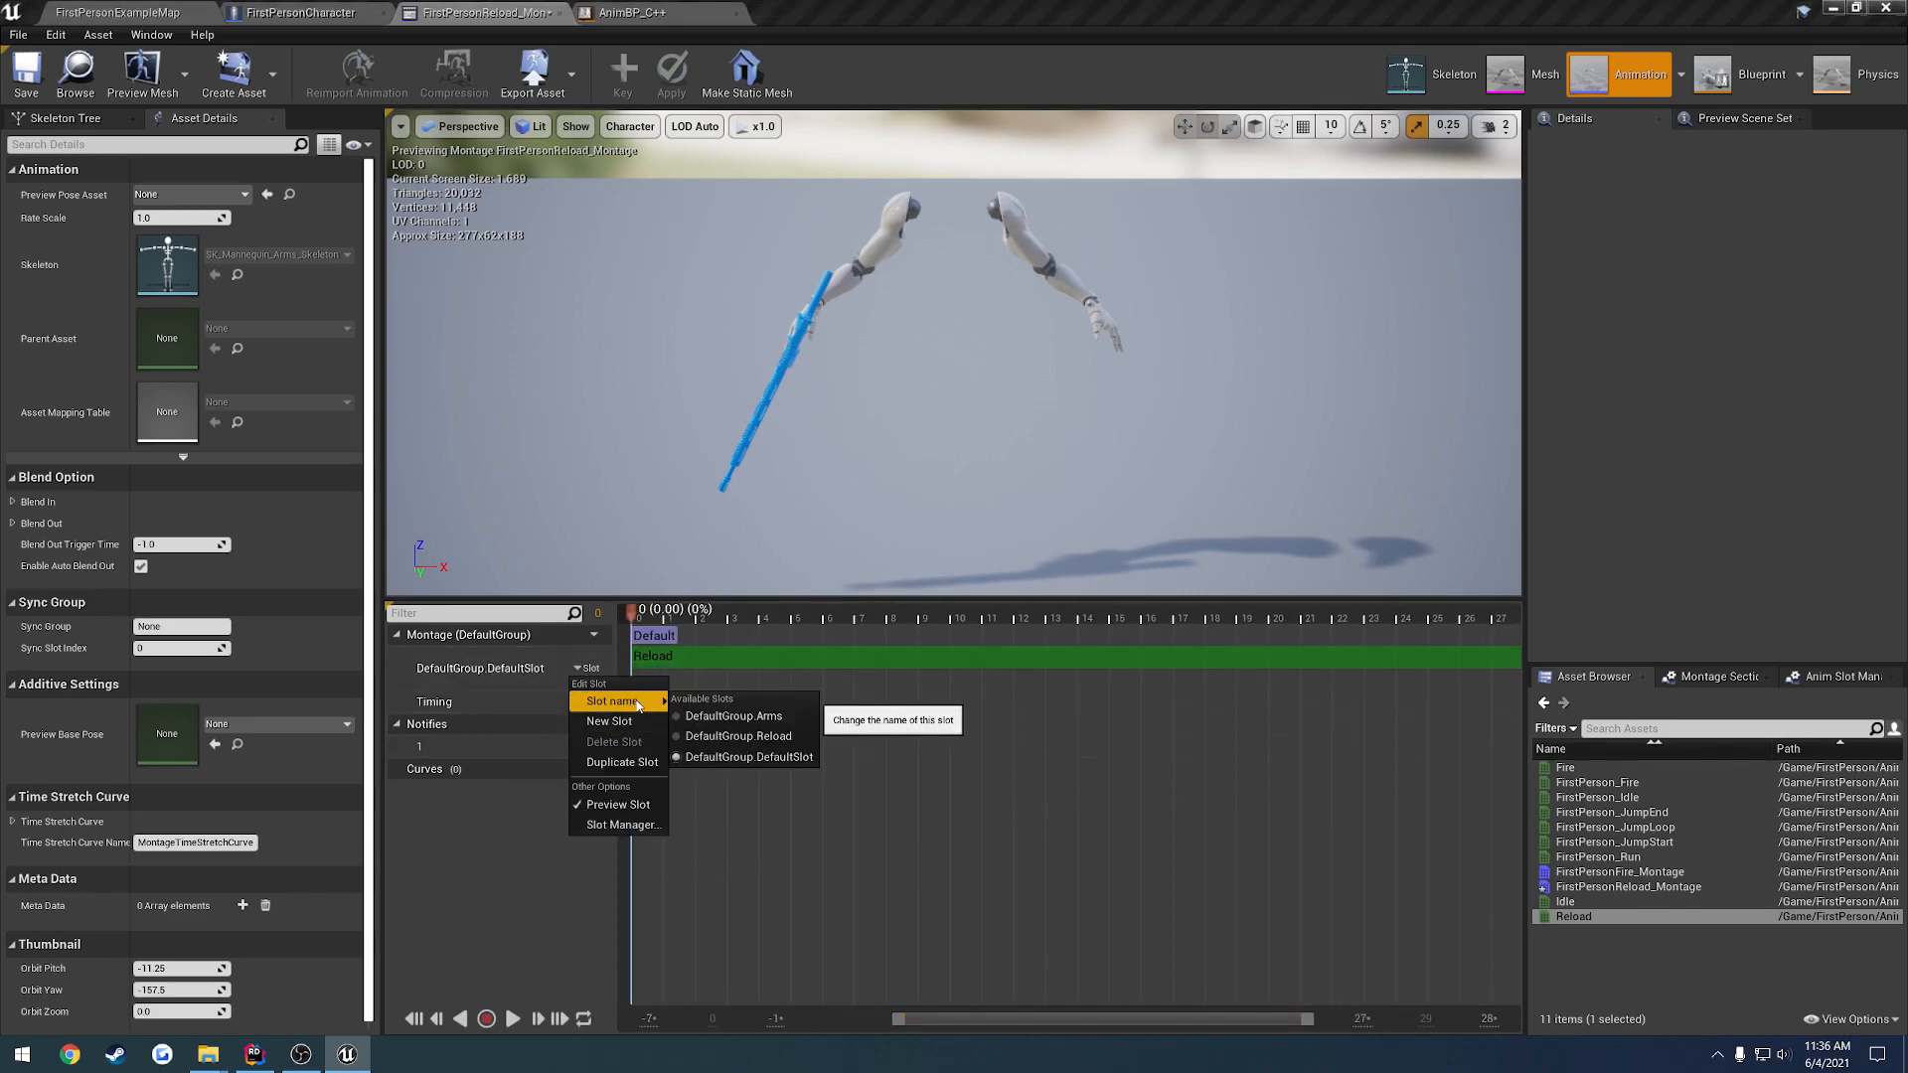
{"action": "left_click", "coordinate": [740, 735]}
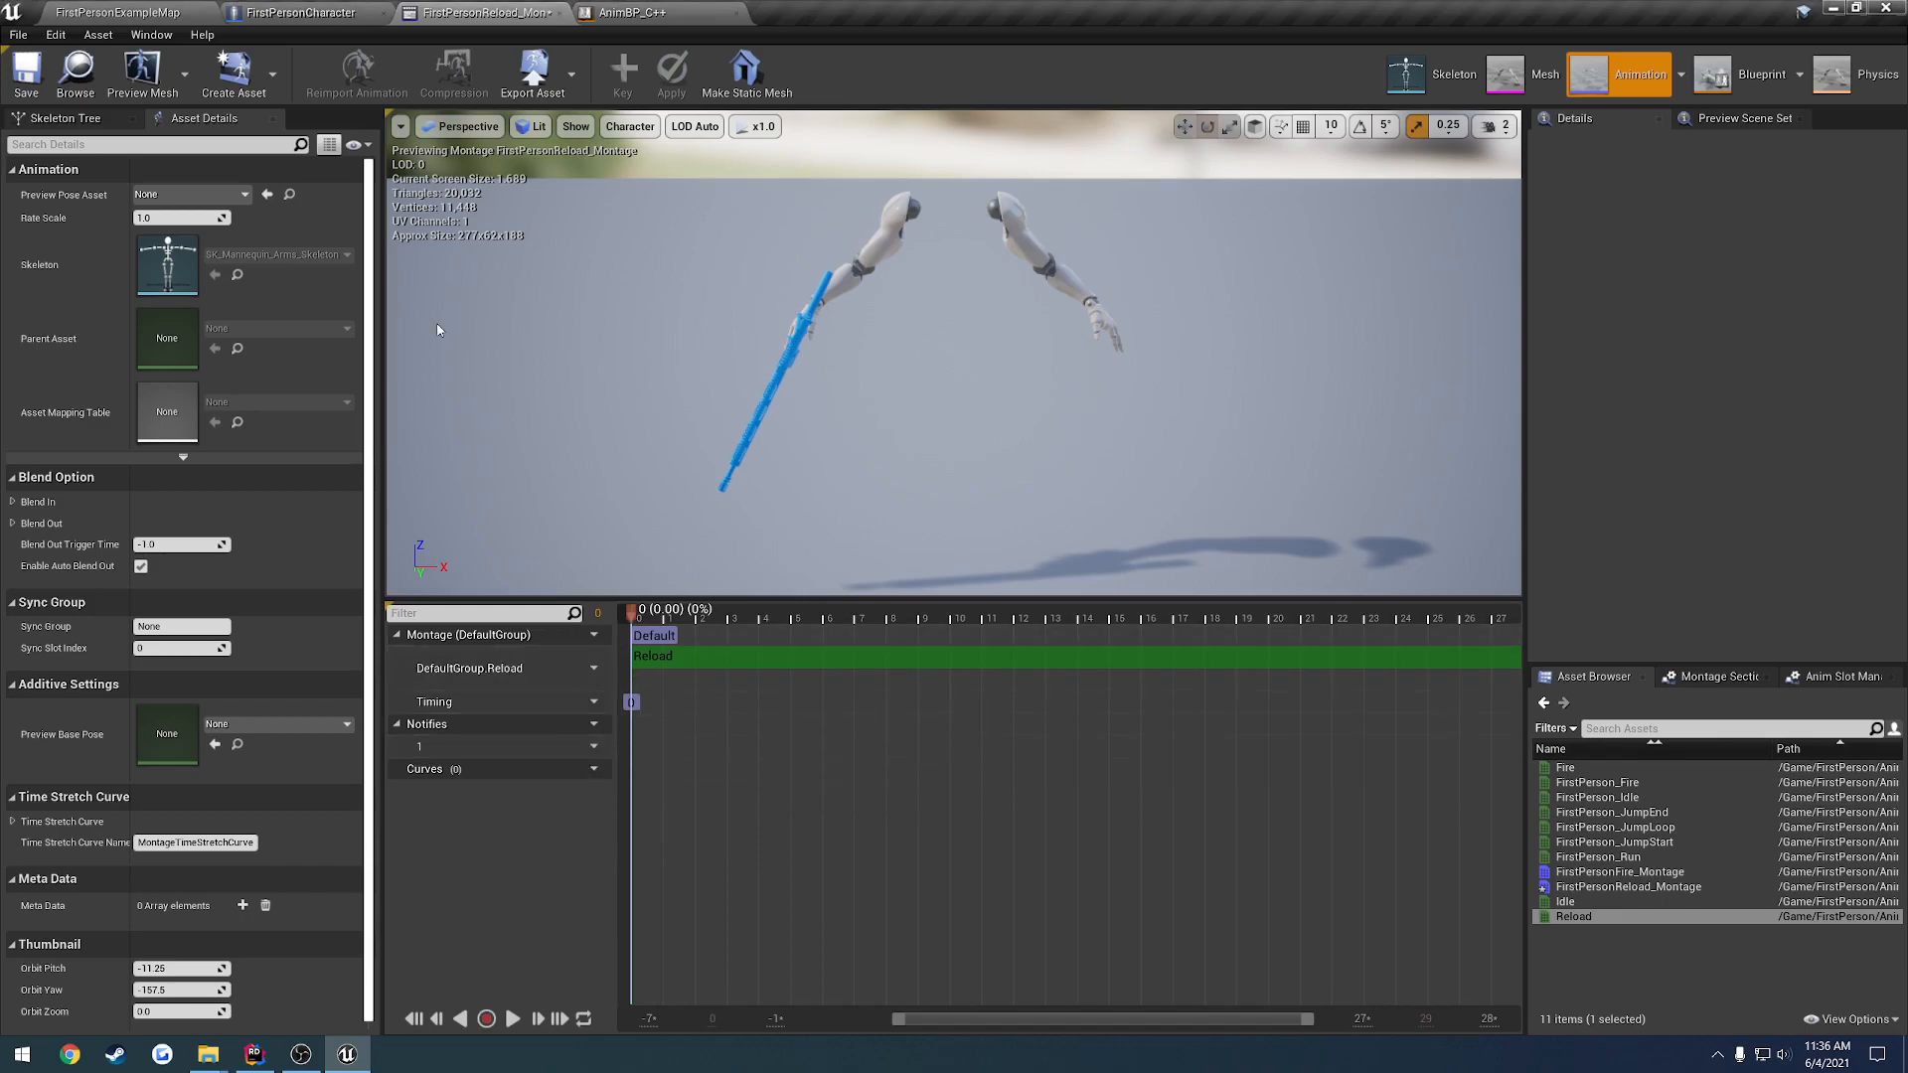
{"action": "mouse_move", "coordinate": [701, 595]}
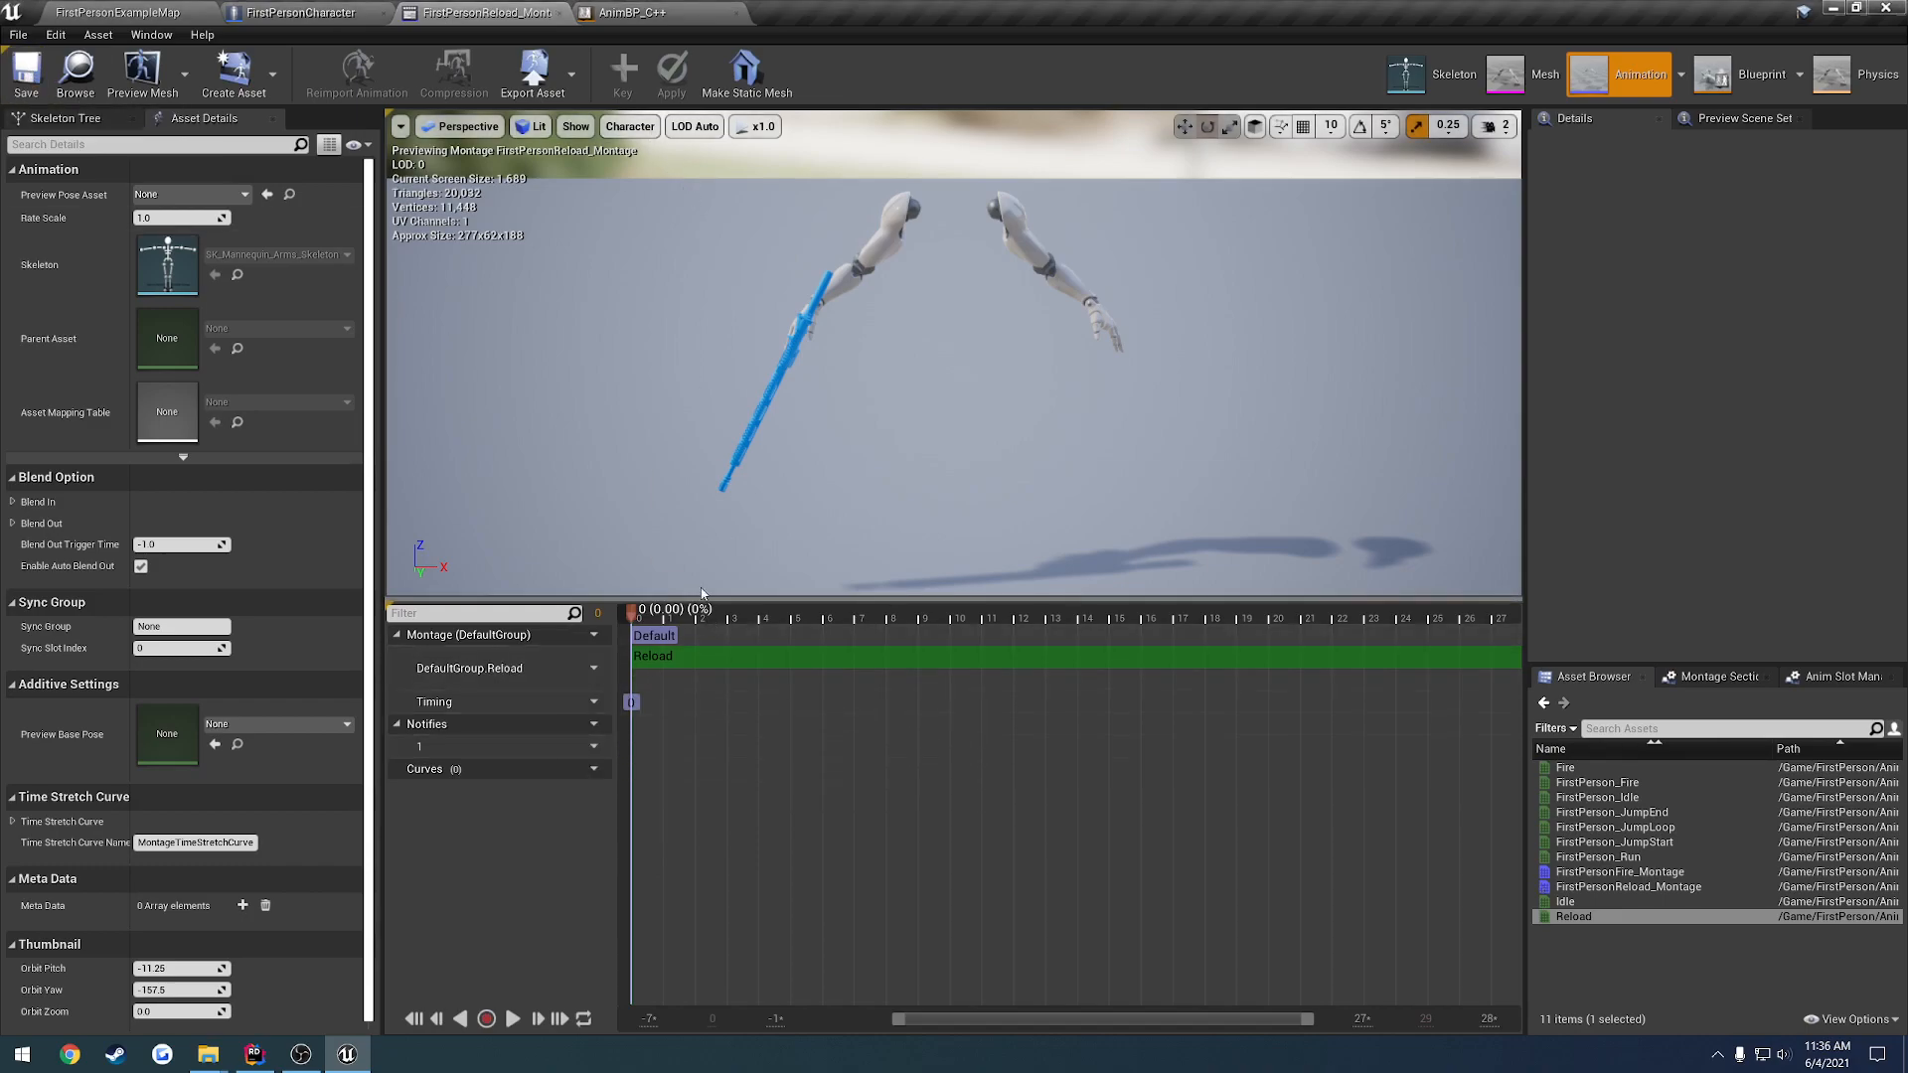
Preview the reload additively over the Idle base pose, then return to the level viewport
{"action": "left_click", "coordinate": [1266, 618]}
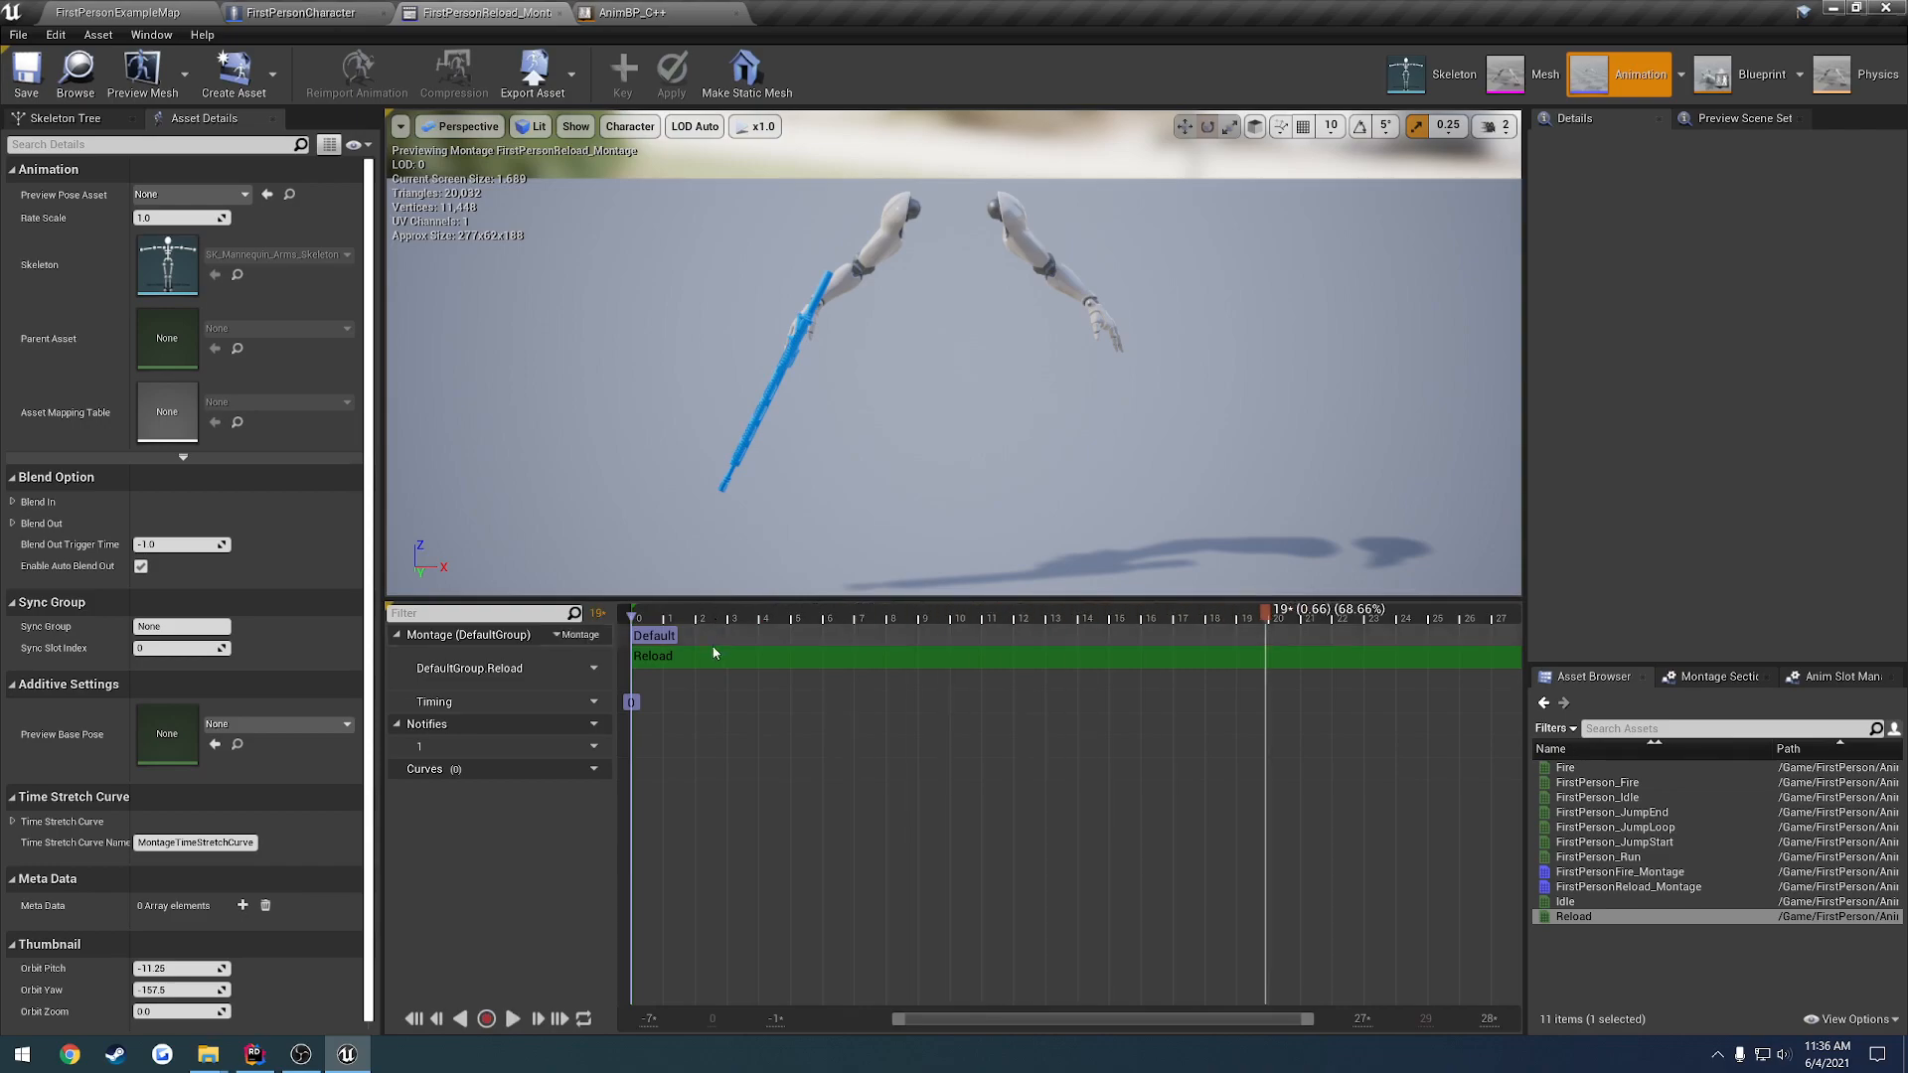
{"action": "mouse_move", "coordinate": [1608, 937]}
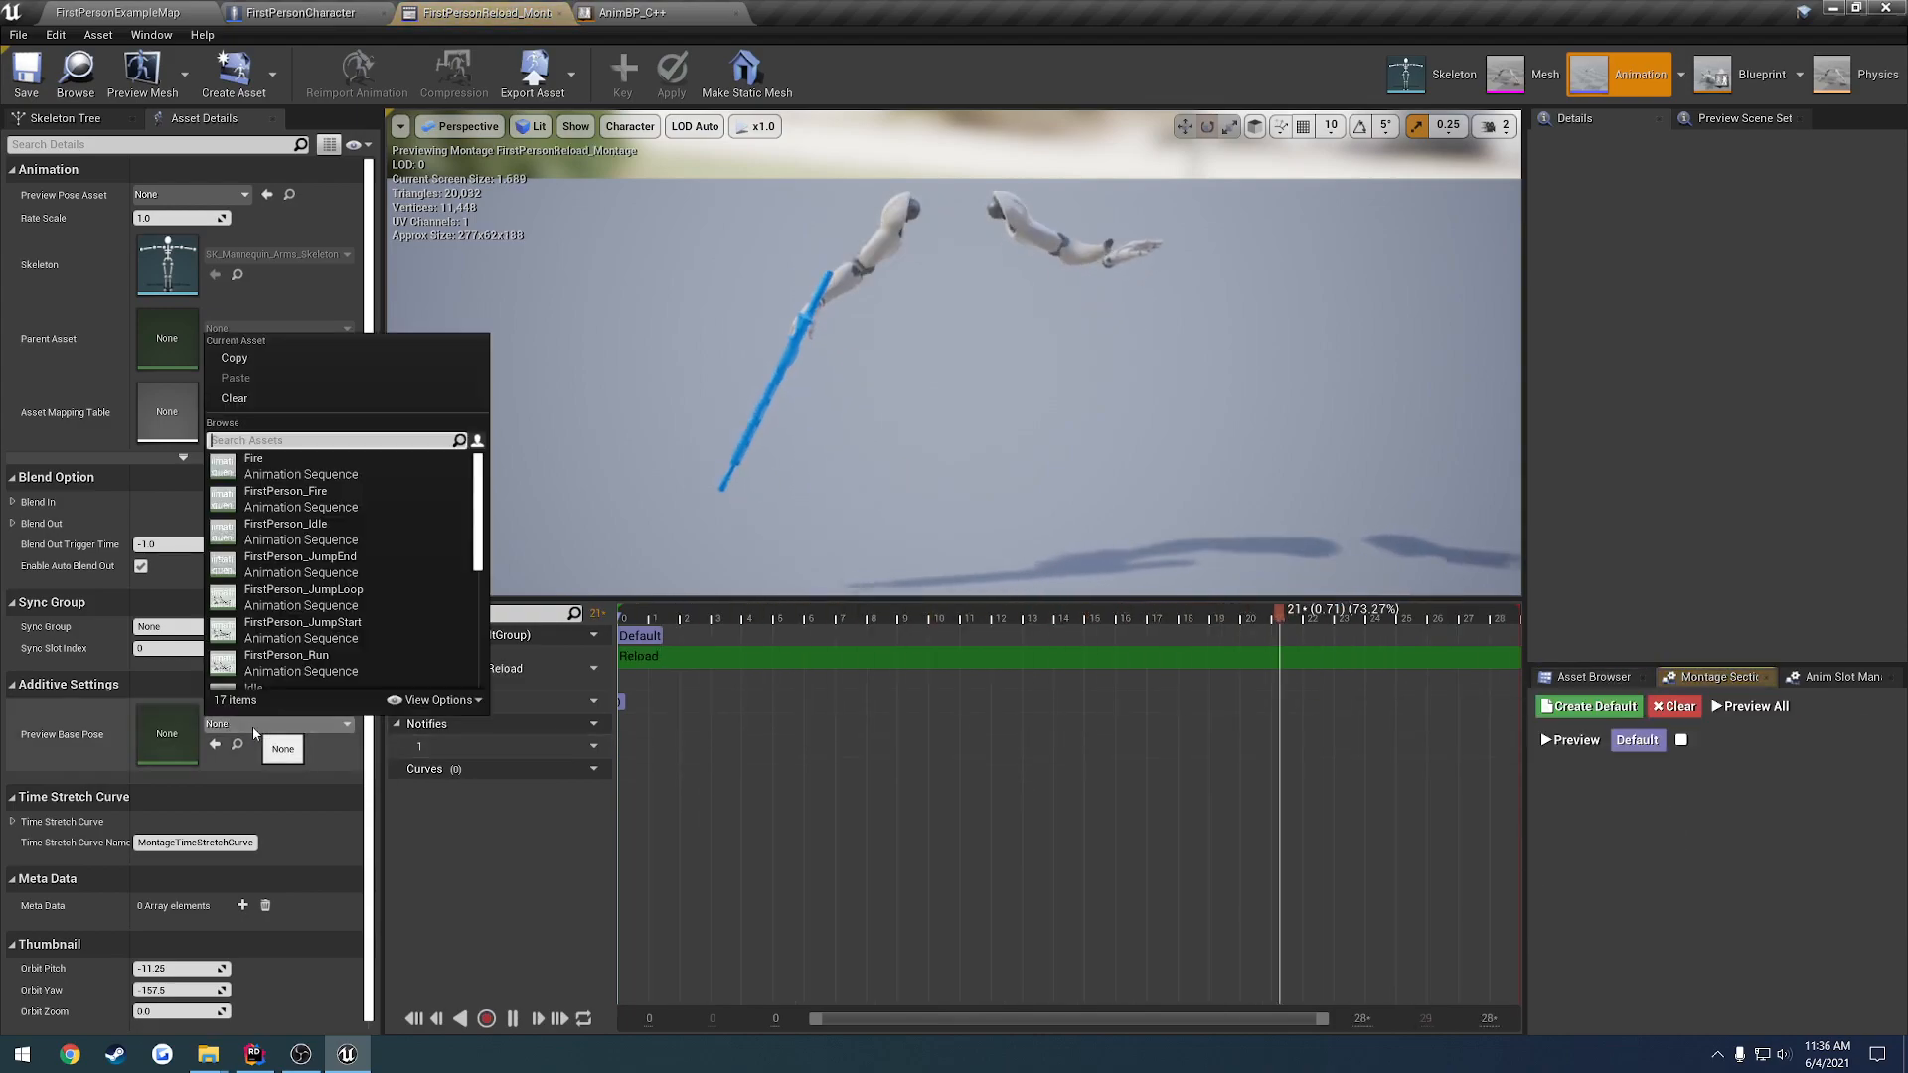
{"action": "mouse_move", "coordinate": [257, 660]}
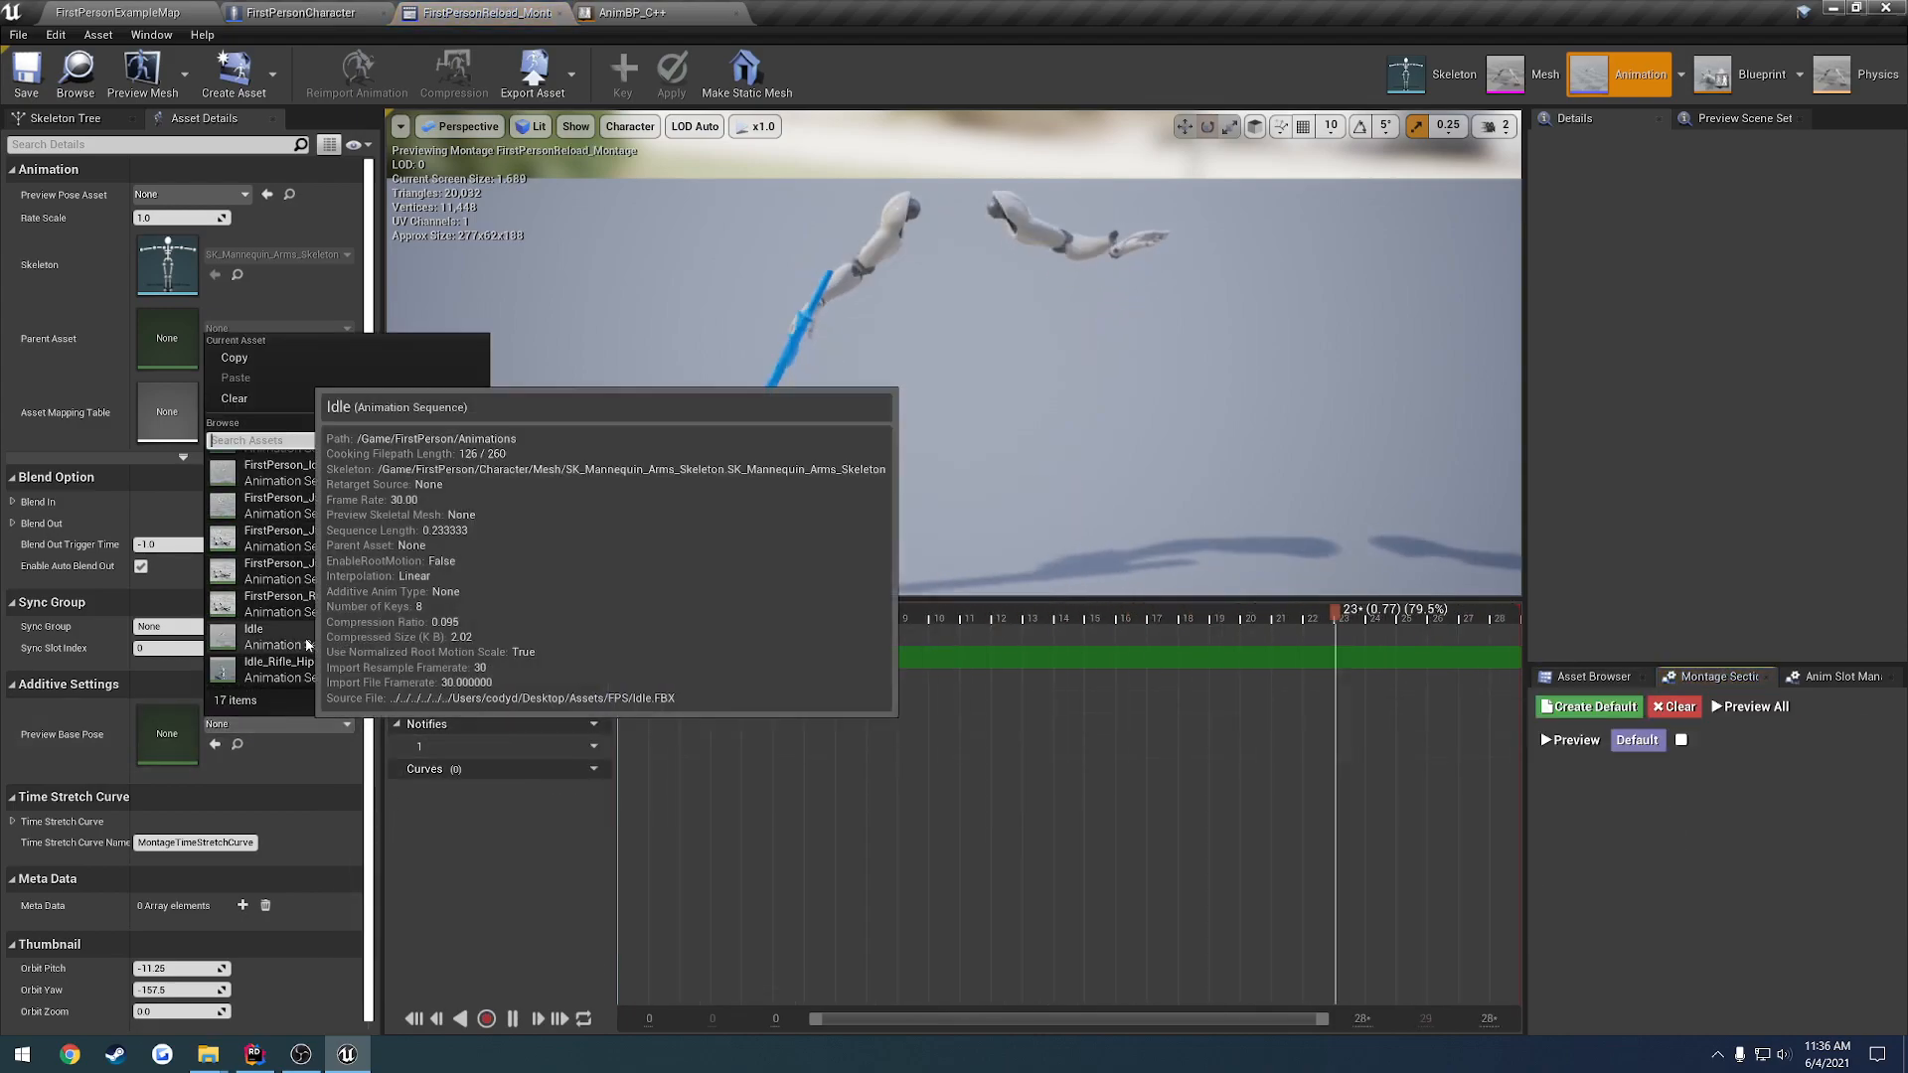
{"action": "left_click", "coordinate": [252, 626]}
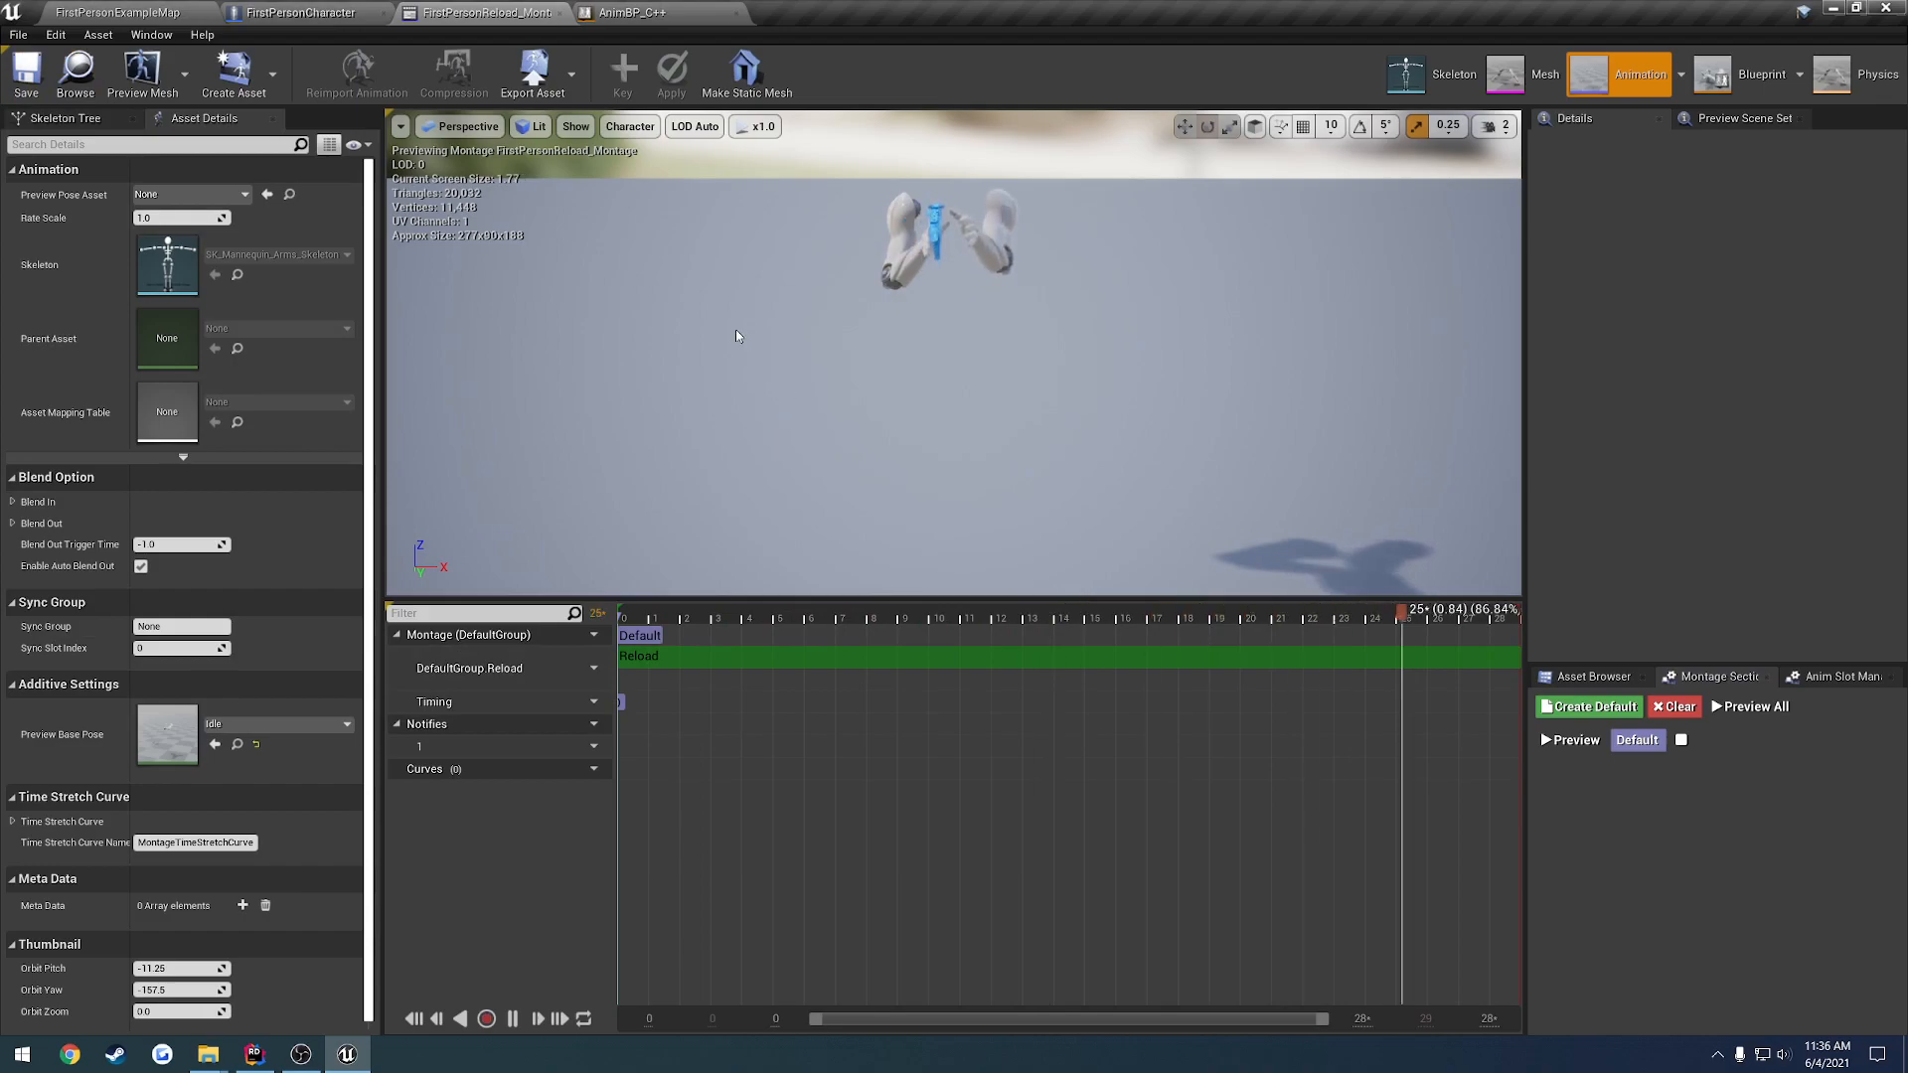
{"action": "left_click", "coordinate": [622, 12]}
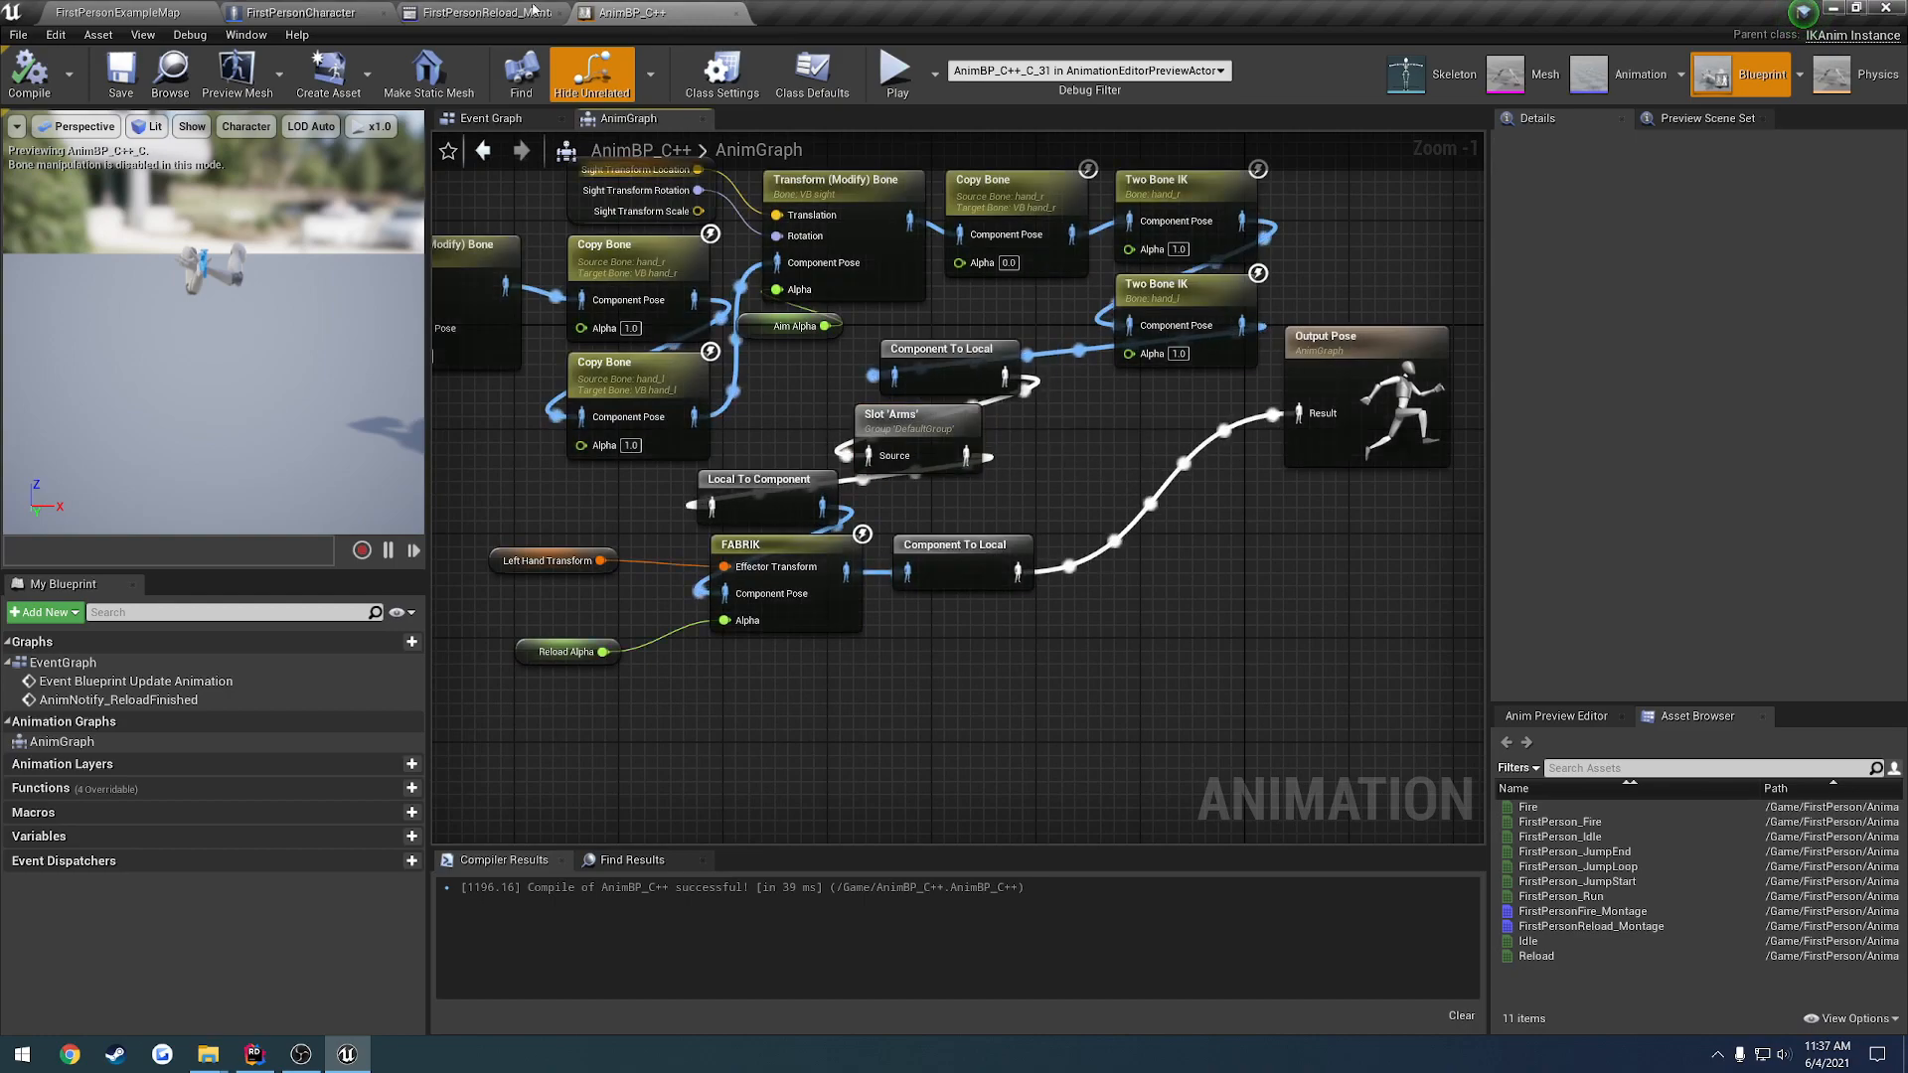
{"action": "left_click", "coordinate": [481, 12]}
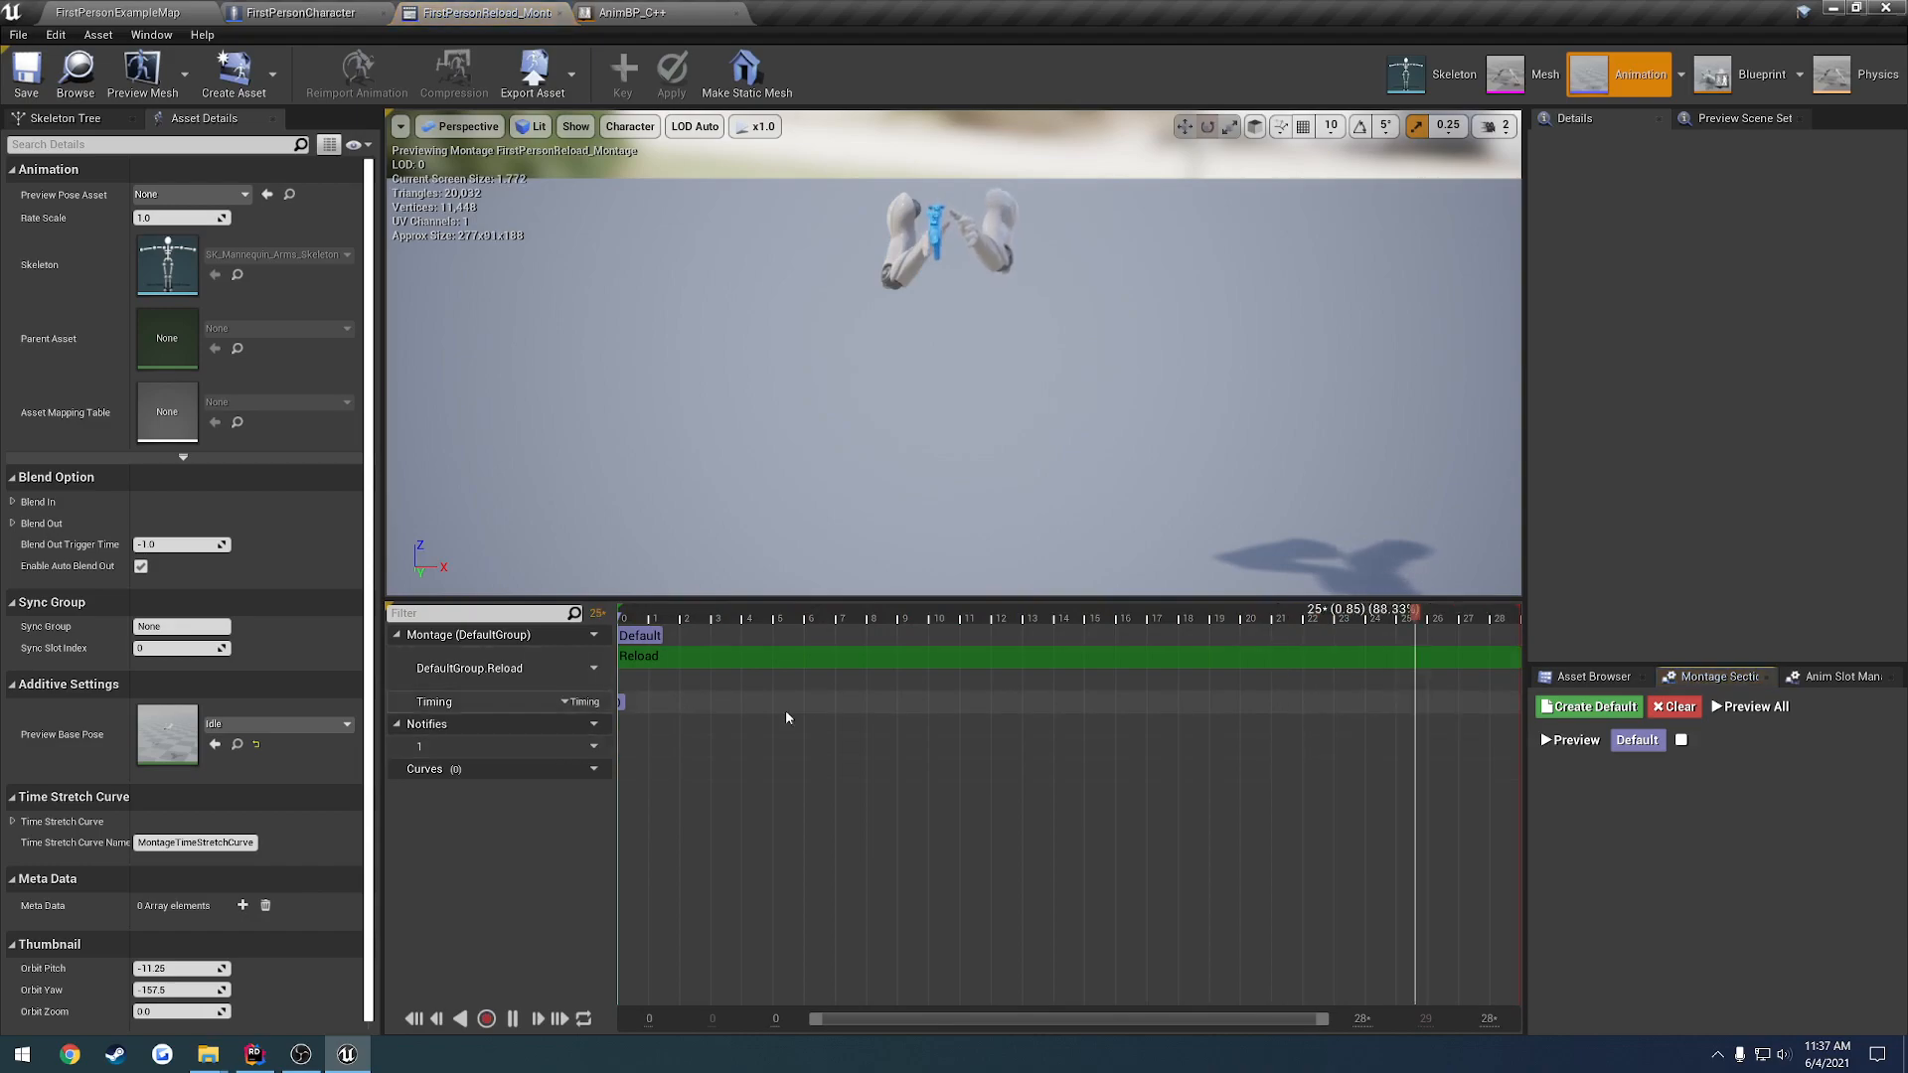
{"action": "left_click", "coordinate": [479, 12]}
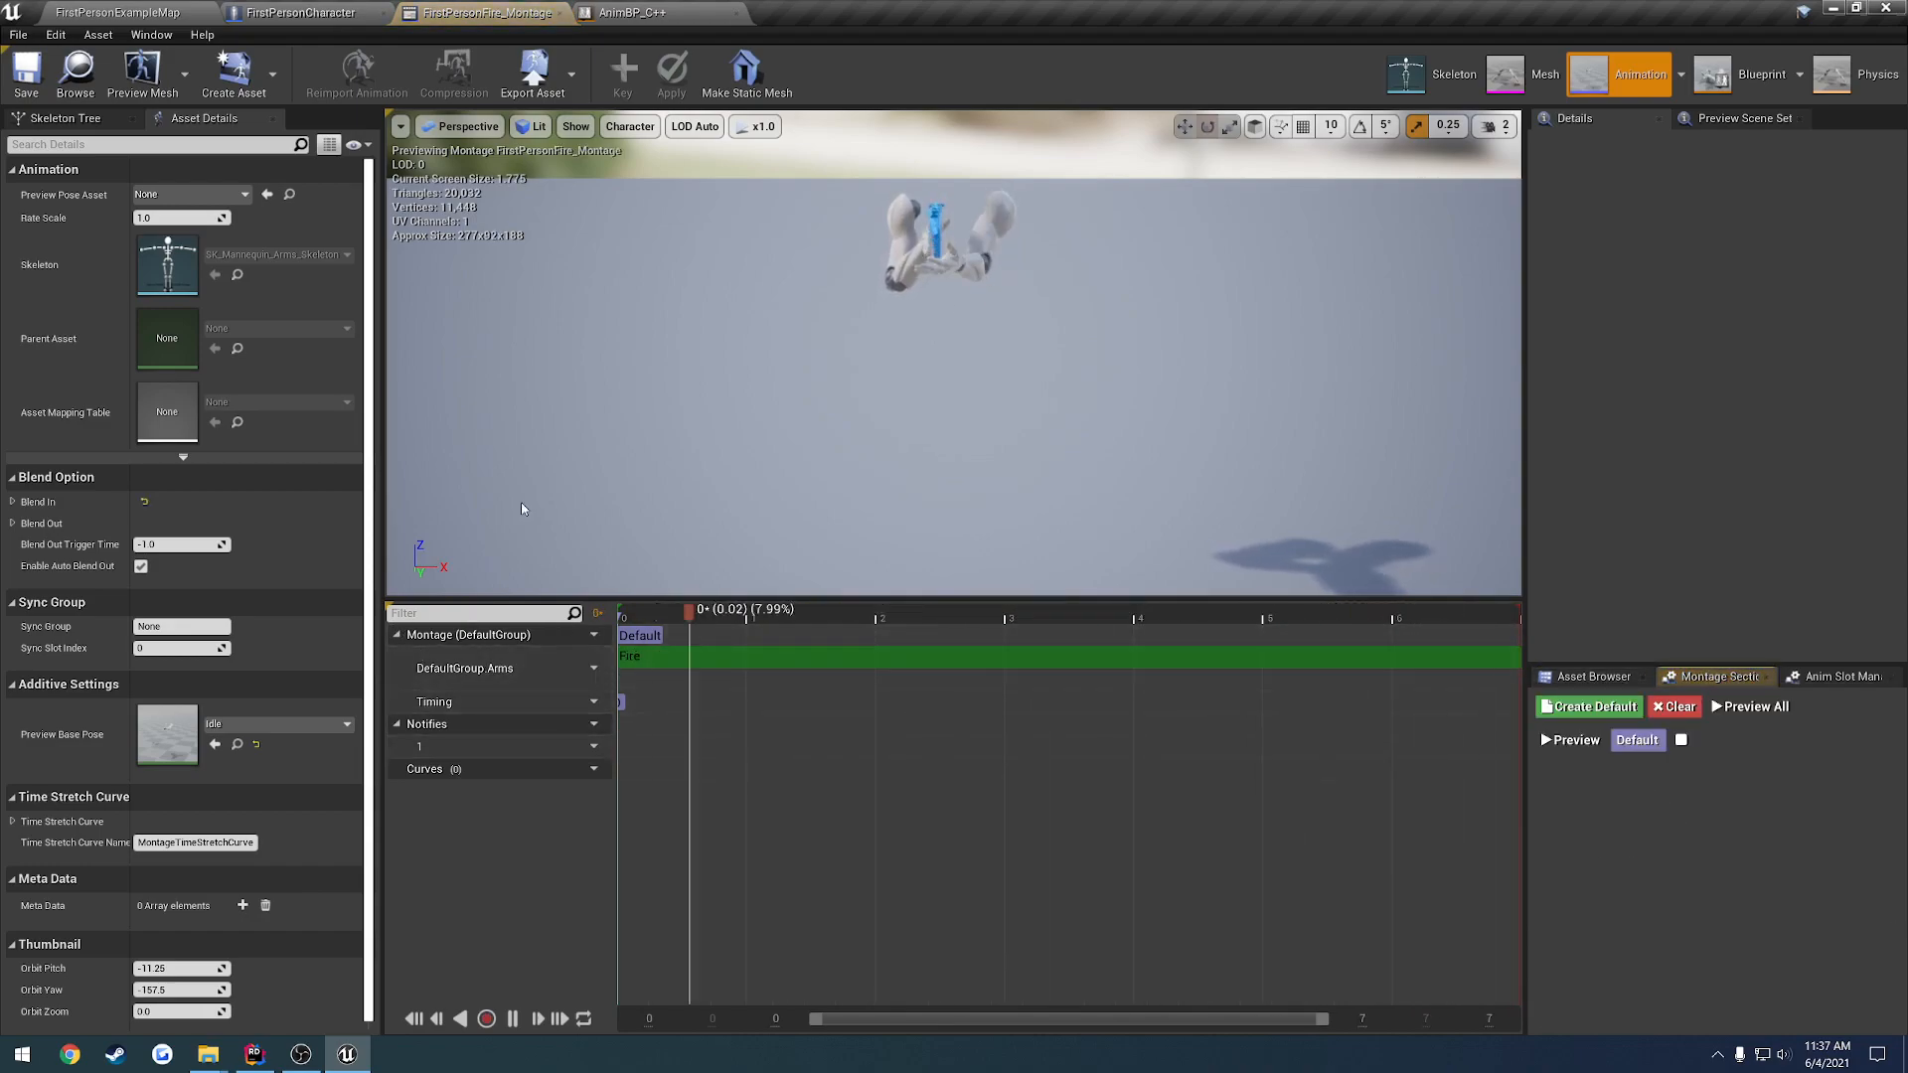
{"action": "left_click", "coordinate": [109, 12]}
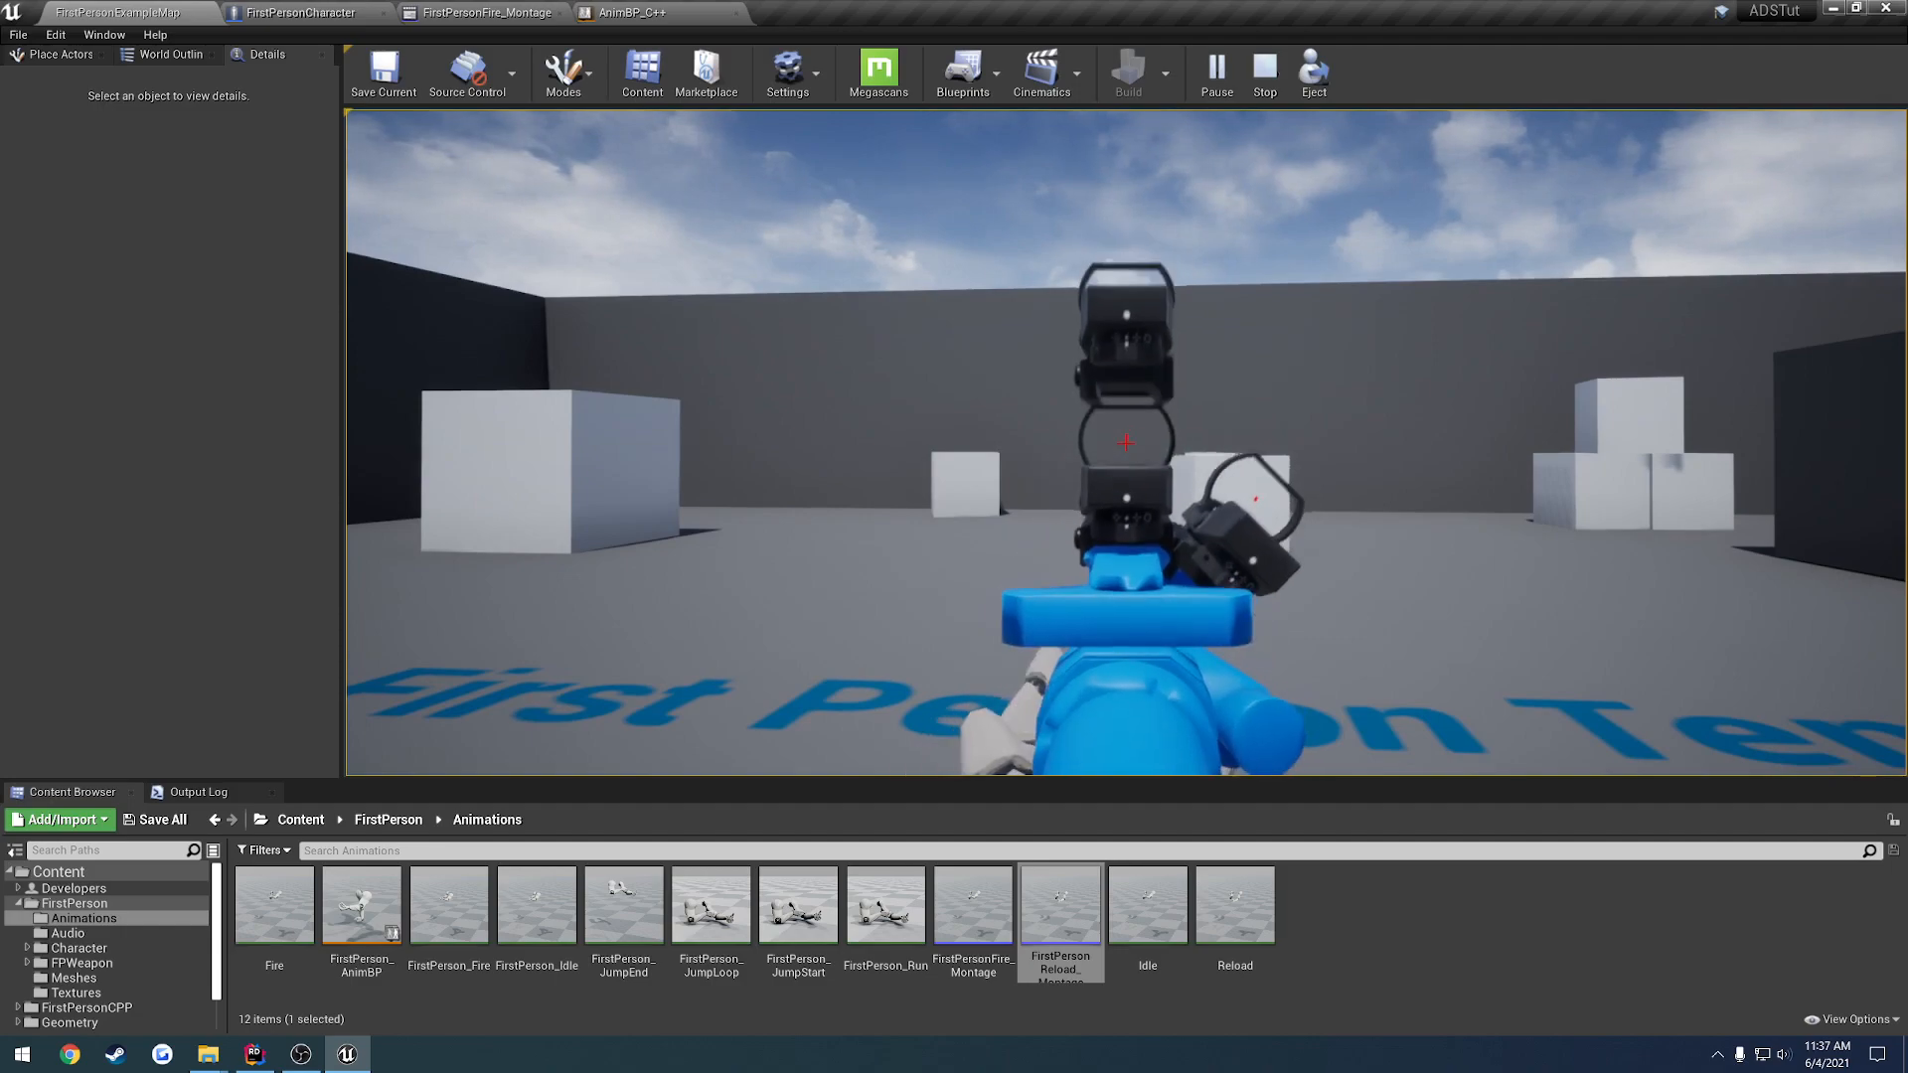
Bring up the arms animation blueprint's AnimGraph after the play test
{"action": "left_click", "coordinate": [658, 12]}
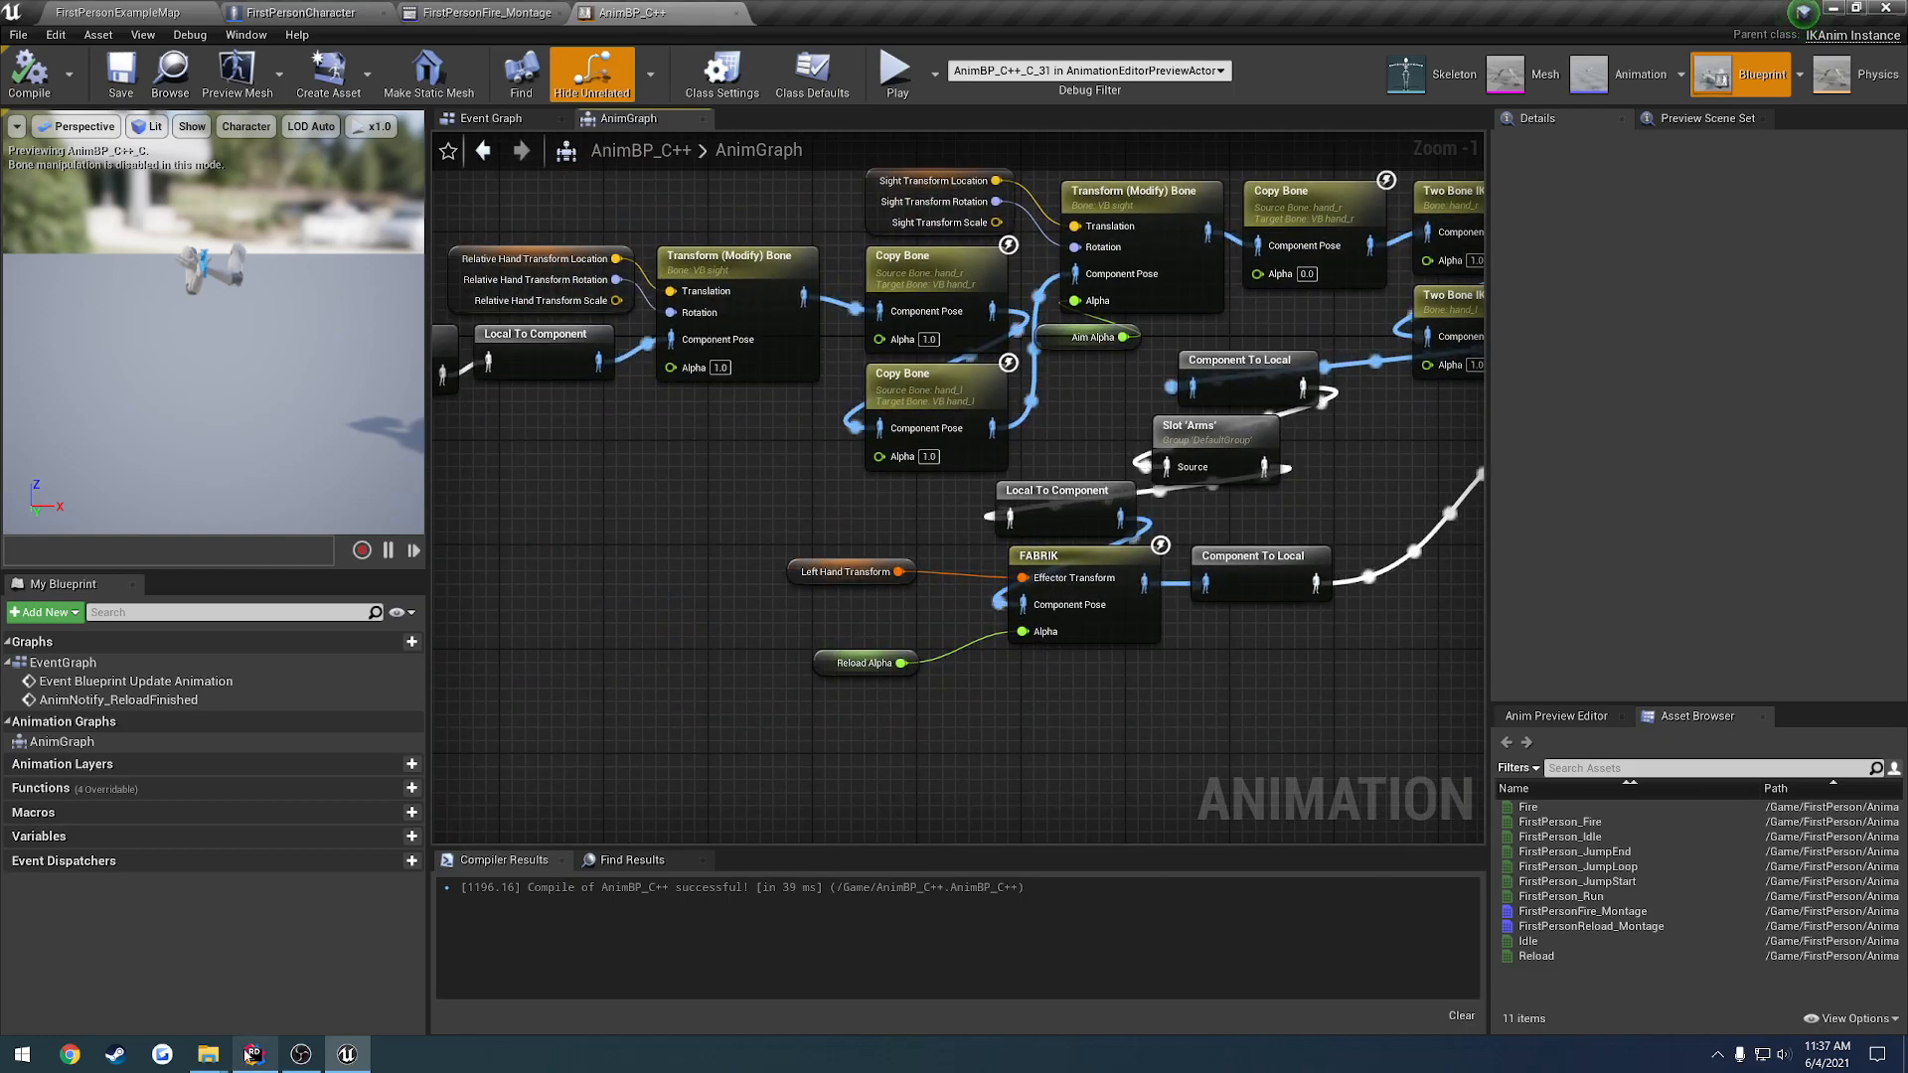
Declare a UAnimMontage* ReloadAnimation UPROPERTY in the character header
{"action": "left_click", "coordinate": [253, 1054]}
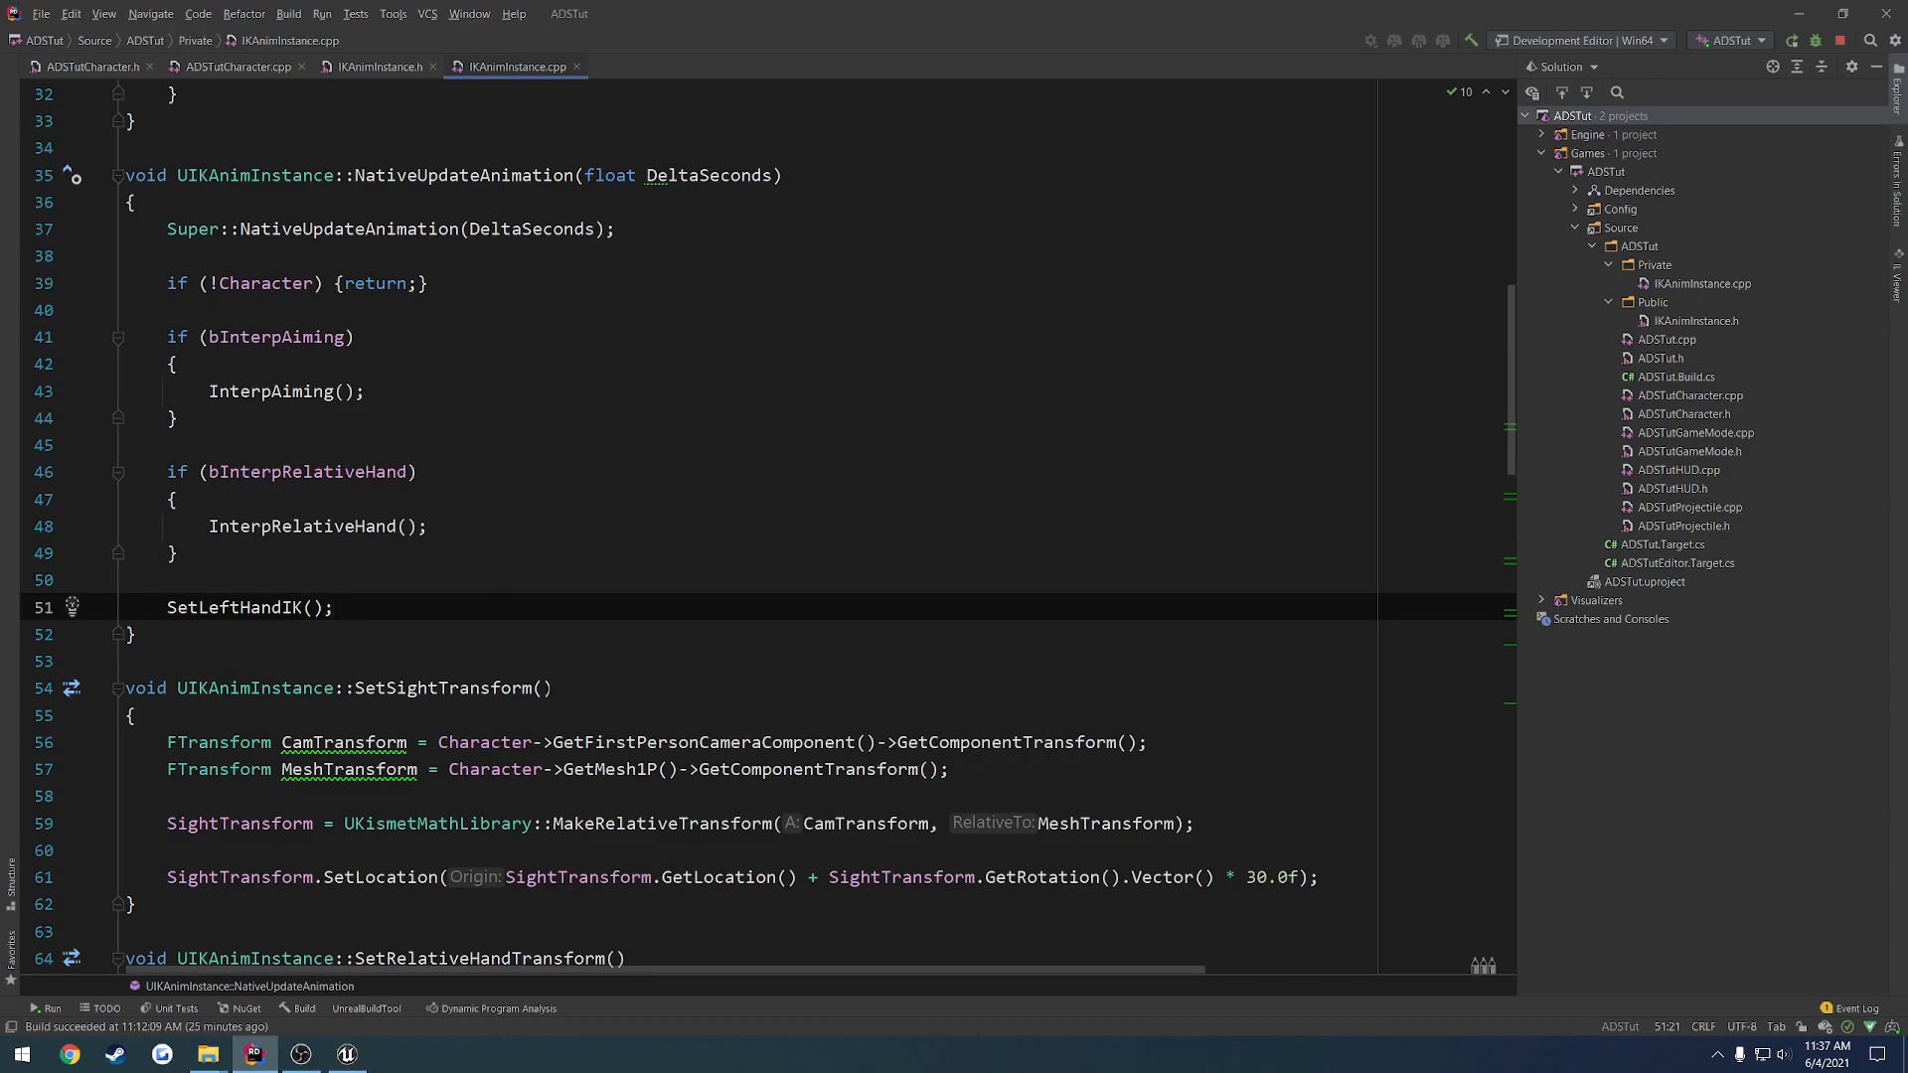
{"action": "scroll", "scroll_direction": "down", "scroll_amount": 3}
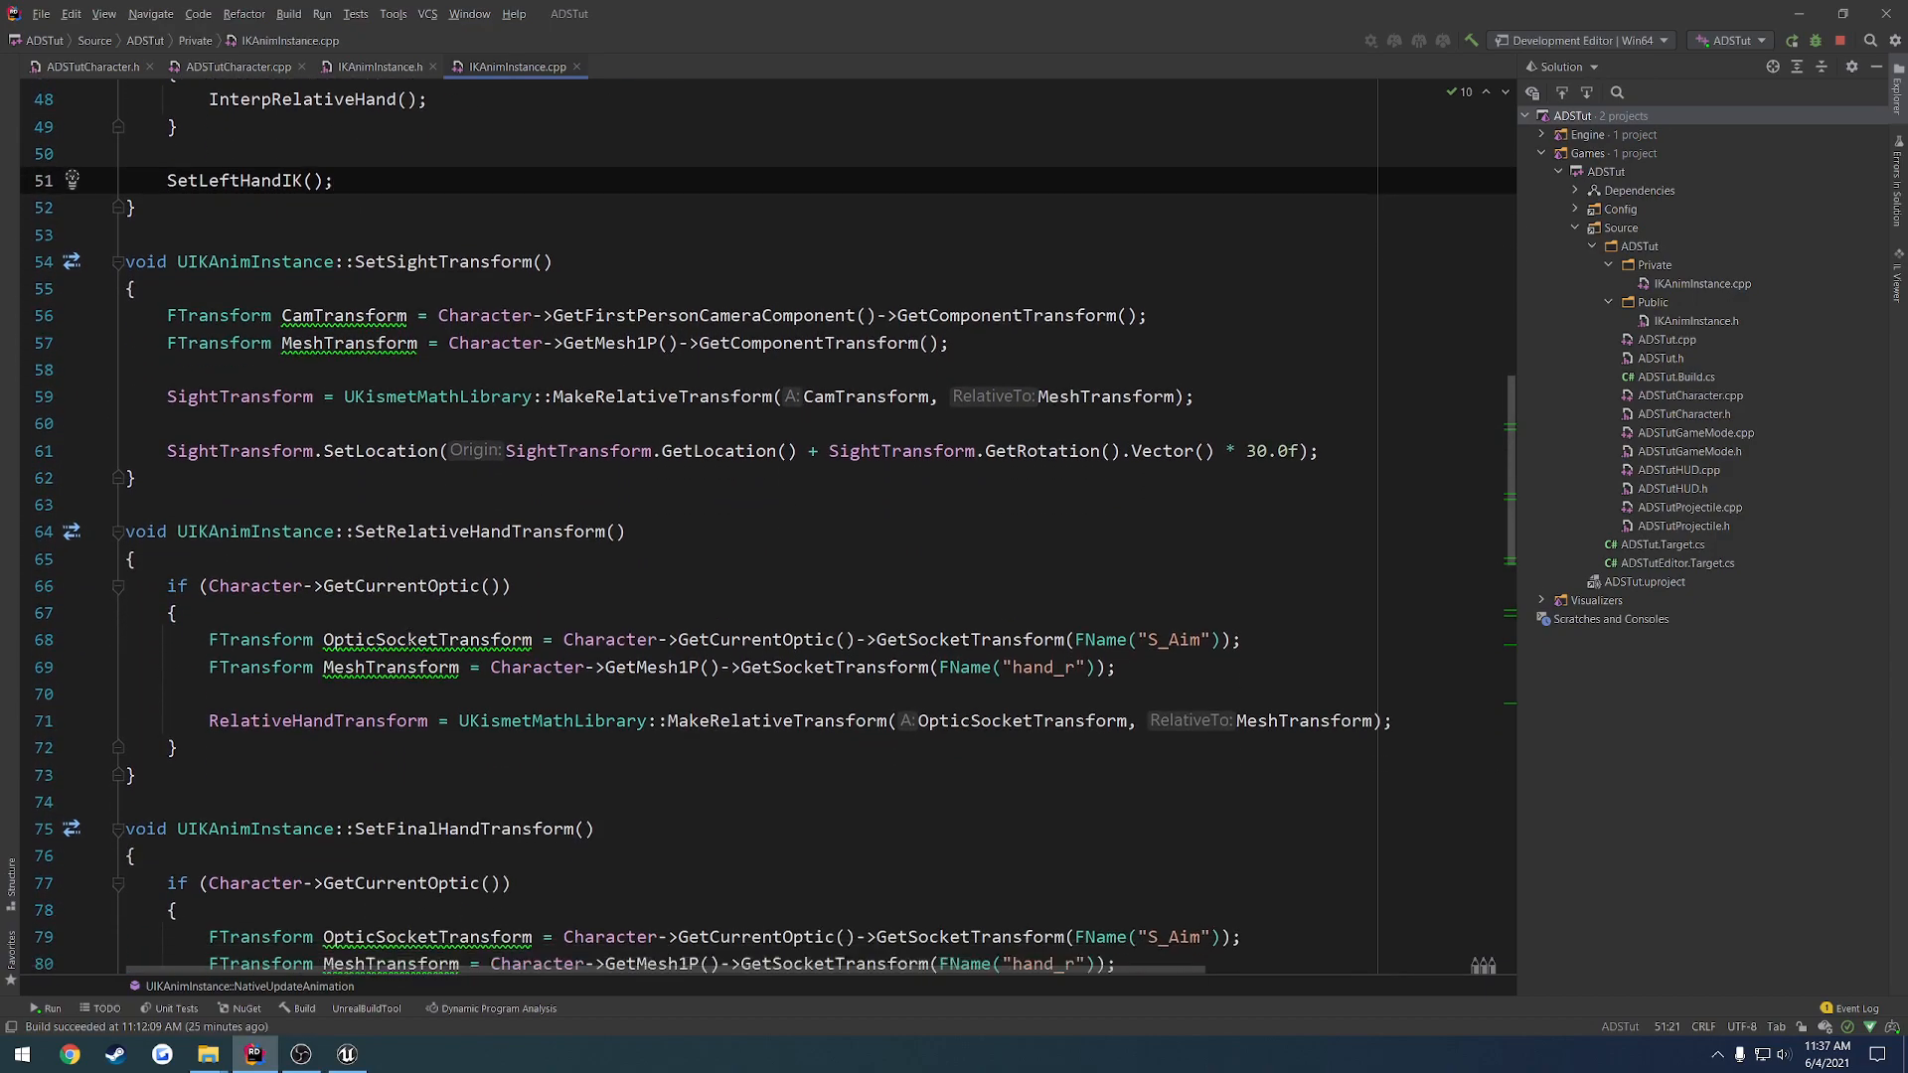
{"action": "left_click", "coordinate": [239, 67]}
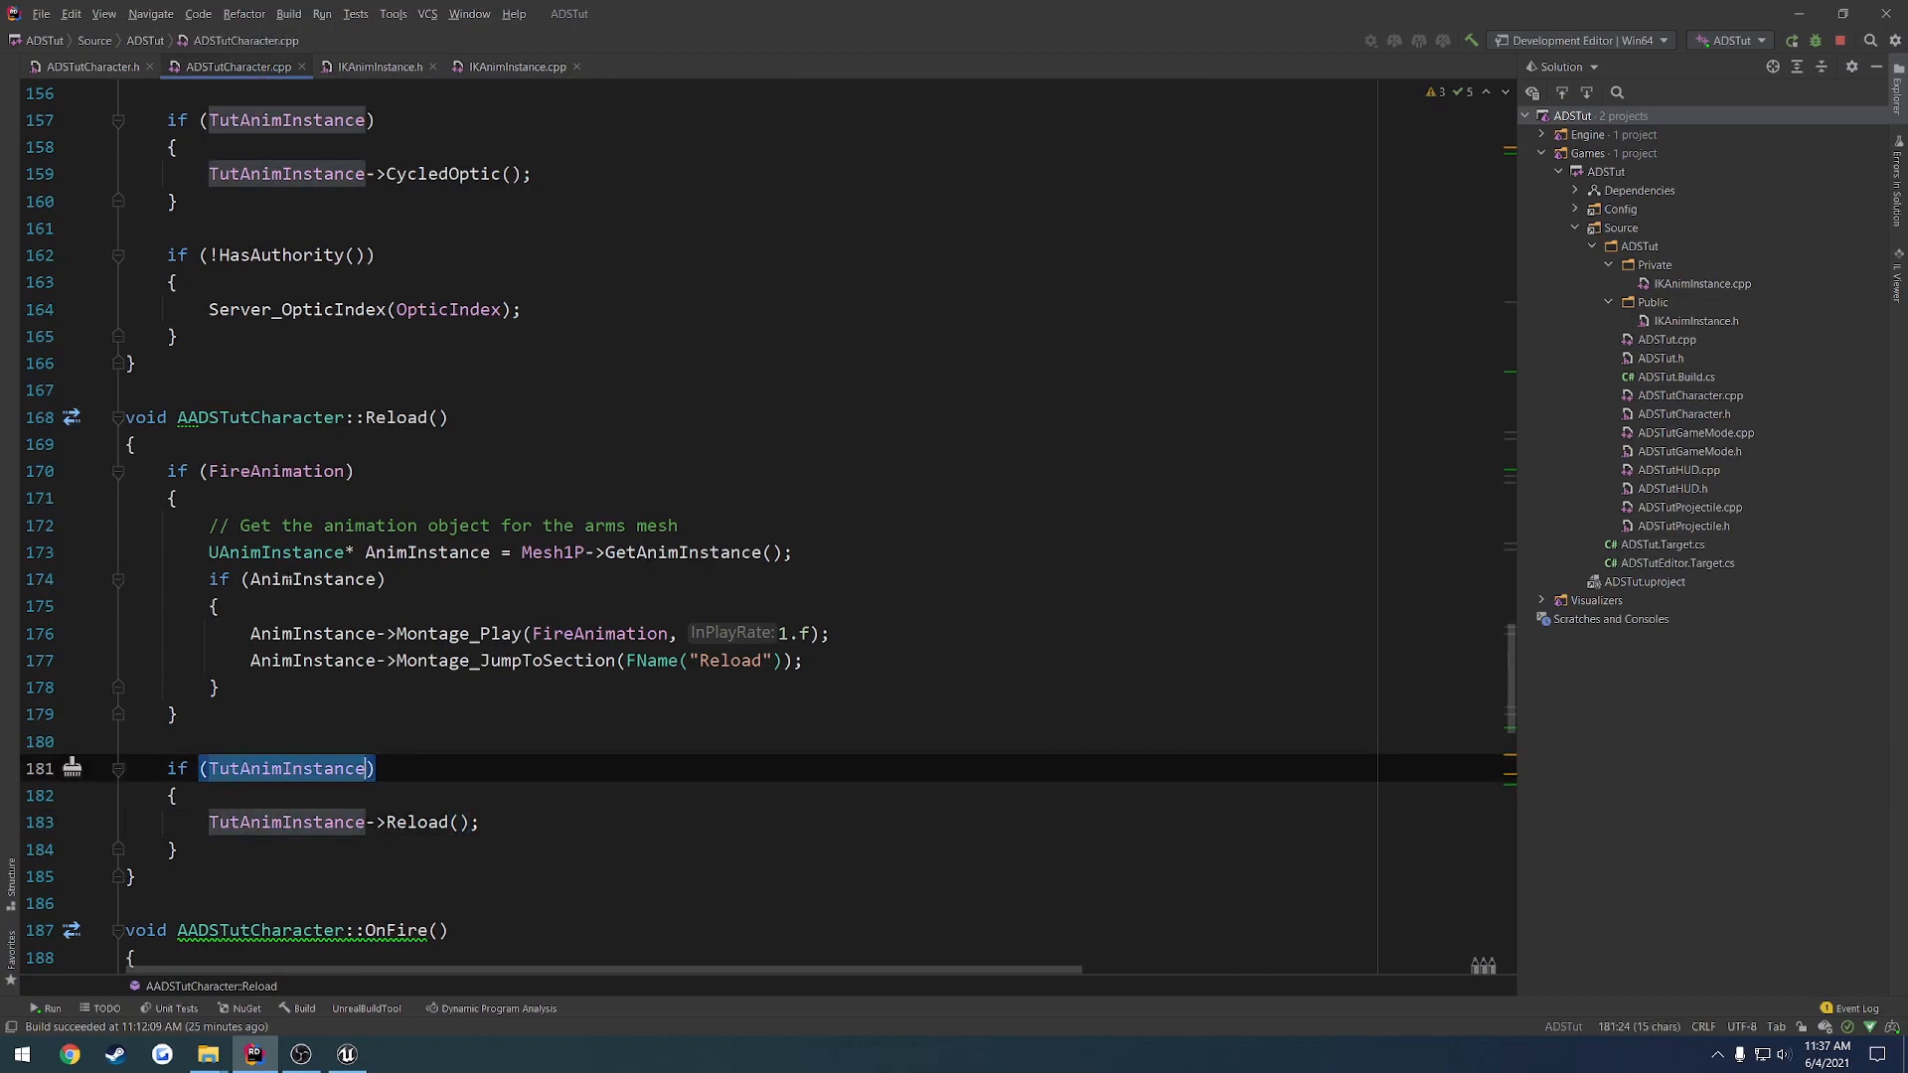
{"action": "double_click", "coordinate": [277, 471]}
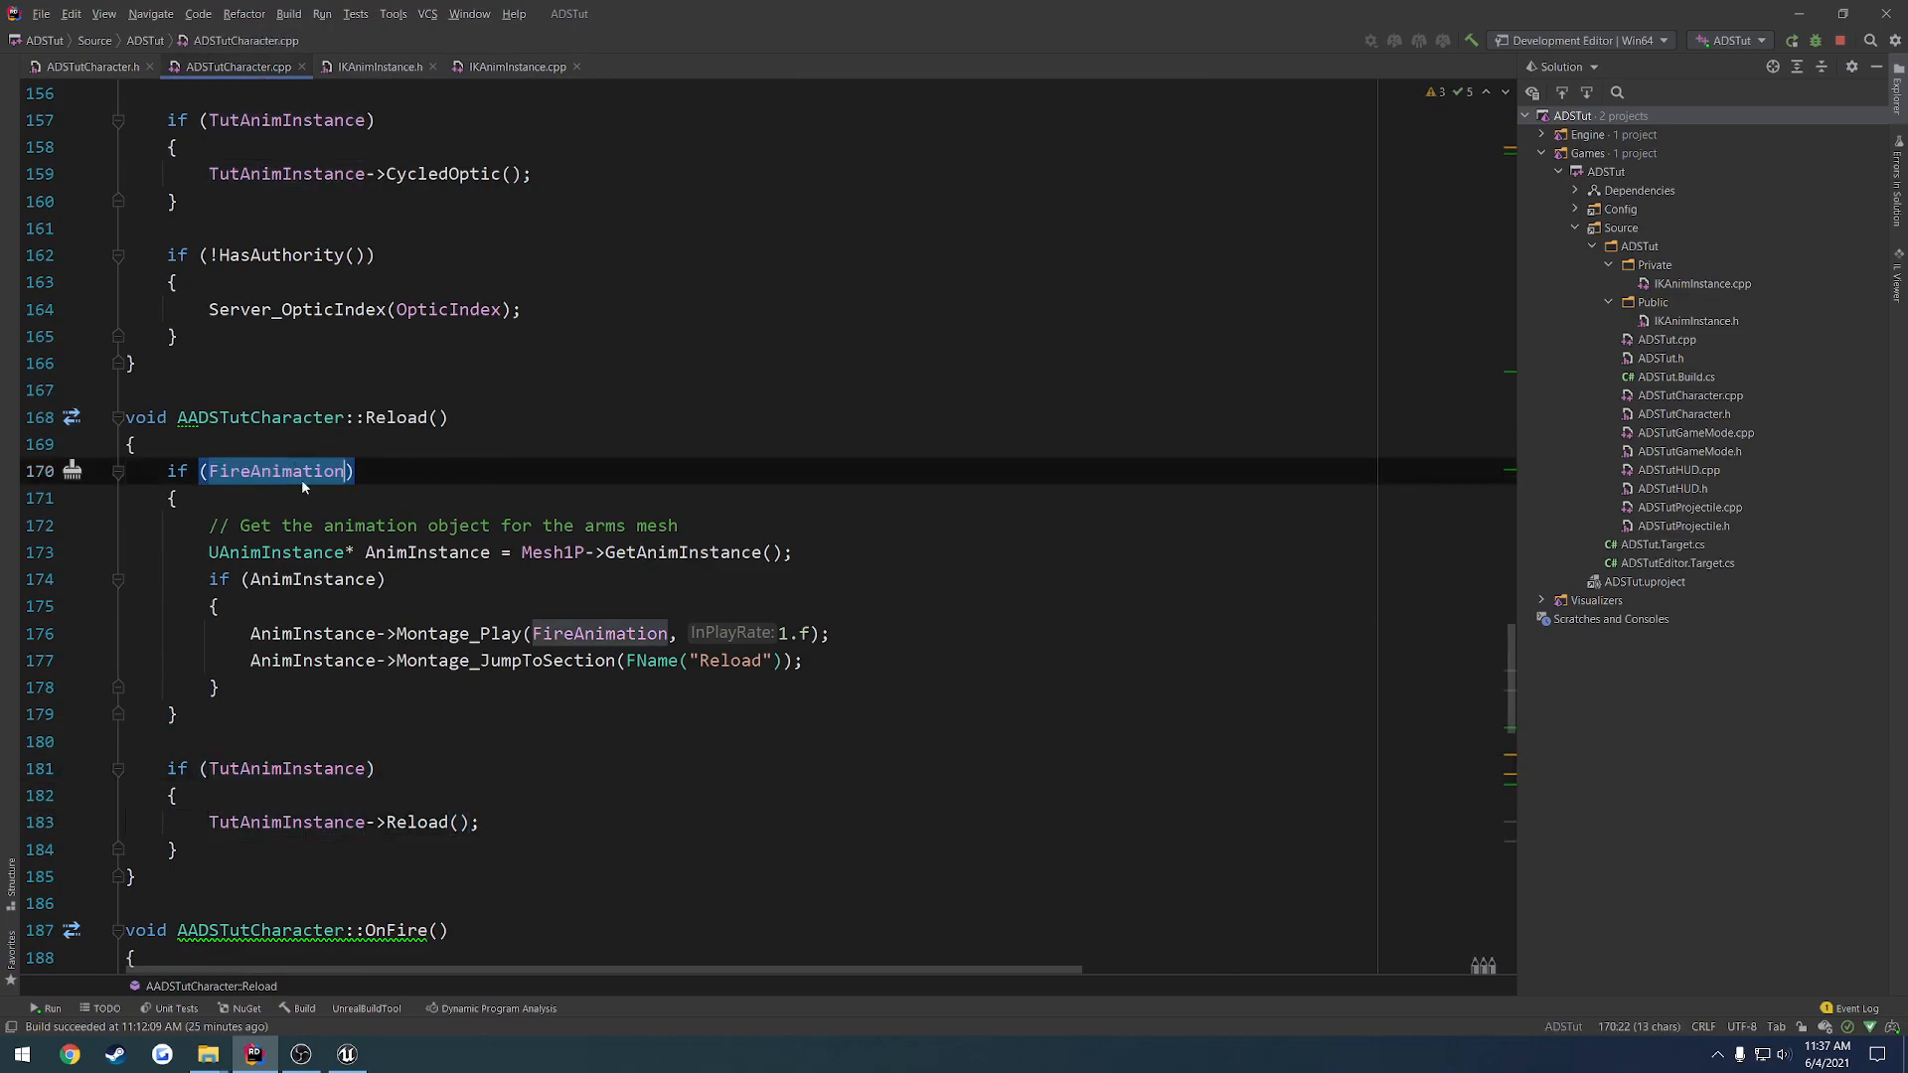
{"action": "left_click", "coordinate": [82, 66]}
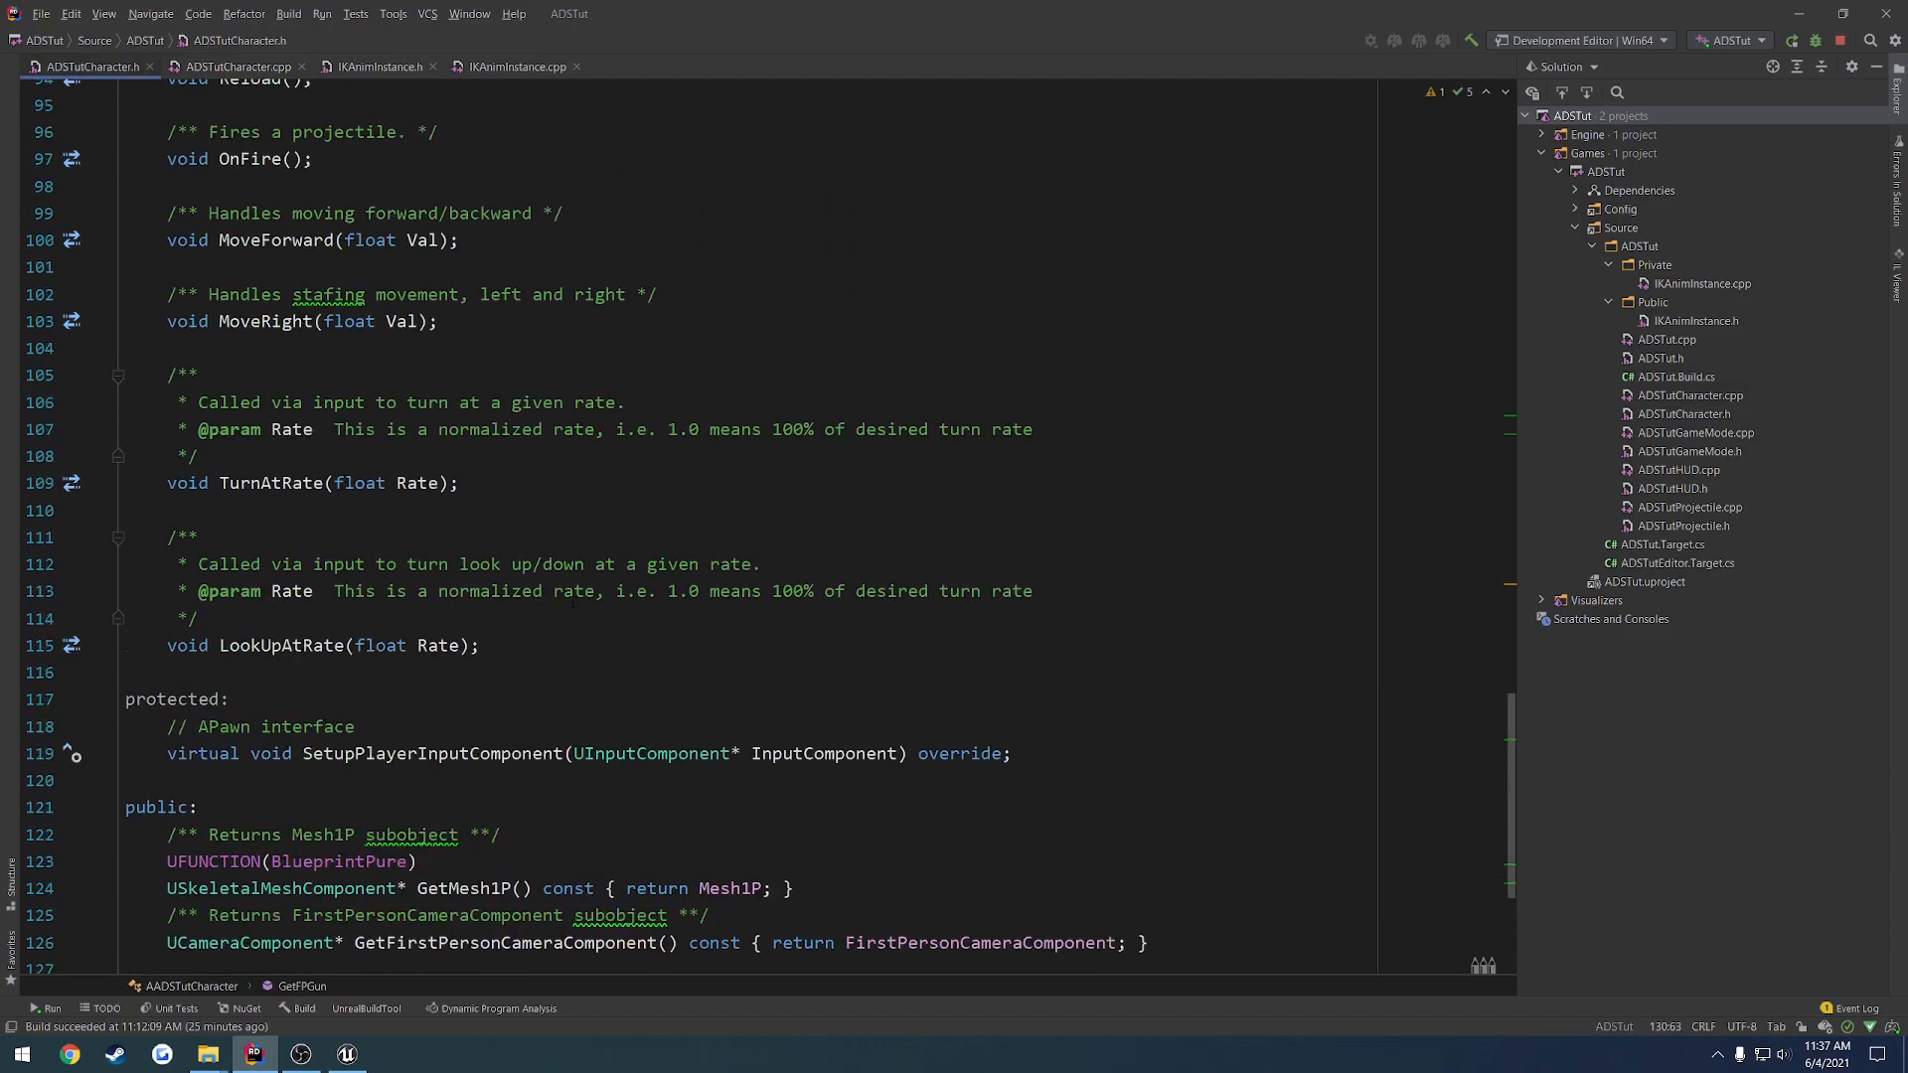
{"action": "scroll", "scroll_direction": "up", "scroll_amount": 3}
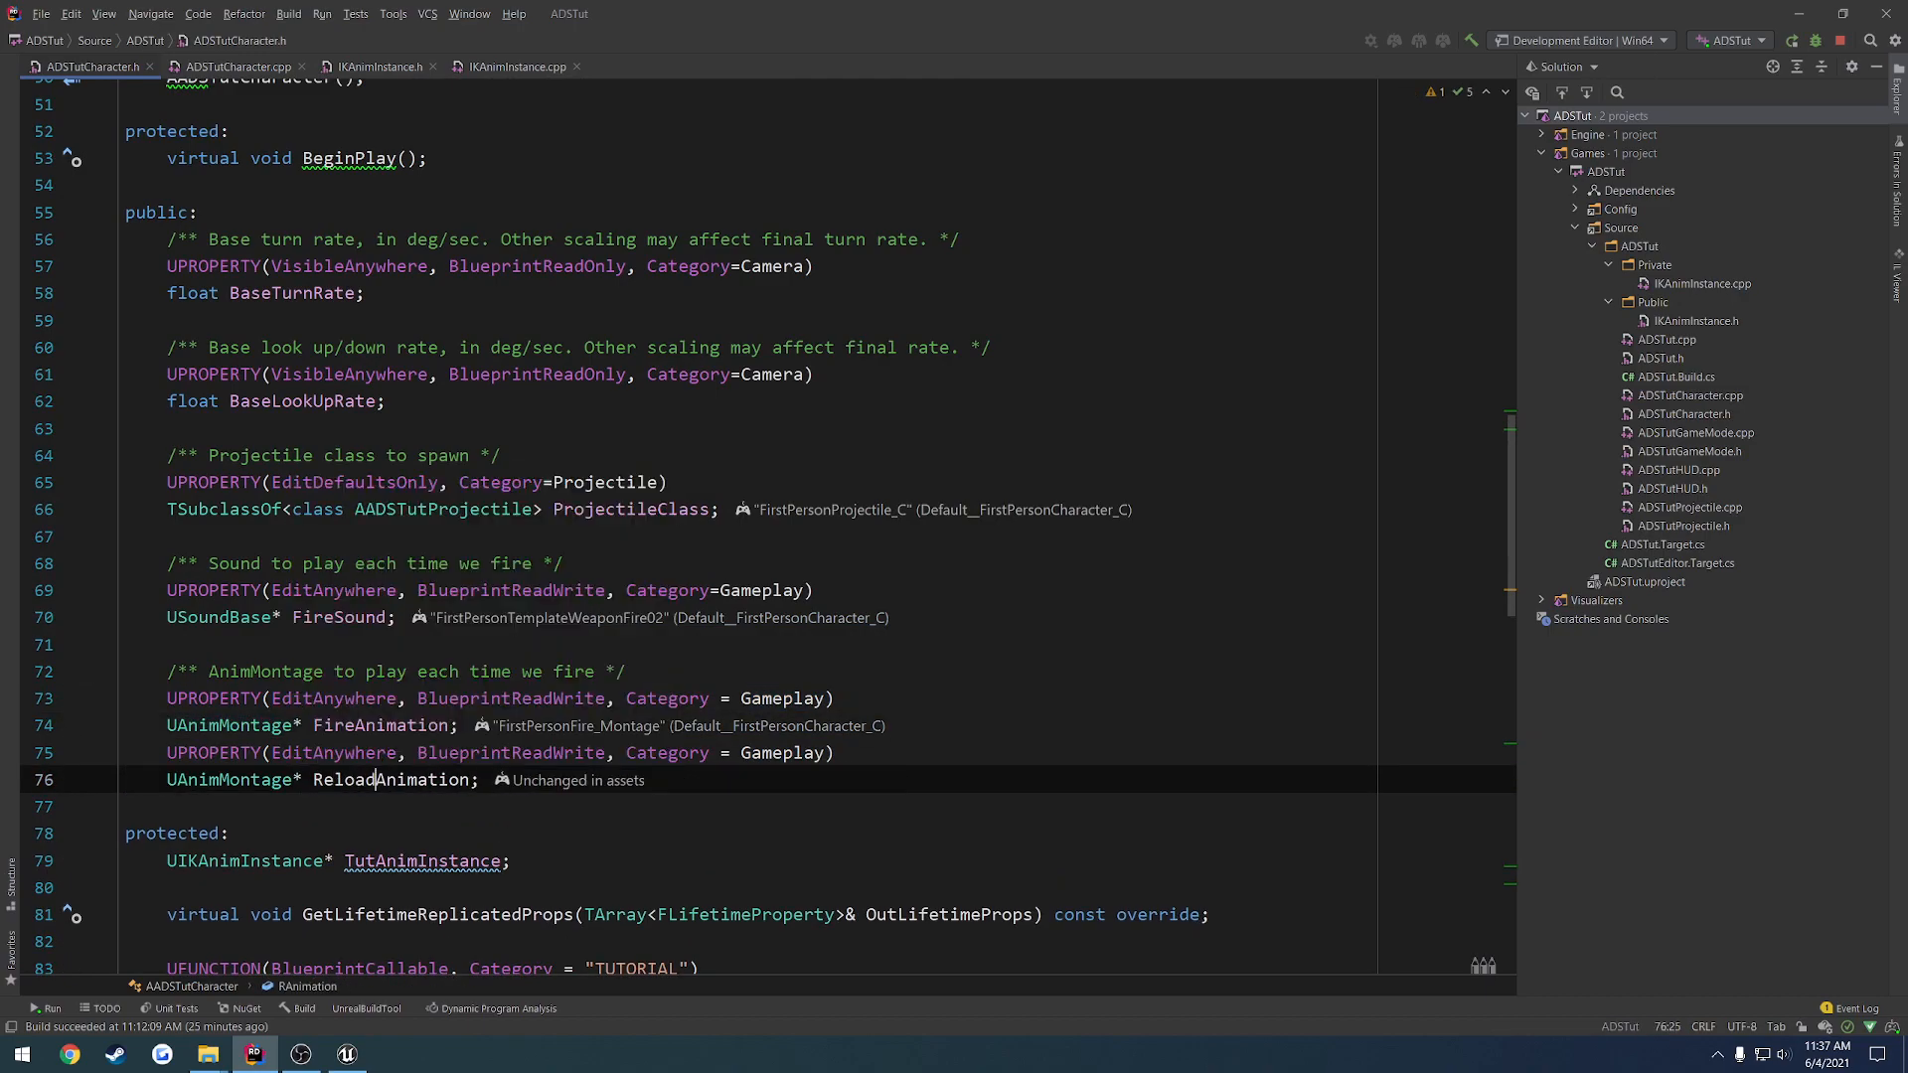
Make Reload() play ReloadAnimation instead of FireAnimation, then stop and rerun the build
{"action": "left_click", "coordinate": [236, 68]}
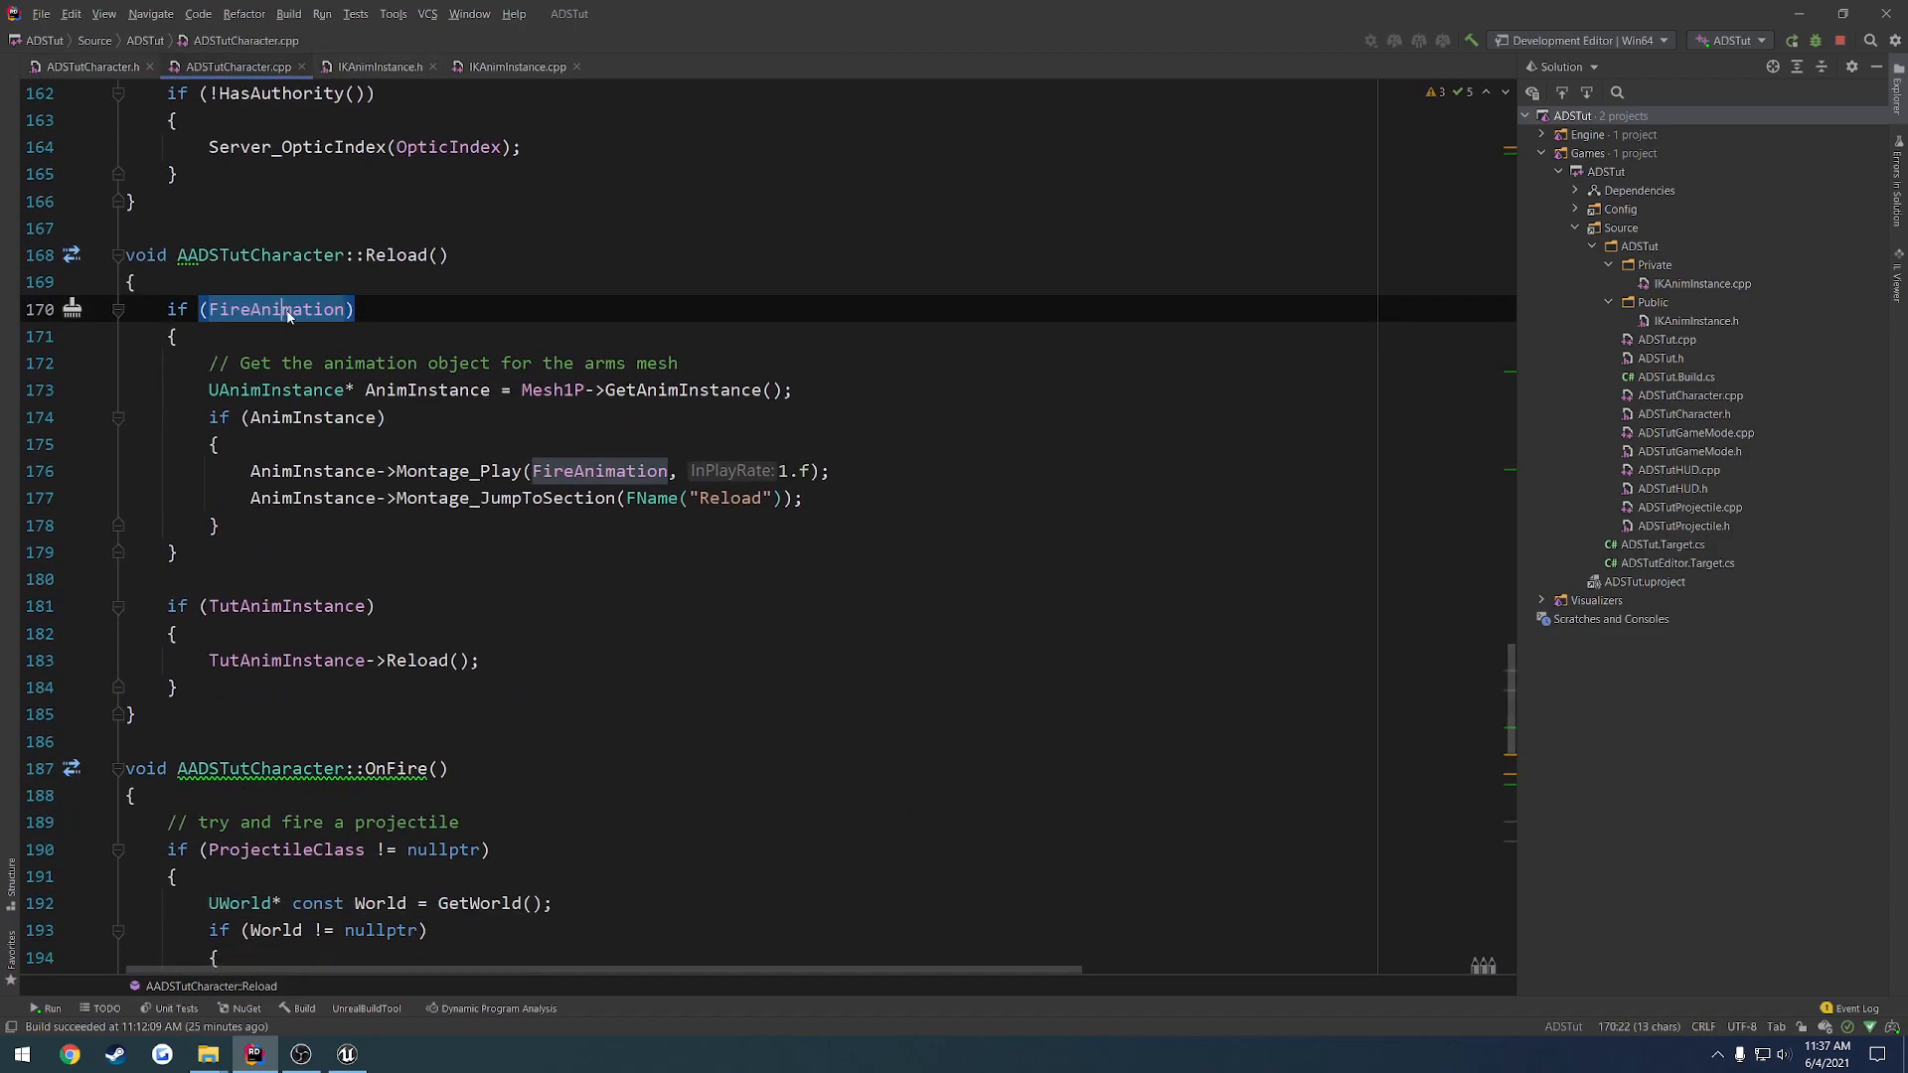
{"action": "type", "text": "ReloadAnimation"}
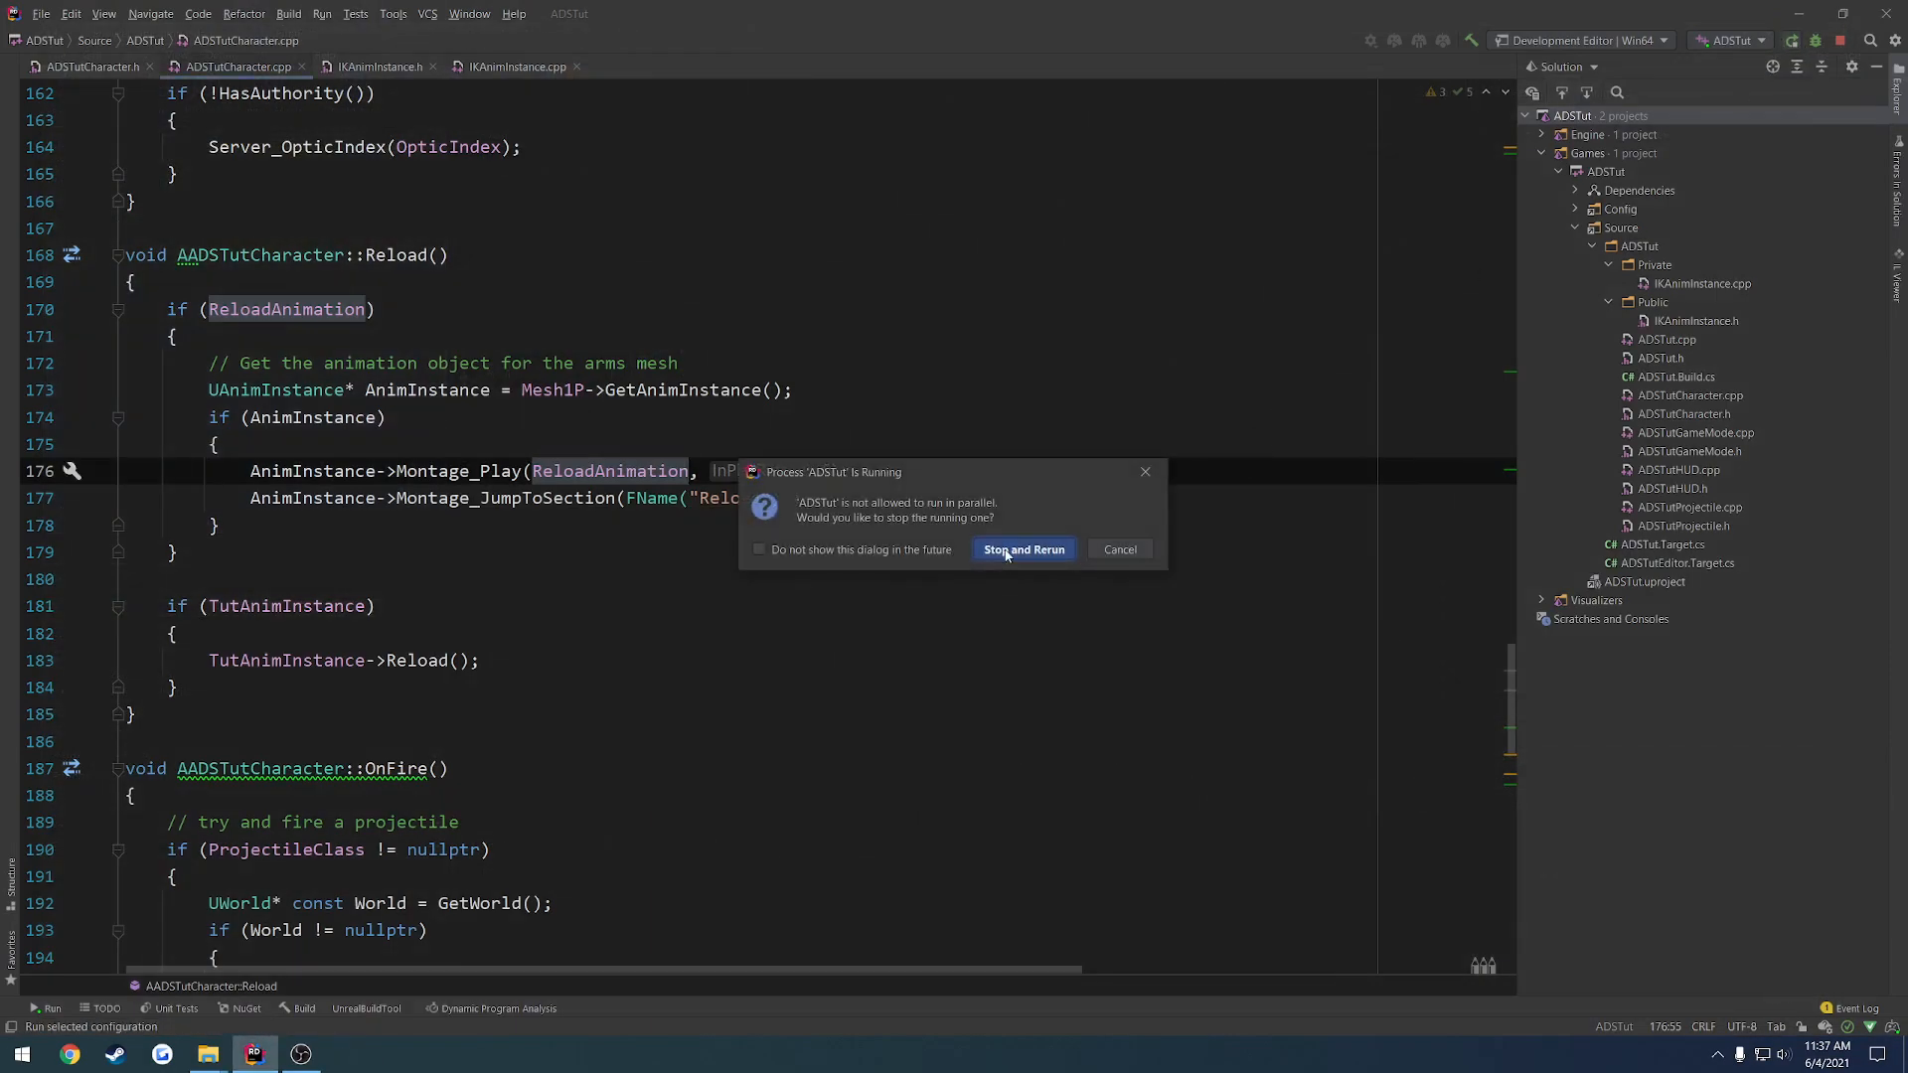
{"action": "left_click", "coordinate": [1022, 549]}
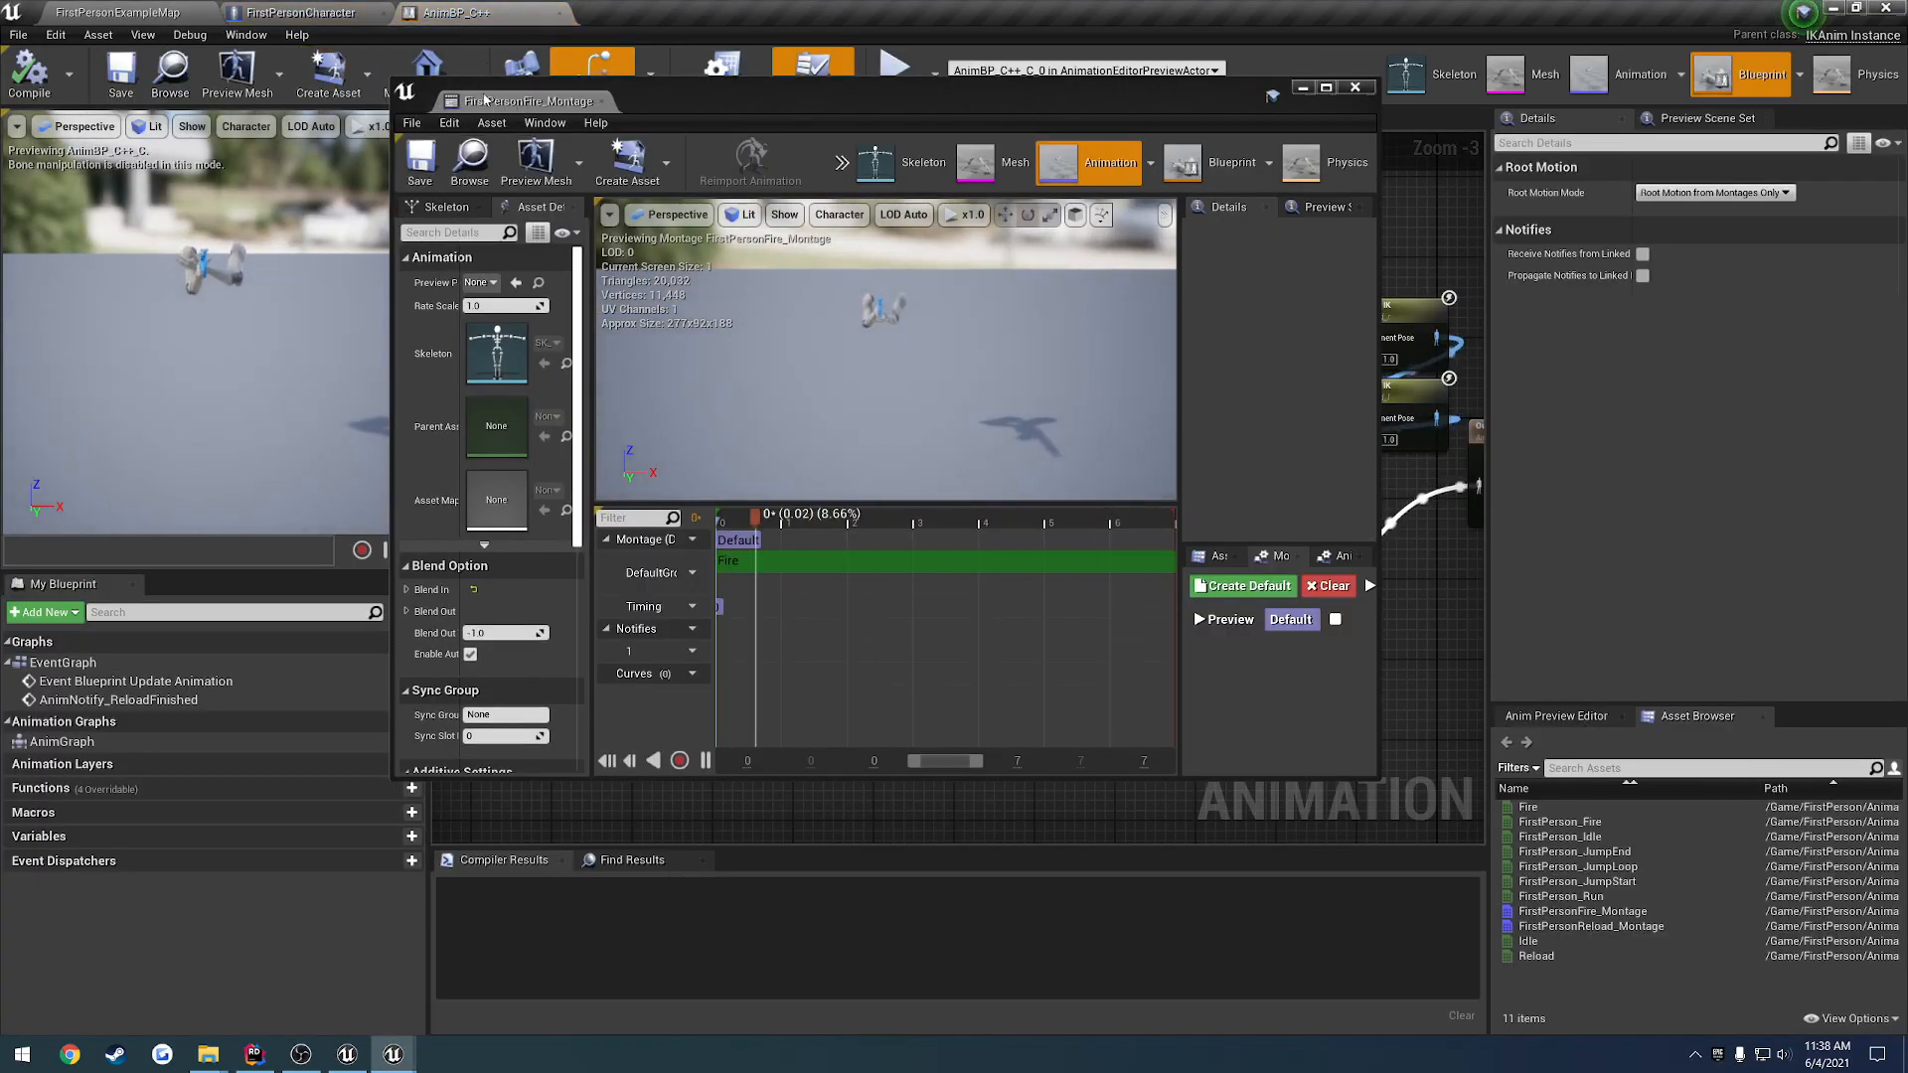
Set FirstPersonCharacter's Reload Animation to the reload montage and play-test reloading while aiming
{"action": "left_click", "coordinate": [289, 12]}
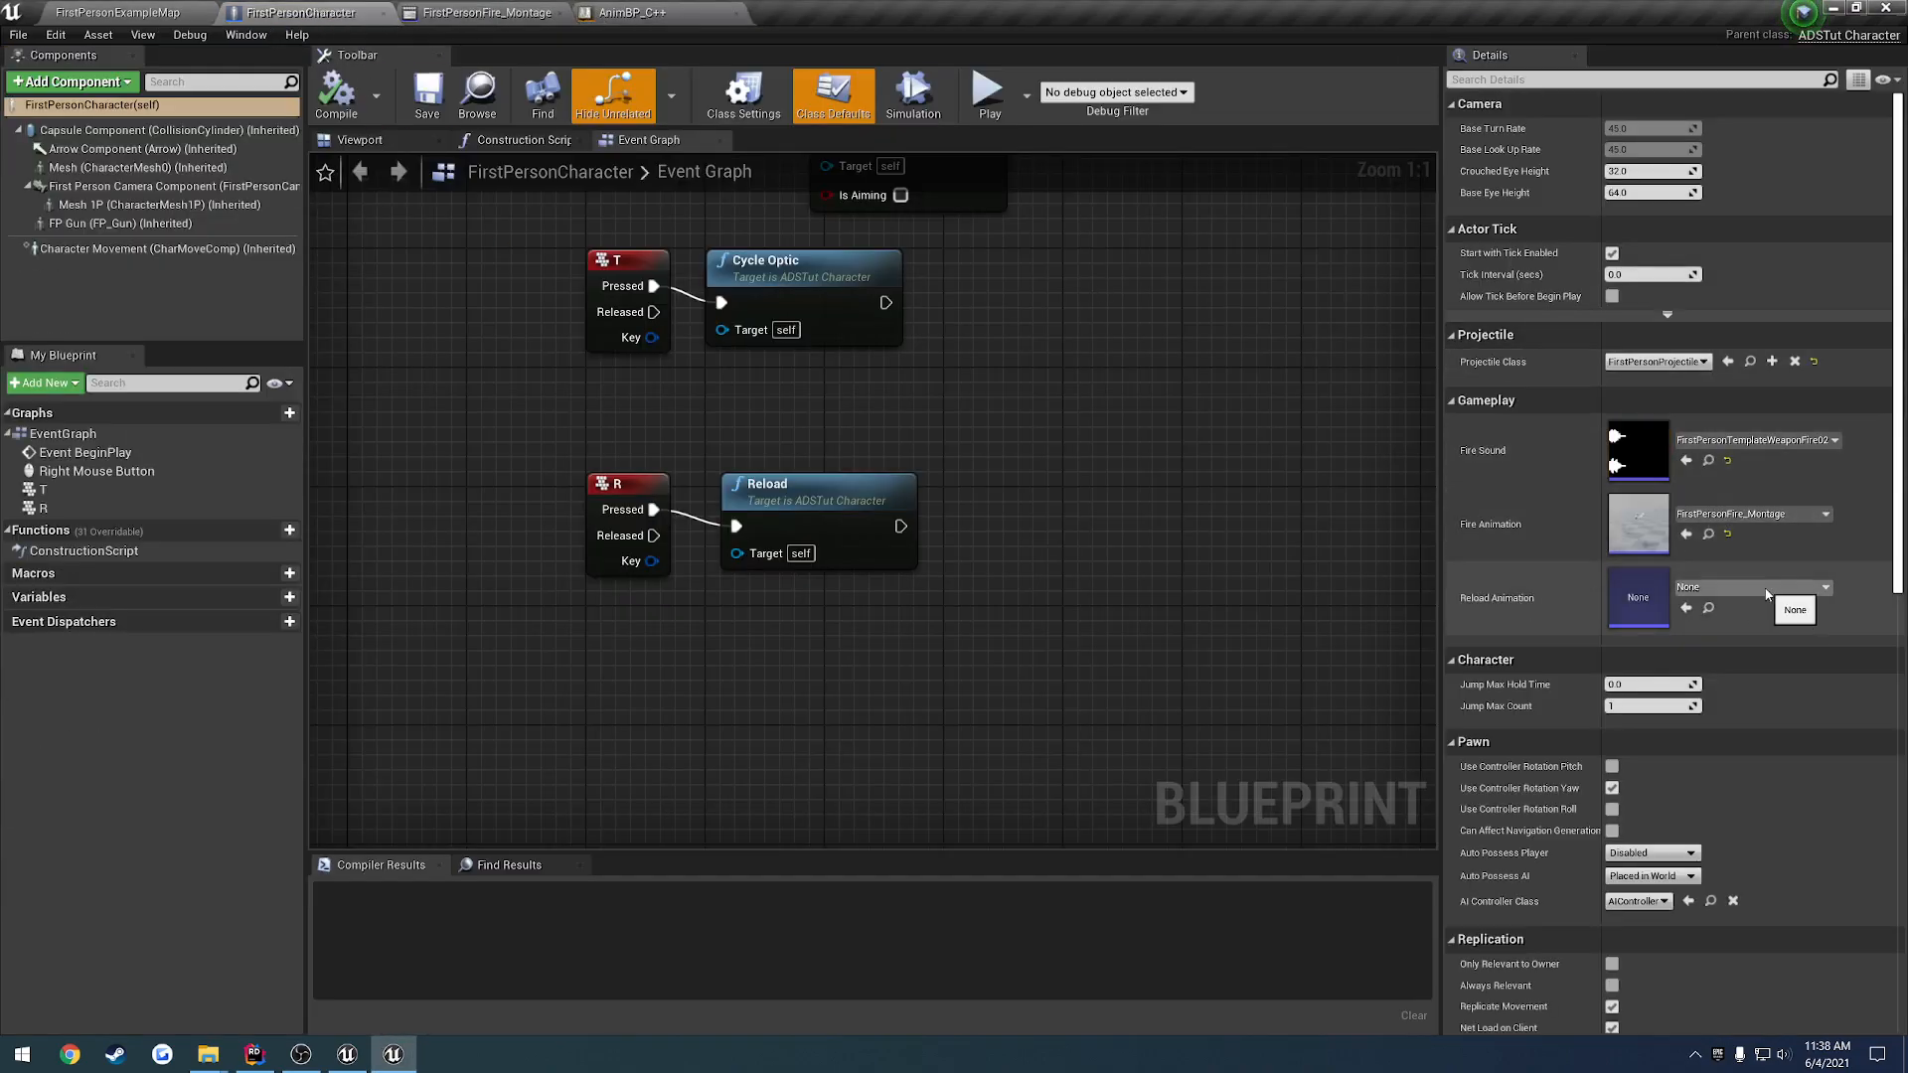
{"action": "left_click", "coordinate": [1777, 594]}
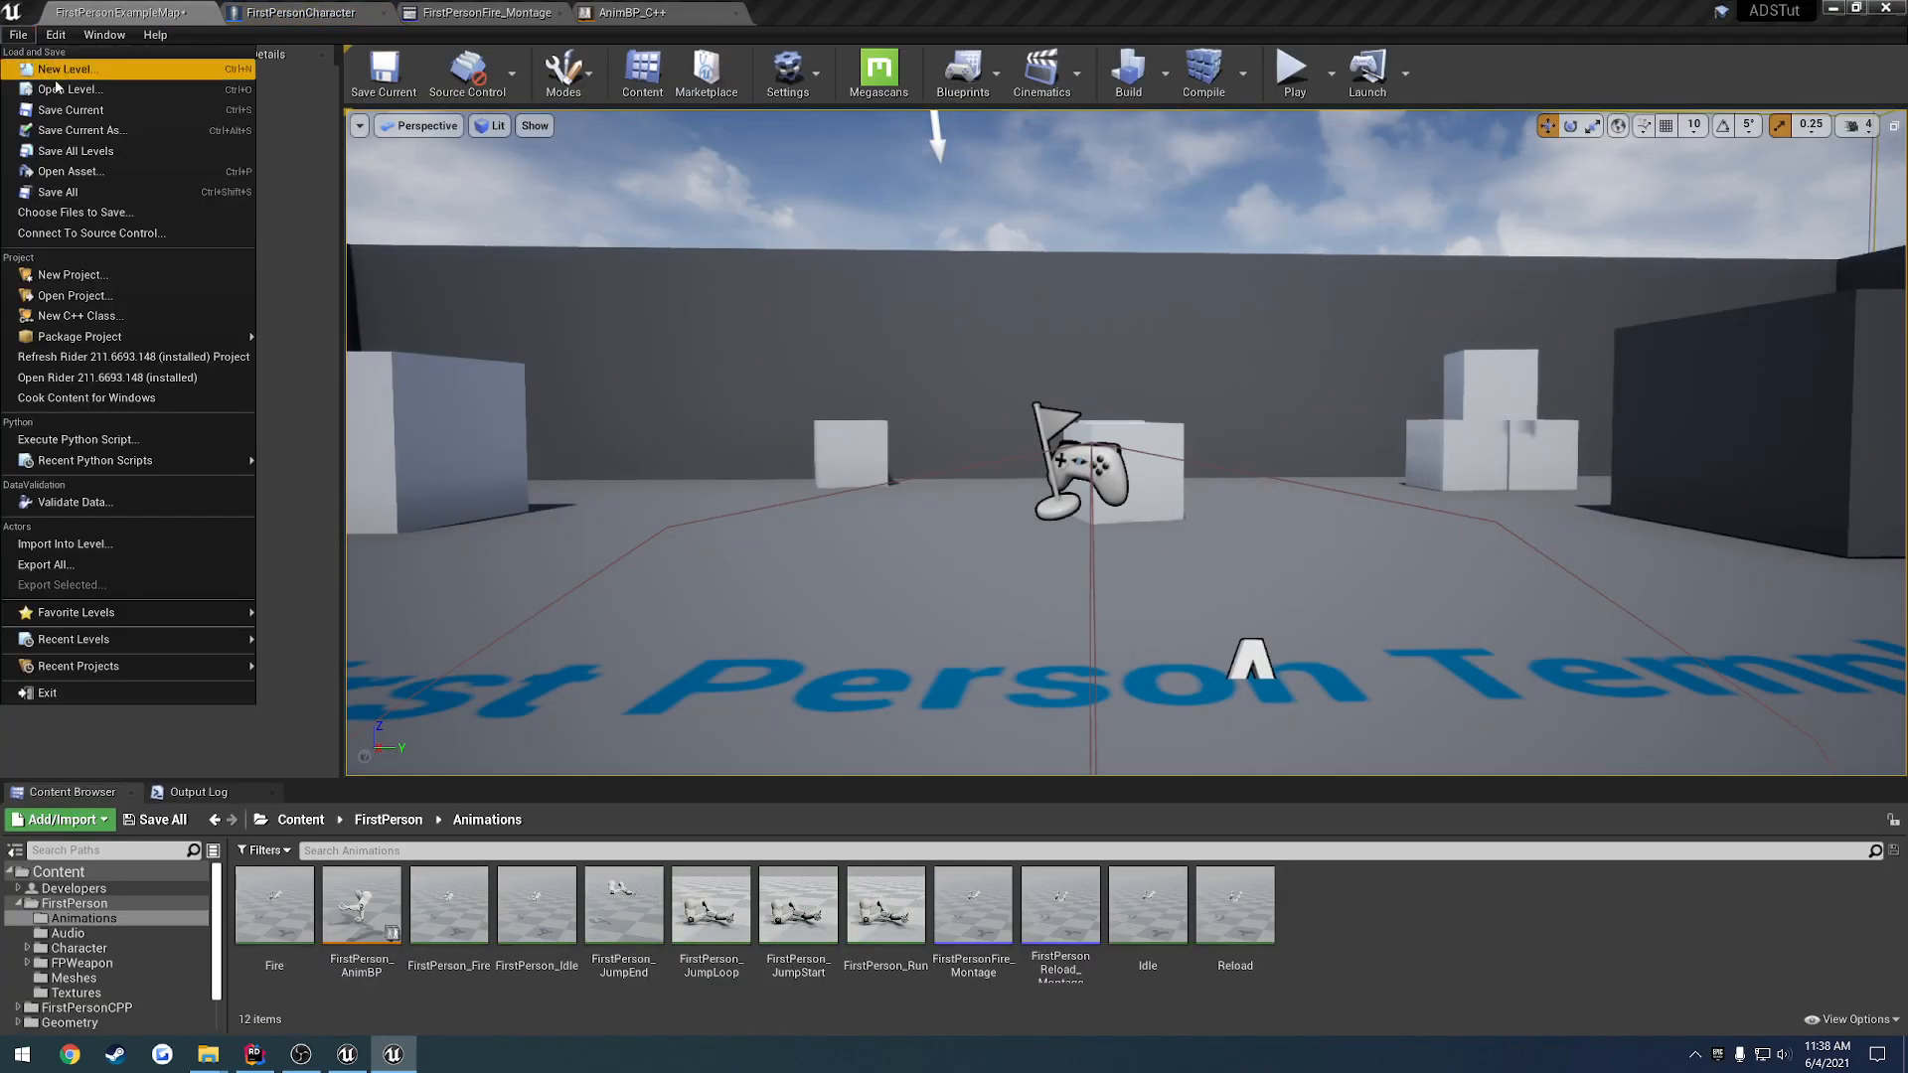
{"action": "left_click", "coordinate": [1292, 73]}
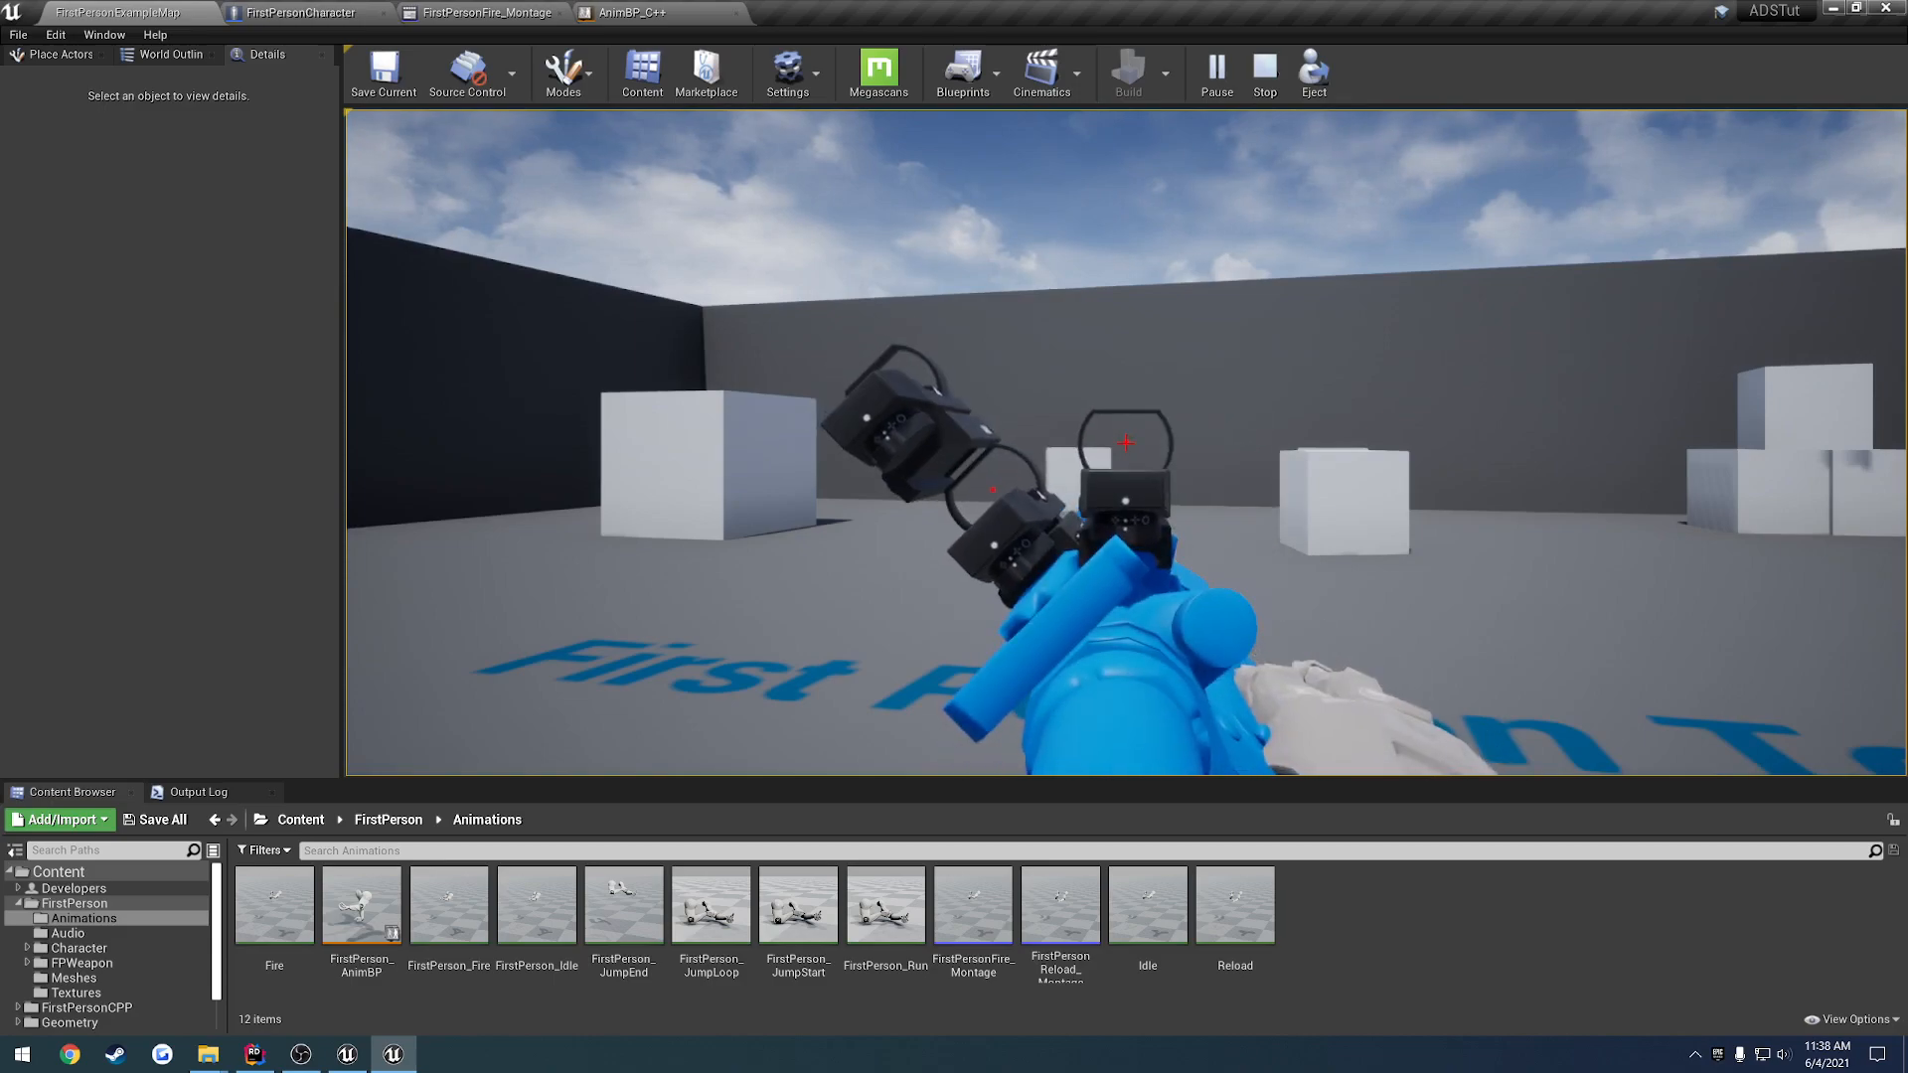
{"action": "left_click", "coordinate": [1264, 74]}
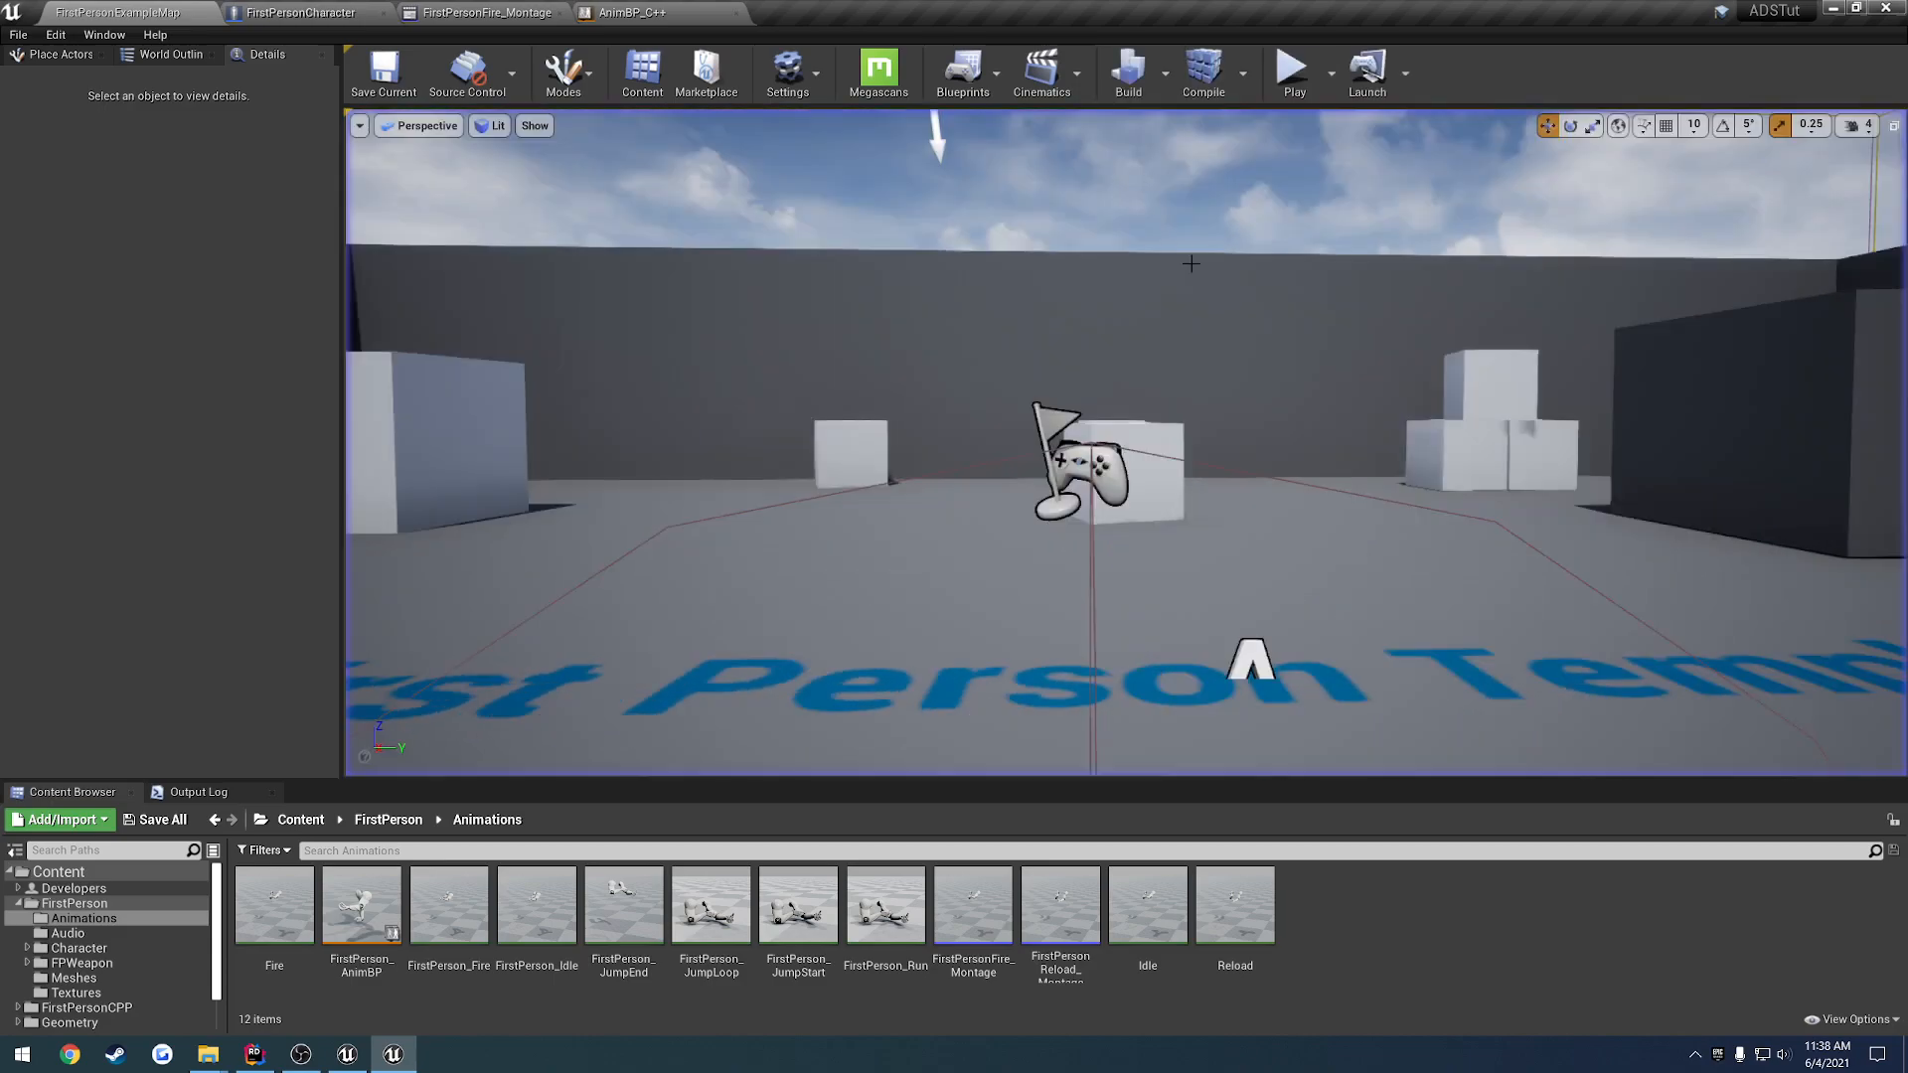
Check the Reload Alpha node in the AnimBP, then reopen FirstPersonReload_Montage
{"action": "left_click", "coordinate": [622, 12]}
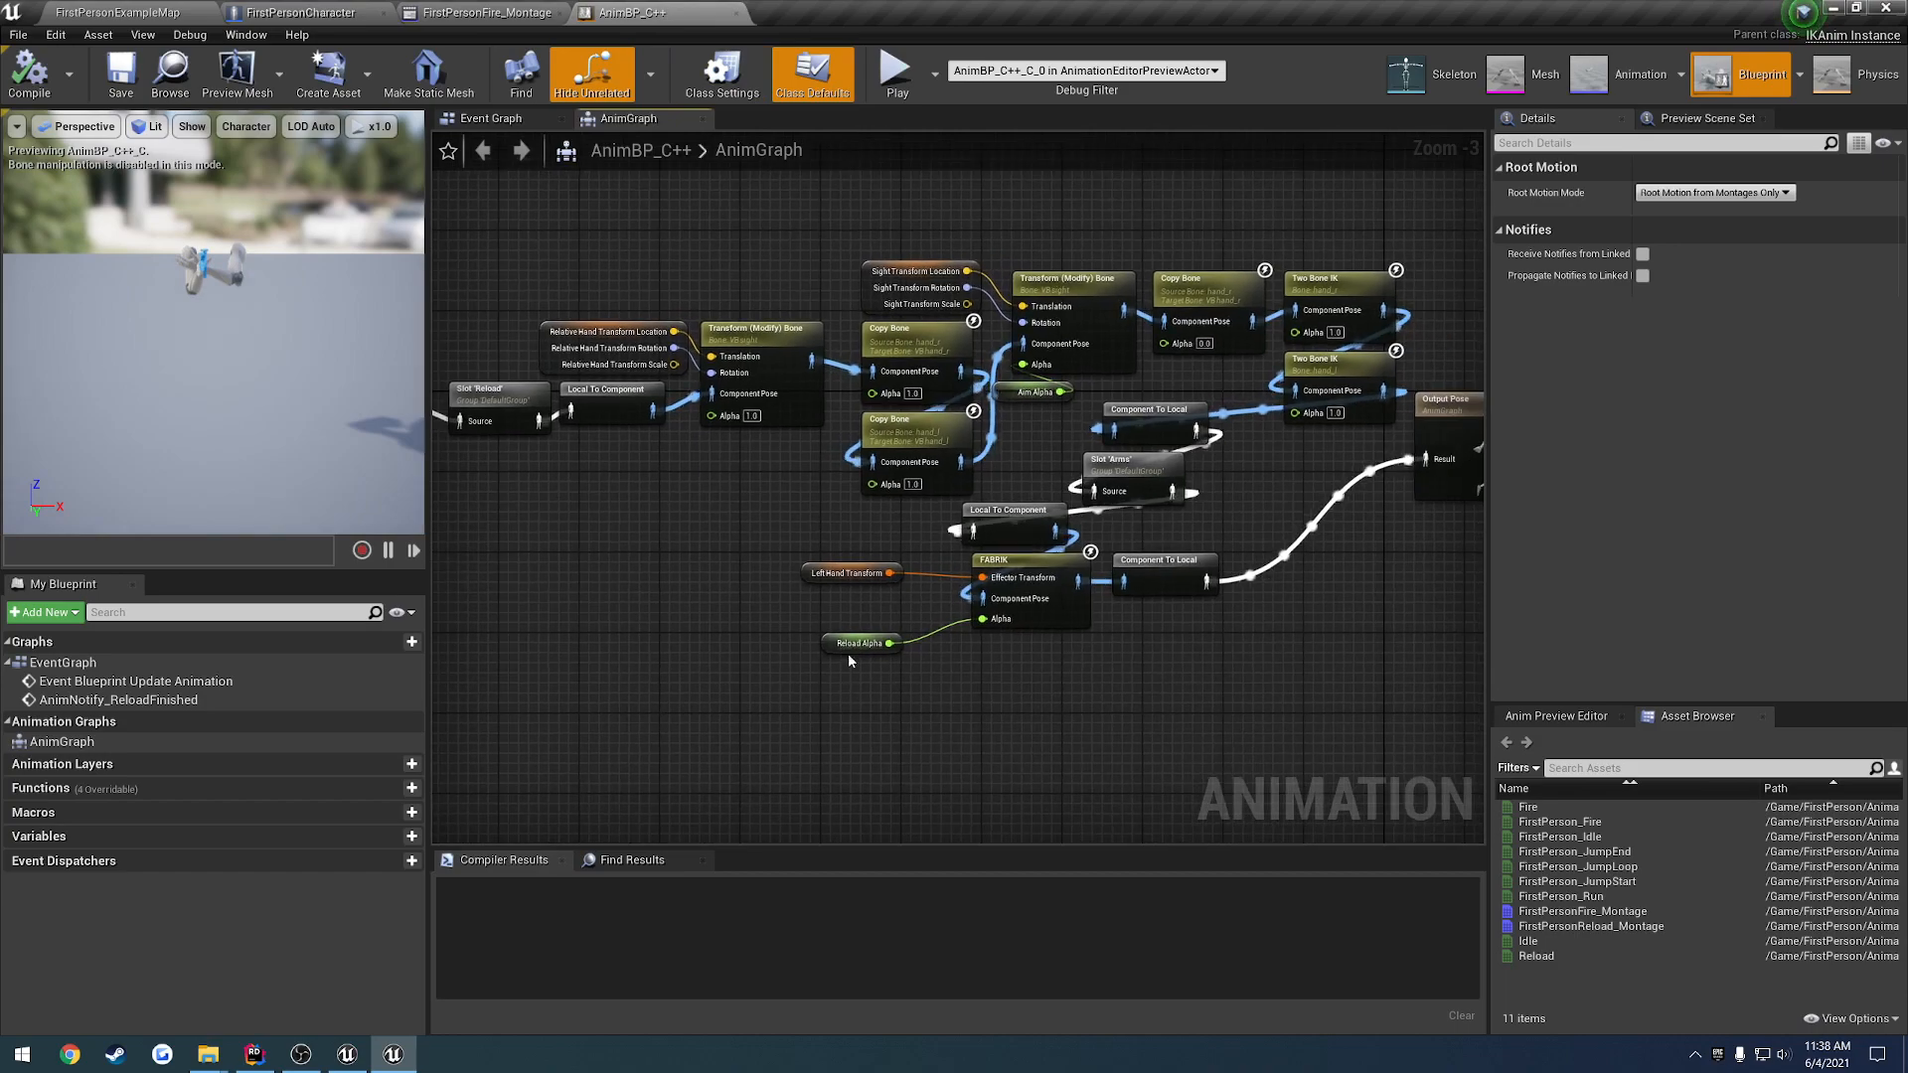
{"action": "left_click", "coordinate": [860, 642]}
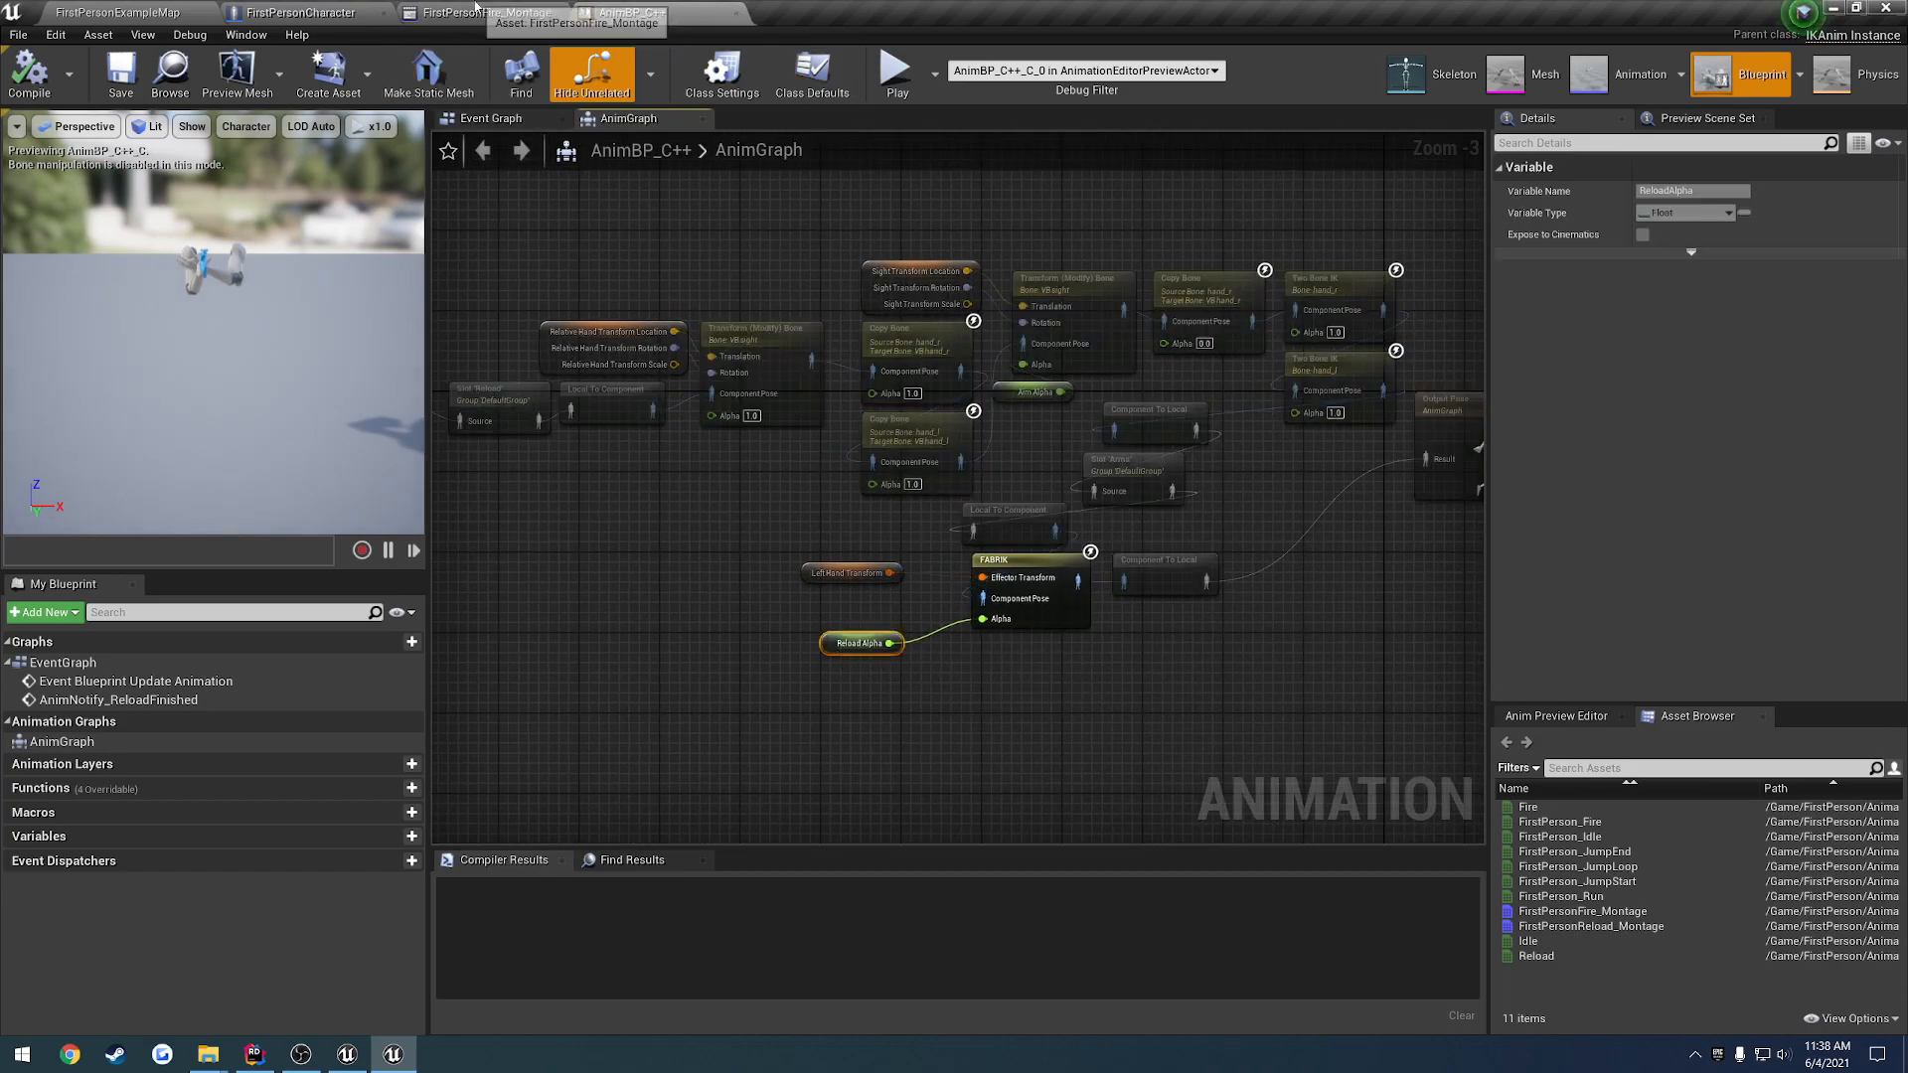
{"action": "left_click", "coordinate": [485, 12]}
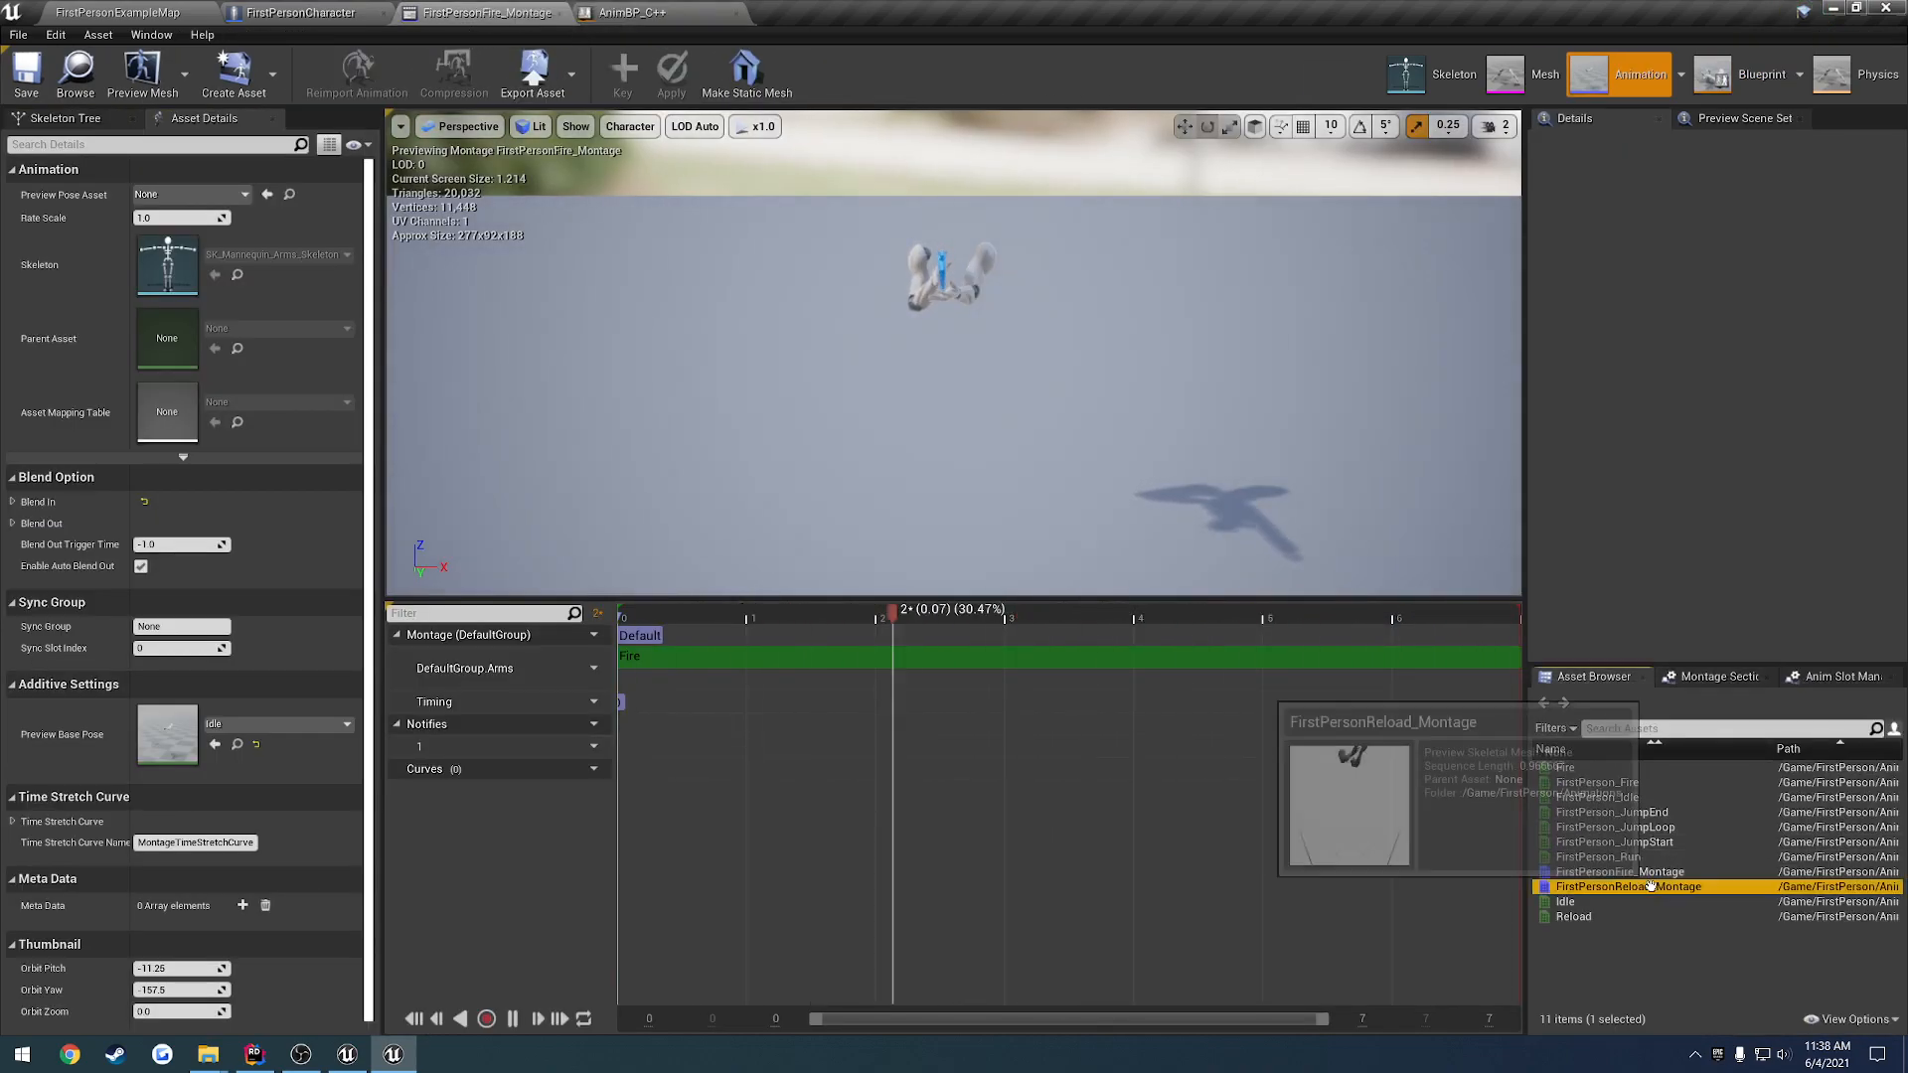
{"action": "double_click", "coordinate": [1618, 886]}
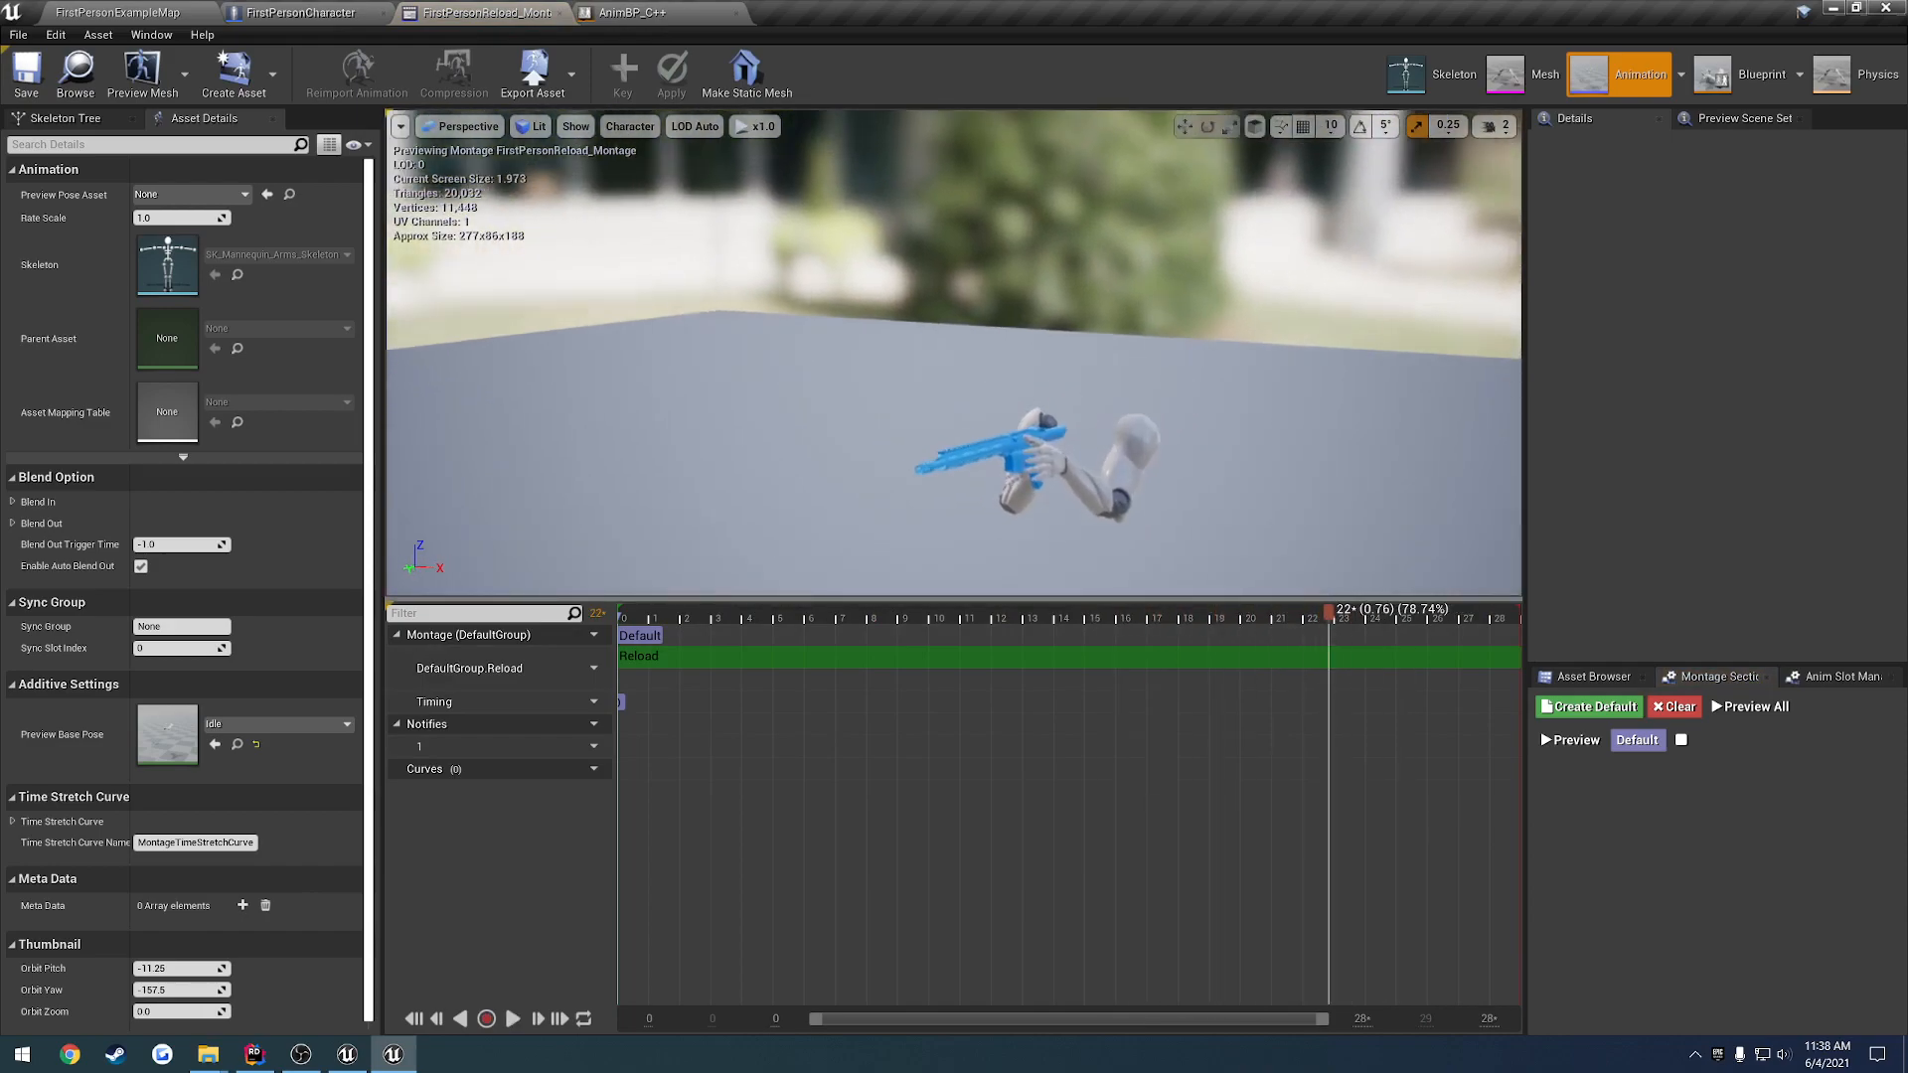
Add a new notify near the end of the reload and show the Event Graph where ReloadFinished stops the reload
{"action": "left_click", "coordinate": [1368, 618]}
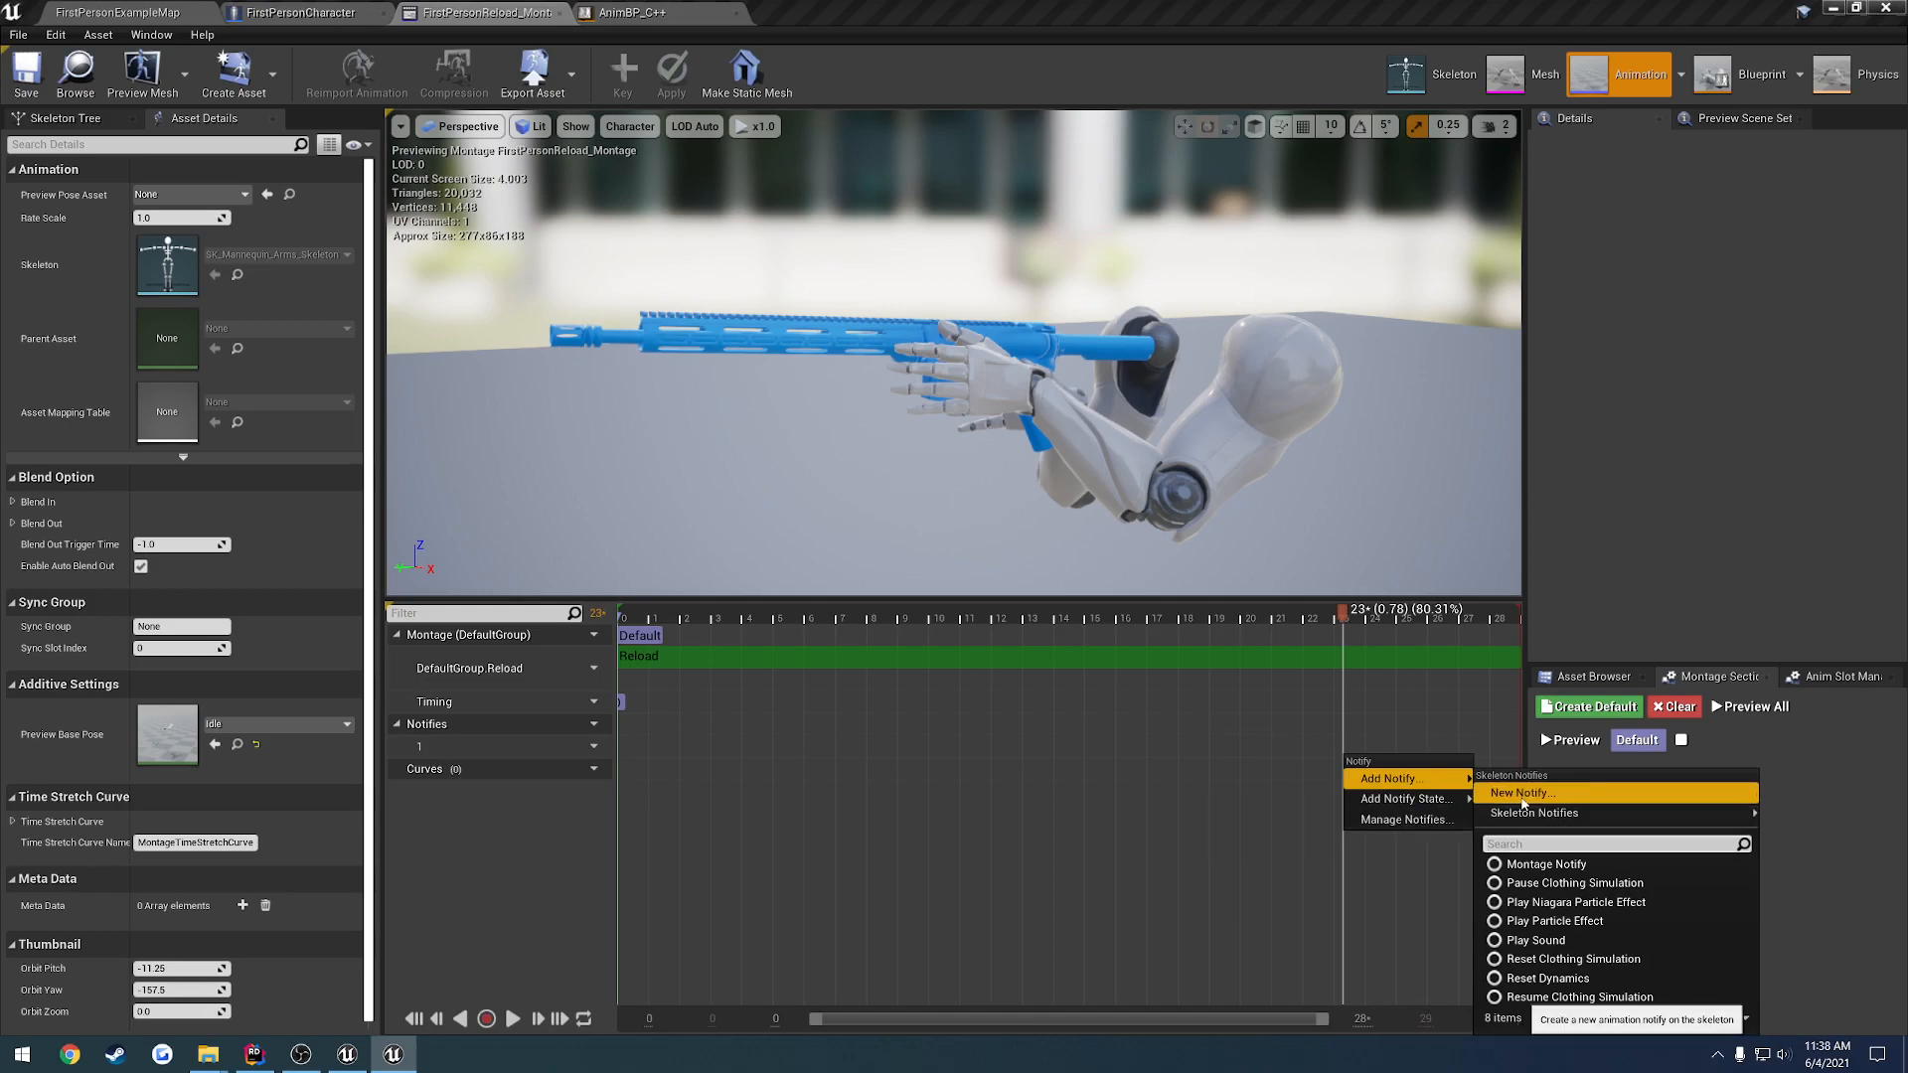
{"action": "left_click", "coordinate": [1518, 793]}
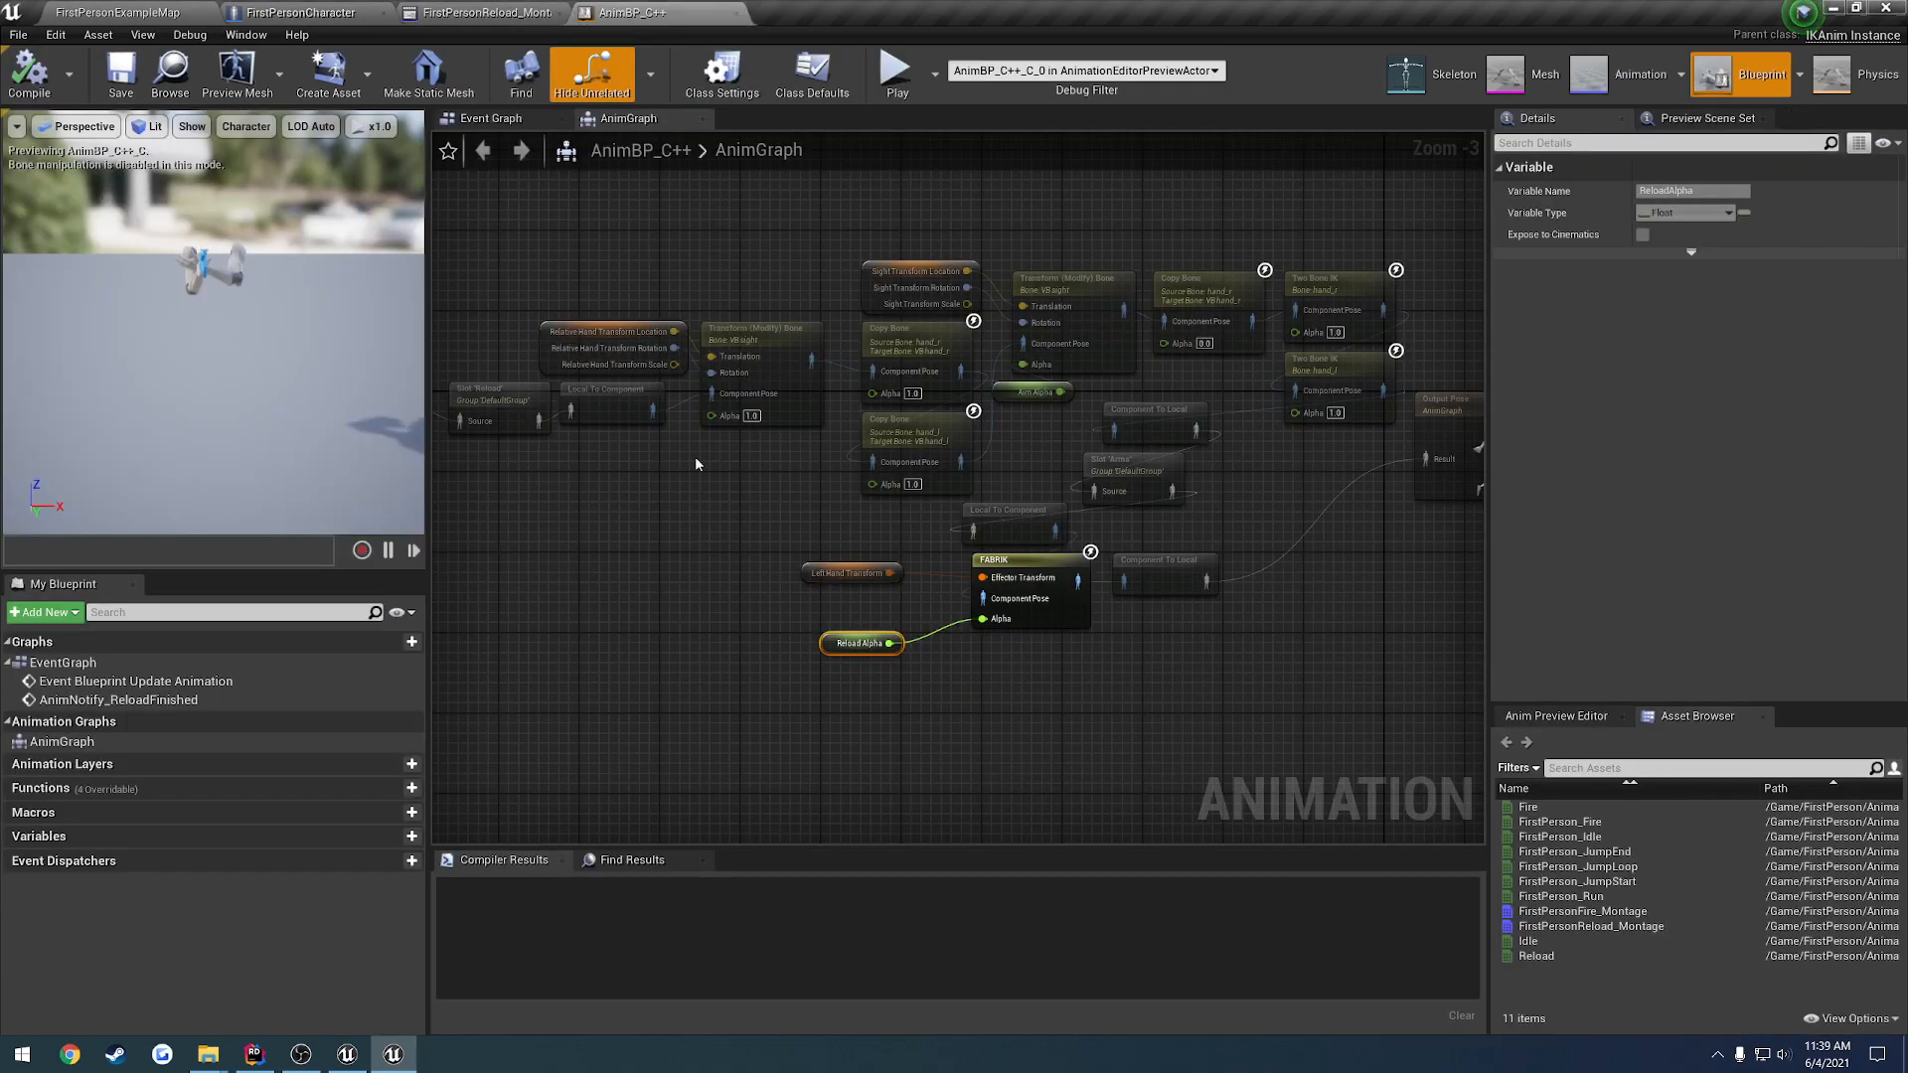
{"action": "left_click", "coordinate": [491, 118]}
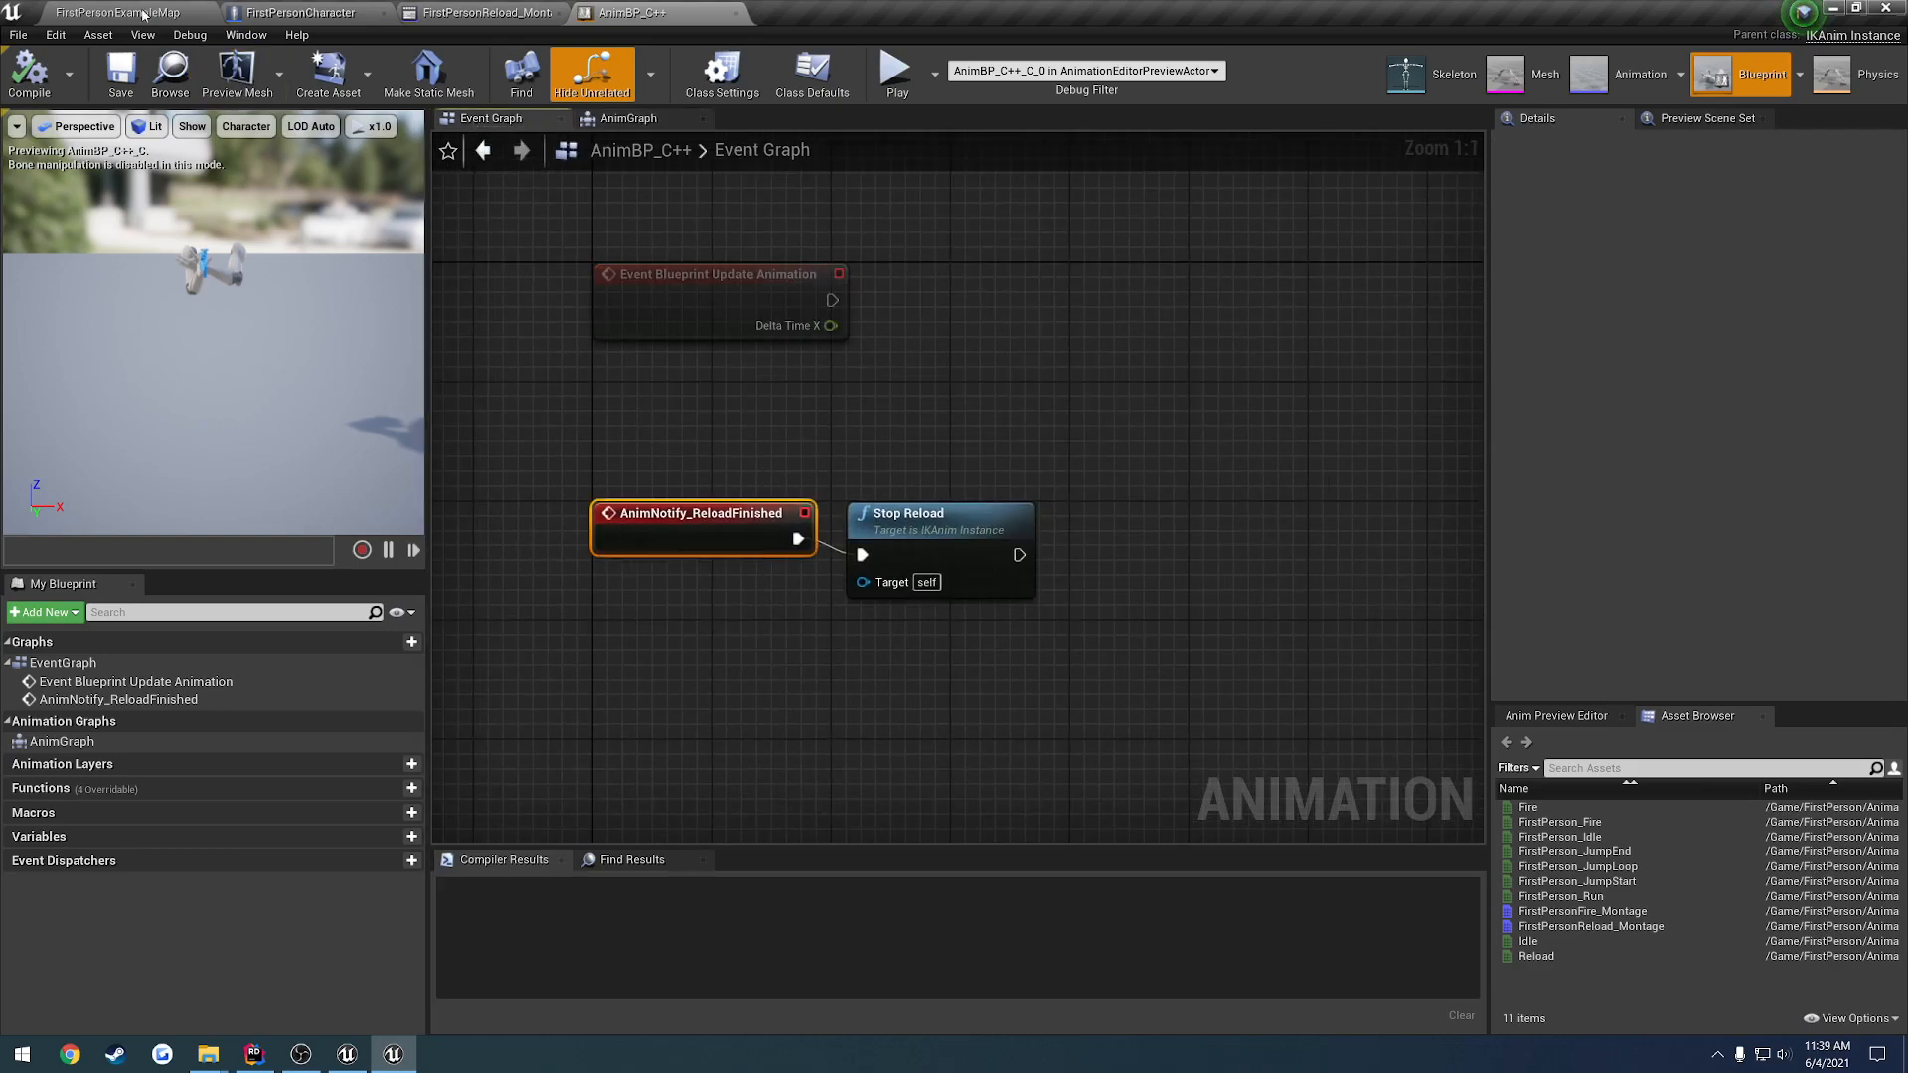
Play-test reloading while aiming down sights from the level tab, then stop
{"action": "left_click", "coordinate": [897, 68]}
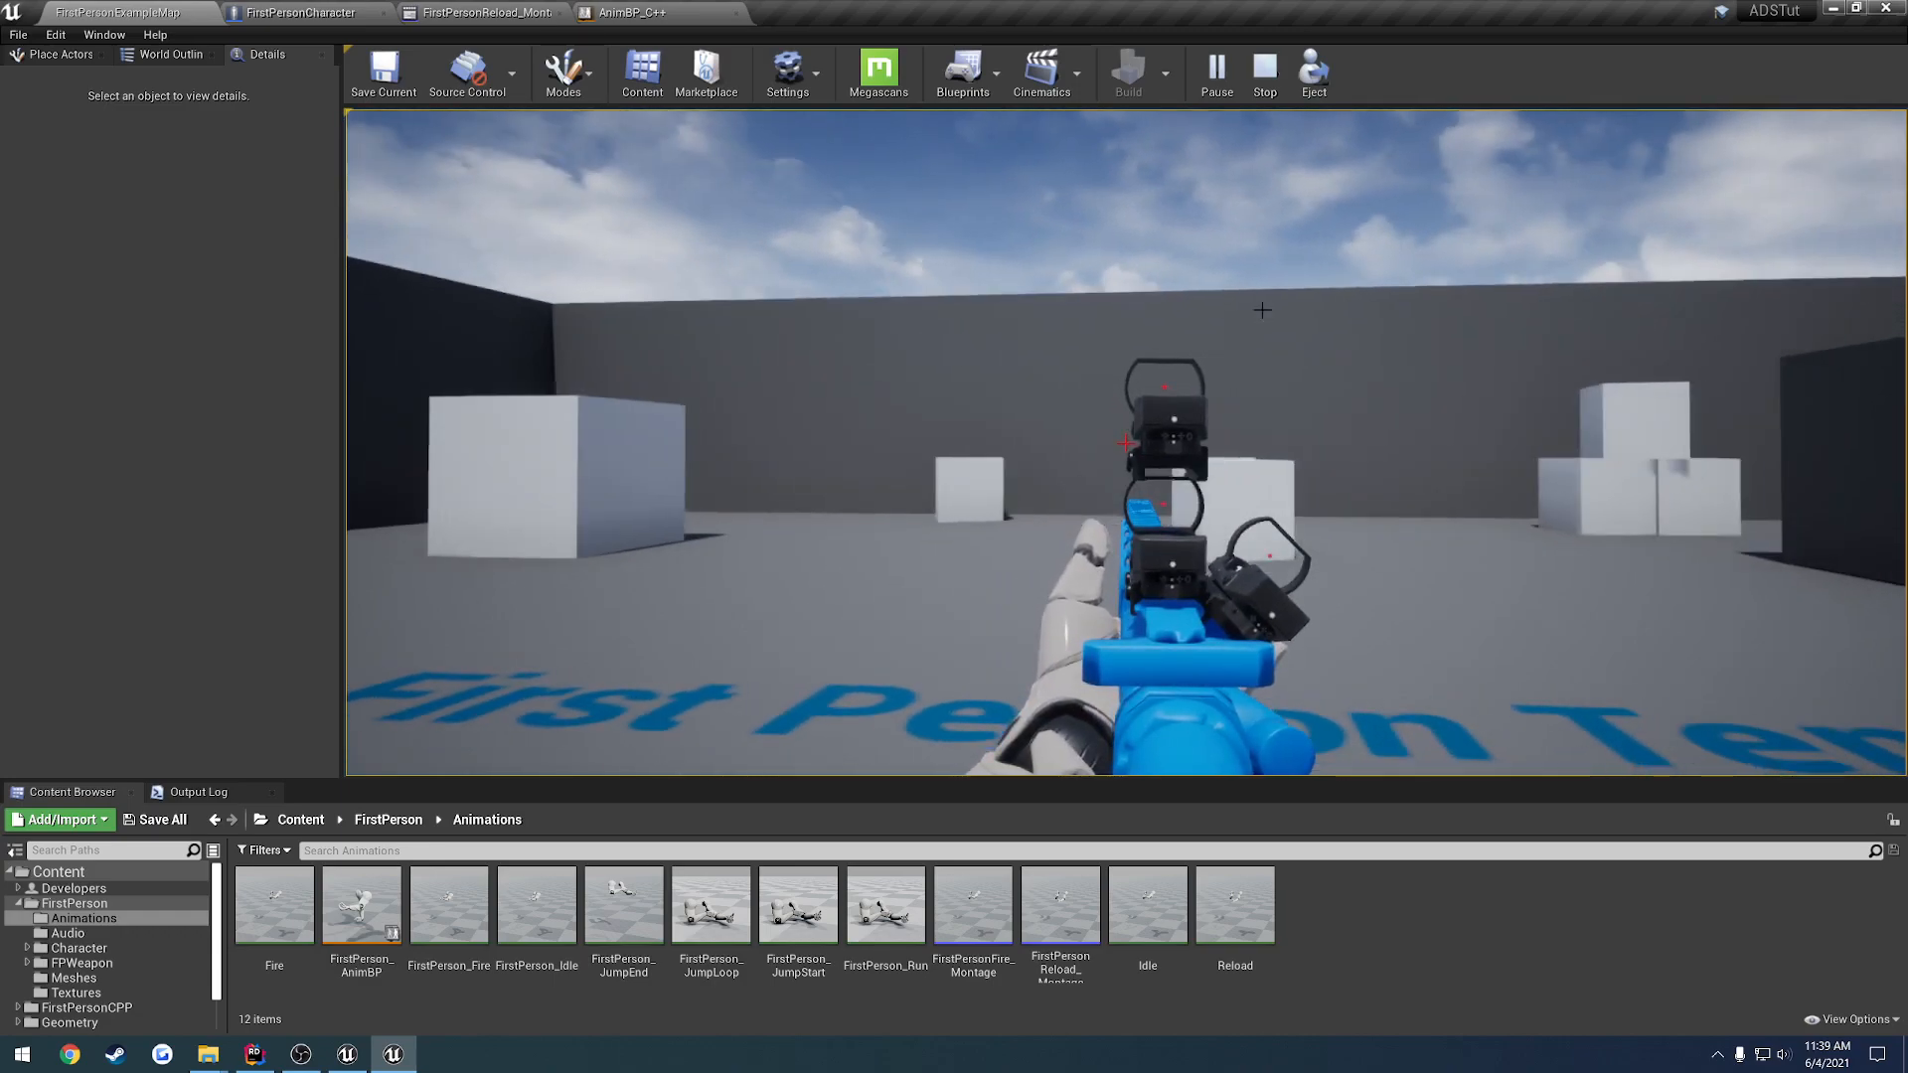
{"action": "left_click", "coordinate": [1264, 75]}
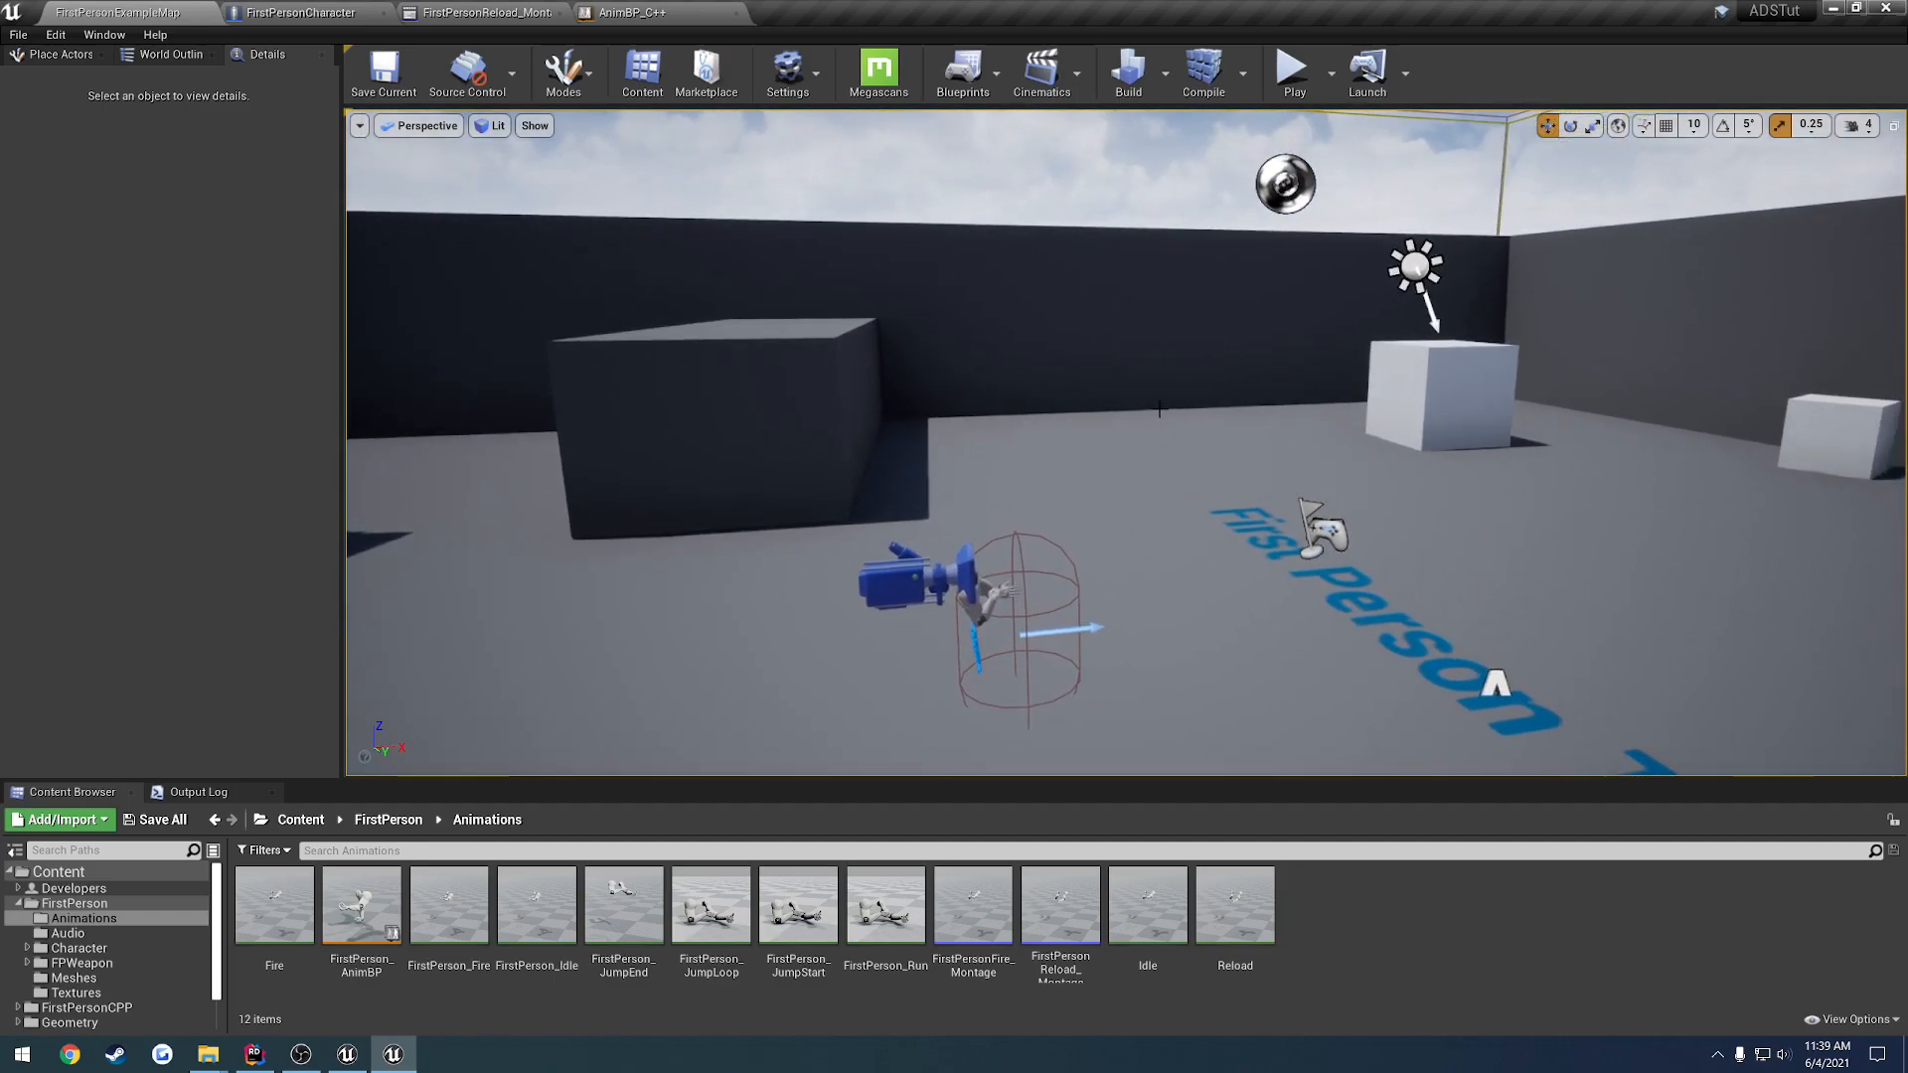
{"action": "mouse_move", "coordinate": [734, 159]}
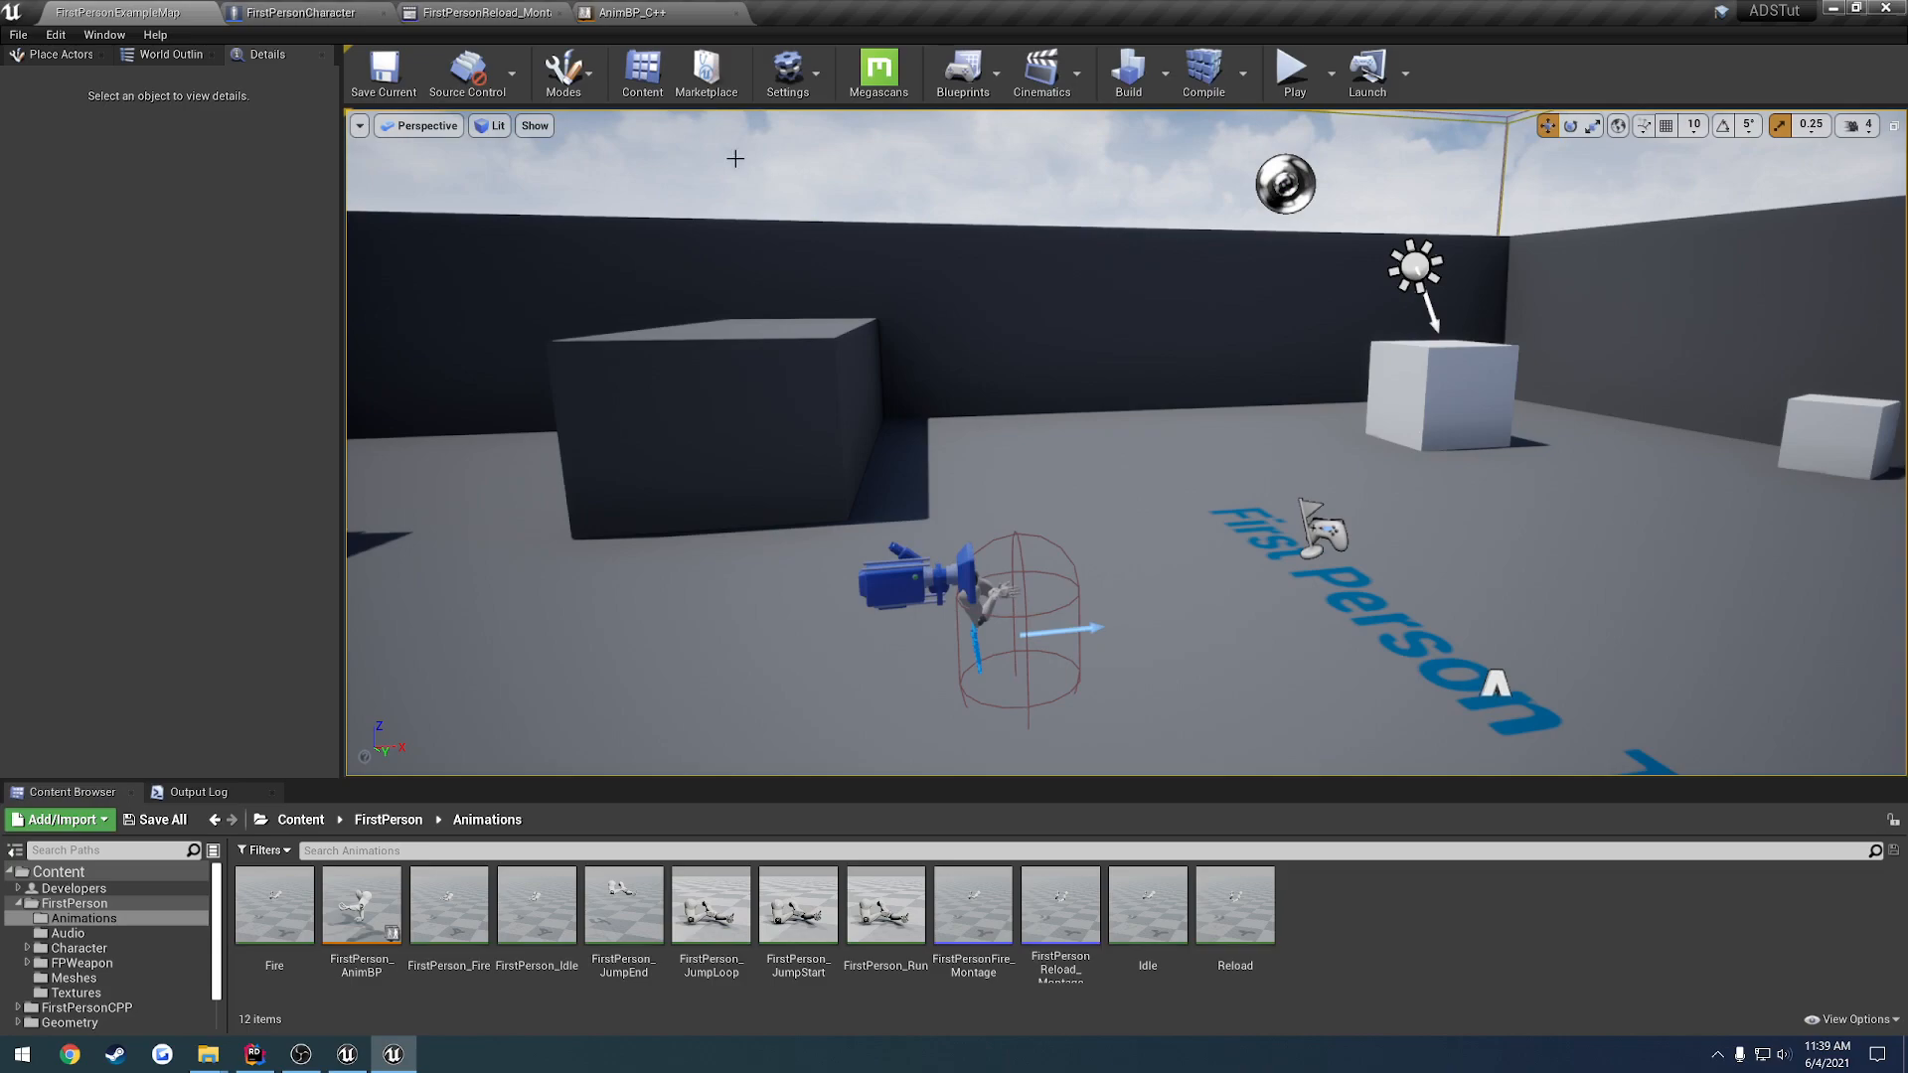
{"action": "left_click", "coordinate": [652, 12]}
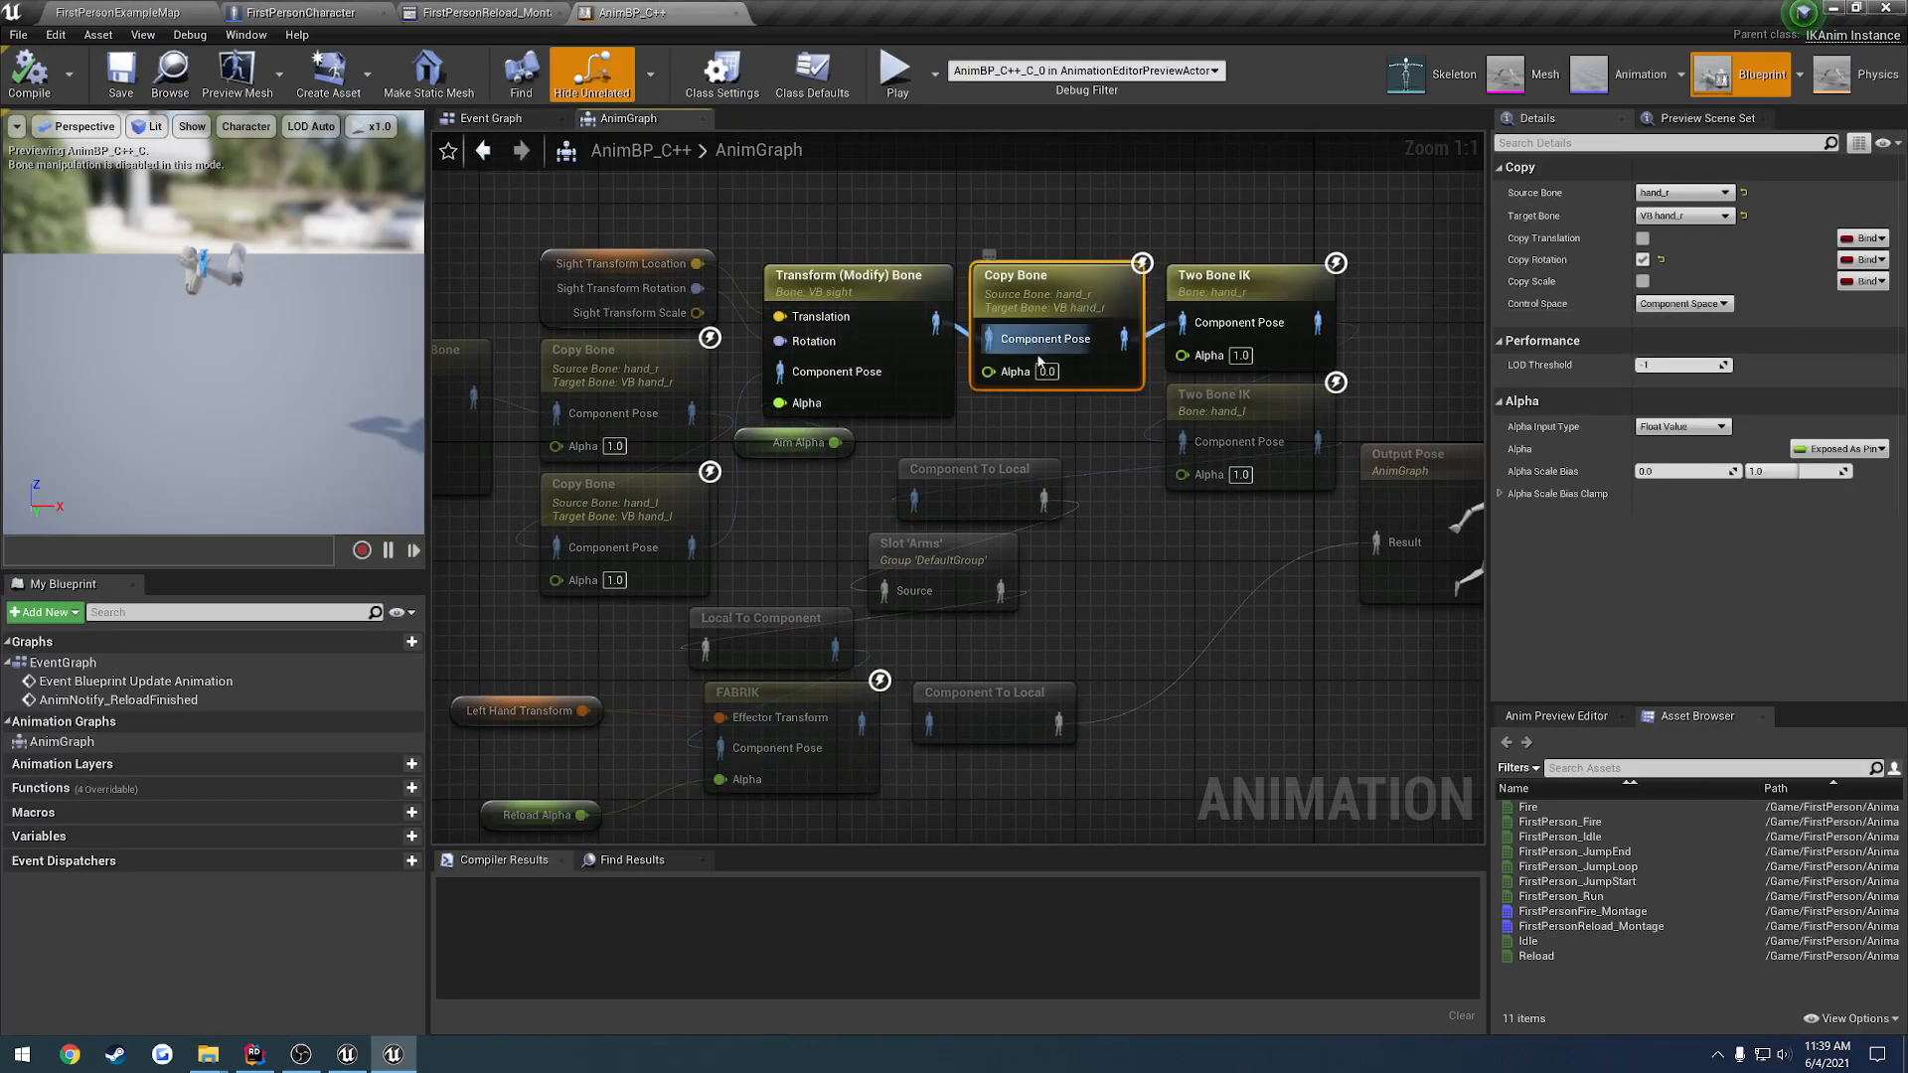
{"action": "mouse_move", "coordinate": [1049, 398]}
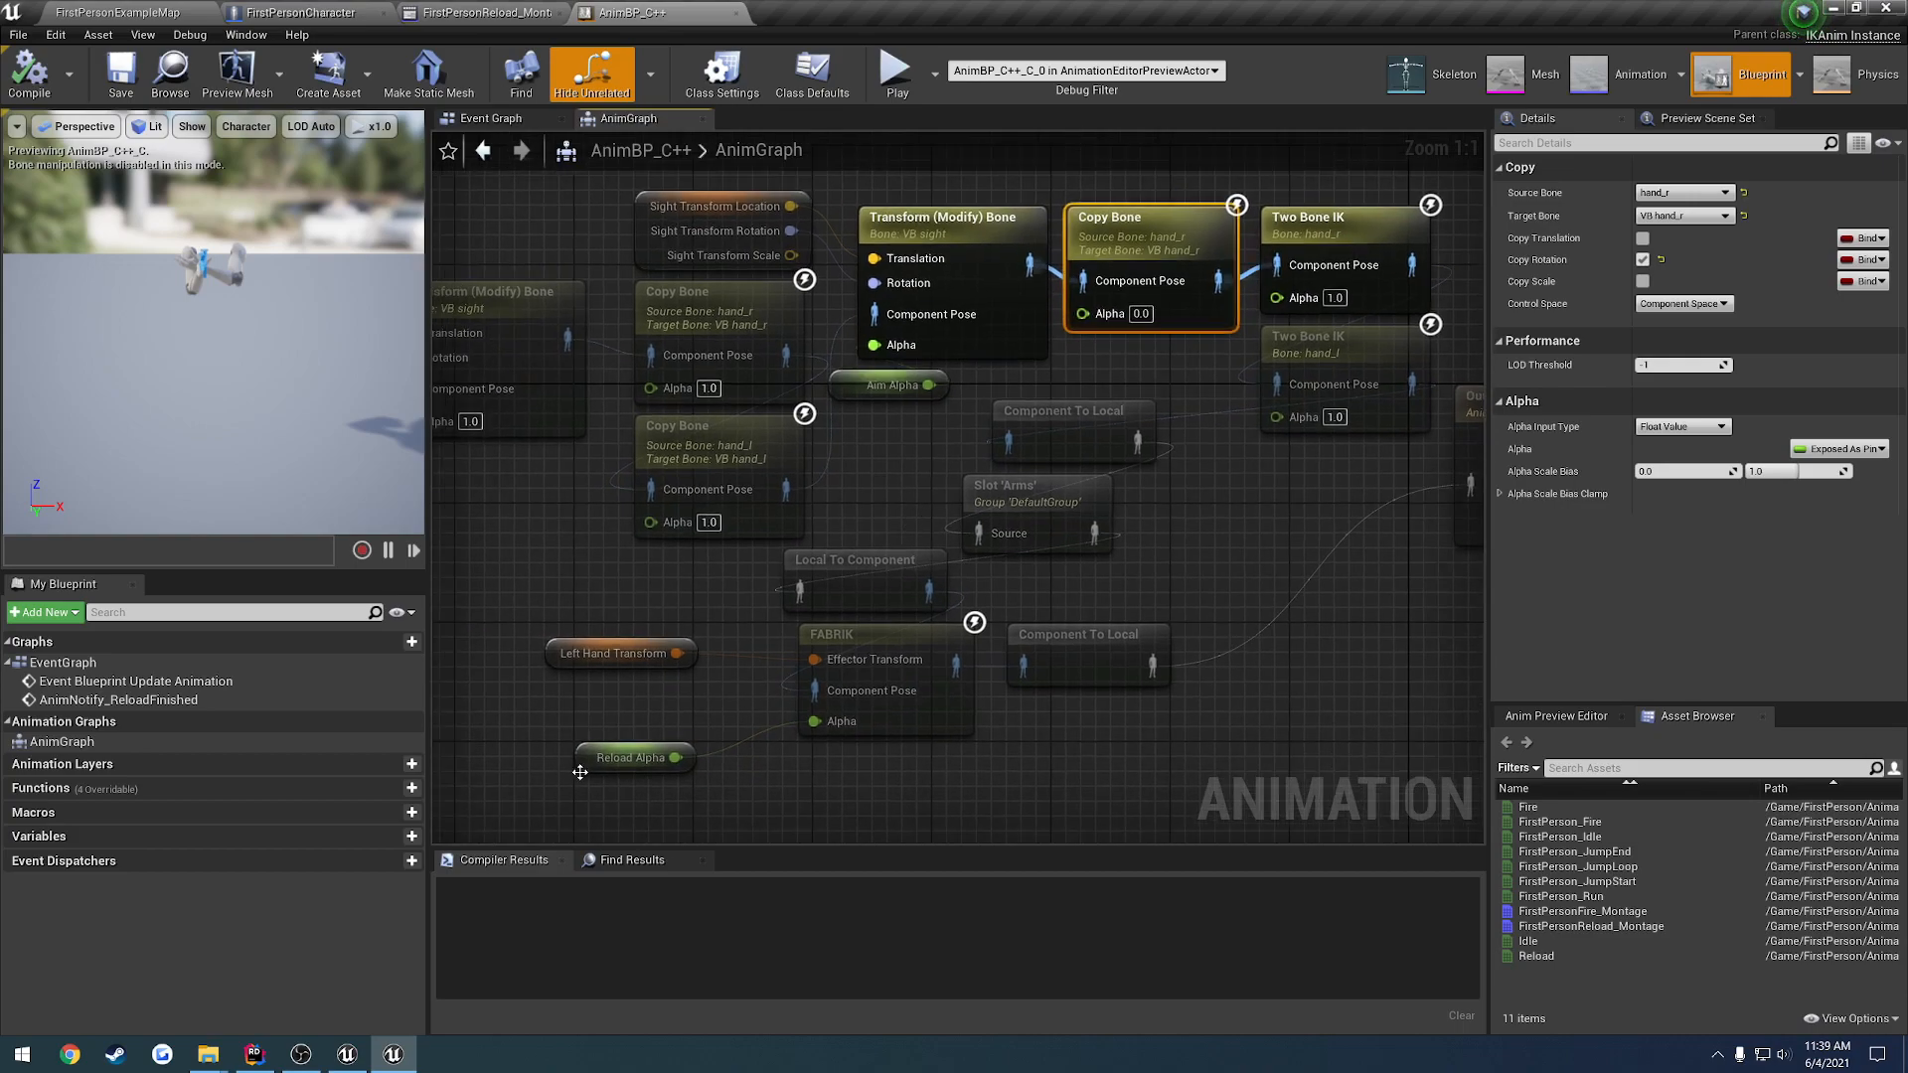
{"action": "left_click", "coordinate": [632, 758]}
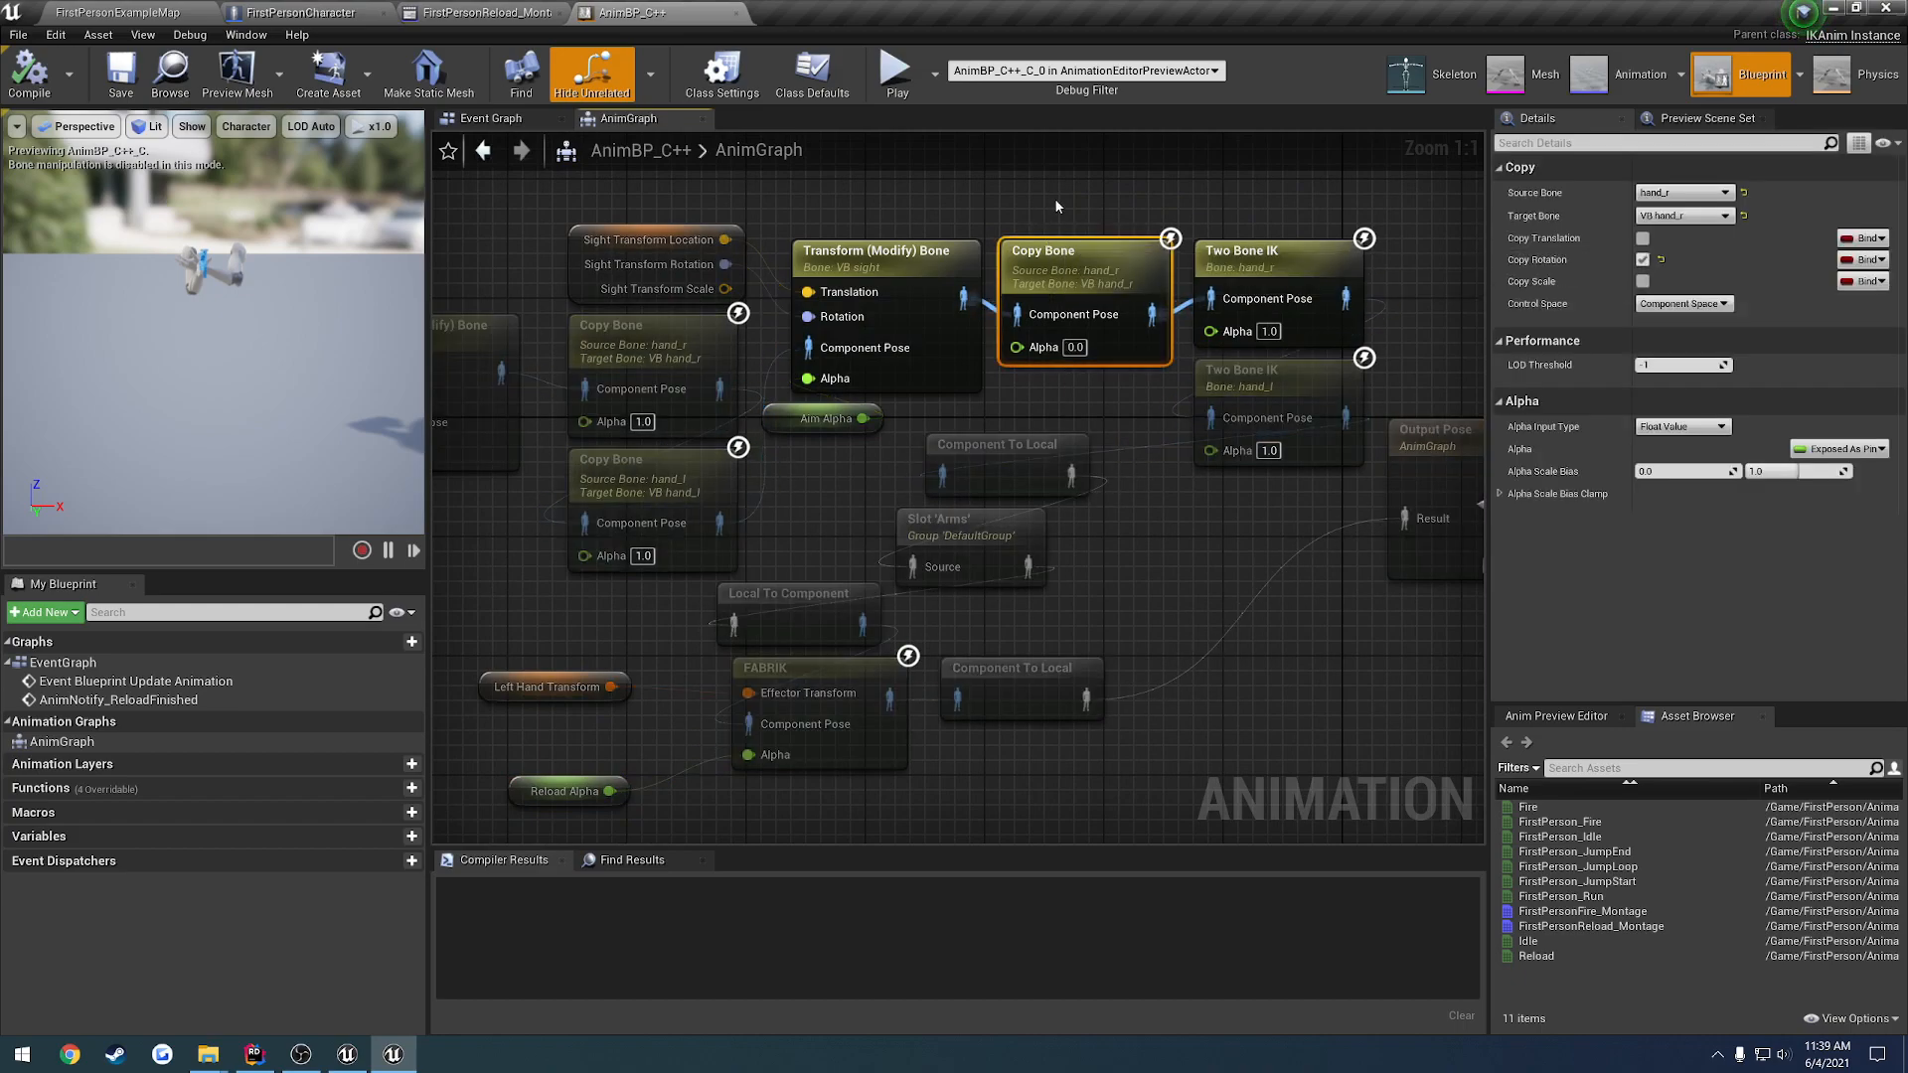
{"action": "mouse_move", "coordinate": [1020, 346]}
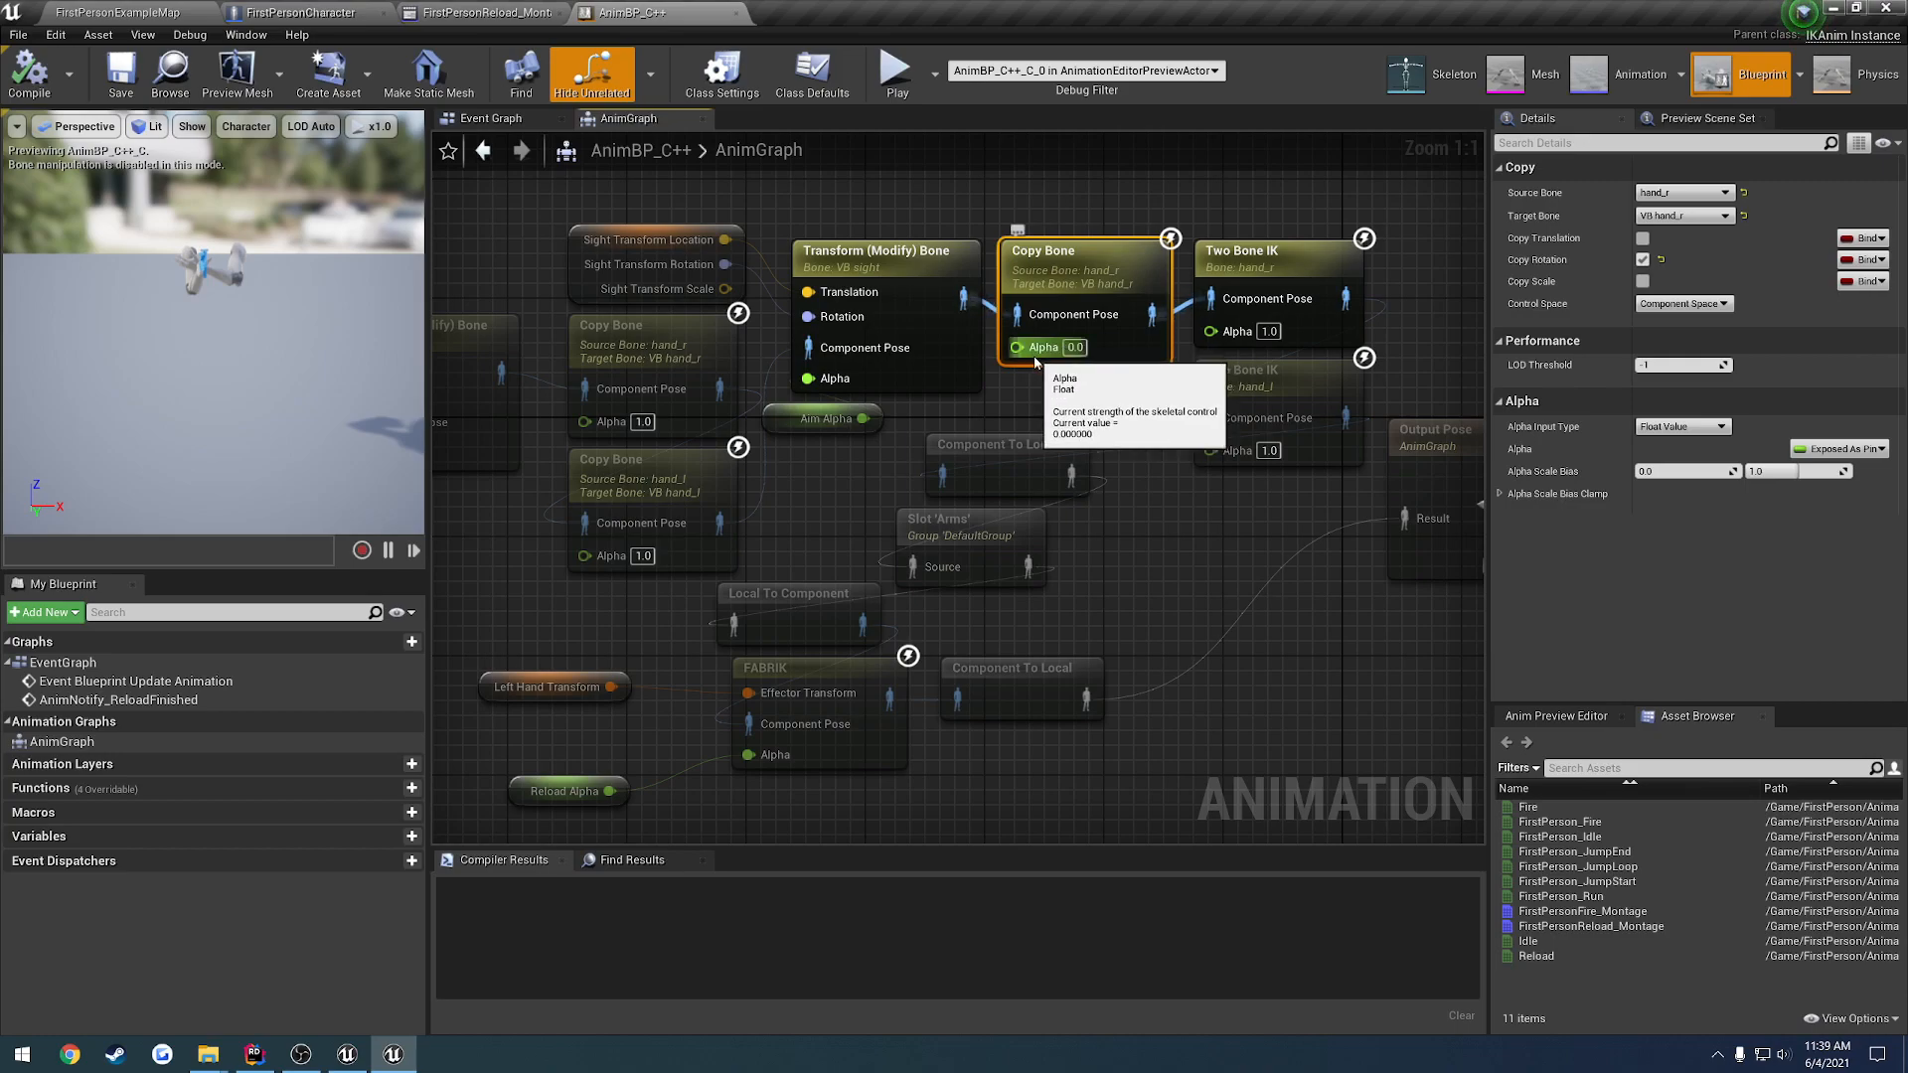
{"action": "mouse_move", "coordinate": [1059, 384]}
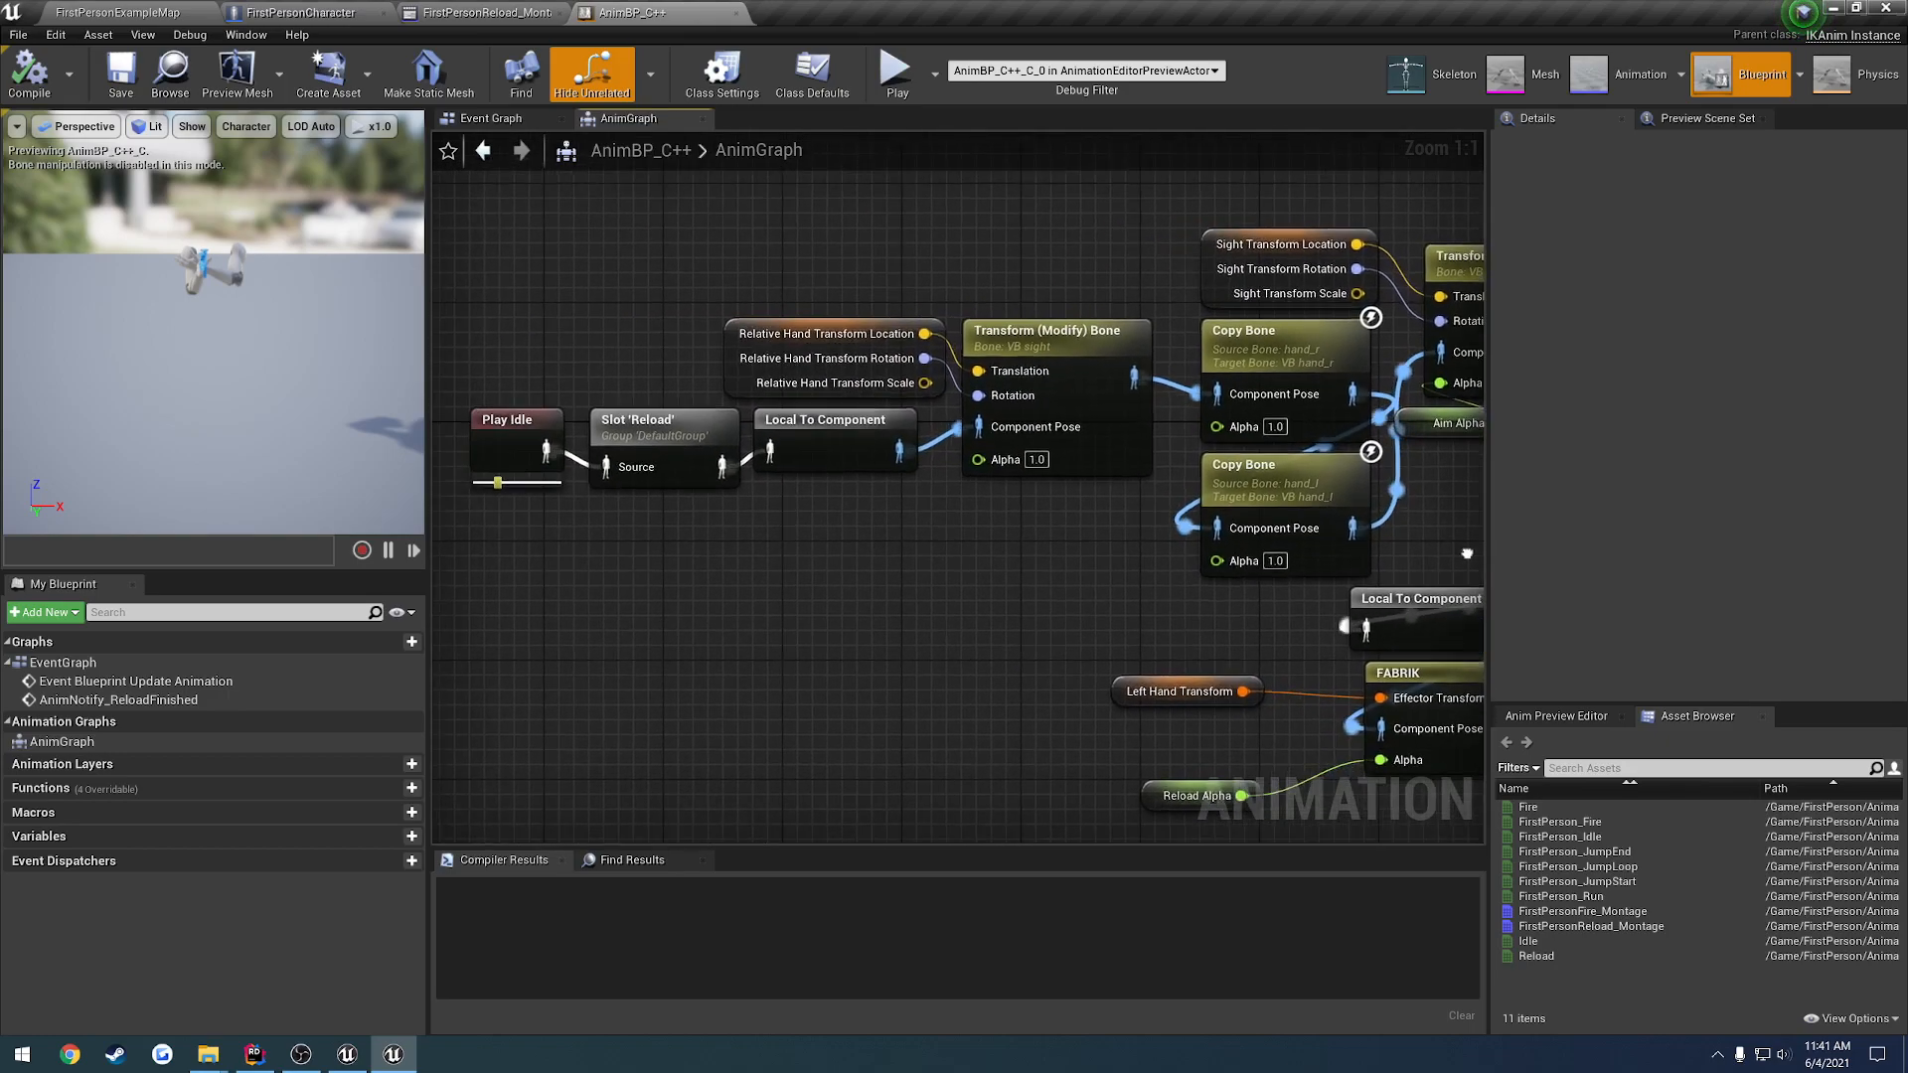
{"action": "scroll", "scroll_direction": "down", "scroll_amount": 3}
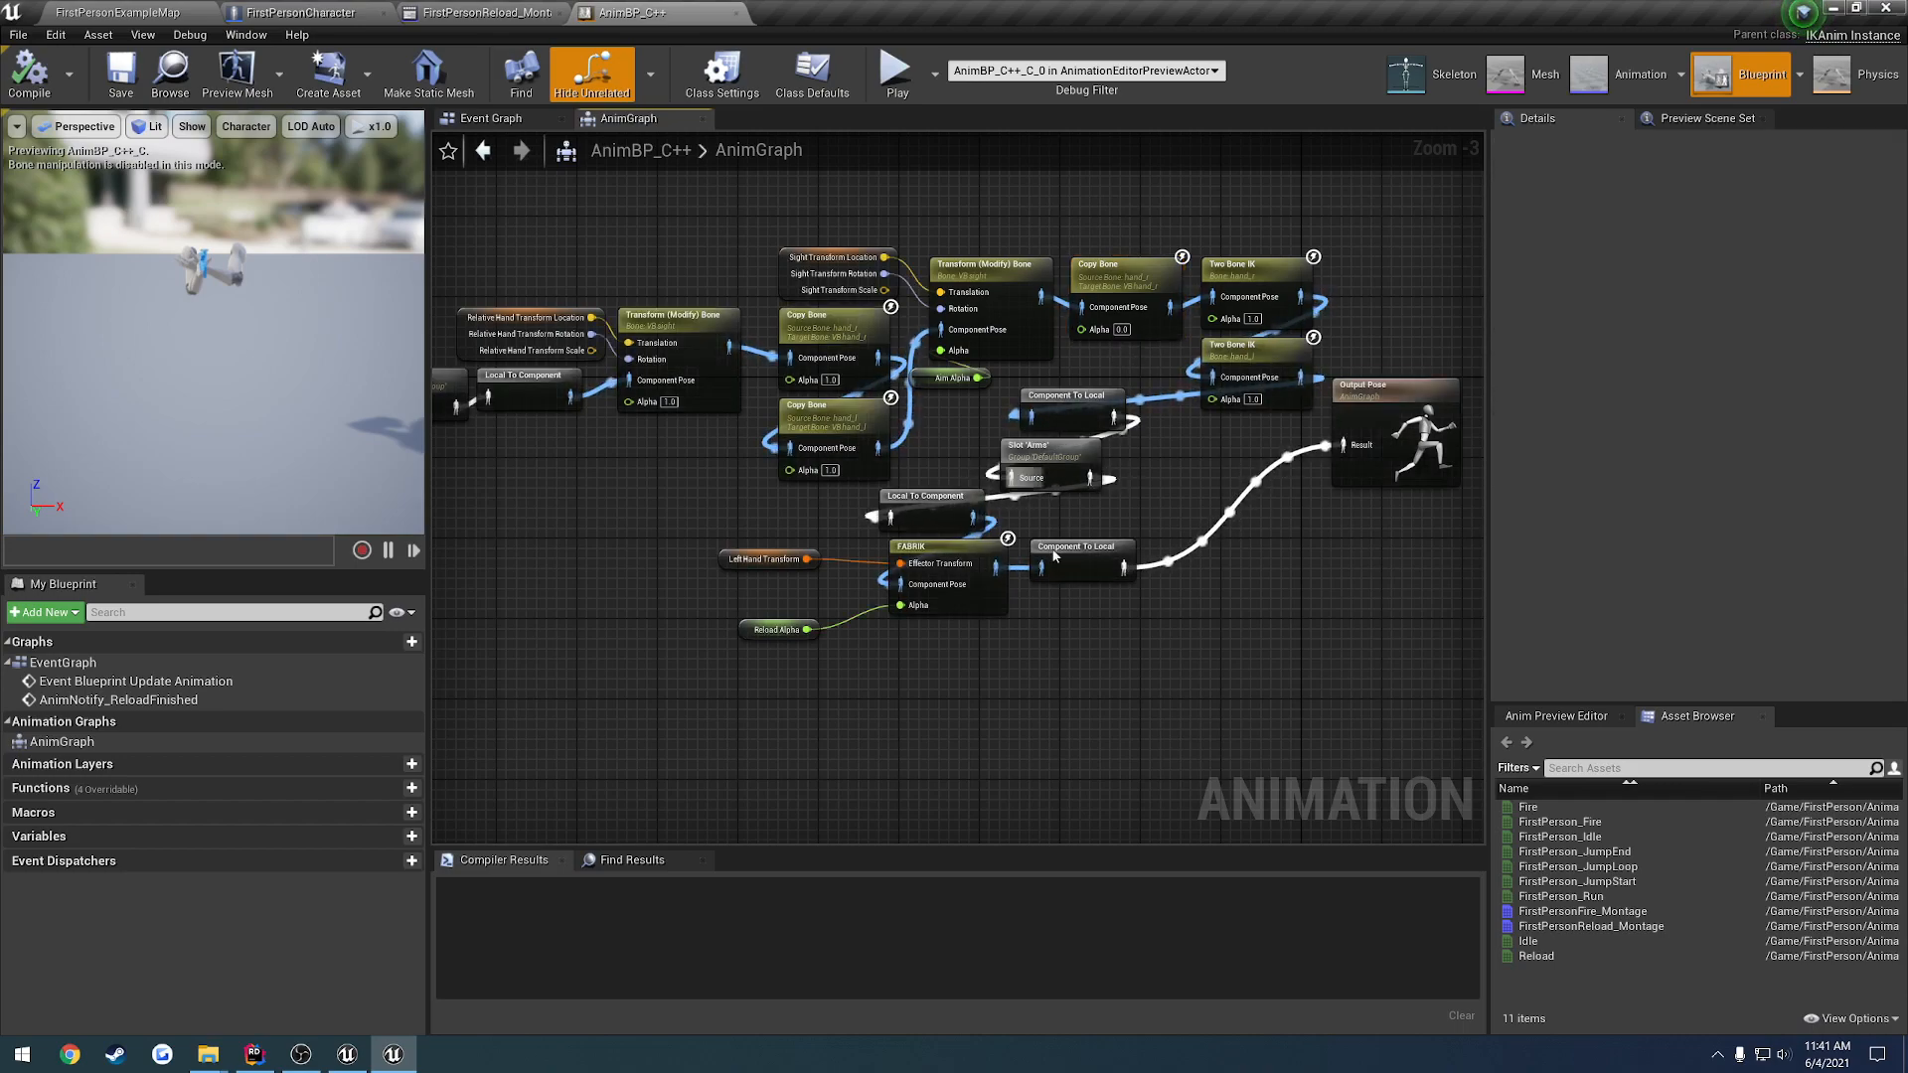
{"action": "mouse_move", "coordinate": [1089, 675]}
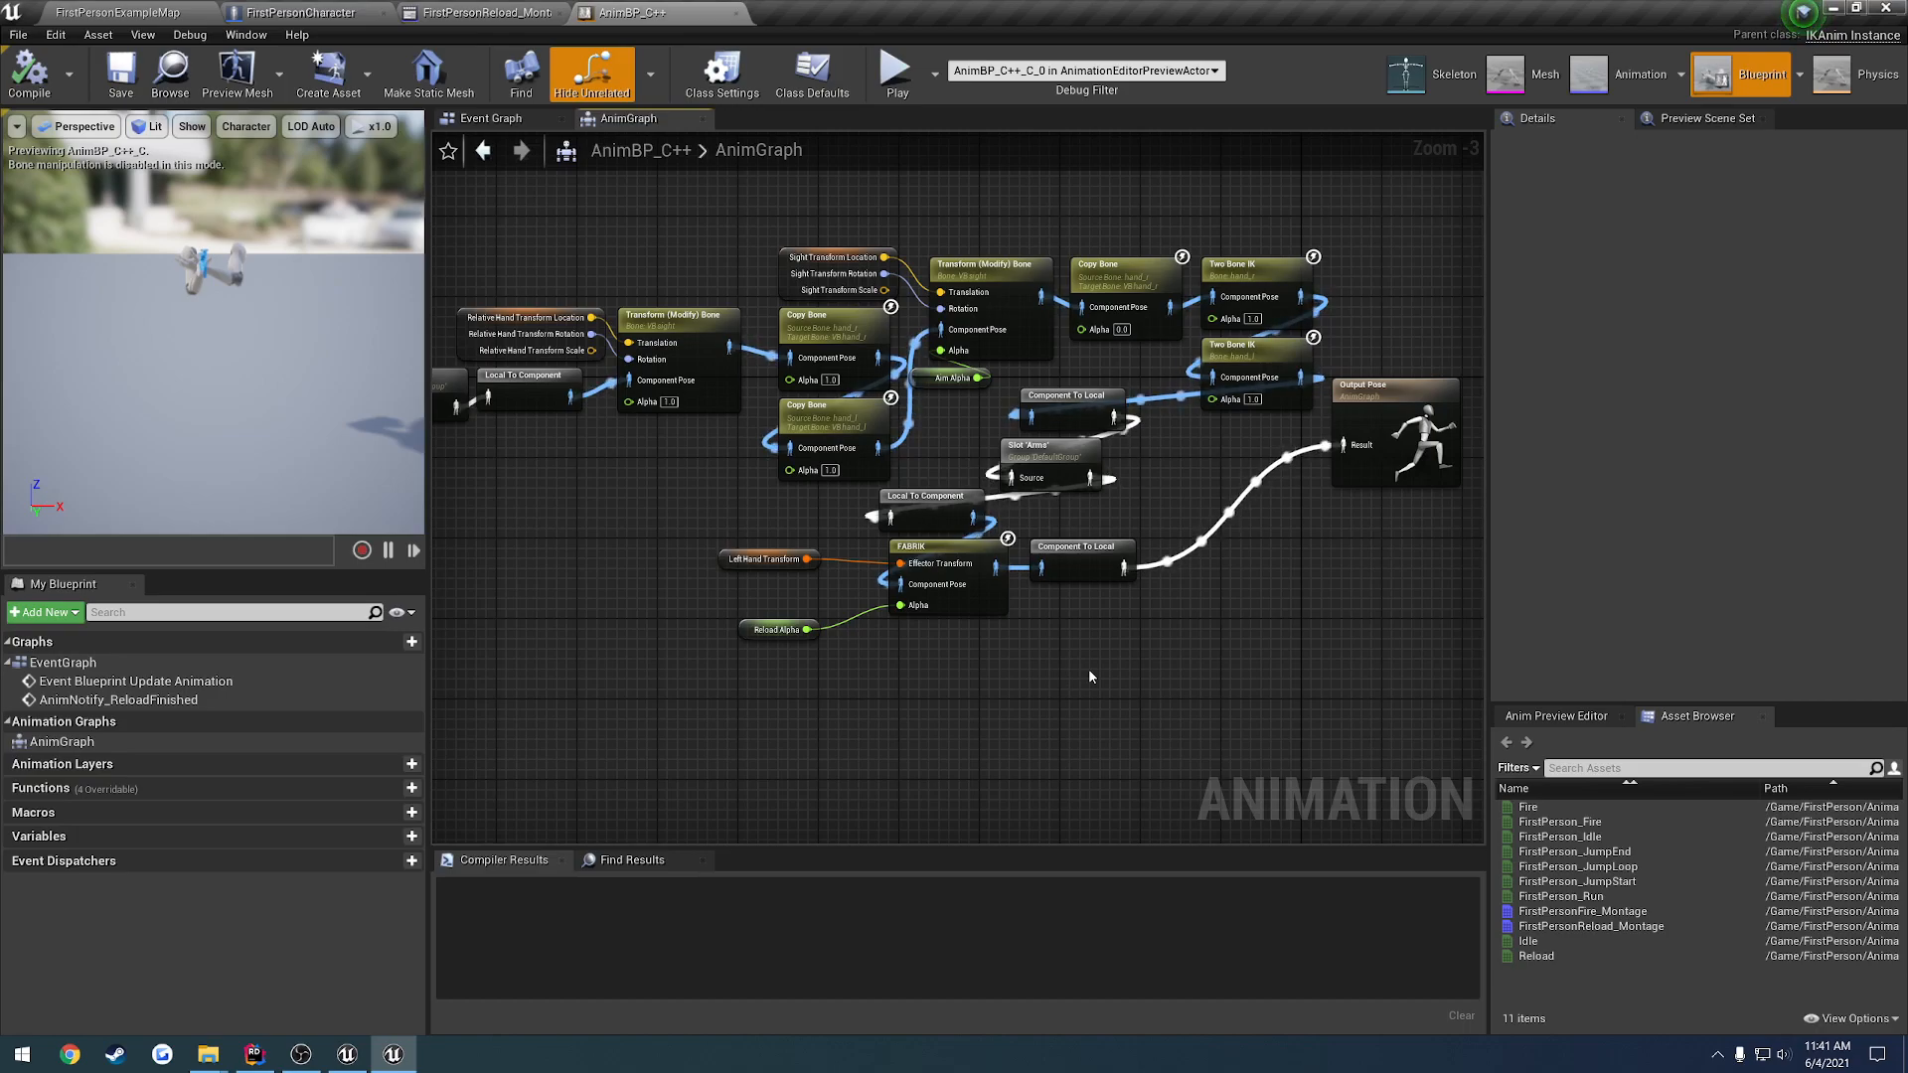
{"action": "mouse_move", "coordinate": [1065, 712]}
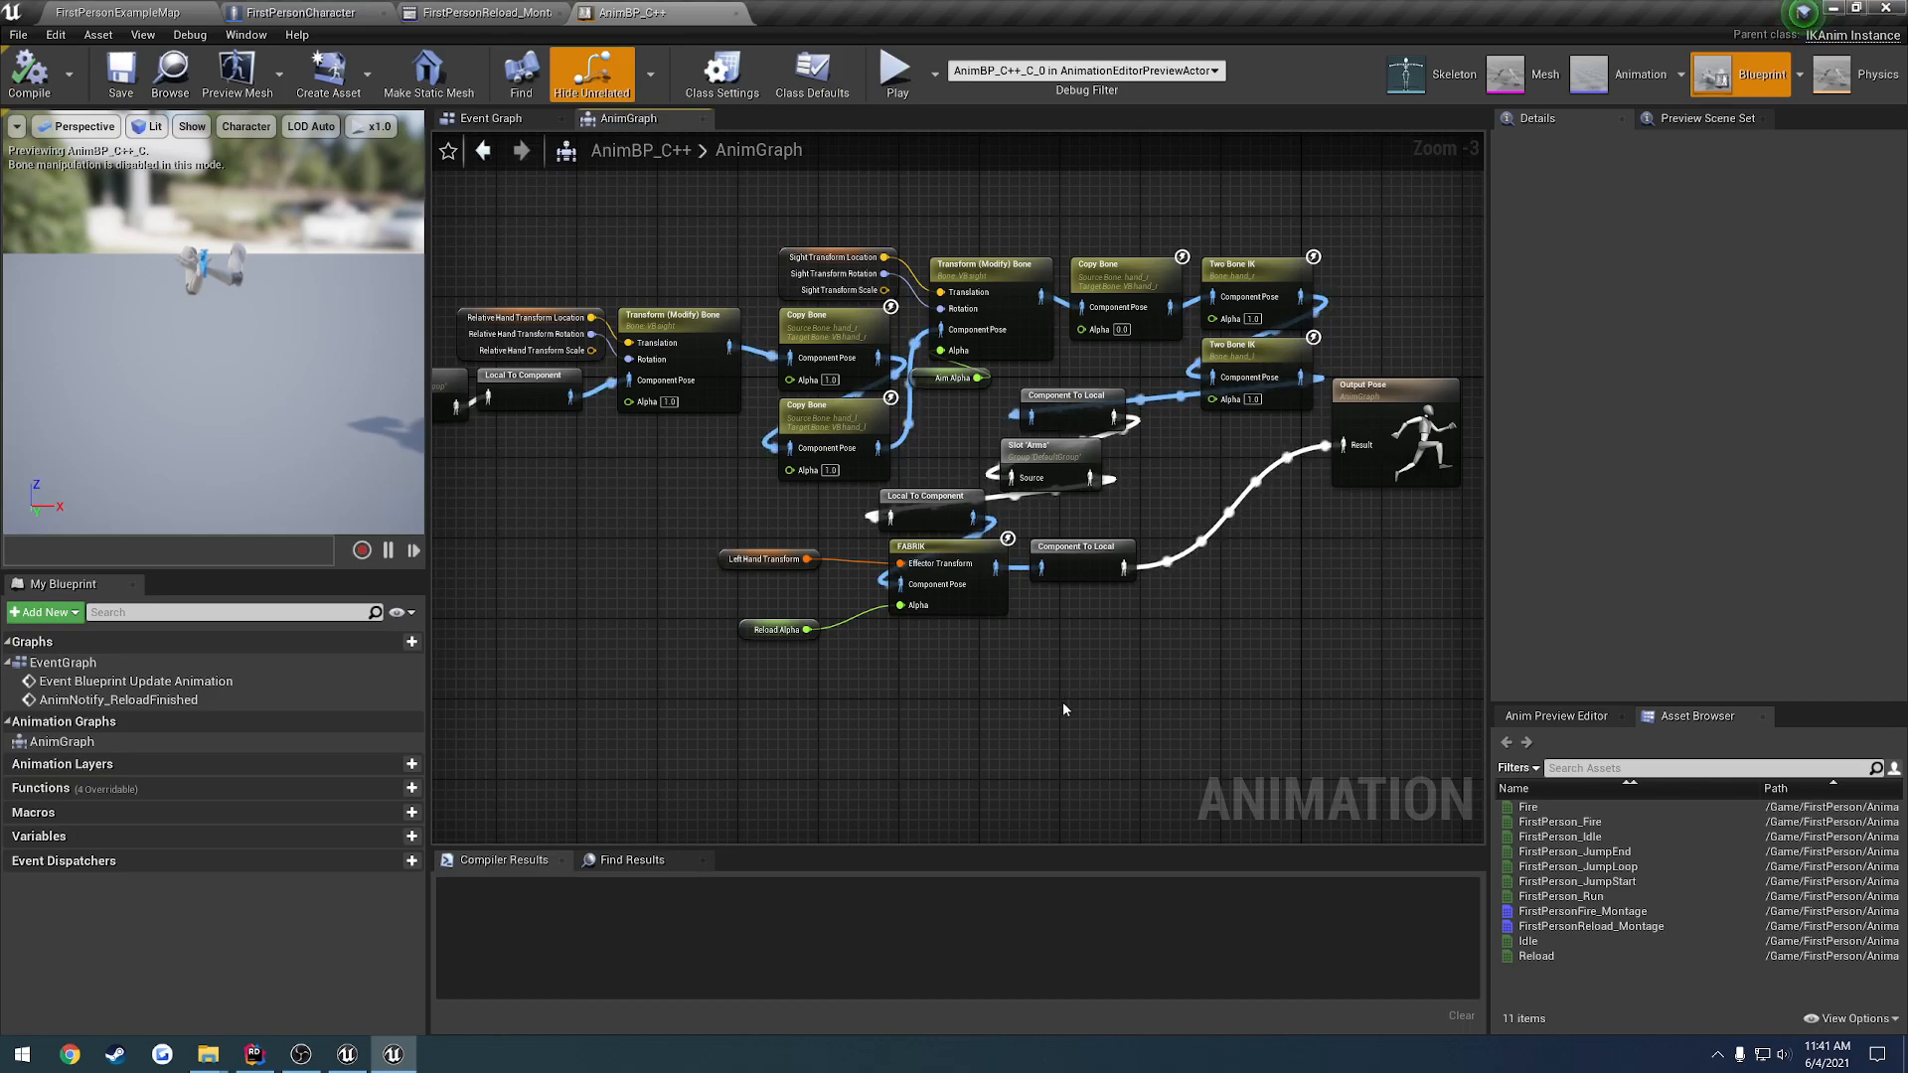